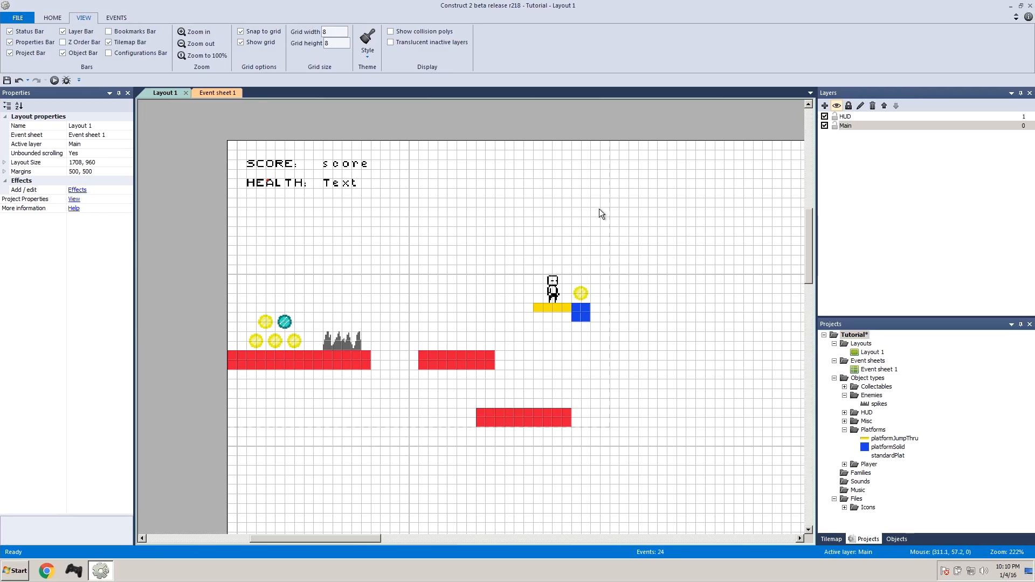
mouse_move(608, 204)
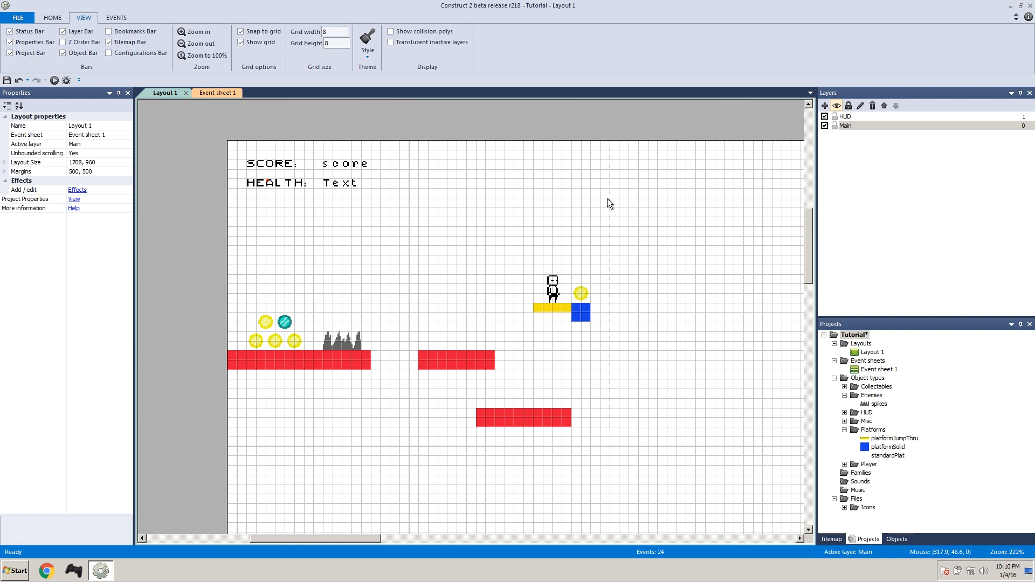
mouse_move(625, 497)
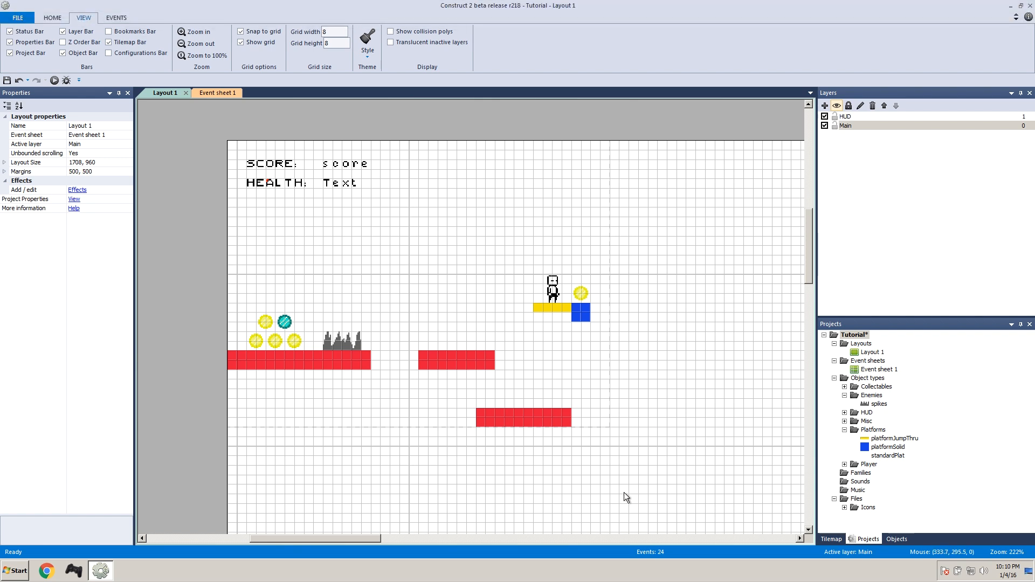
mouse_move(523, 435)
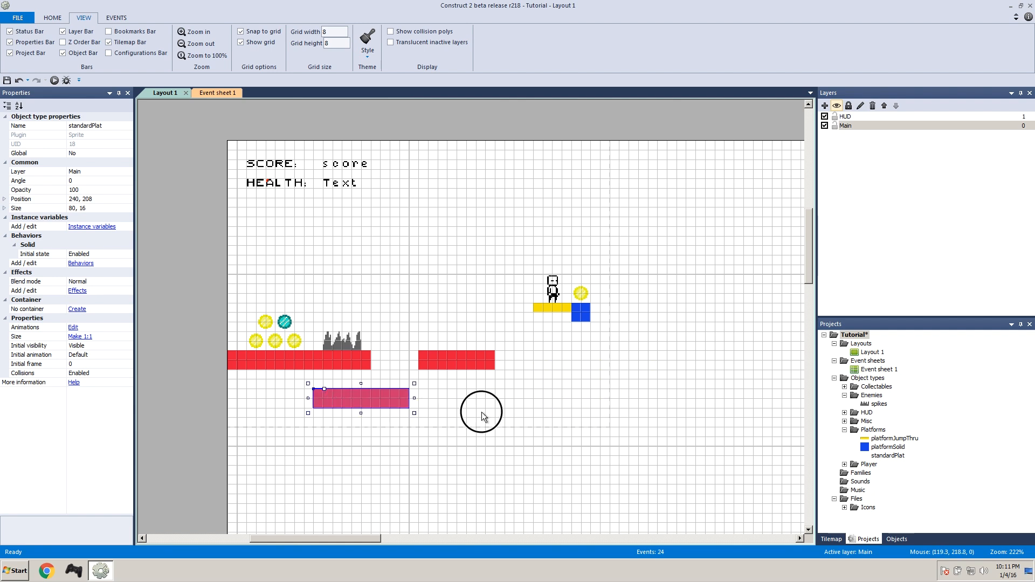
Step: Move the lower red platform up and right, level with the other ledges
drag(360, 396, 597, 363)
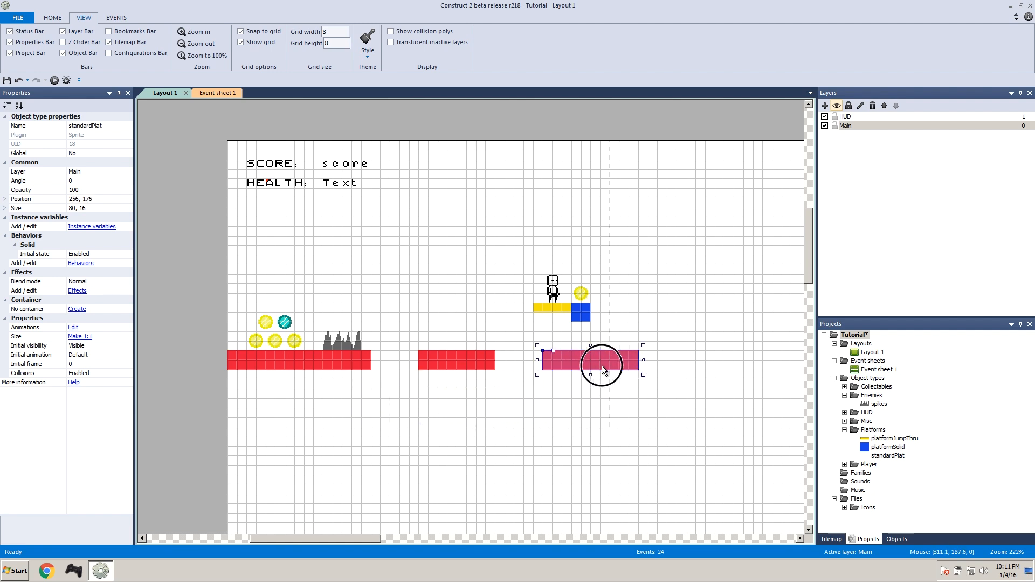
drag(601, 368, 694, 362)
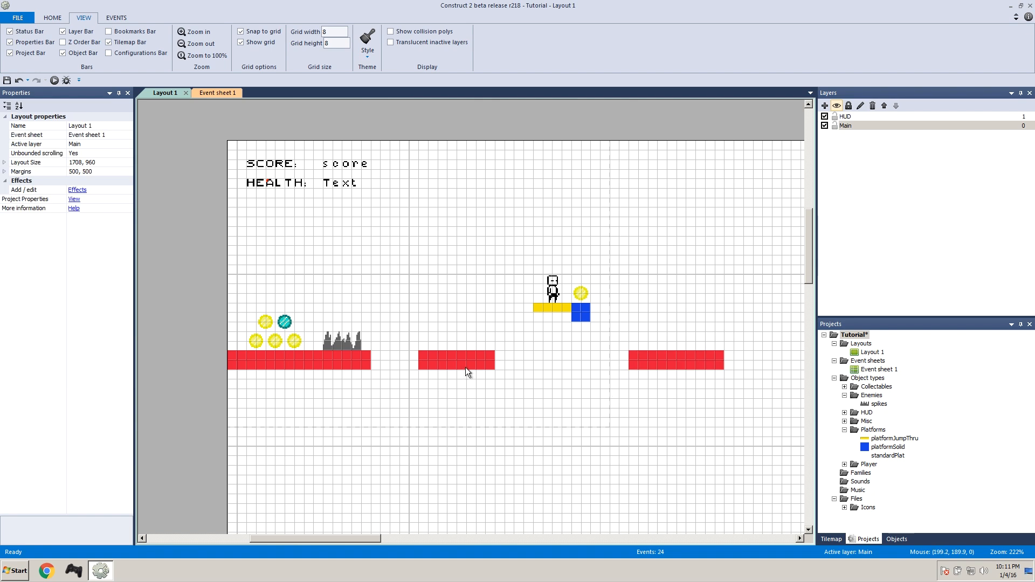
click(454, 359)
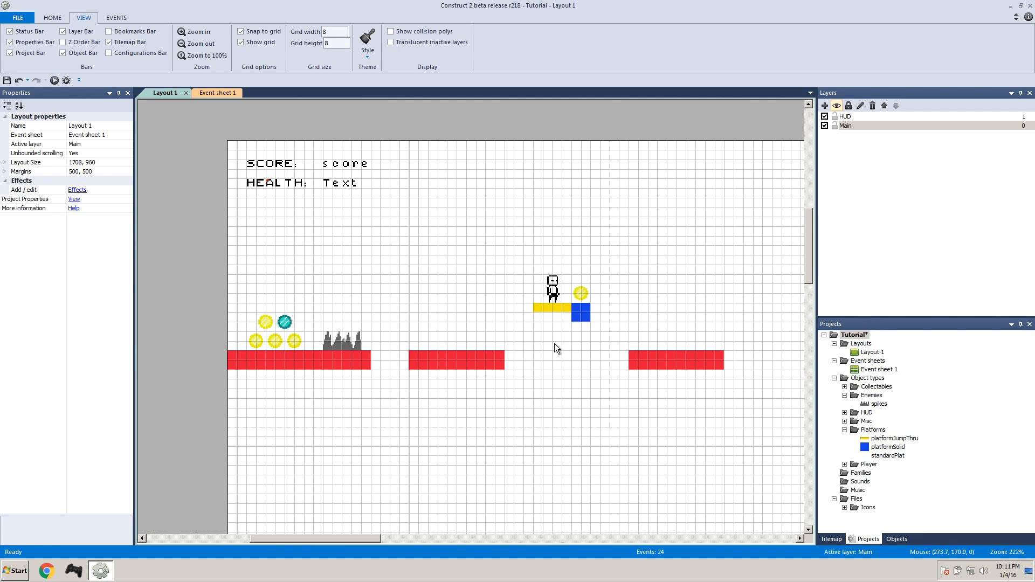
mouse_move(224, 132)
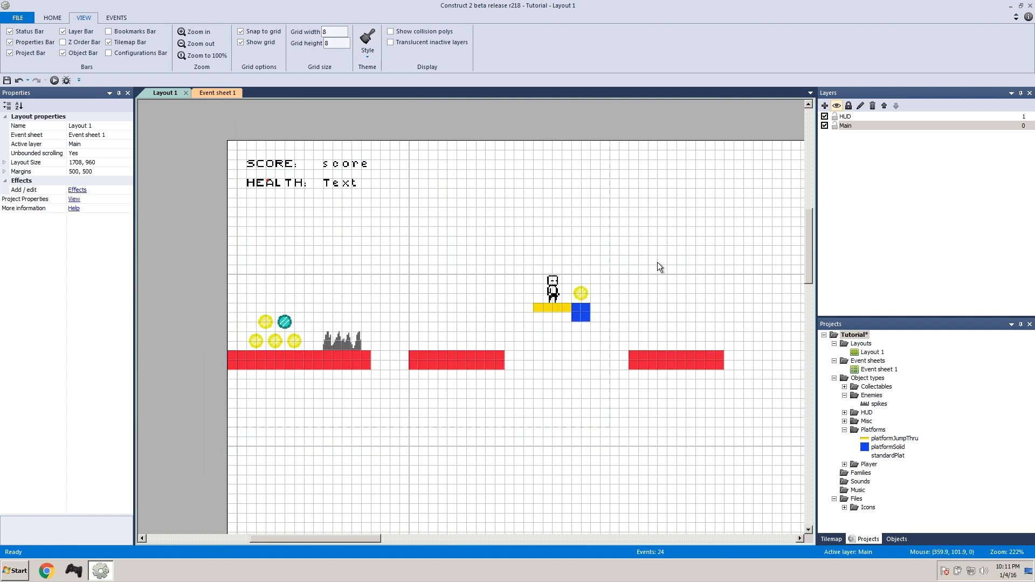
mouse_move(667, 271)
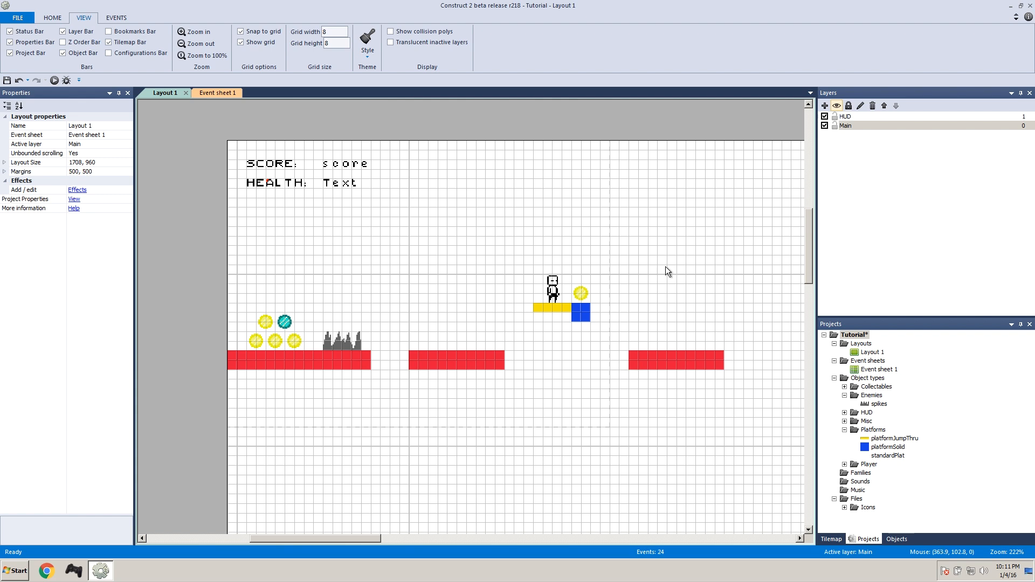
mouse_move(703, 230)
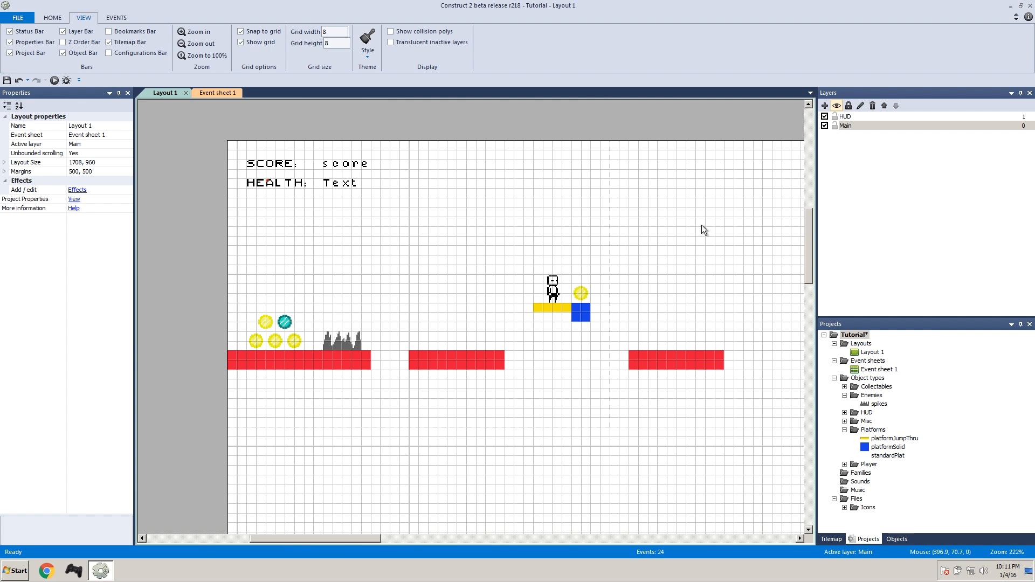
mouse_move(500, 338)
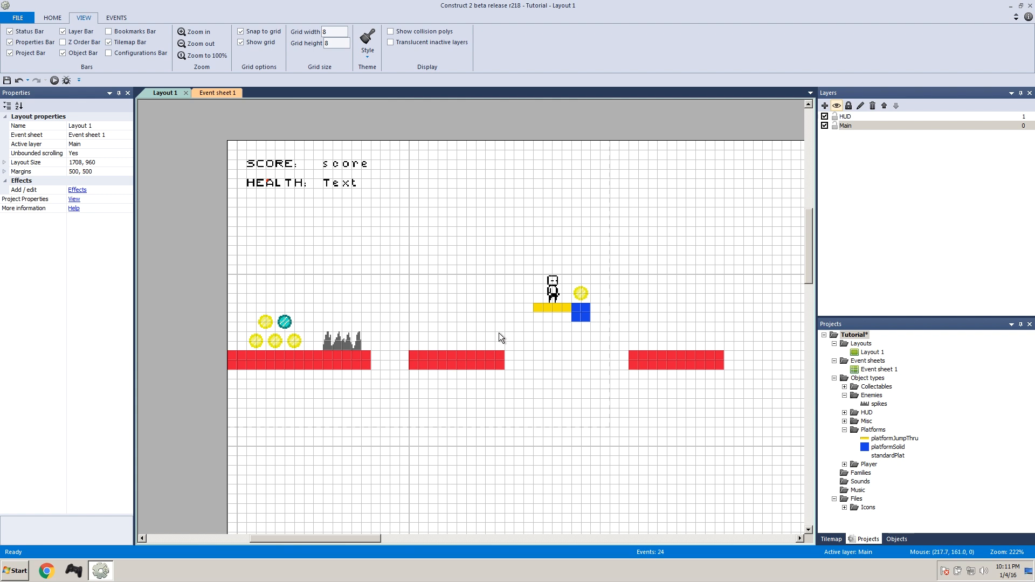
mouse_move(468, 251)
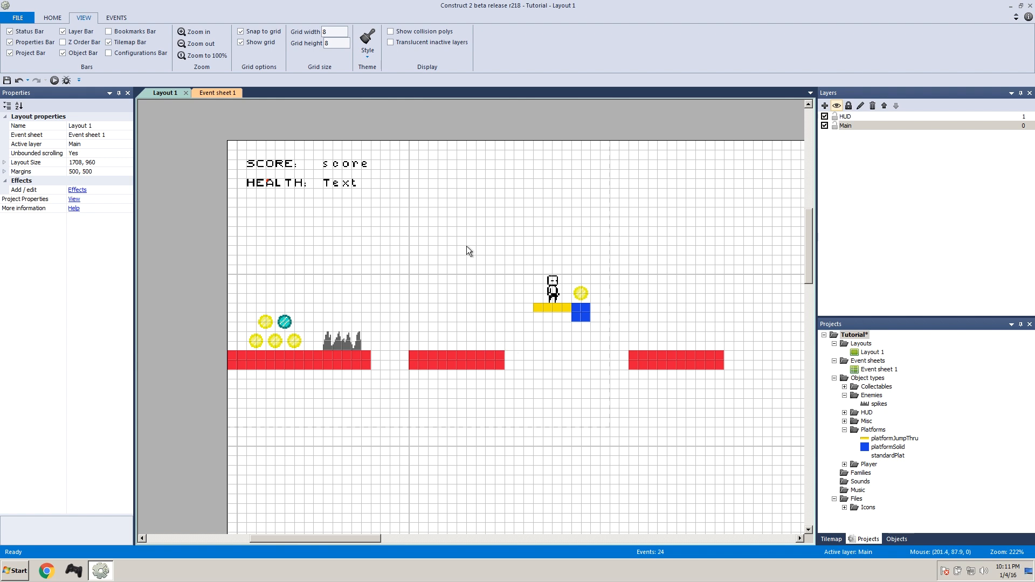
mouse_move(461, 258)
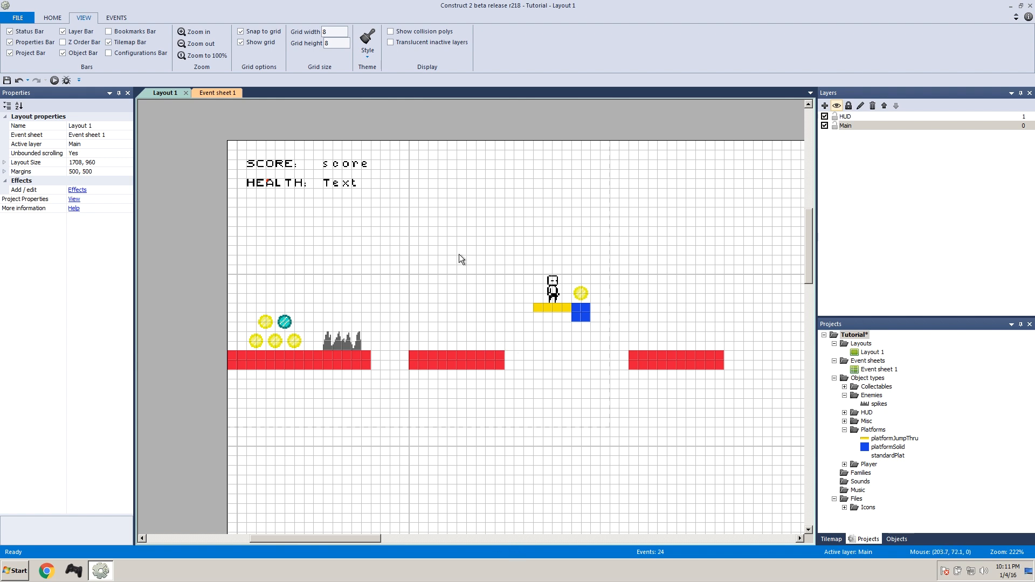
Step: Insert a new Sprite object and shrink its image canvas to 16x16
click(460, 308)
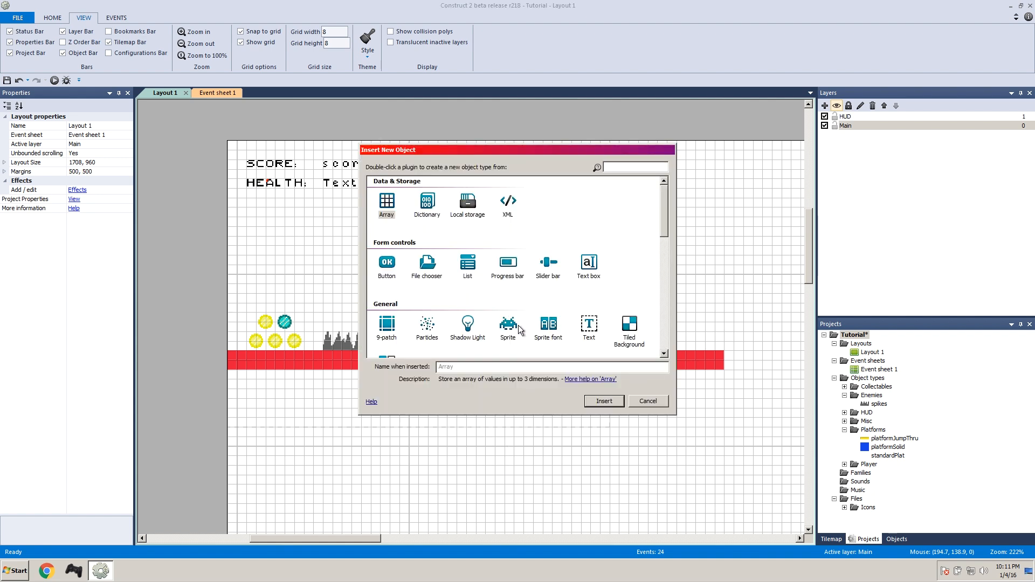
double_click(507, 328)
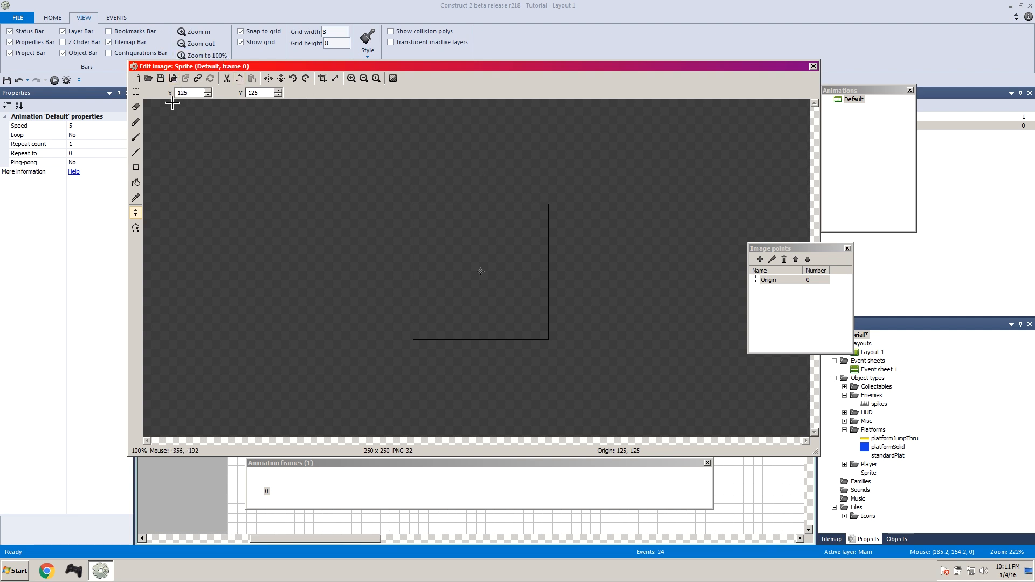
click(336, 78)
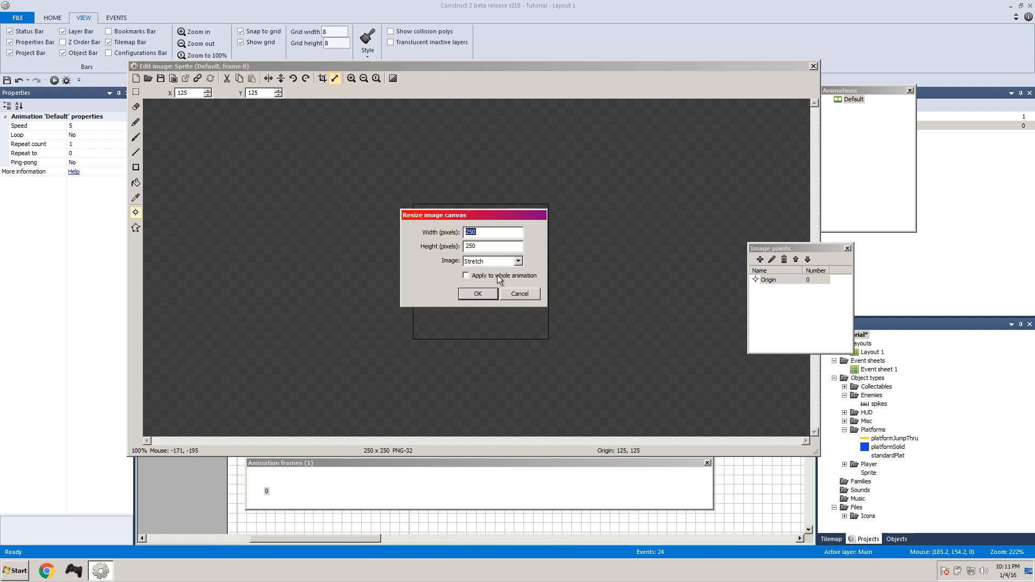
click(477, 294)
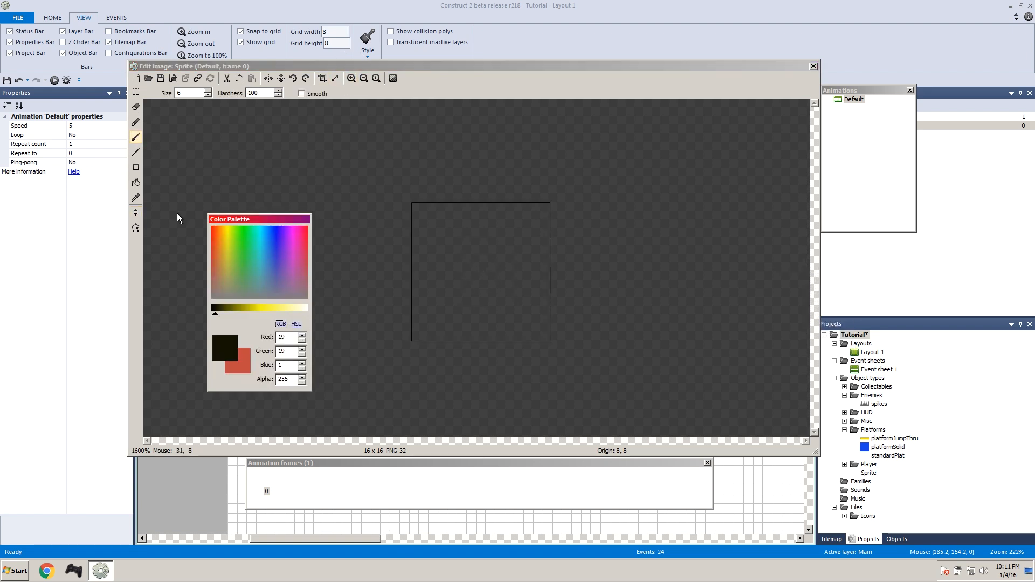
Step: Paint the sprite as a blue enemy face with pale eyes
drag(438, 208, 426, 336)
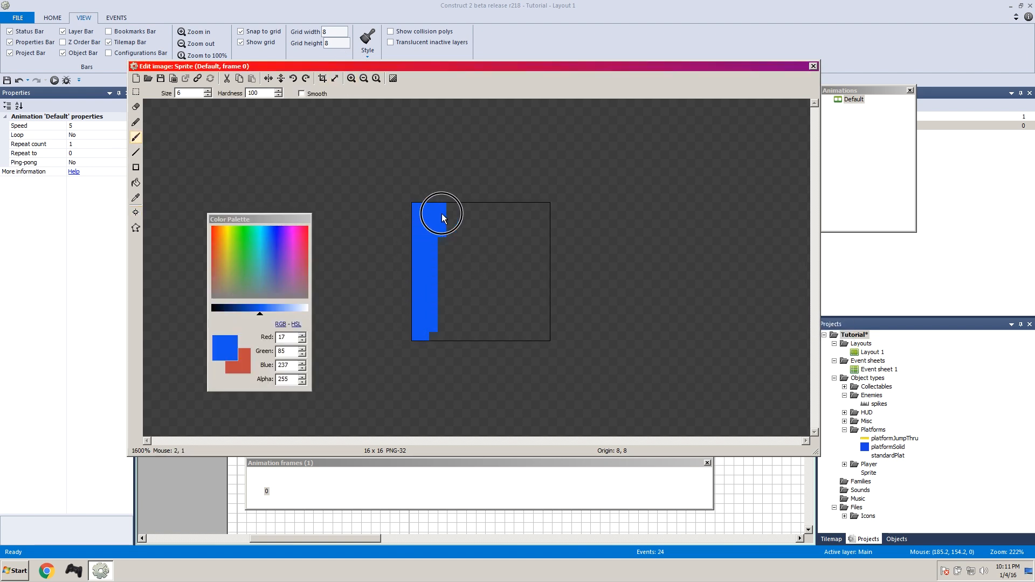
drag(443, 218, 485, 215)
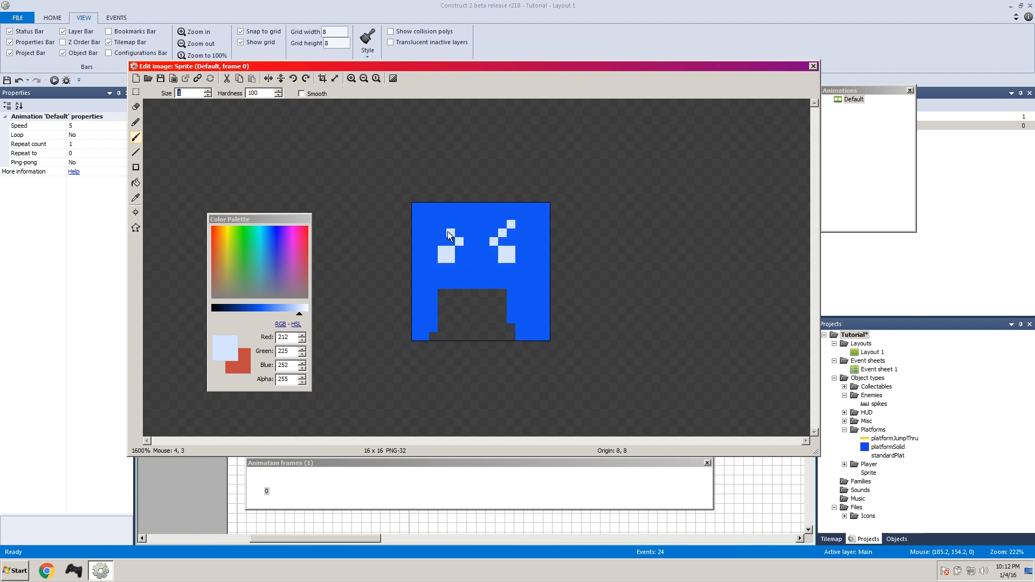
click(450, 232)
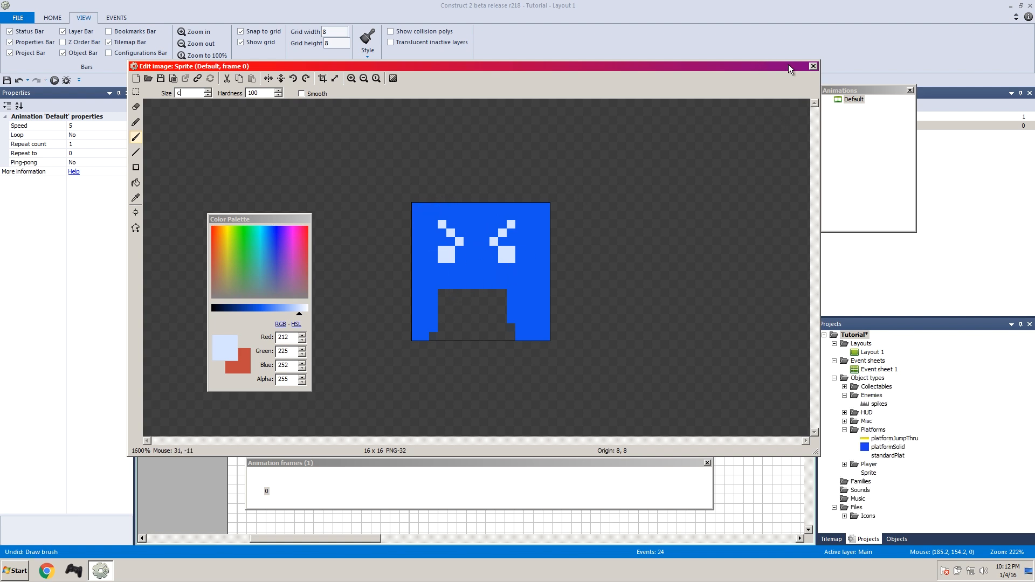
Step: Close the image editor and drag the blue enemy onto the middle platform at 184, 168
click(812, 66)
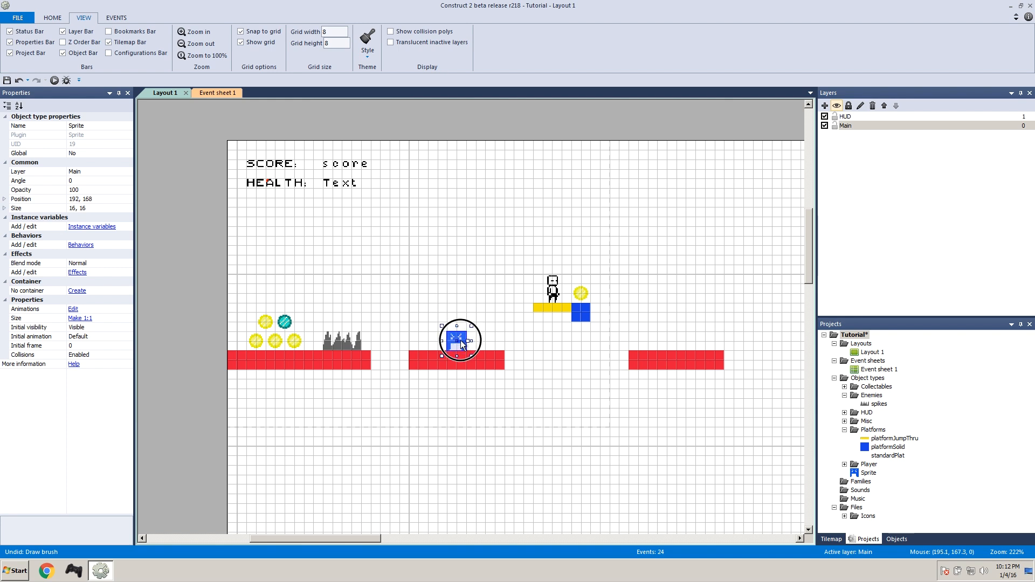
click(344, 255)
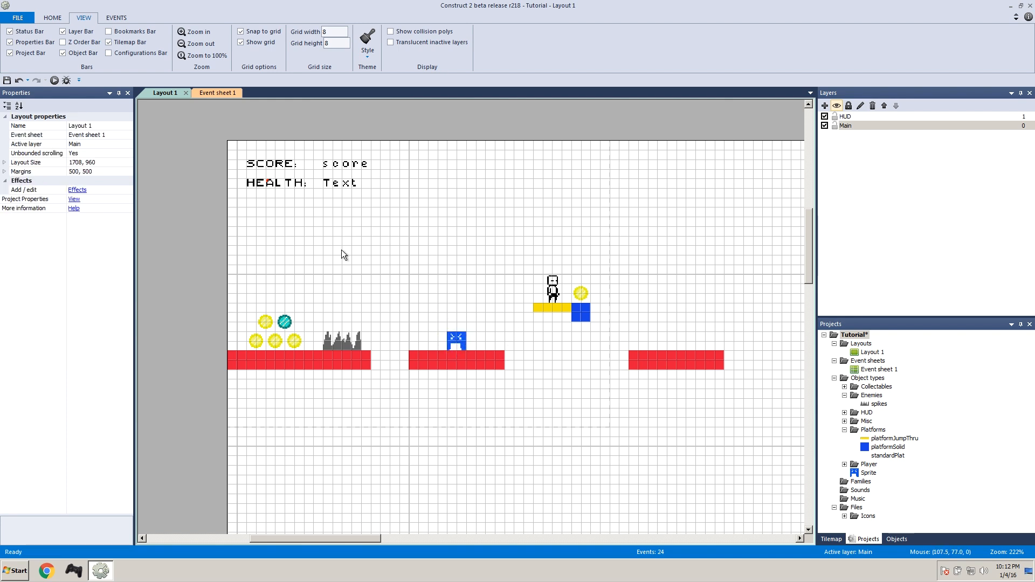
click(456, 339)
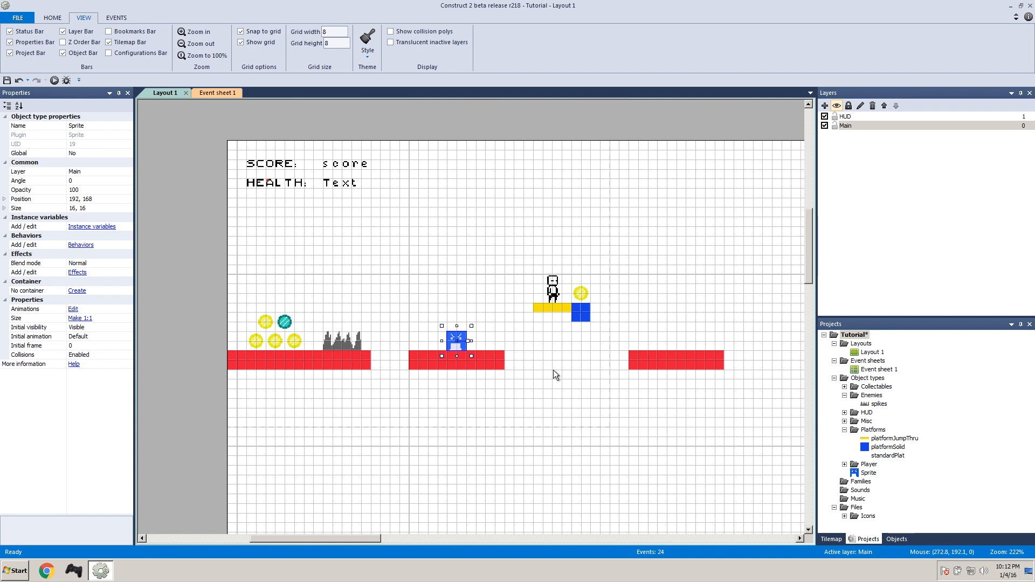
mouse_move(551, 349)
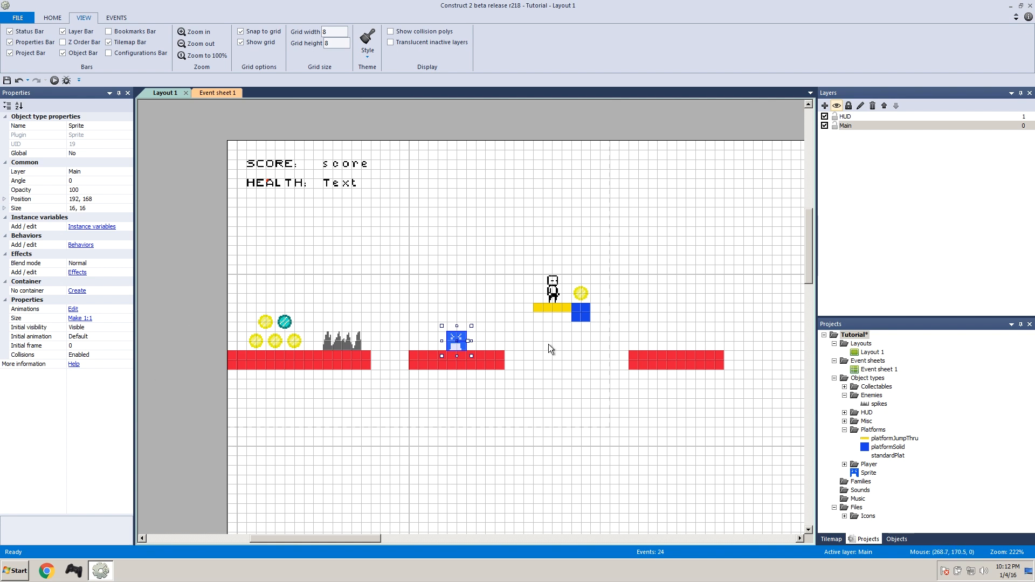
mouse_move(470, 341)
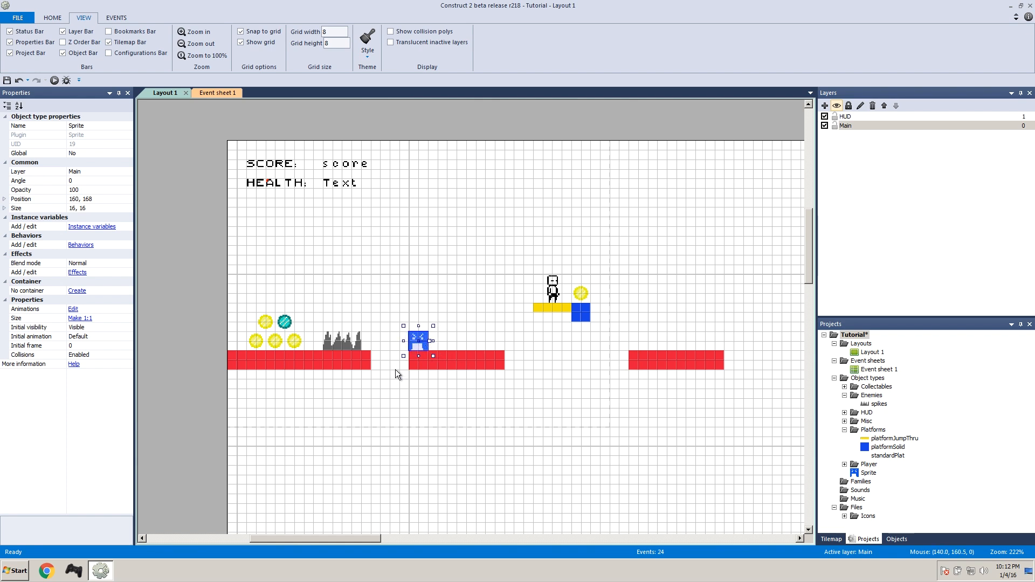
drag(419, 342, 399, 348)
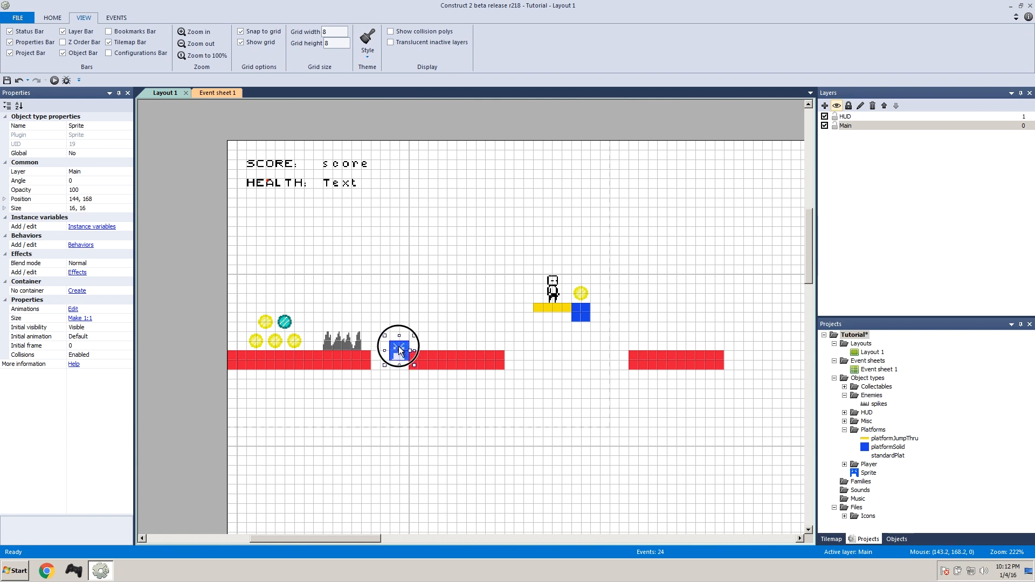
drag(398, 348, 480, 348)
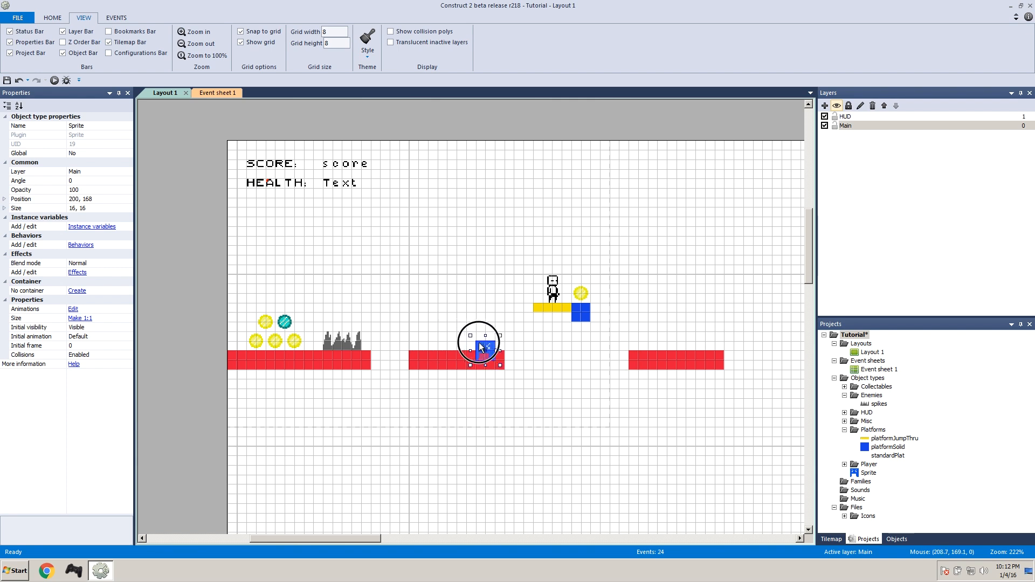
drag(480, 347, 489, 333)
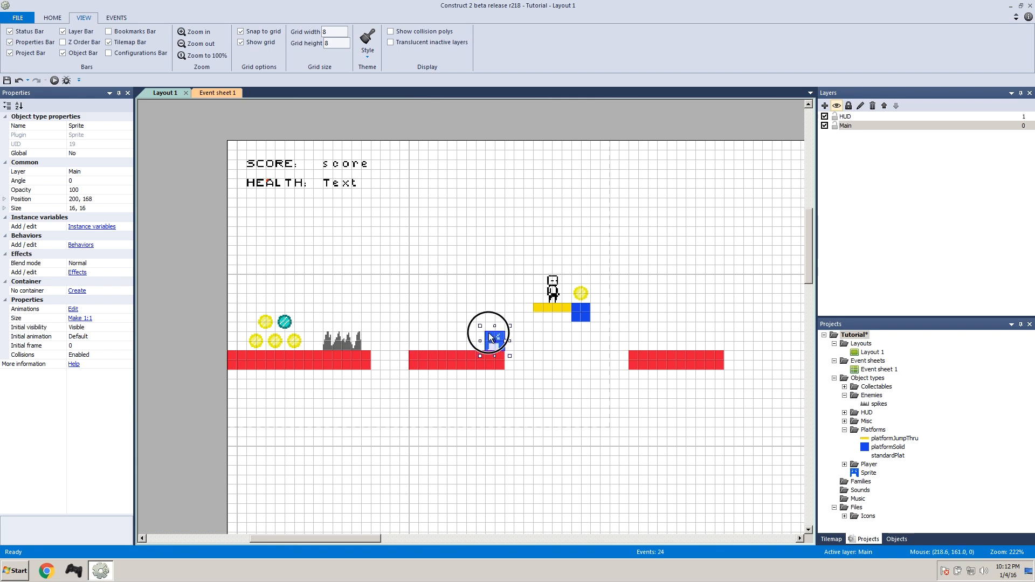
drag(492, 338, 446, 344)
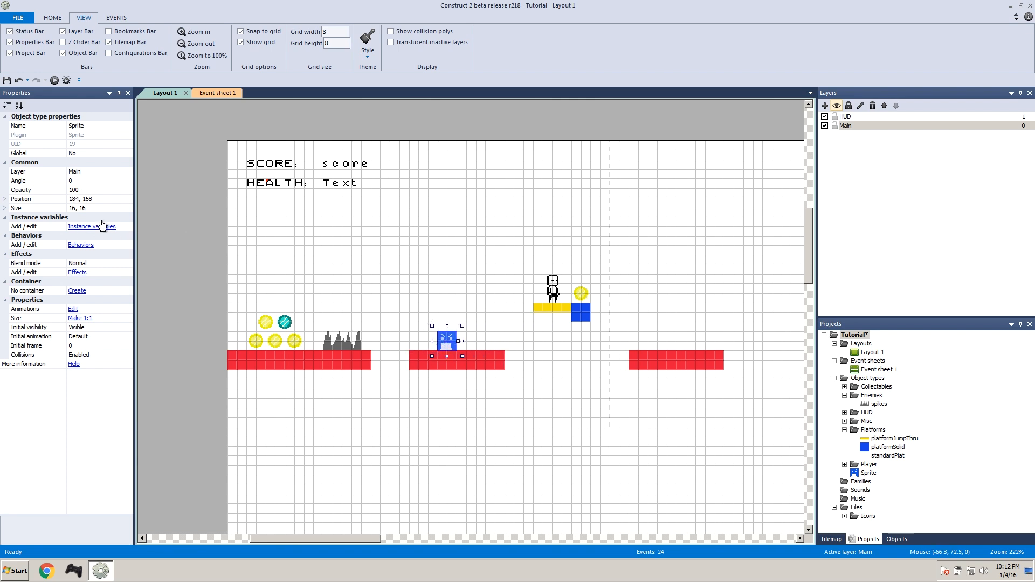
mouse_move(92, 227)
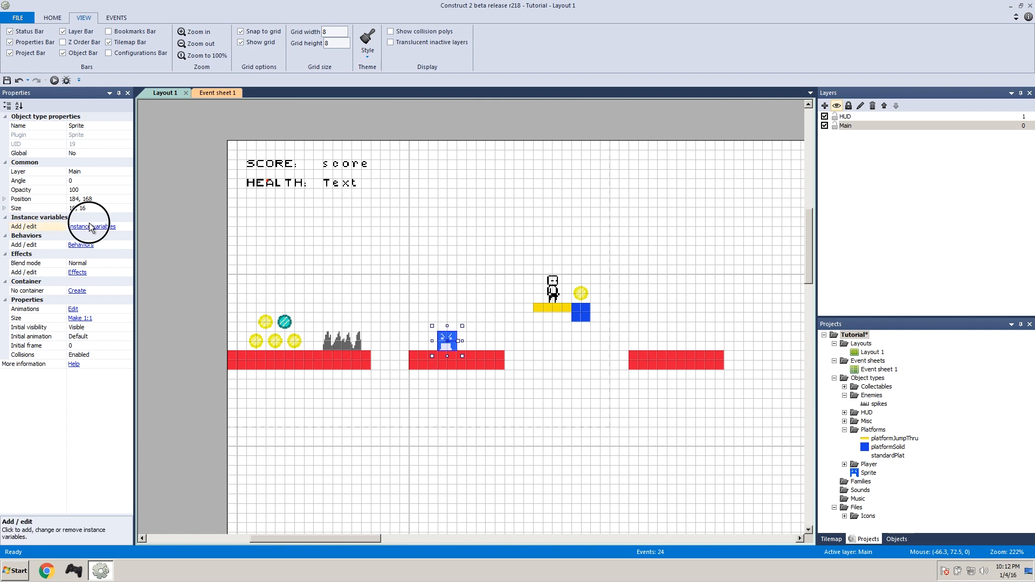
Step: Add a number instance variable 'dir' with initial value 1 to the enemy
click(93, 226)
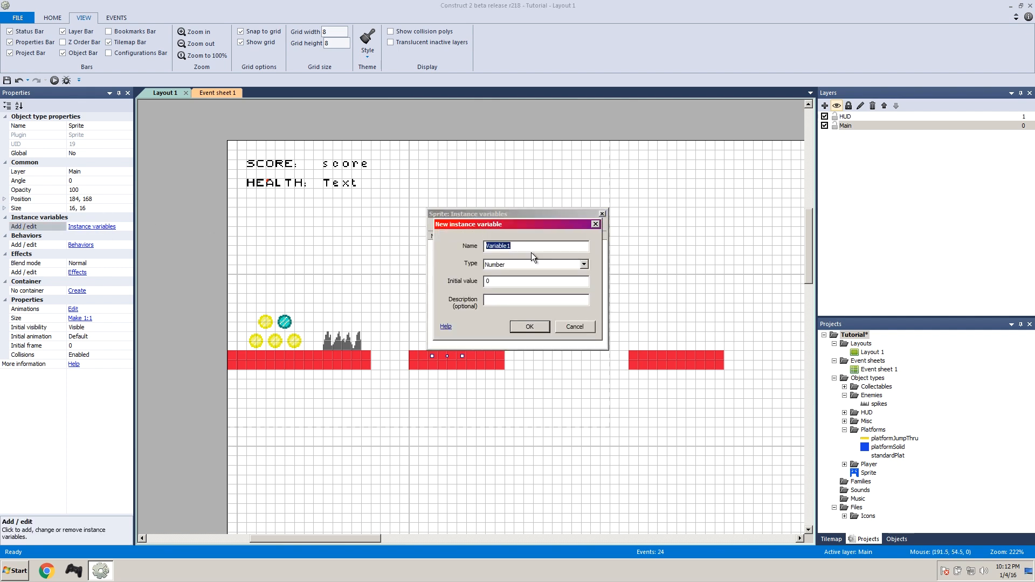
text(dir)
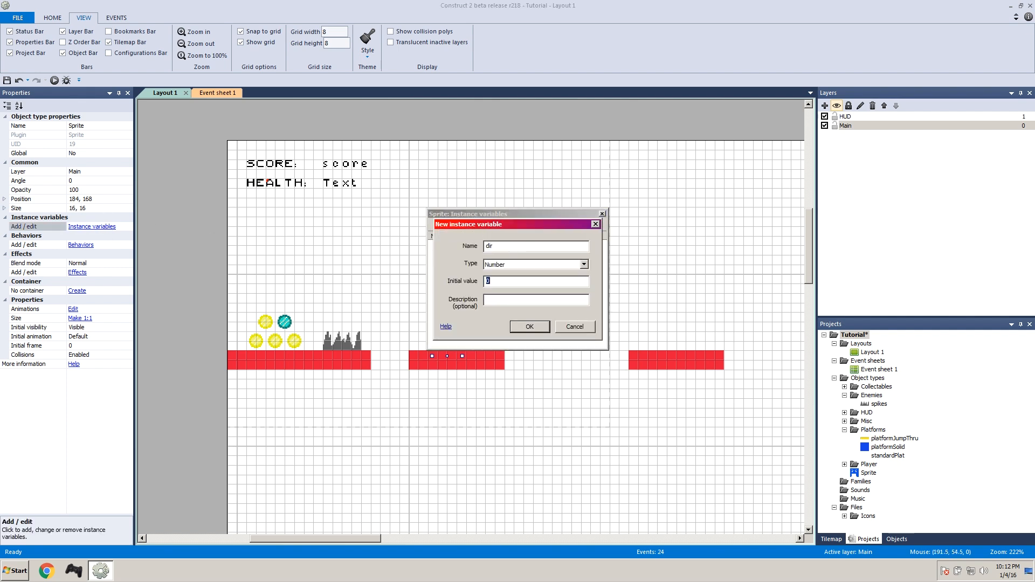
text(1)
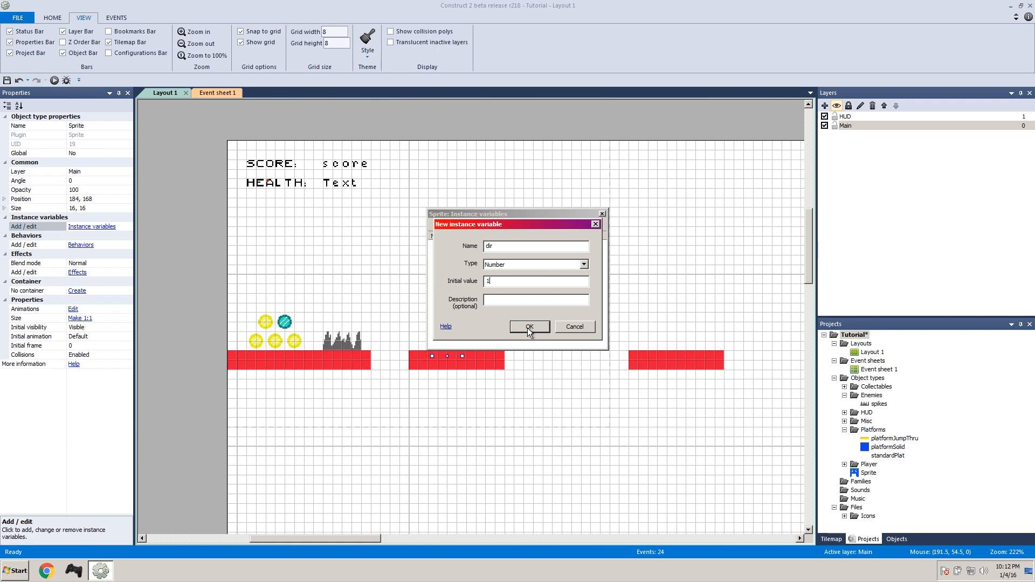
click(529, 327)
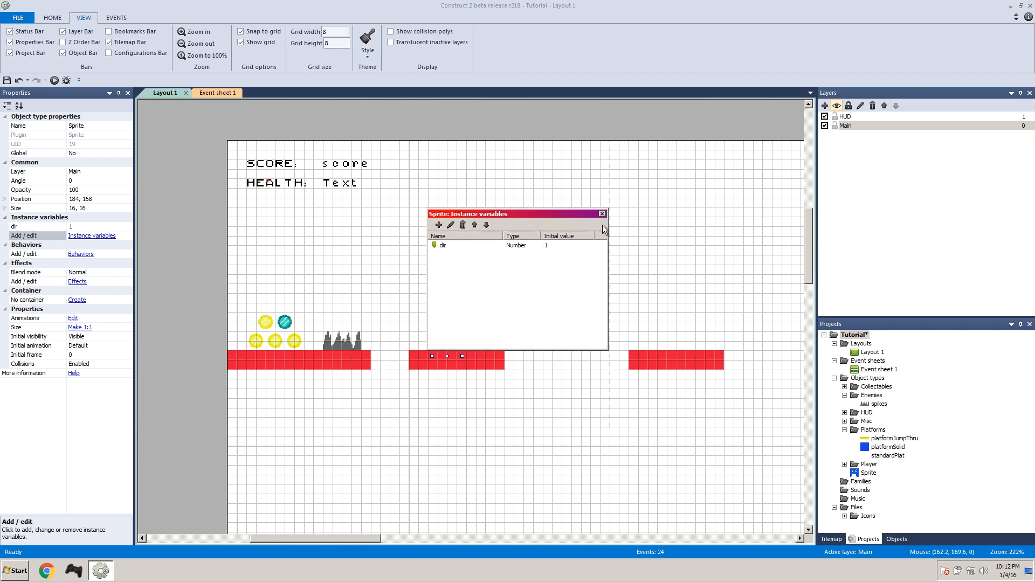
click(601, 214)
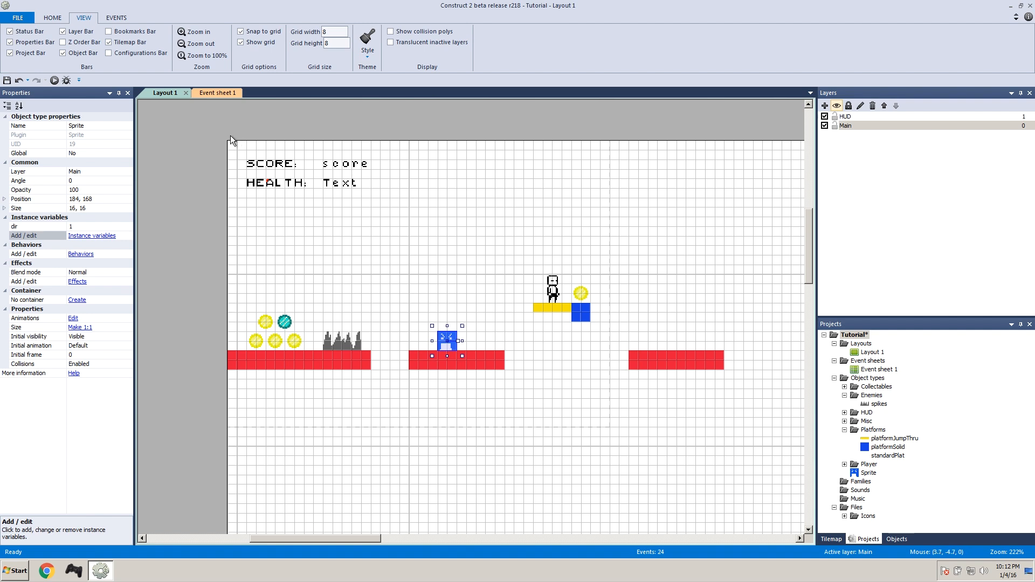
mouse_move(239, 144)
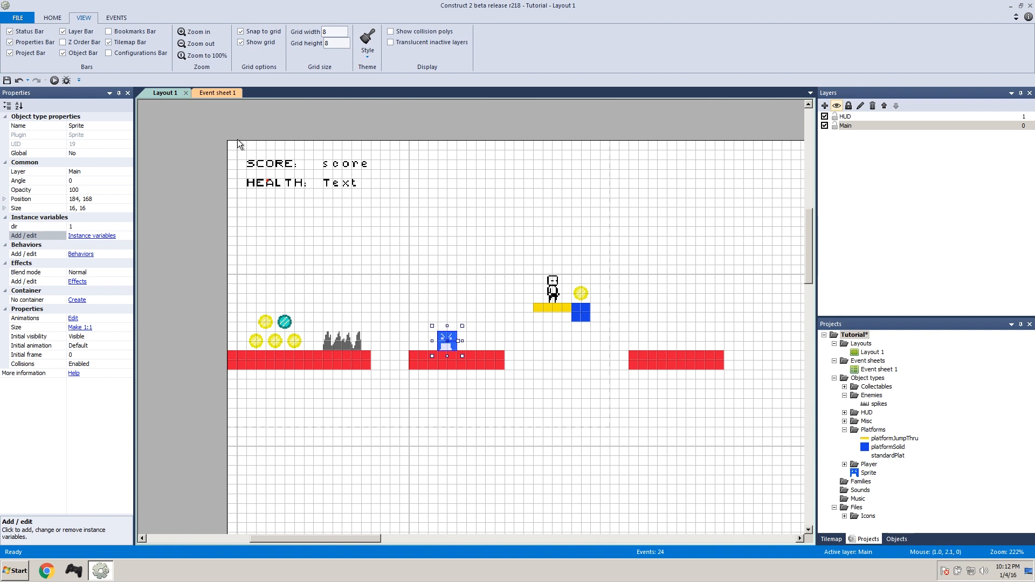
mouse_move(259, 116)
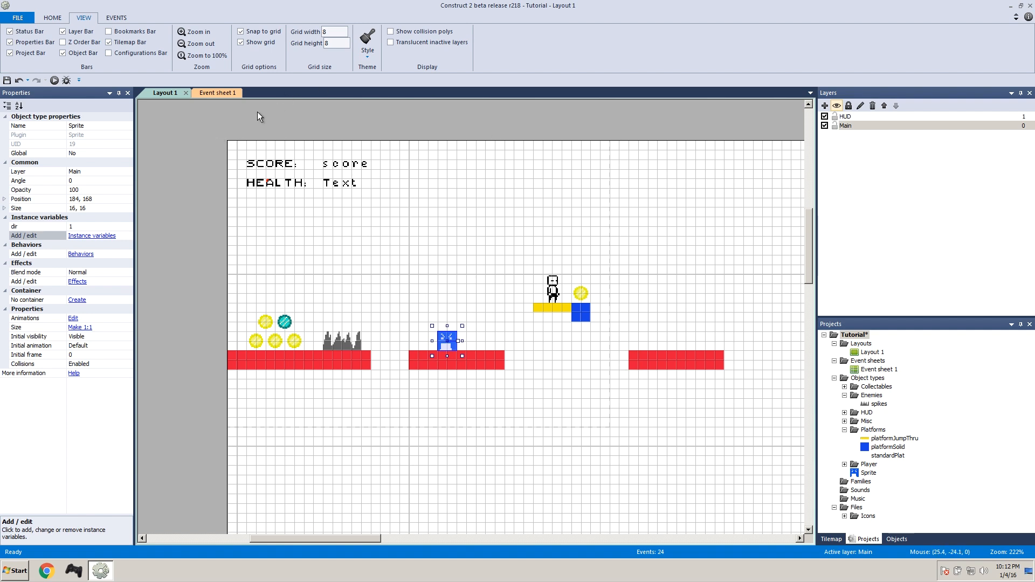
mouse_move(475, 146)
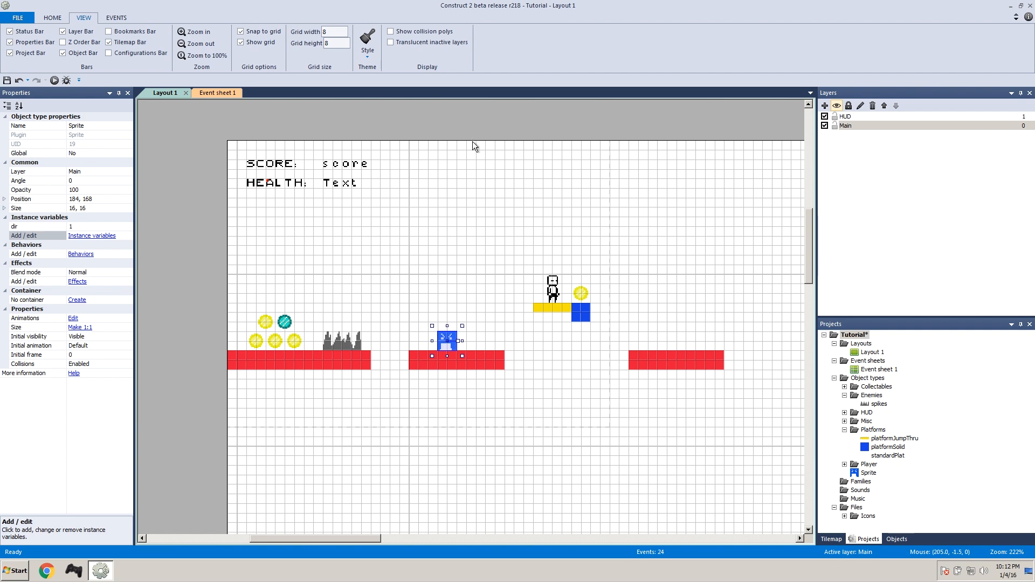
Step: Reposition the enemy along the middle red platform to 192, 168
drag(446, 344, 497, 348)
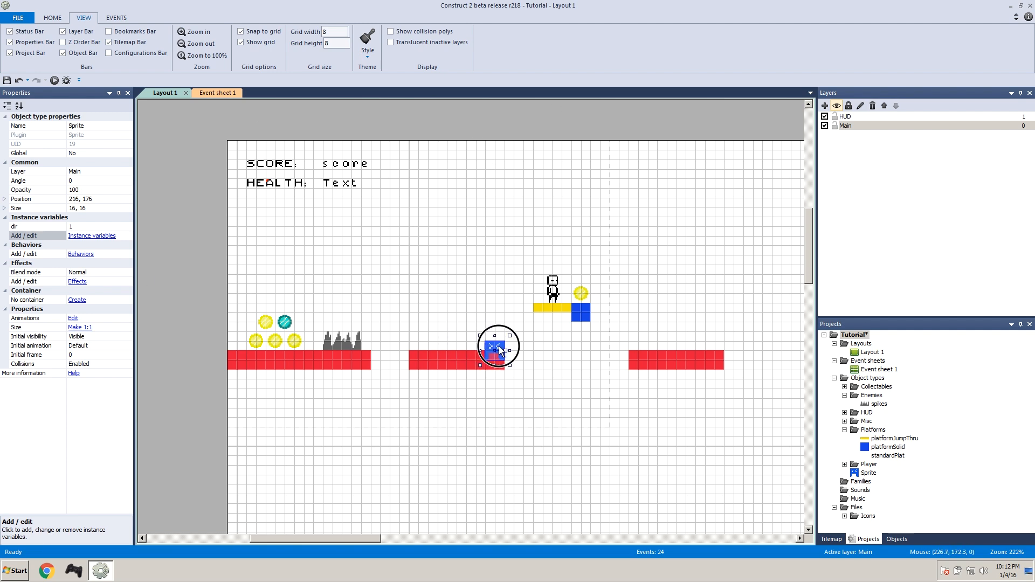
drag(497, 348, 494, 341)
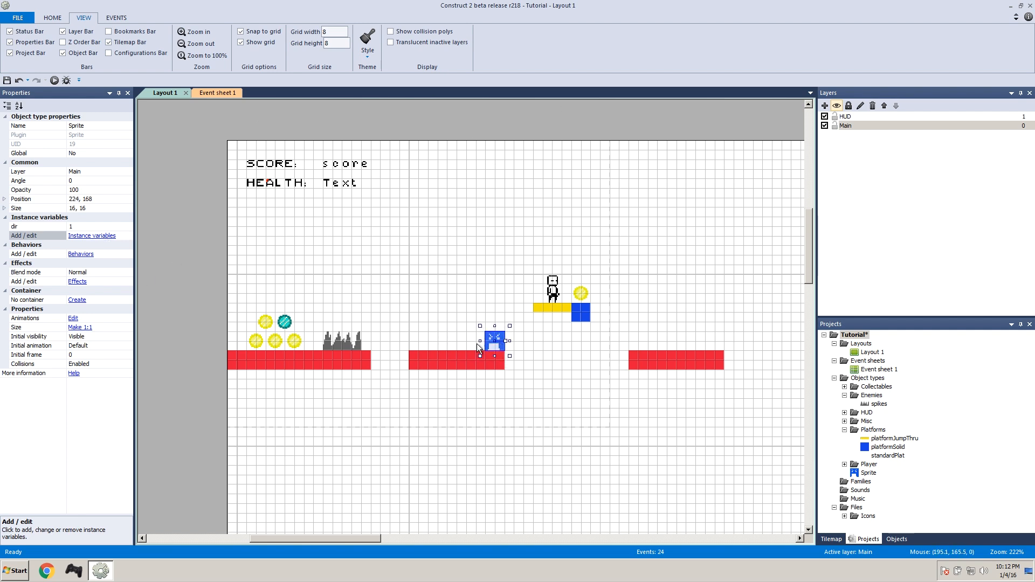
drag(495, 340, 476, 340)
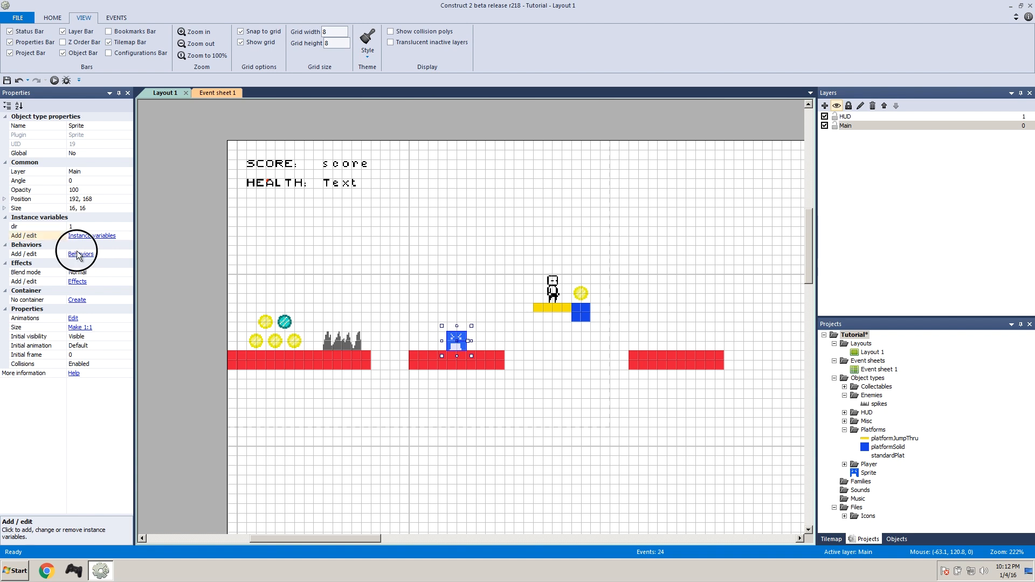
Step: Add a Platform behavior with max speed 30 and default controls set to No
click(81, 254)
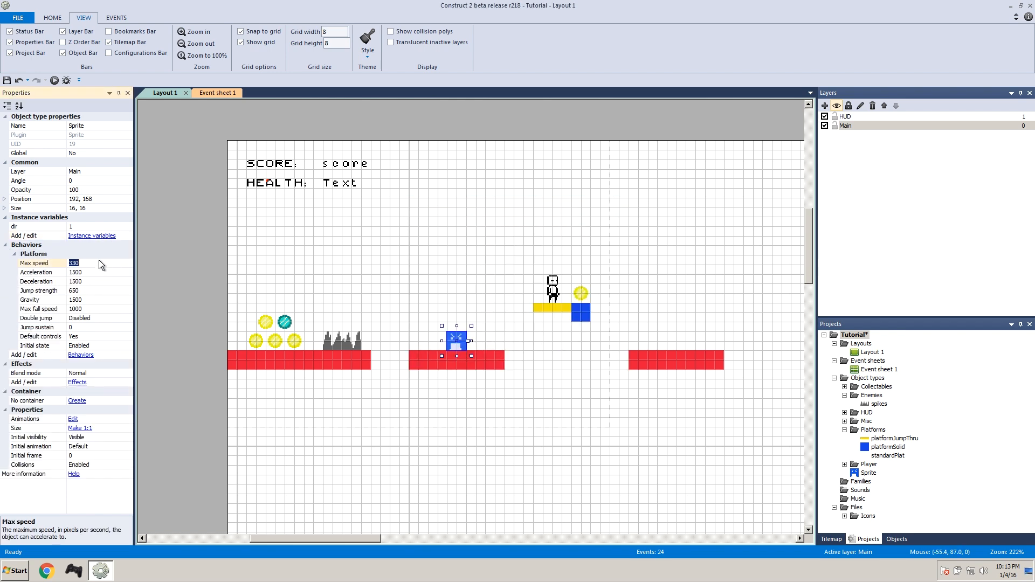
text(3)
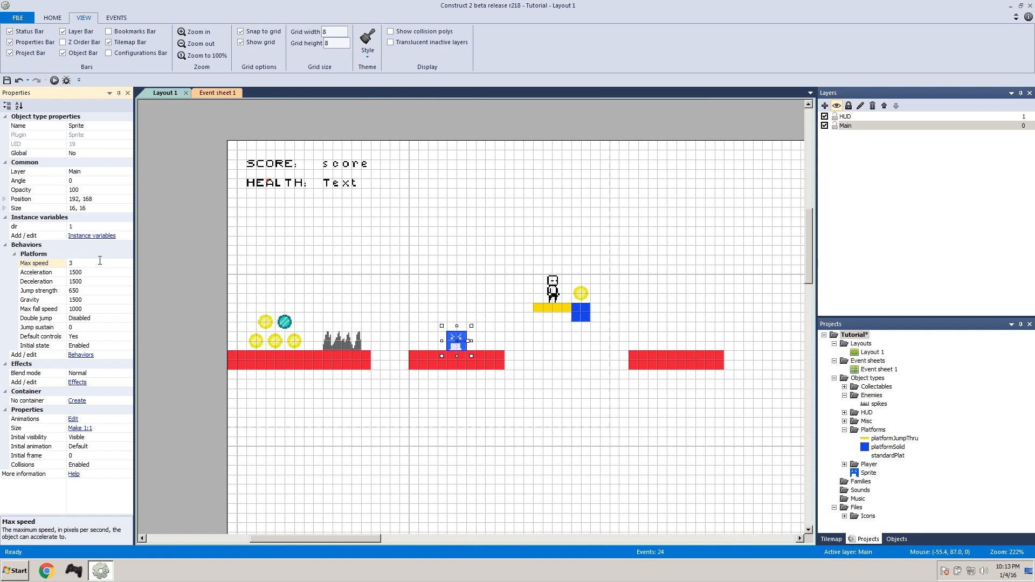
text(30)
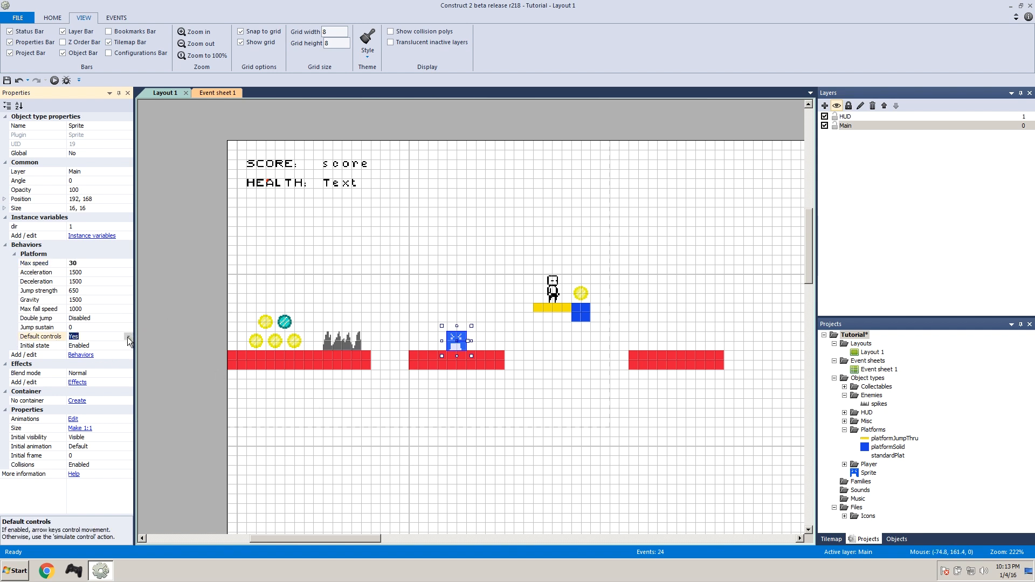
click(97, 336)
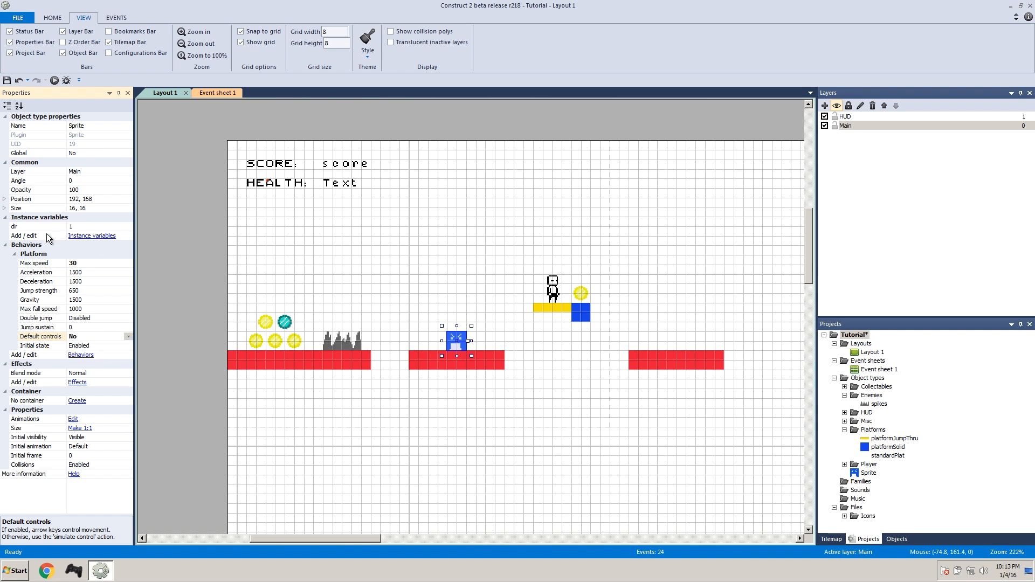
mouse_move(522, 411)
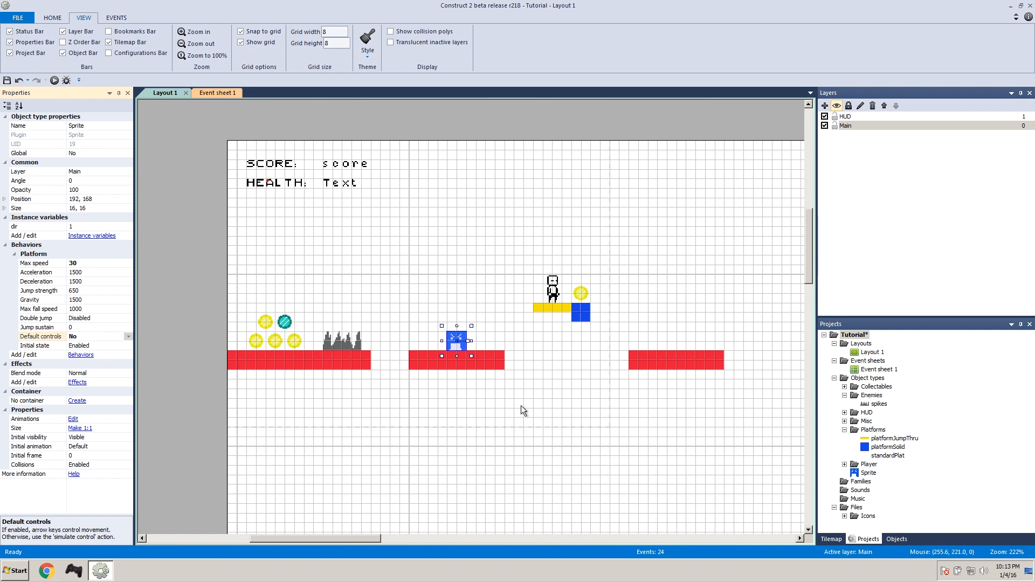
mouse_move(535, 254)
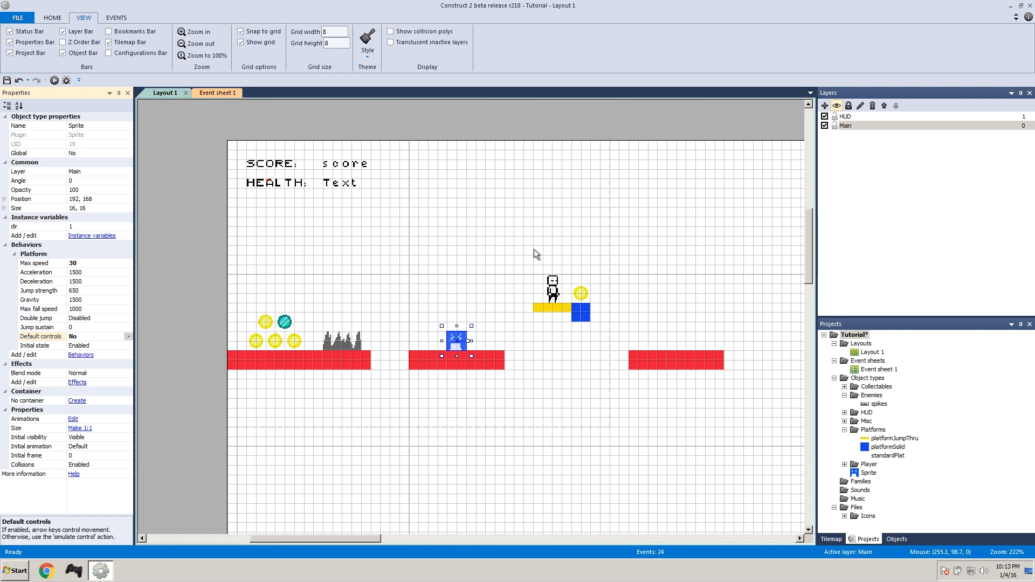
mouse_move(386, 324)
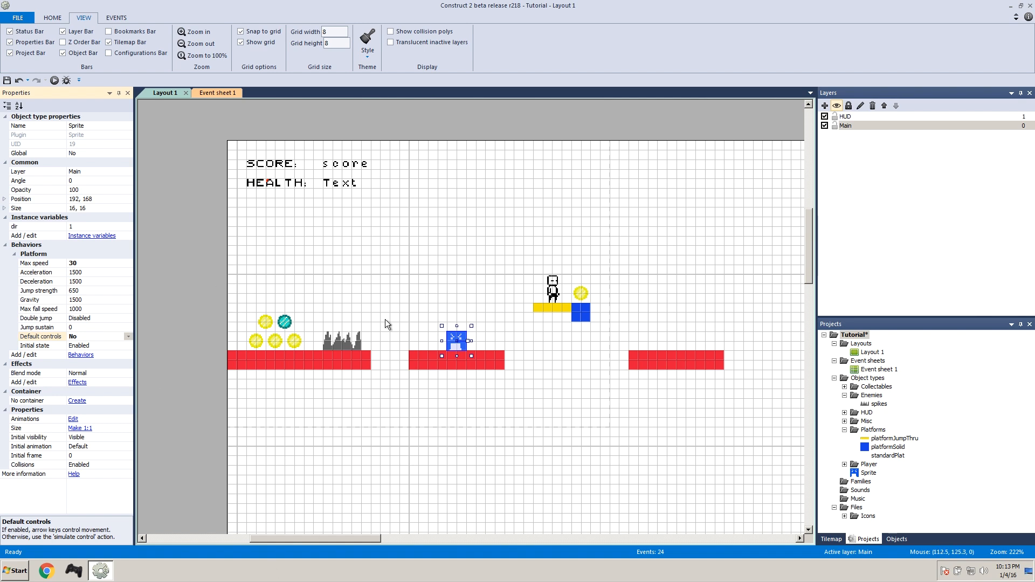
mouse_move(497, 442)
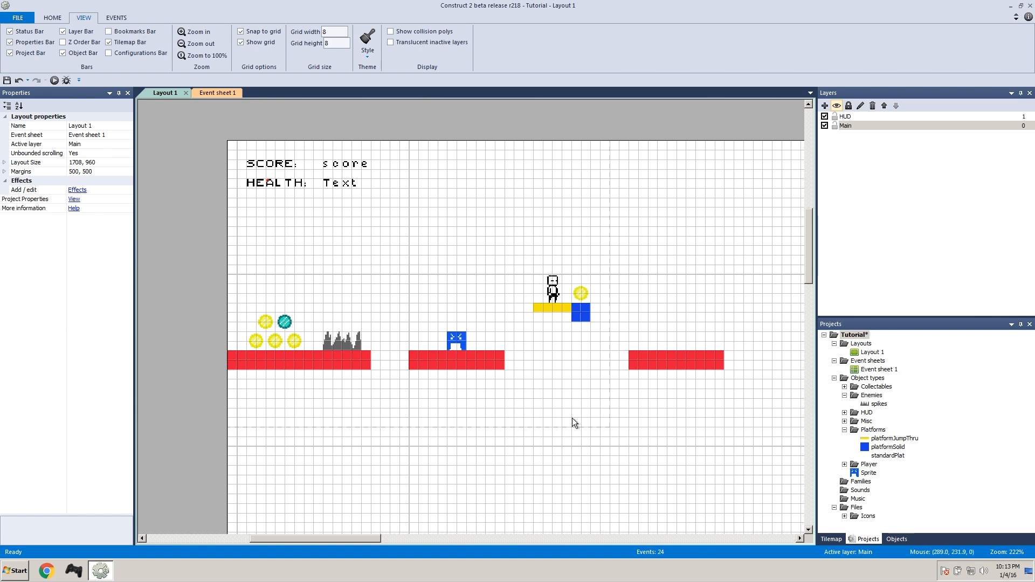
Step: Create subfolder 'REAAL ASS ENEMIES' under Enemies and rename the Sprite to movieMan
click(213, 92)
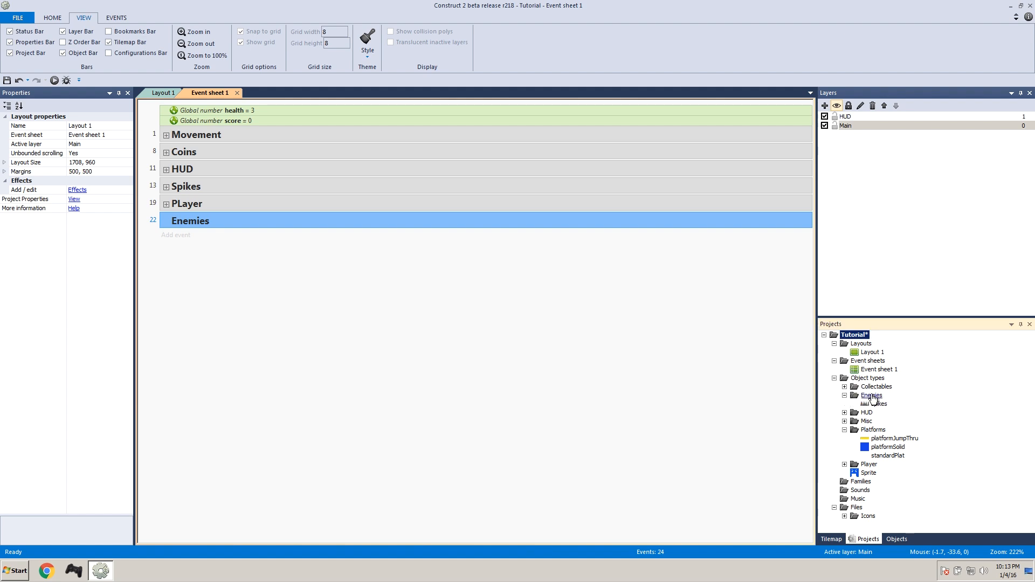
right_click(871, 394)
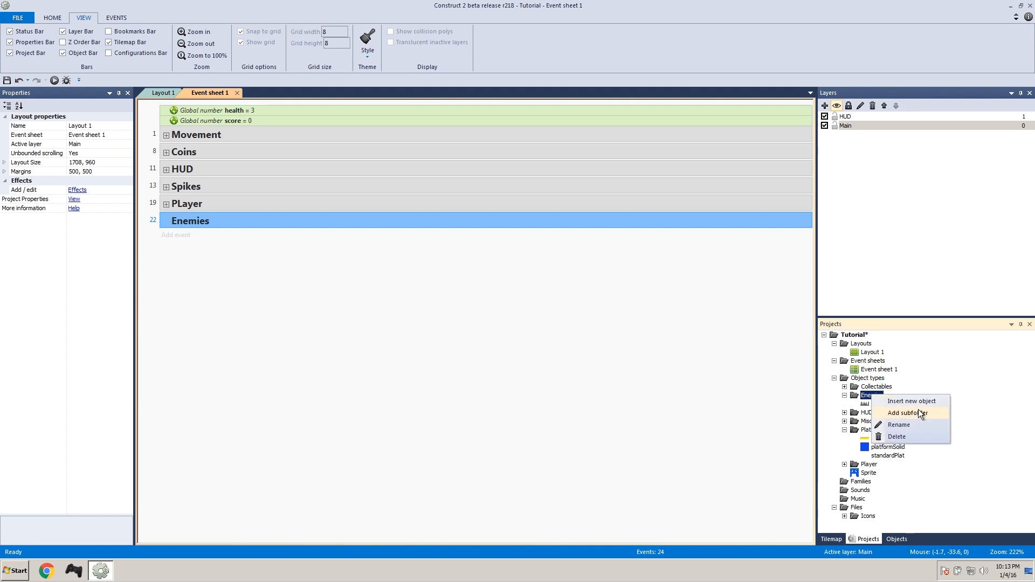
click(905, 412)
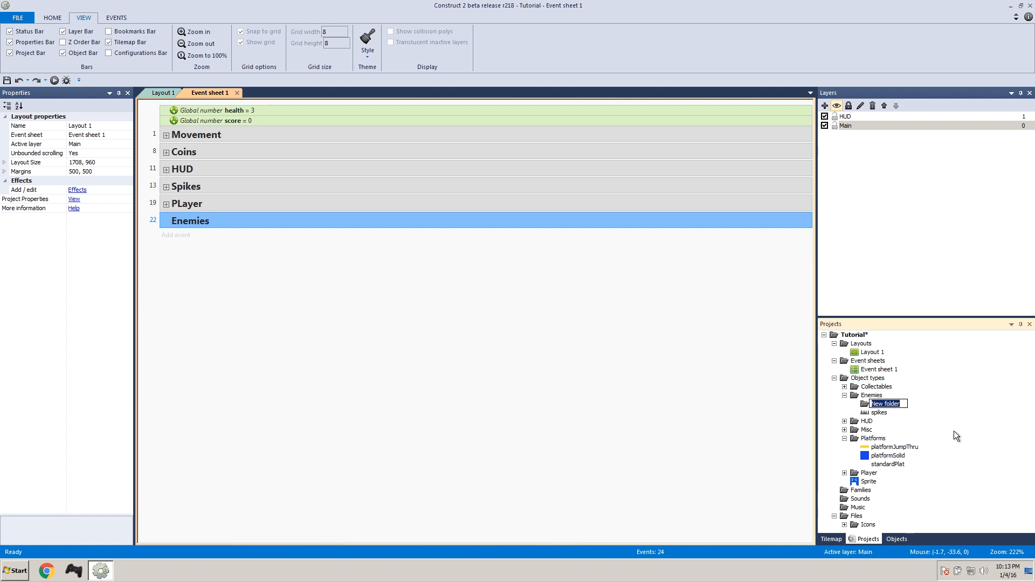
text(REAAL ASS ENEMIES)
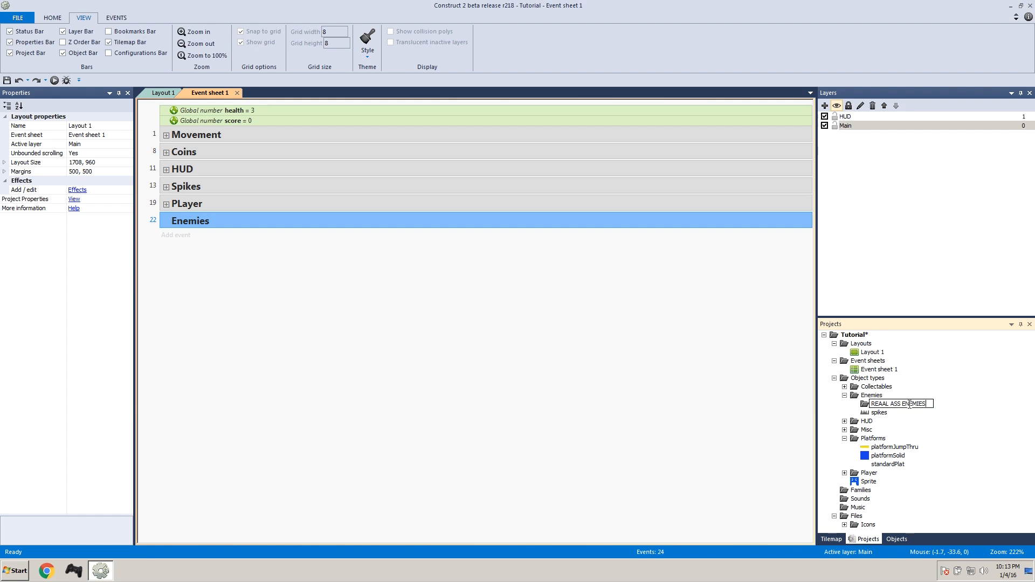
click(869, 482)
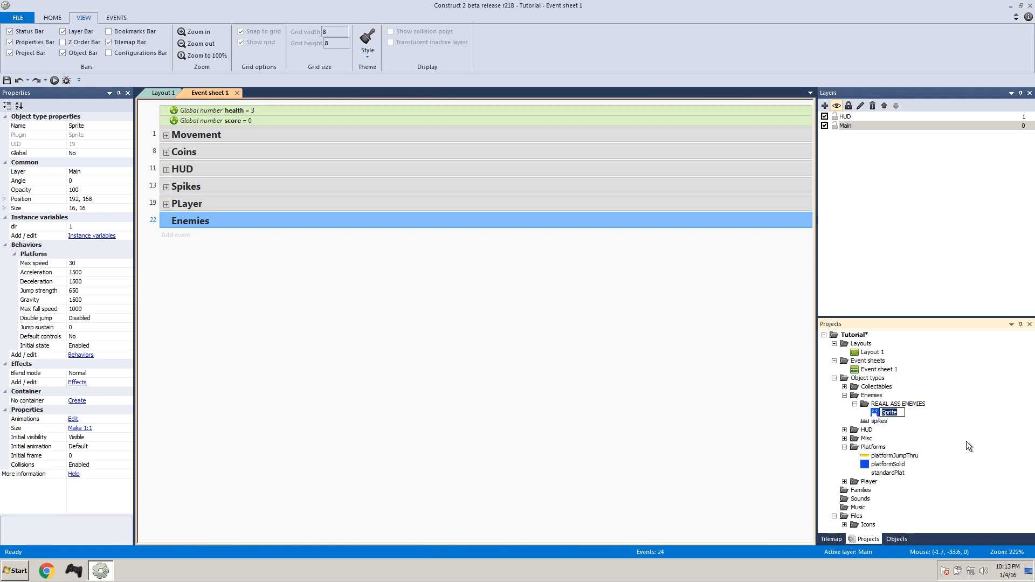
text(movieMan)
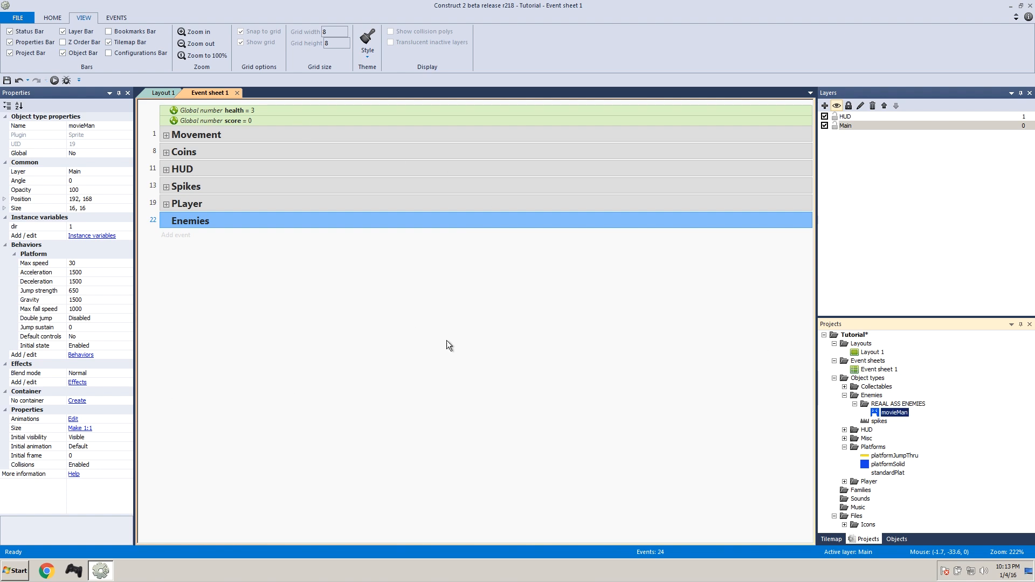
mouse_move(931, 427)
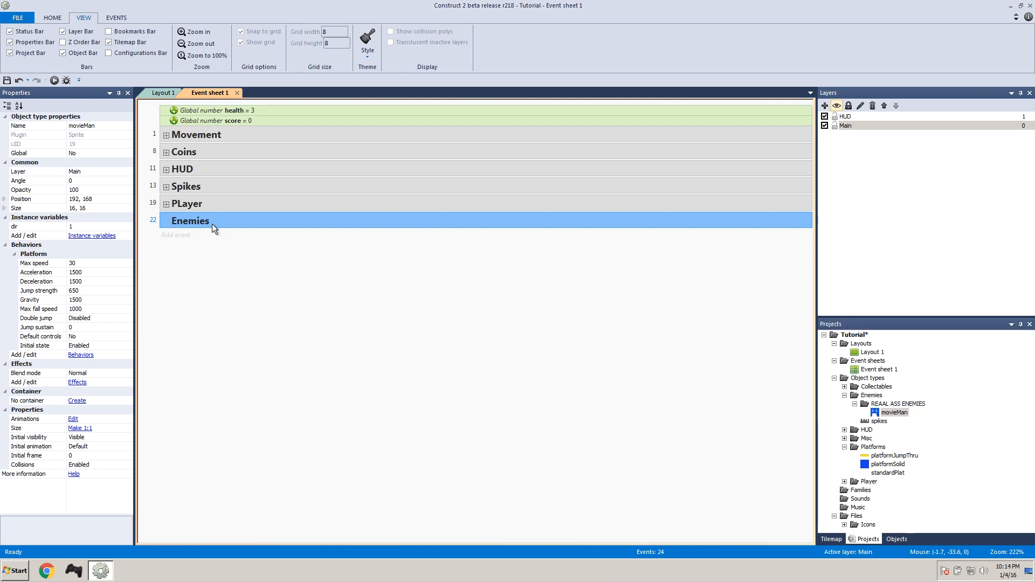
Step: Add an Enemies sub-event with a 'Compare instance variable' condition: movieMan dir = 1
right_click(212, 228)
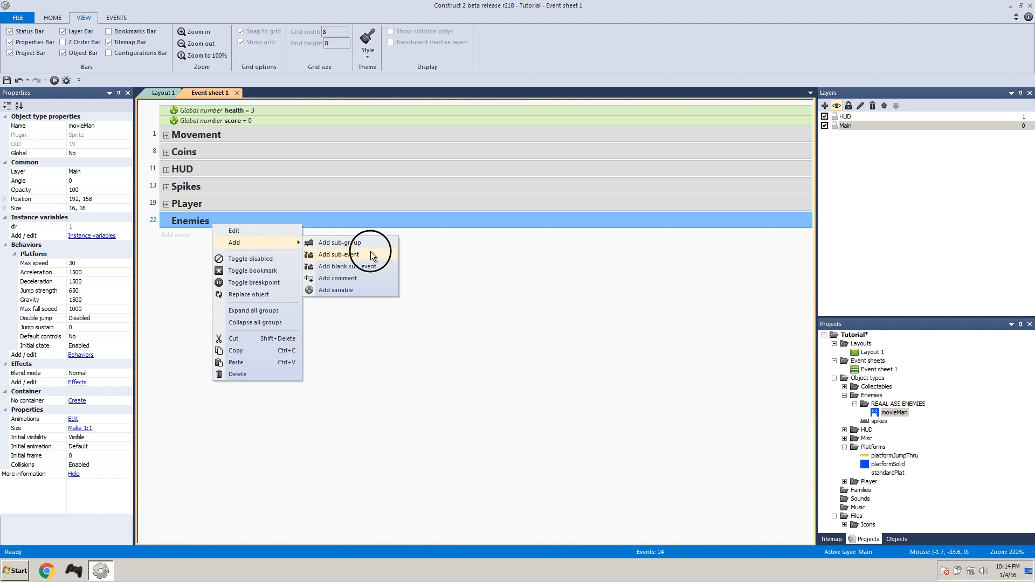
click(338, 254)
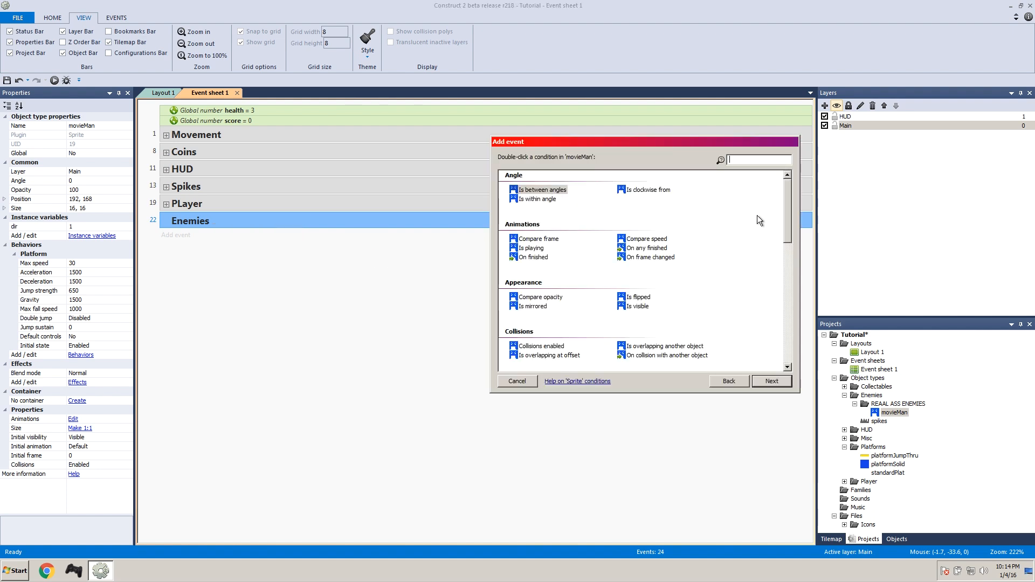
scroll(down, 3)
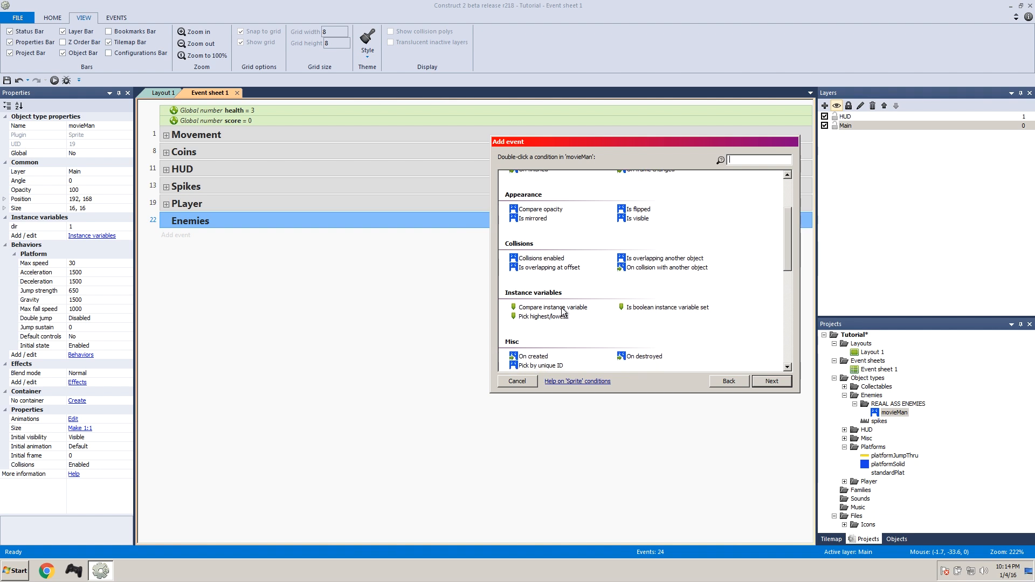
double_click(553, 307)
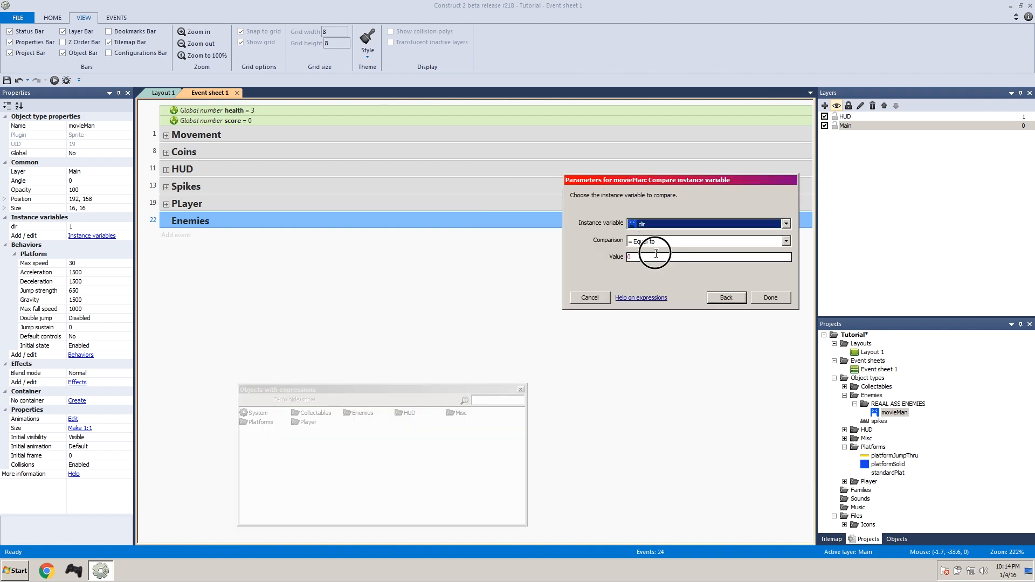
text(1)
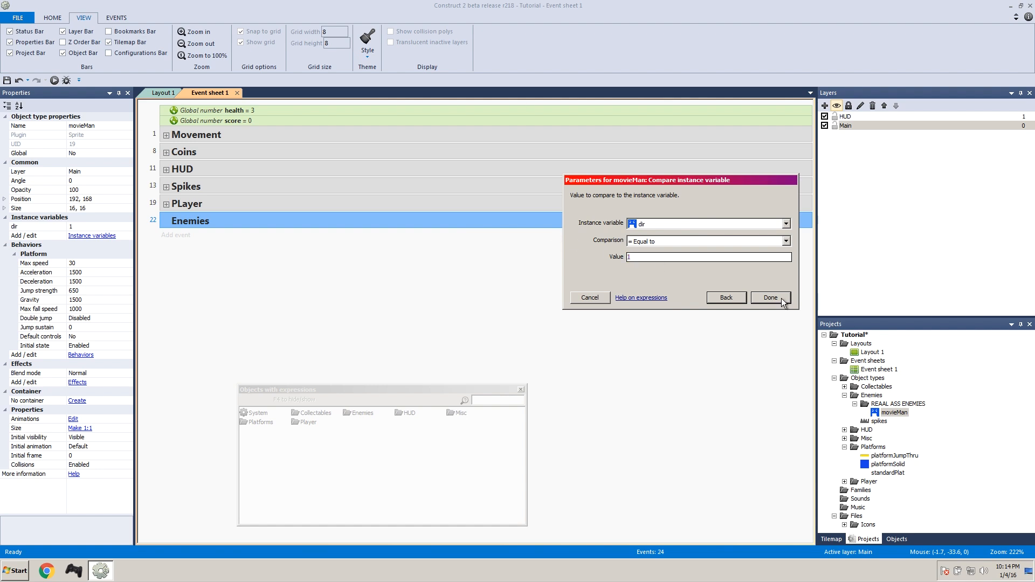
click(770, 297)
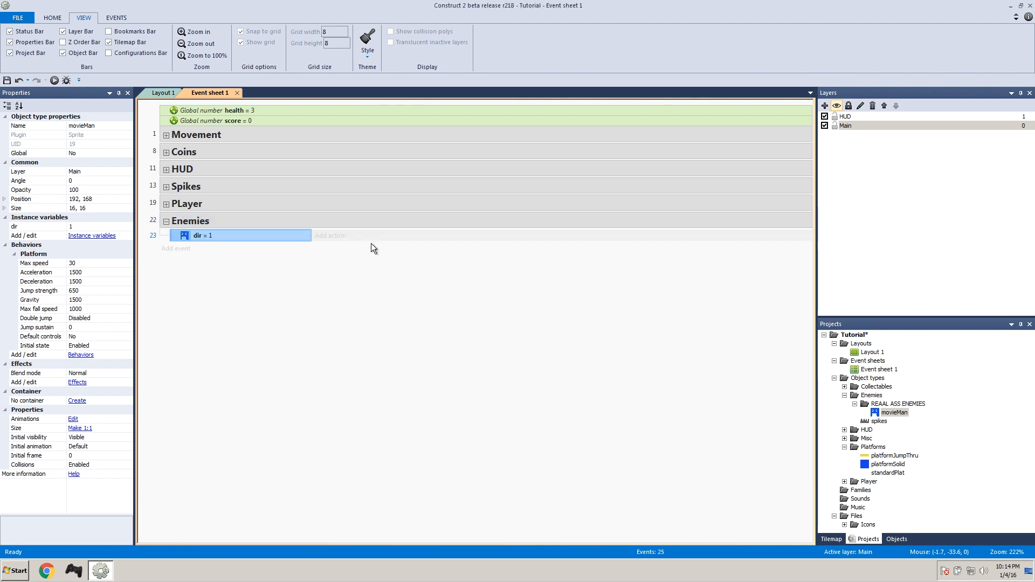
Step: Give the dir = 1 event a movieMan Platform action simulating the Right control
click(330, 235)
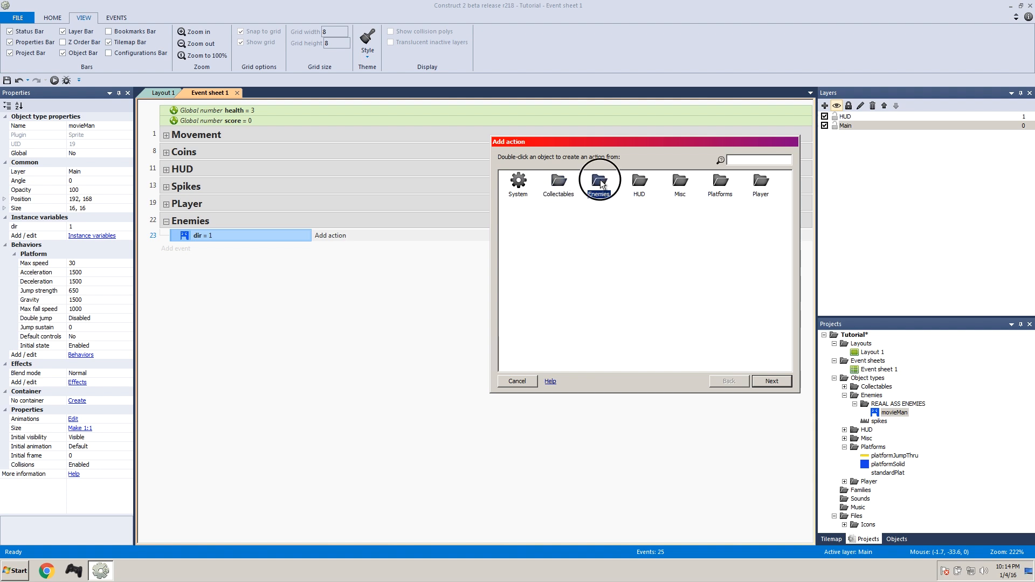
double_click(598, 183)
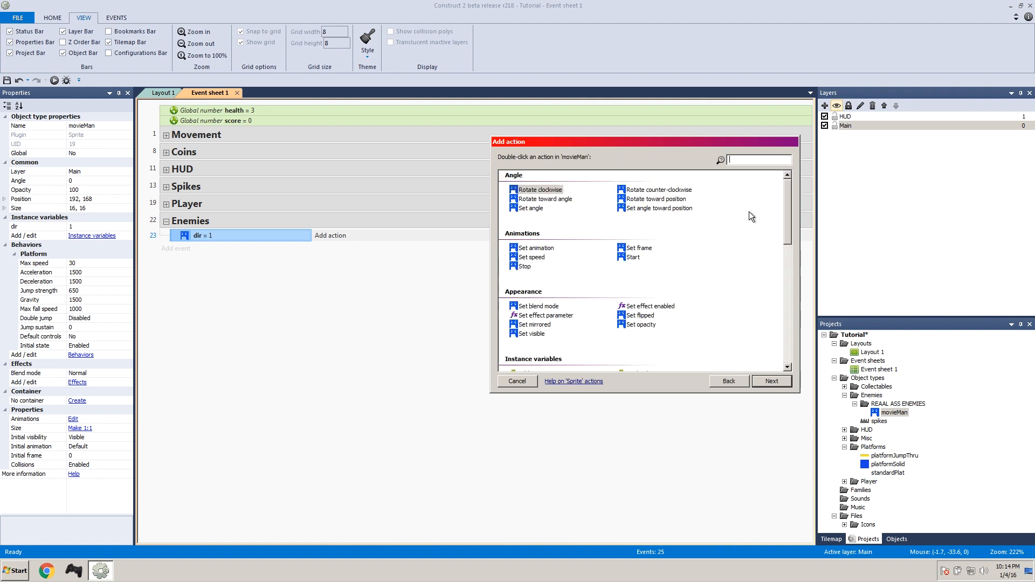
scroll(down, 3)
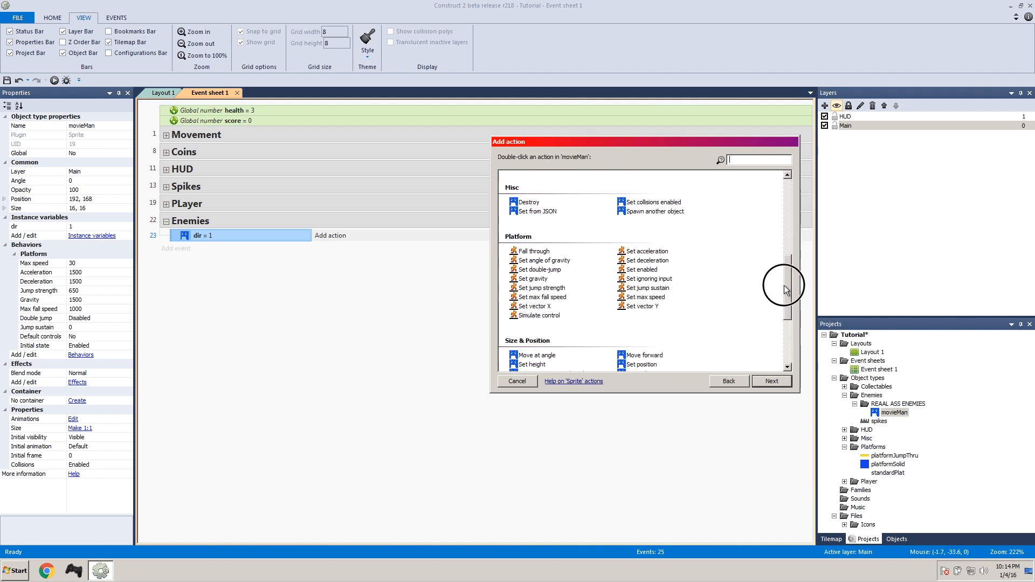
click(537, 315)
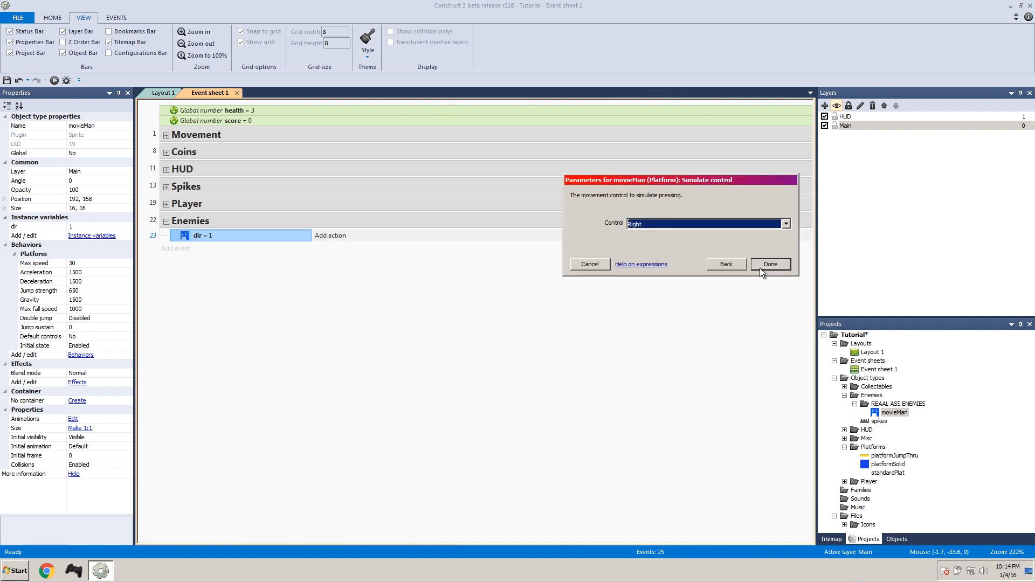
click(771, 265)
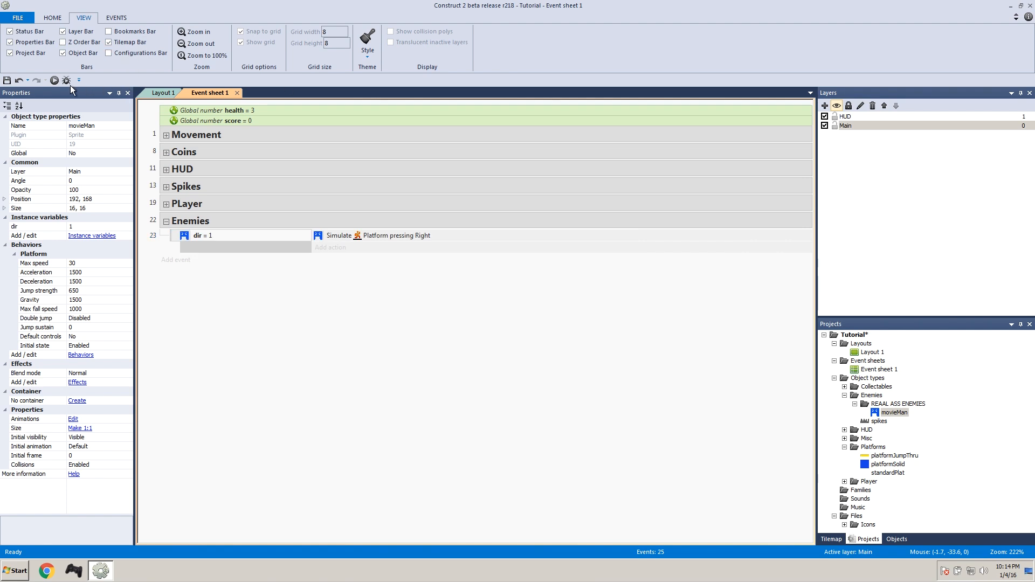
click(54, 80)
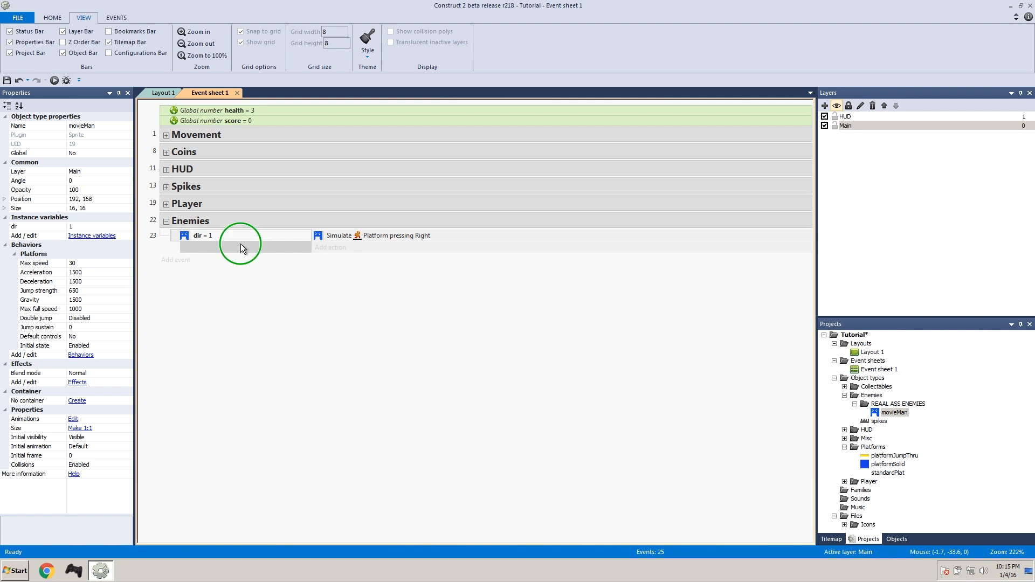
Step: Add a dir = 1 sub-event checking movieMan overlaps standardPlat at offset 16, 1
right_click(241, 248)
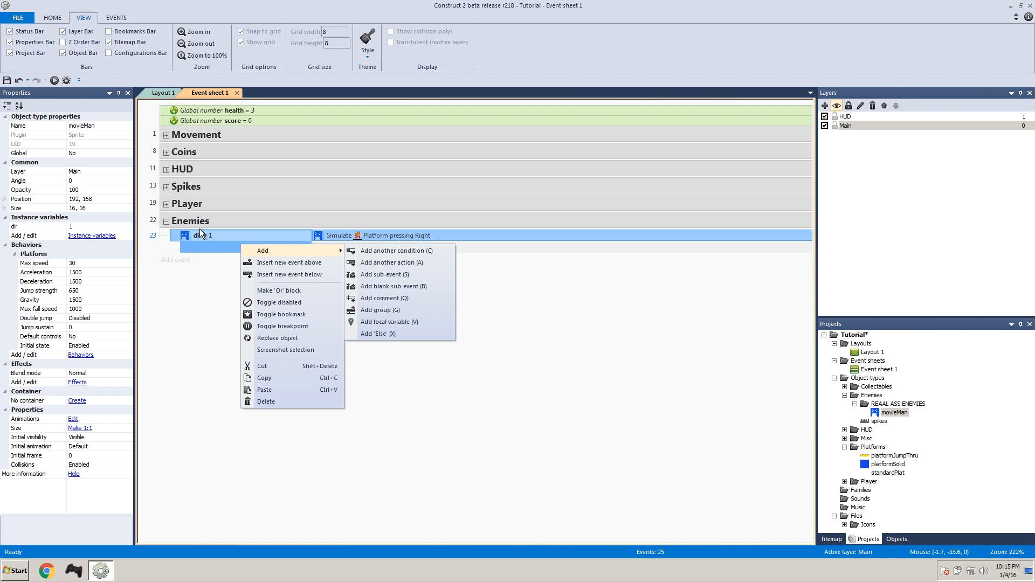
mouse_move(300, 275)
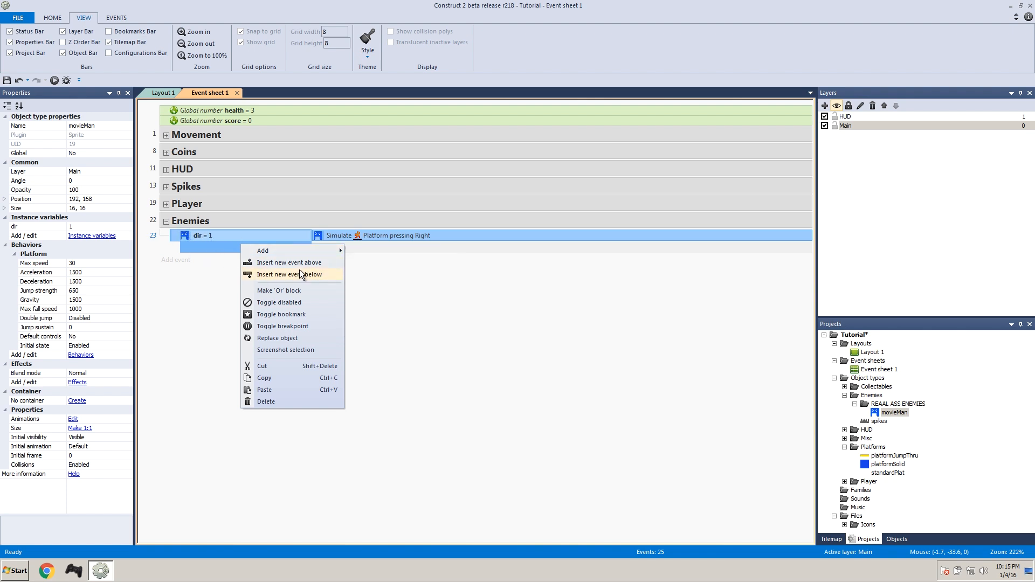
click(289, 274)
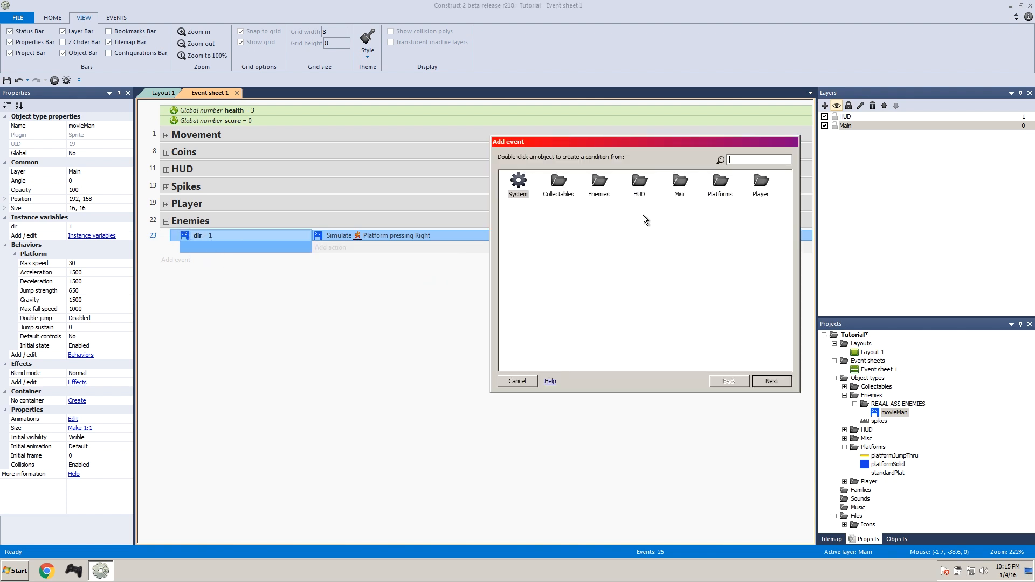
mouse_move(577, 191)
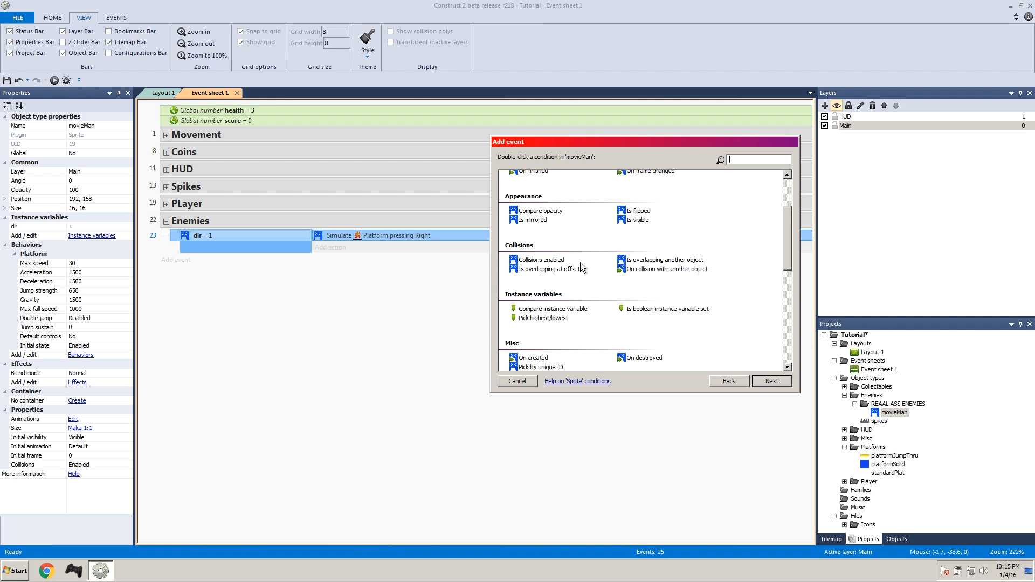
mouse_move(558, 277)
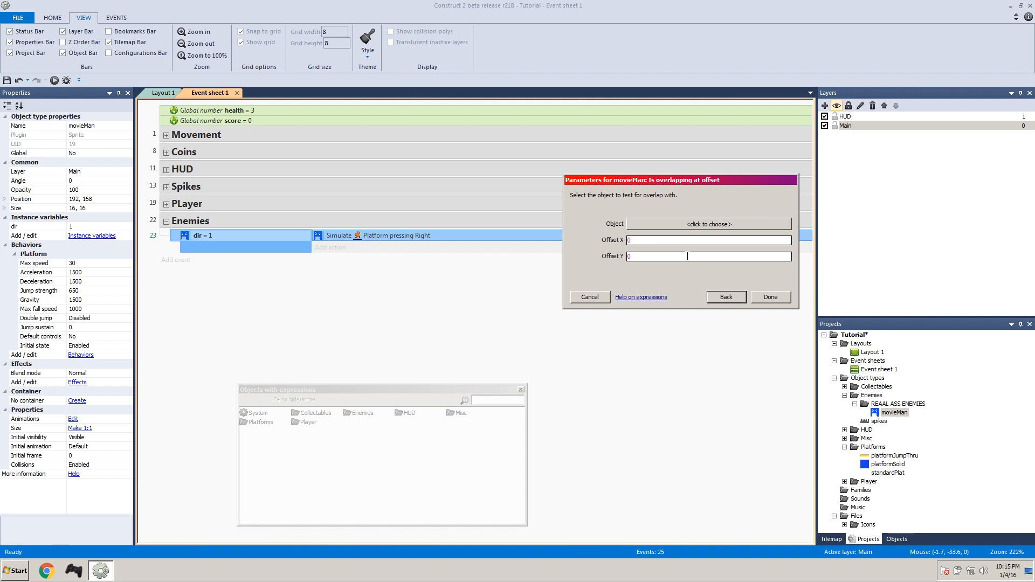
click(708, 239)
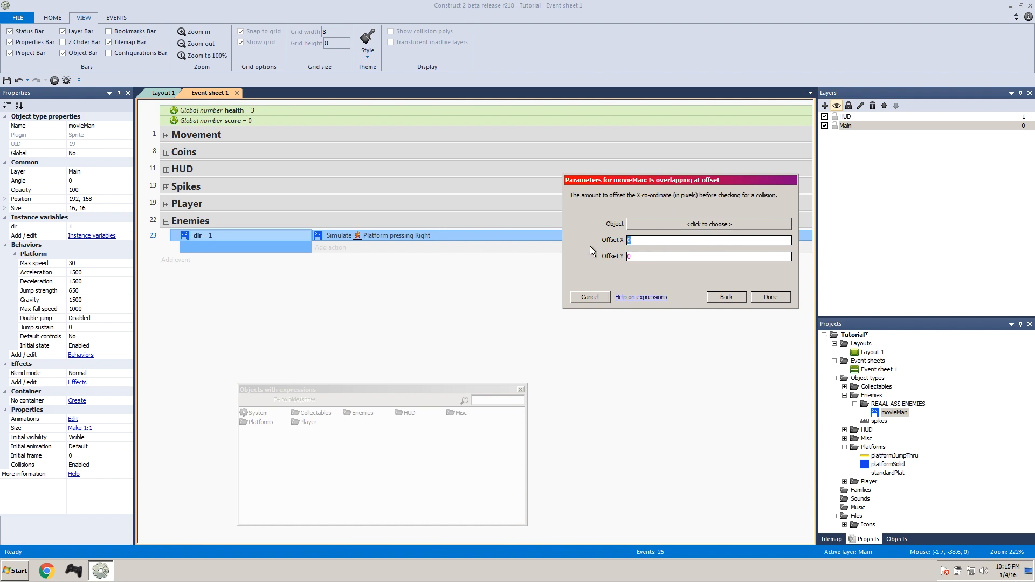
mouse_move(679, 277)
text(16)
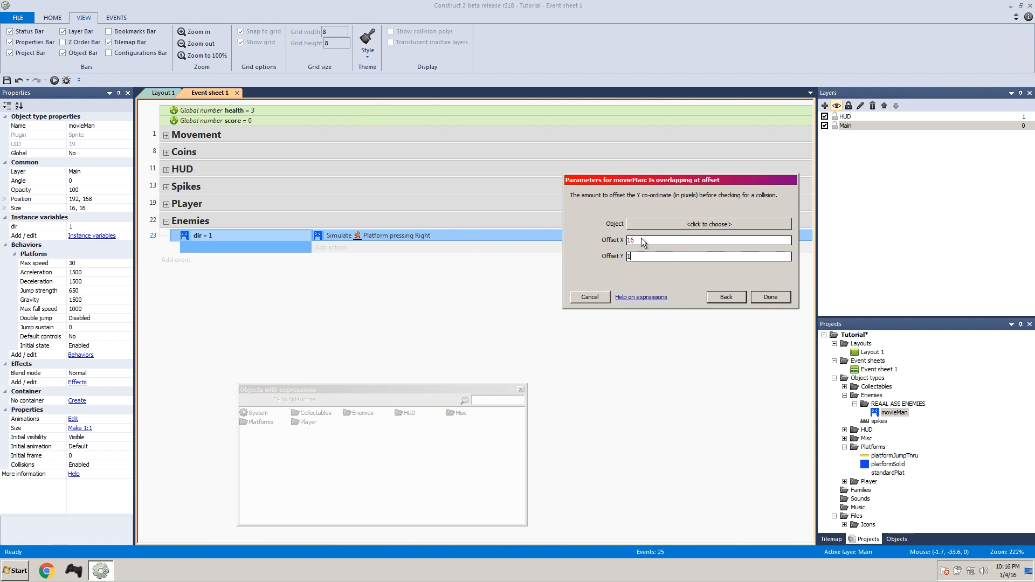
mouse_move(600, 264)
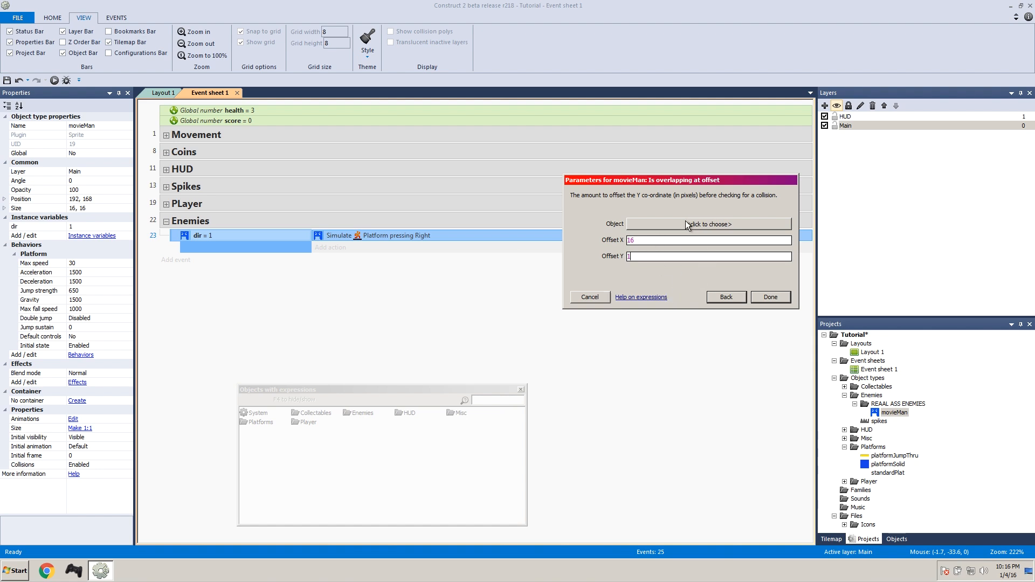
click(708, 223)
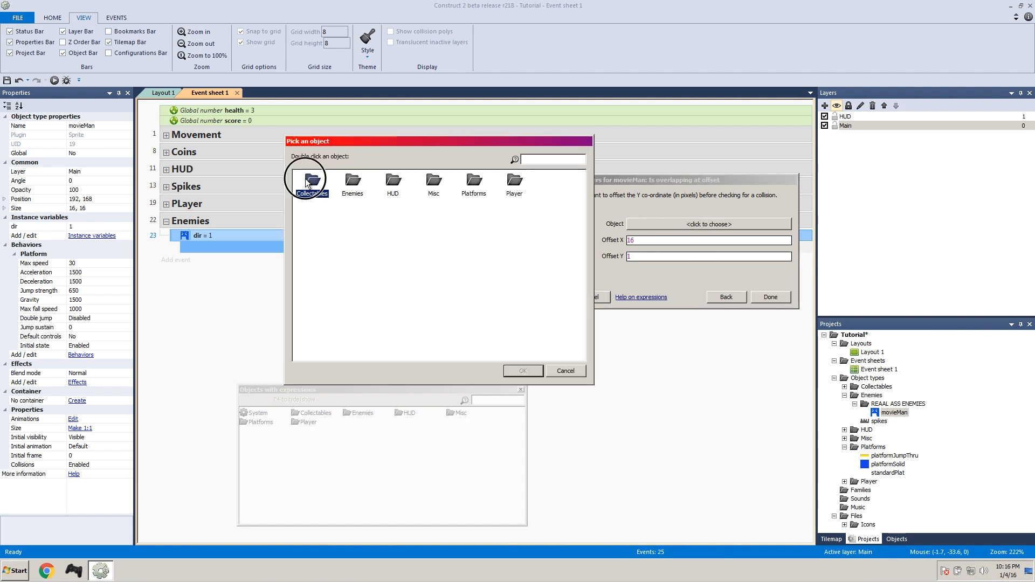
double_click(474, 183)
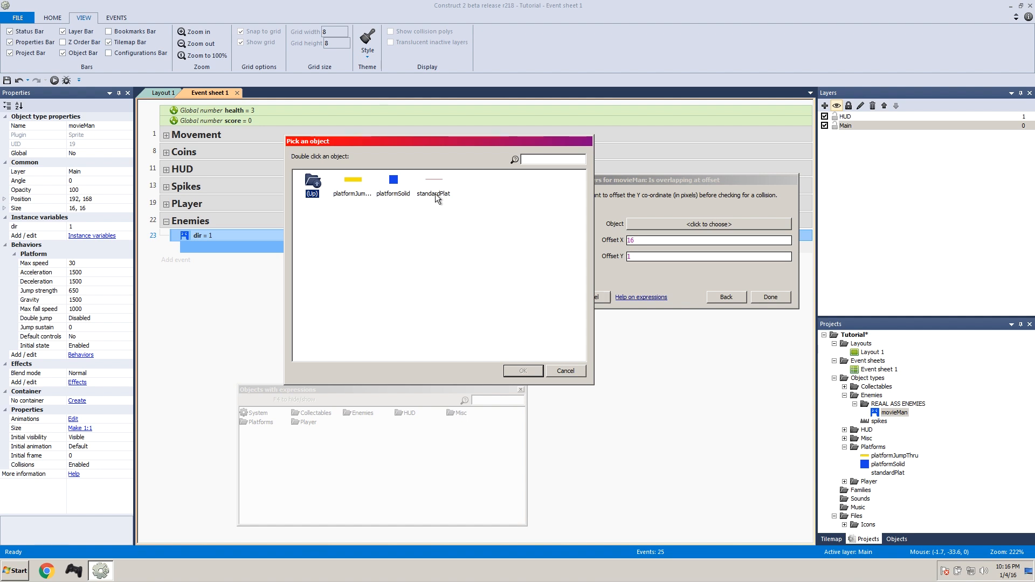
click(433, 180)
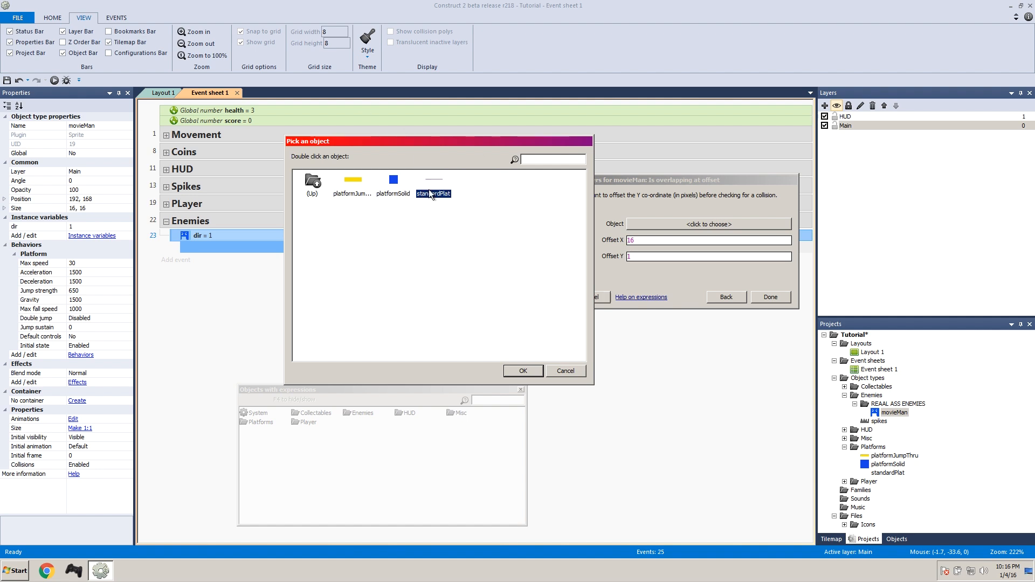
double_click(433, 179)
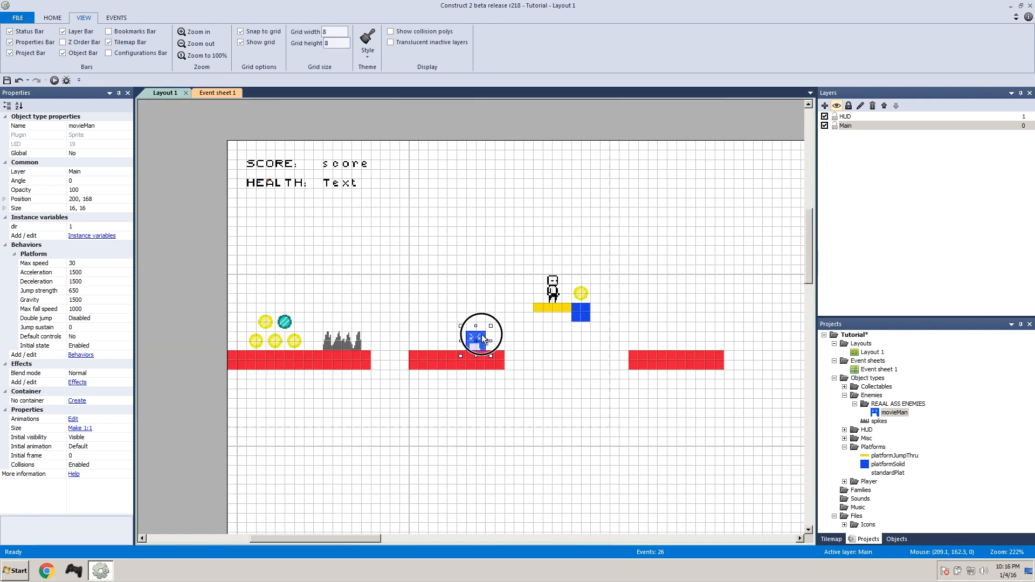
Step: Drag movieMan past the platform's right edge, then back to 184, 168
drag(480, 340, 494, 341)
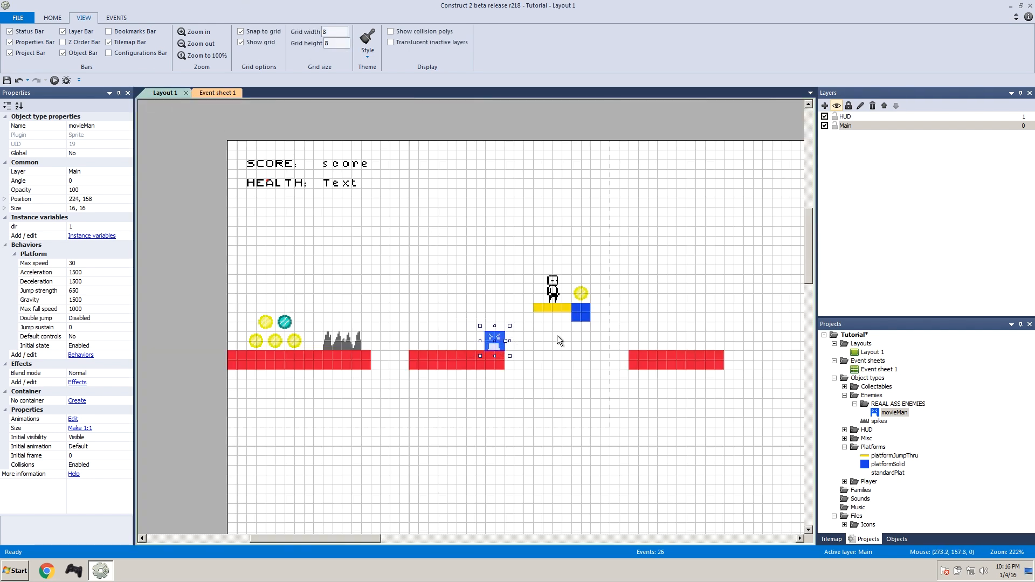
scroll(down, 3)
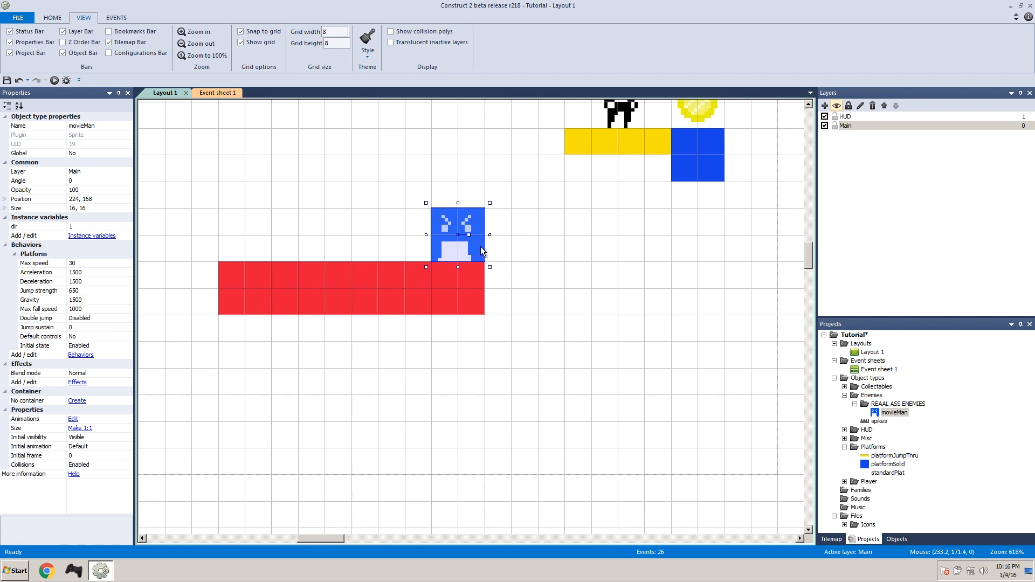
drag(458, 234, 520, 248)
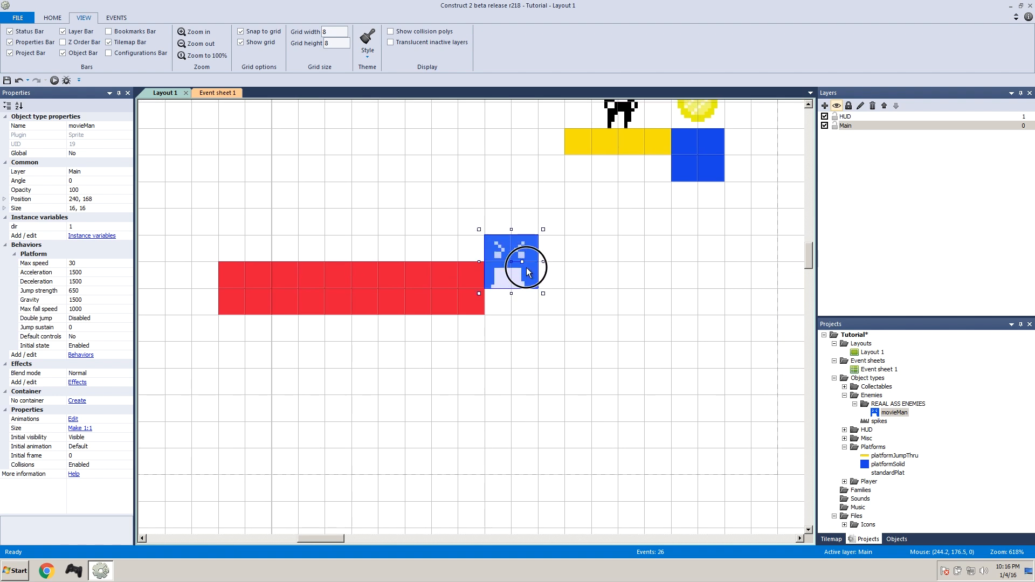
drag(525, 270, 479, 254)
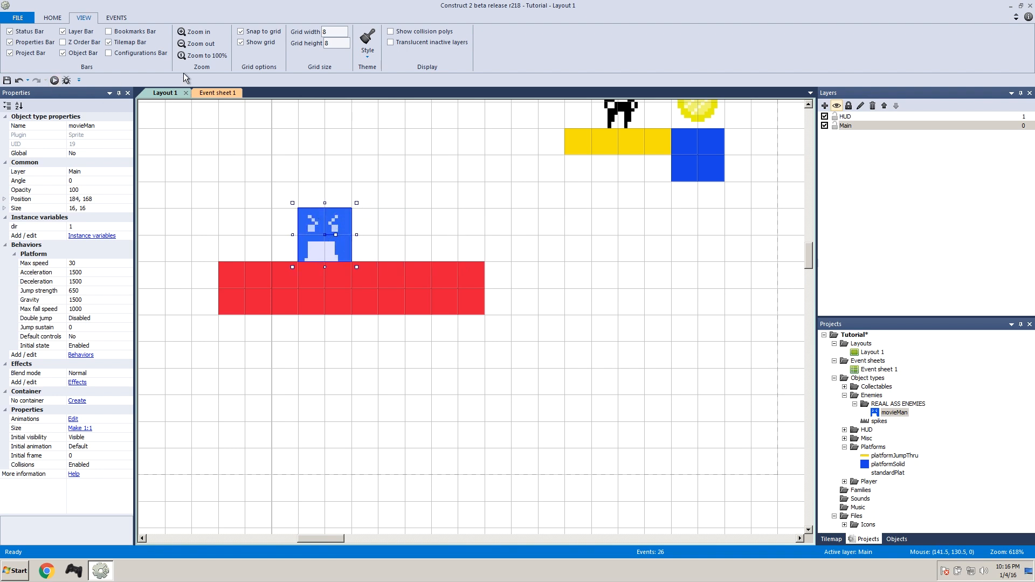
Step: On Event sheet 1, add a movieMan Set value action to event 24, setting dir to -1
click(213, 92)
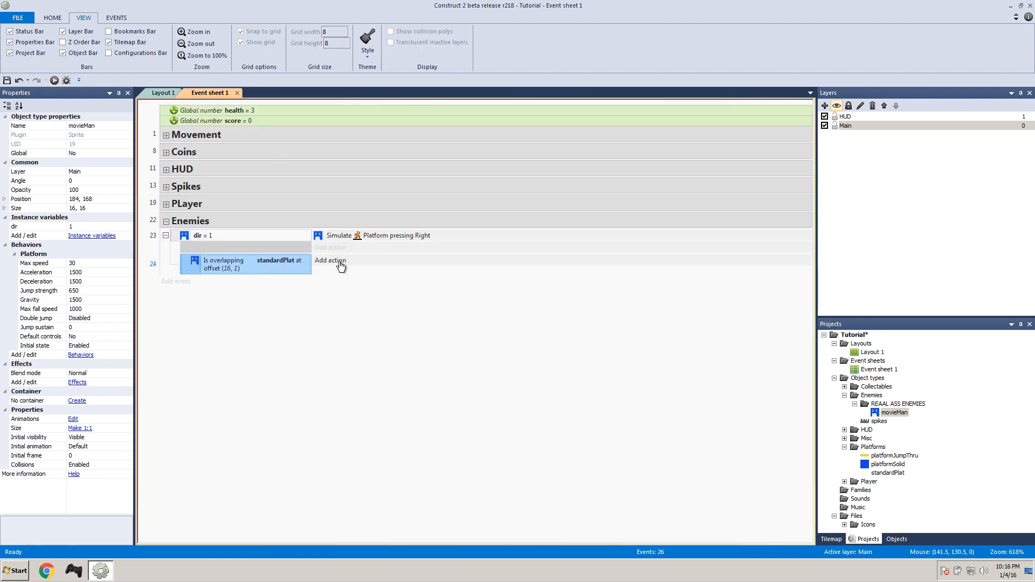
click(329, 260)
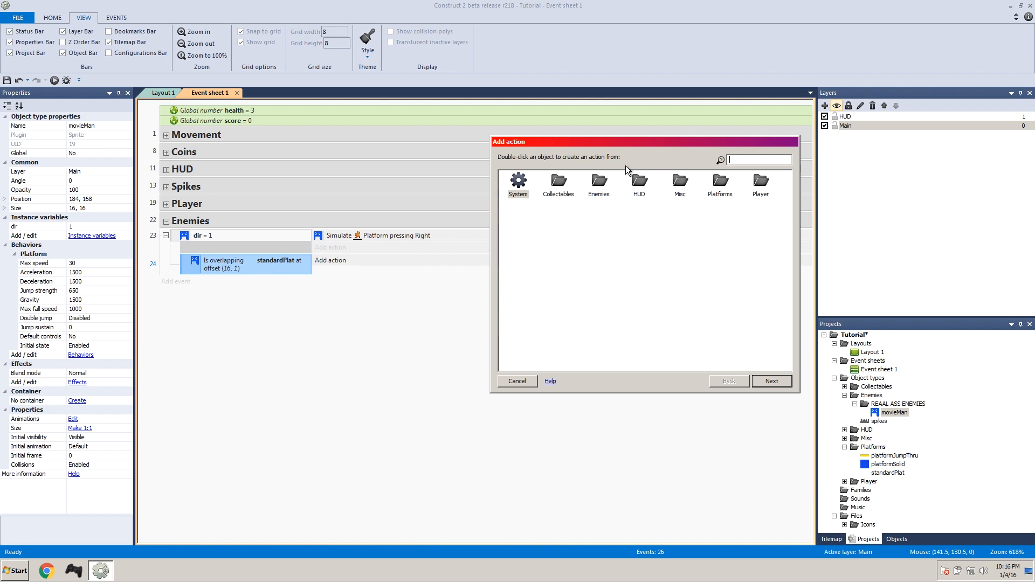
double_click(598, 182)
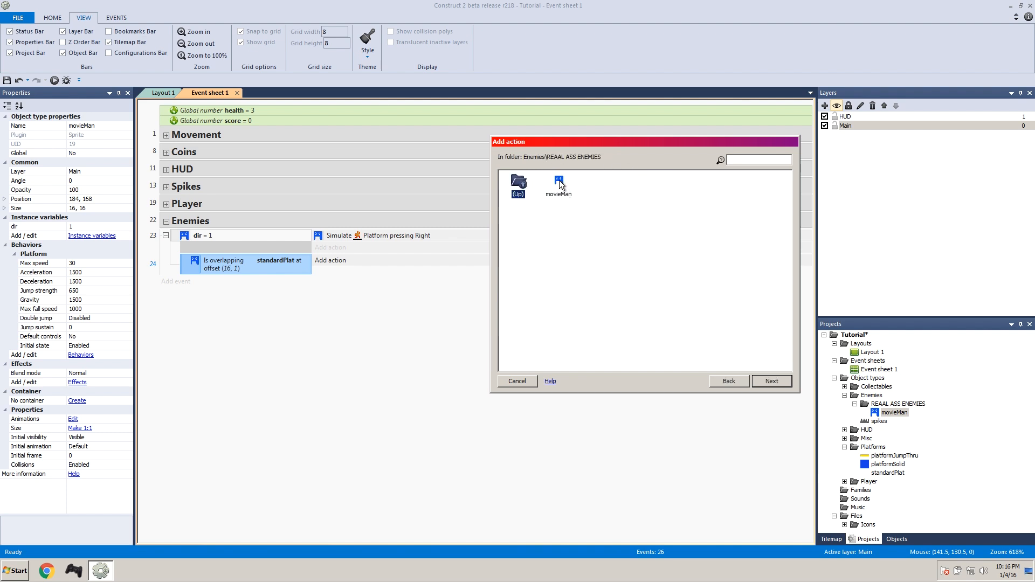
double_click(558, 185)
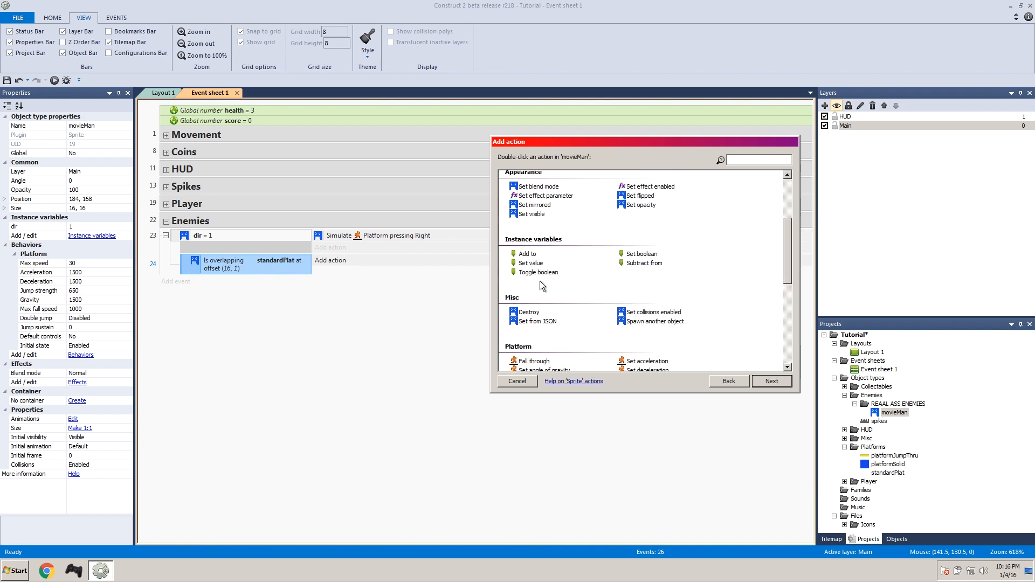
double_click(530, 262)
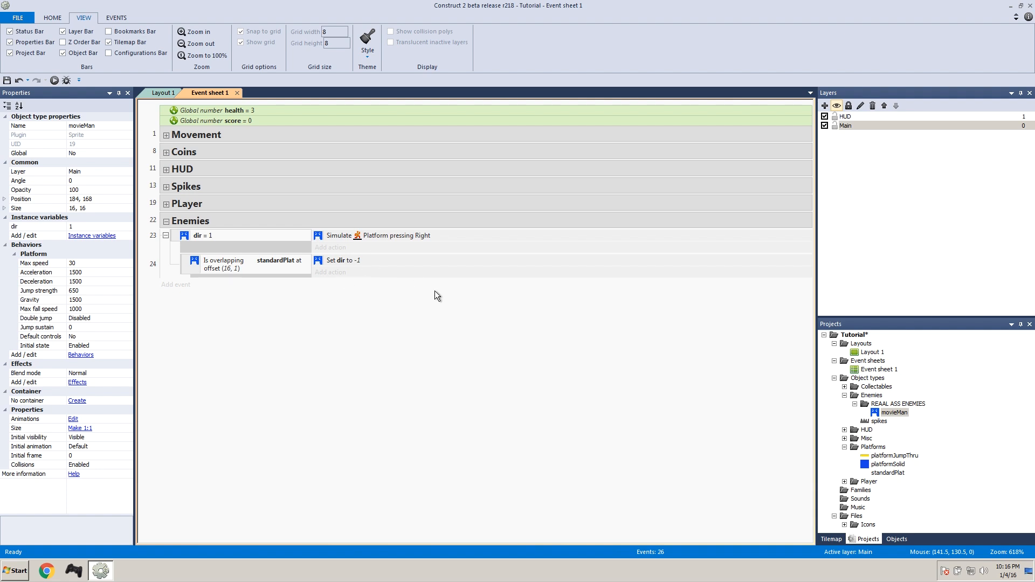
mouse_move(133, 310)
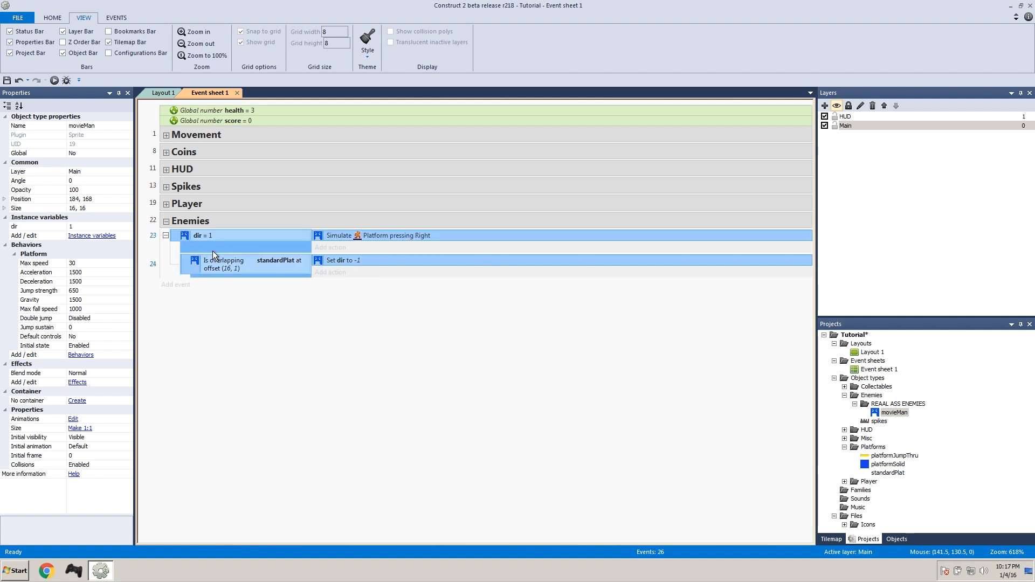
mouse_move(195, 251)
text(-1)
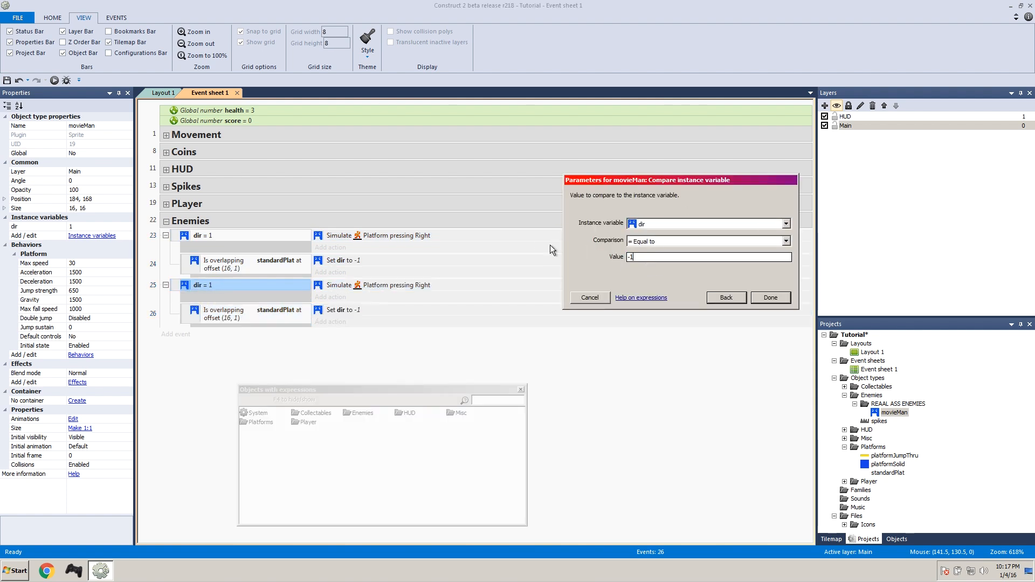
Step: Make the mirrored event compare dir to -1 and simulate the Left control
click(770, 297)
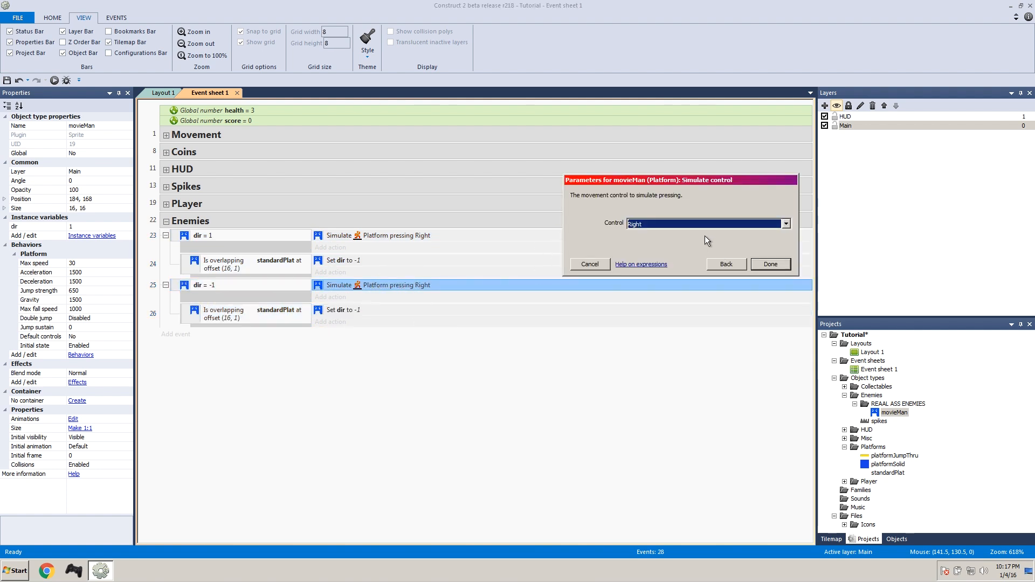
click(785, 223)
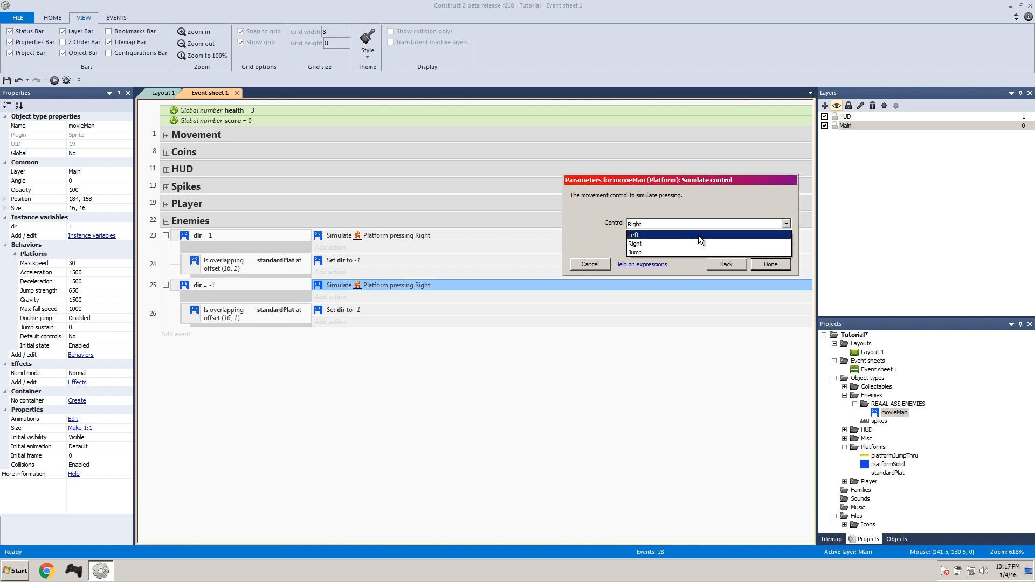
click(770, 264)
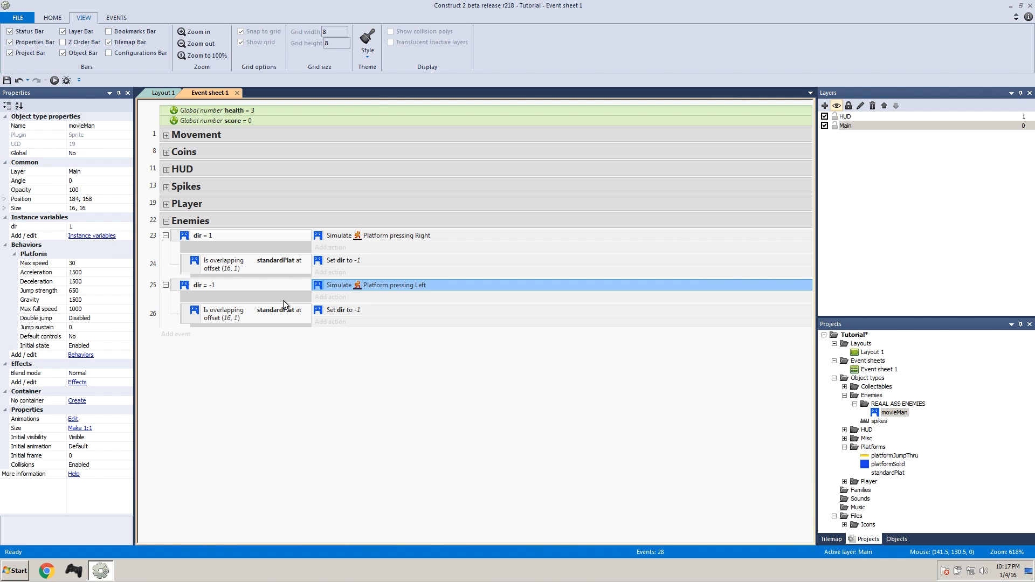
Step: Set the copied overlap check's X offset to -16 and change its dir action to 1
double_click(244, 314)
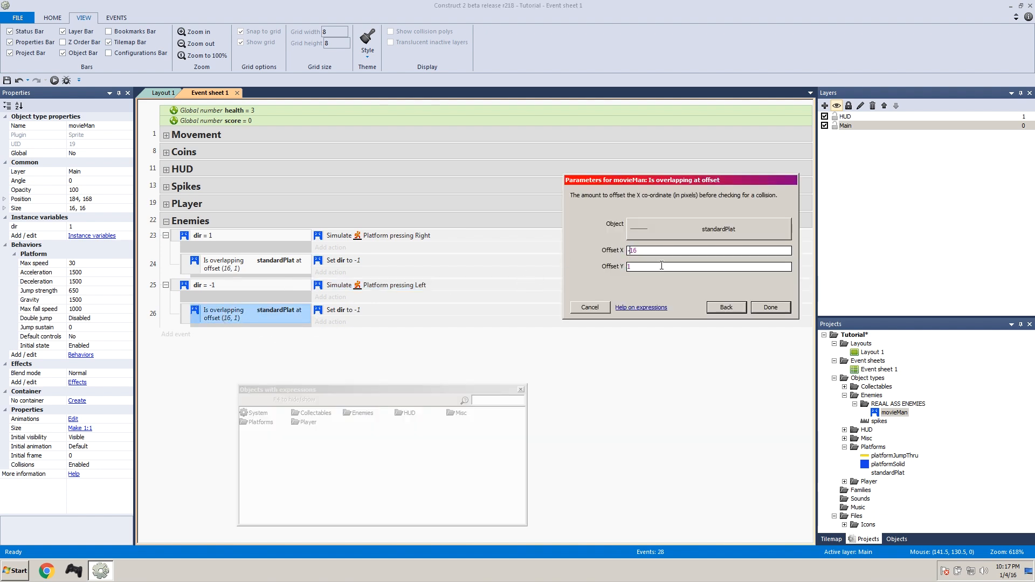
click(770, 307)
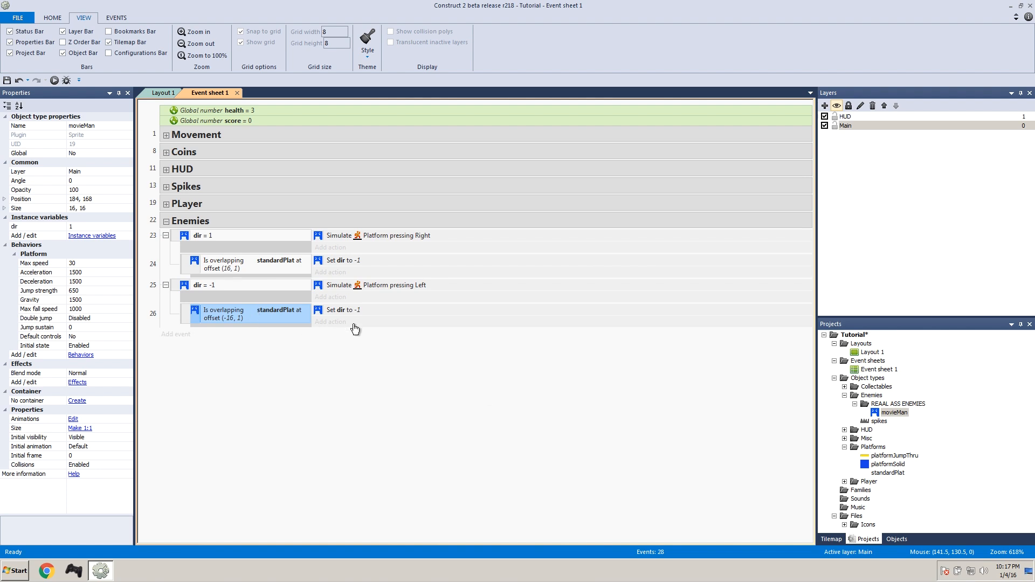
double_click(344, 311)
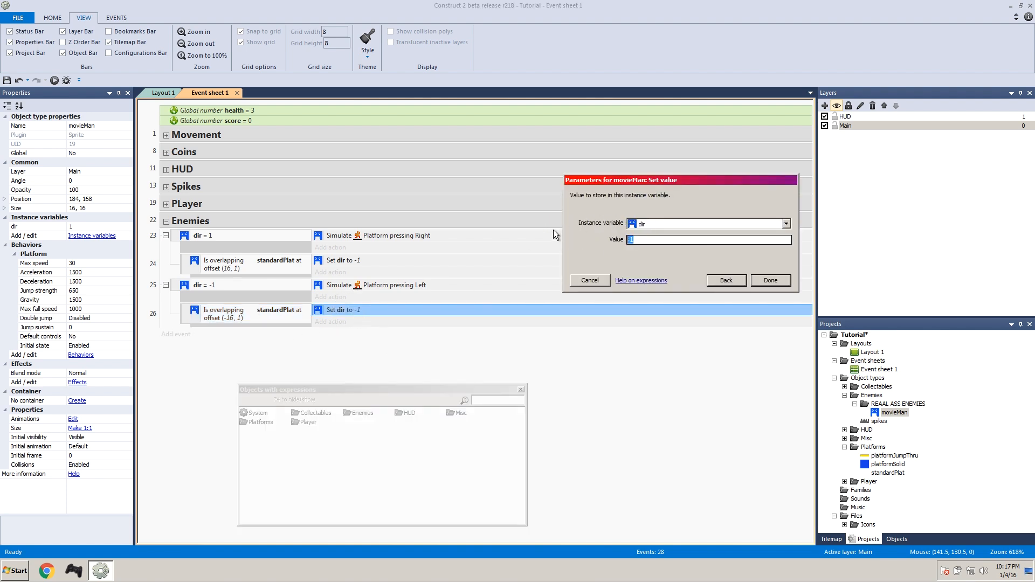
click(770, 280)
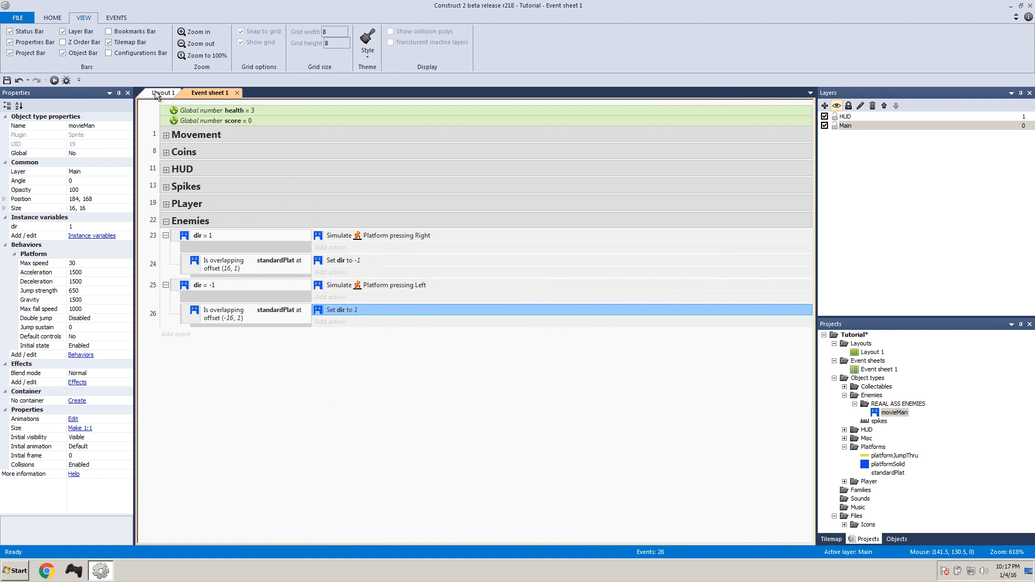
click(164, 92)
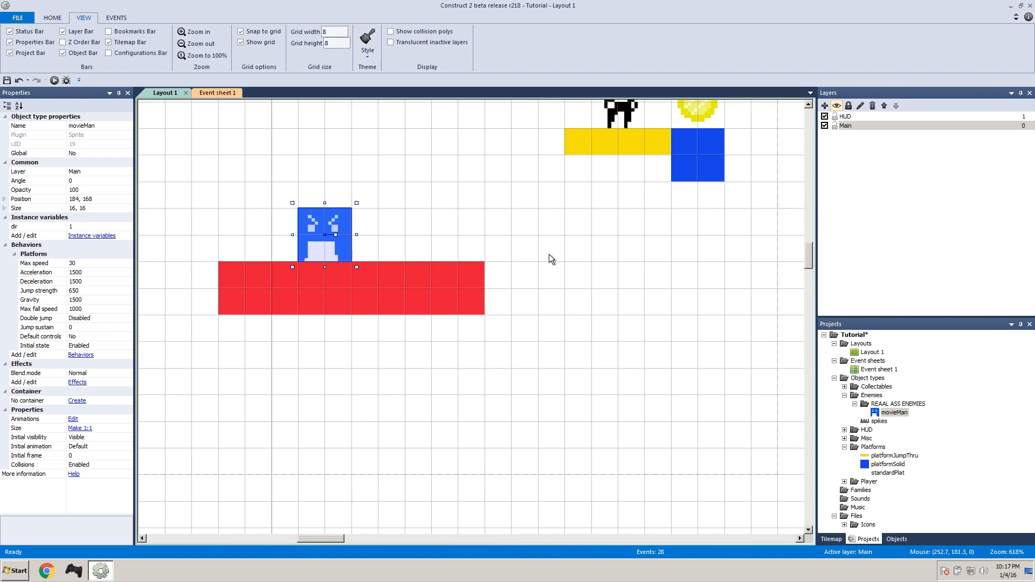
mouse_move(210, 305)
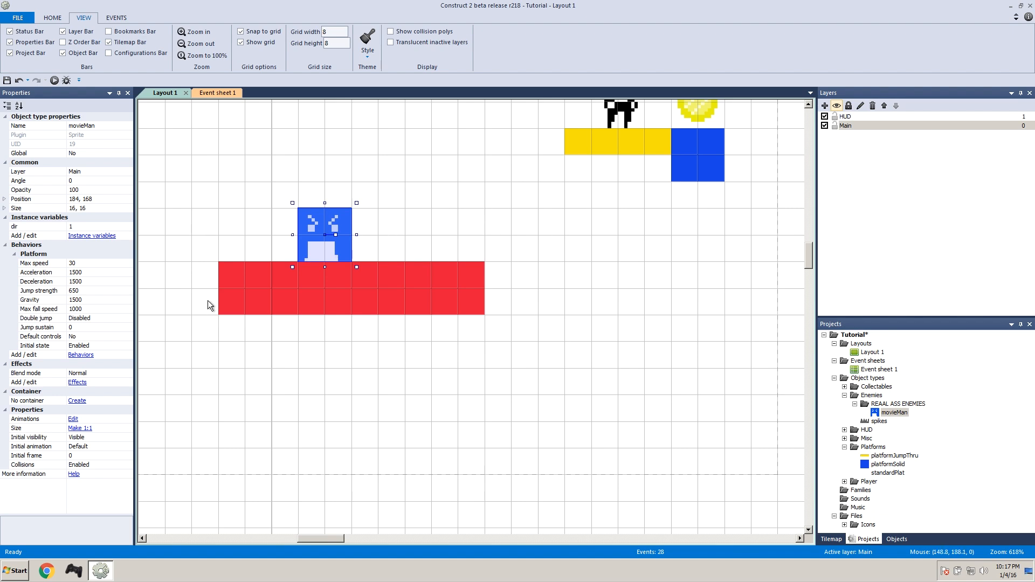
click(54, 80)
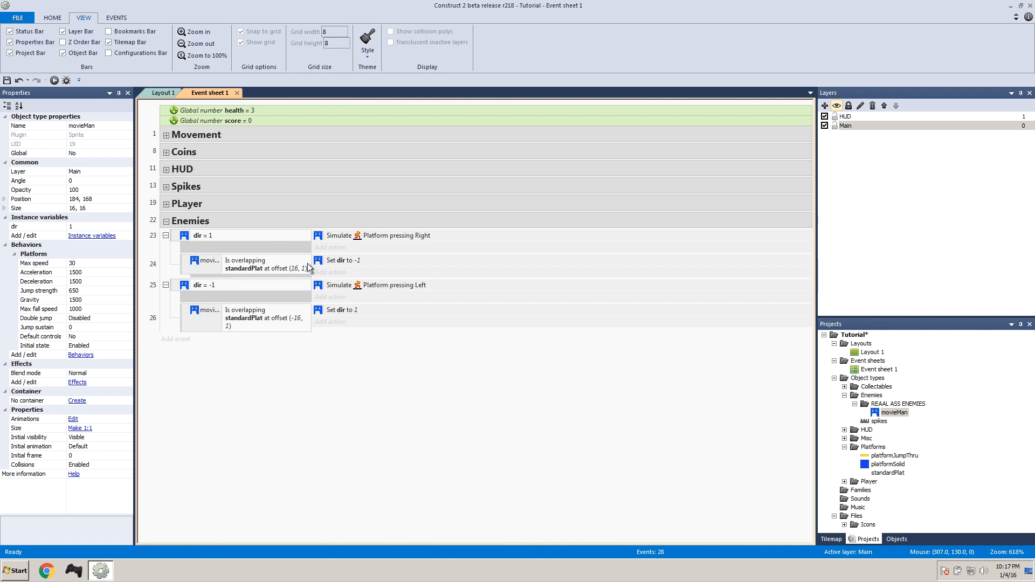
mouse_move(338, 271)
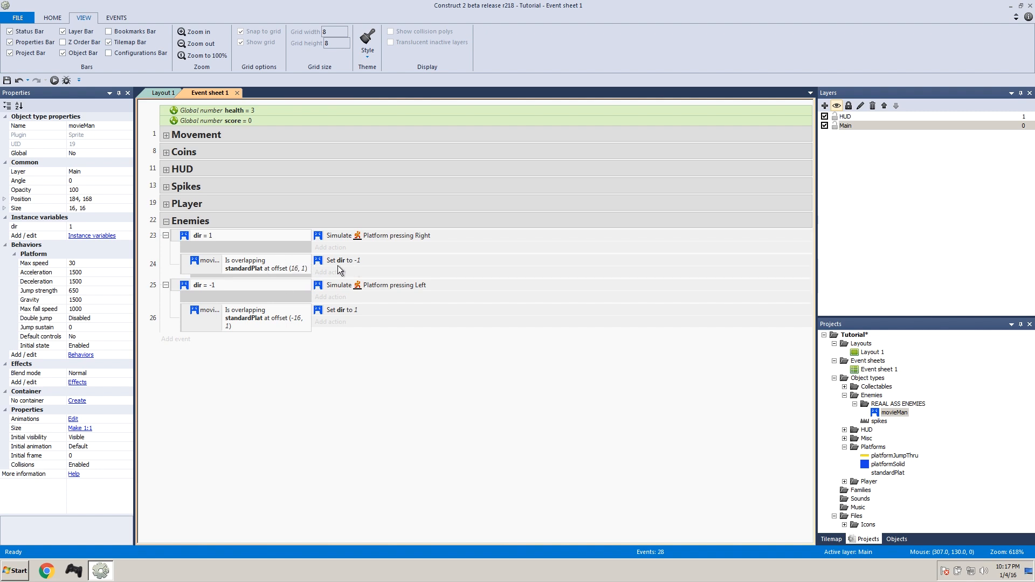
mouse_move(232, 271)
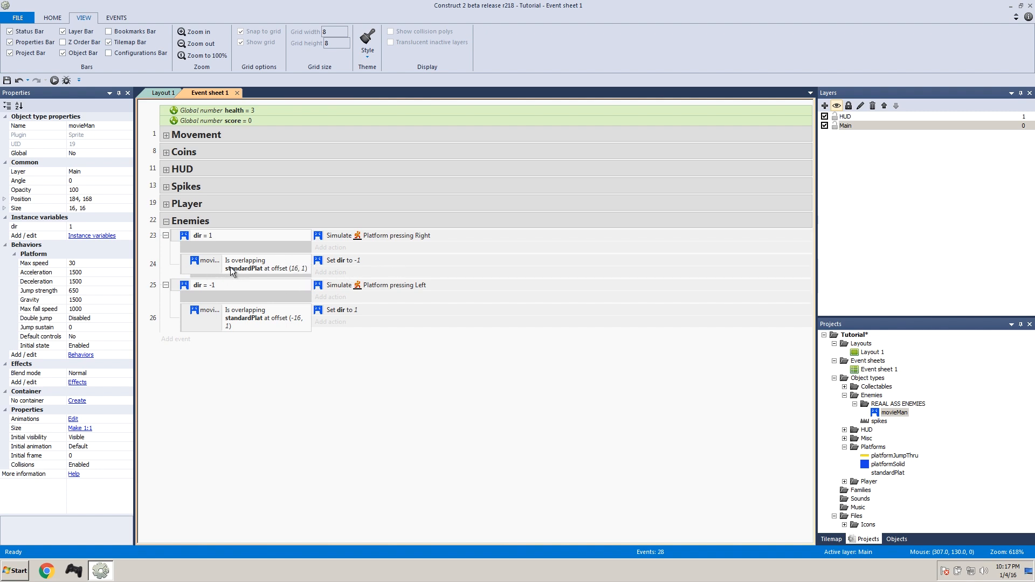
Step: Invert the standardPlat overlap conditions, then return to Layout 1
right_click(232, 260)
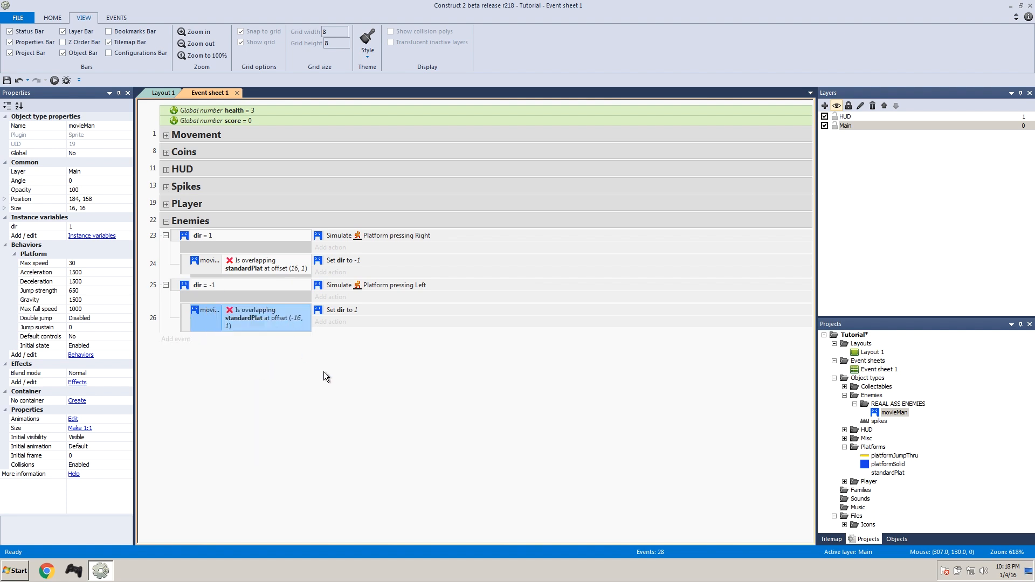
click(166, 93)
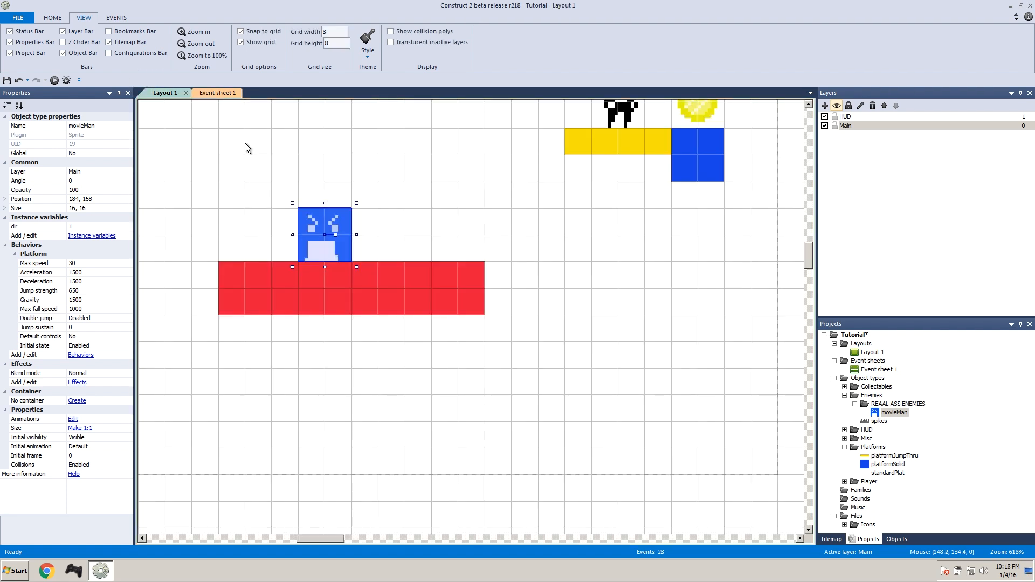
Step: Nudge movieMan one cell right along the red platform and run a test of the layout
drag(323, 234, 390, 224)
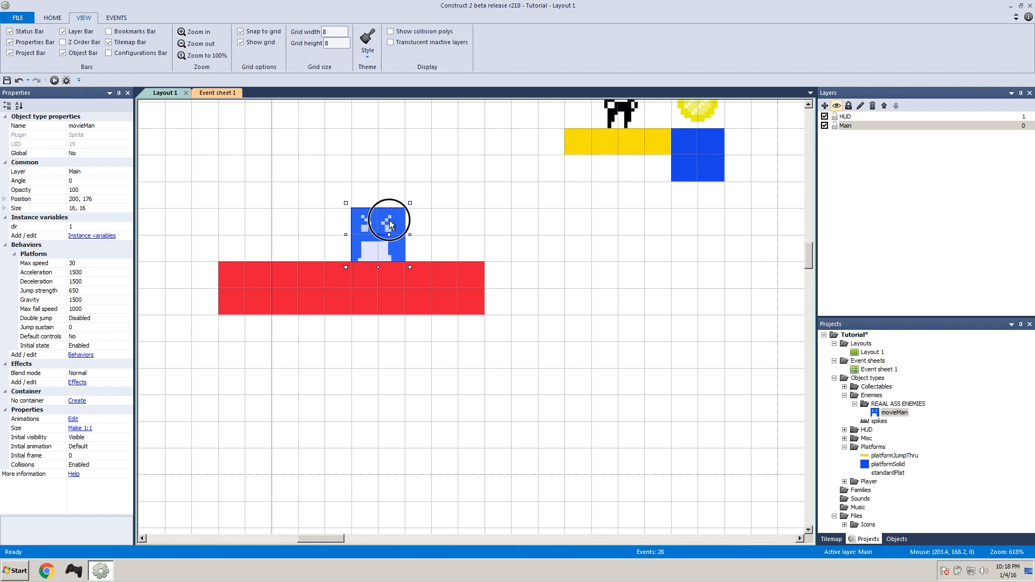
drag(390, 226, 349, 236)
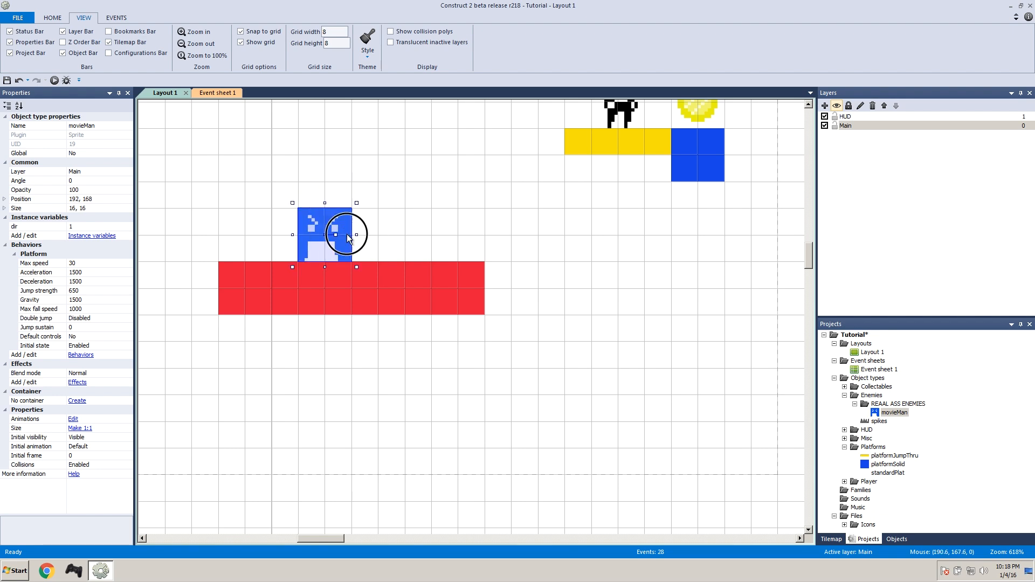
drag(347, 234, 376, 225)
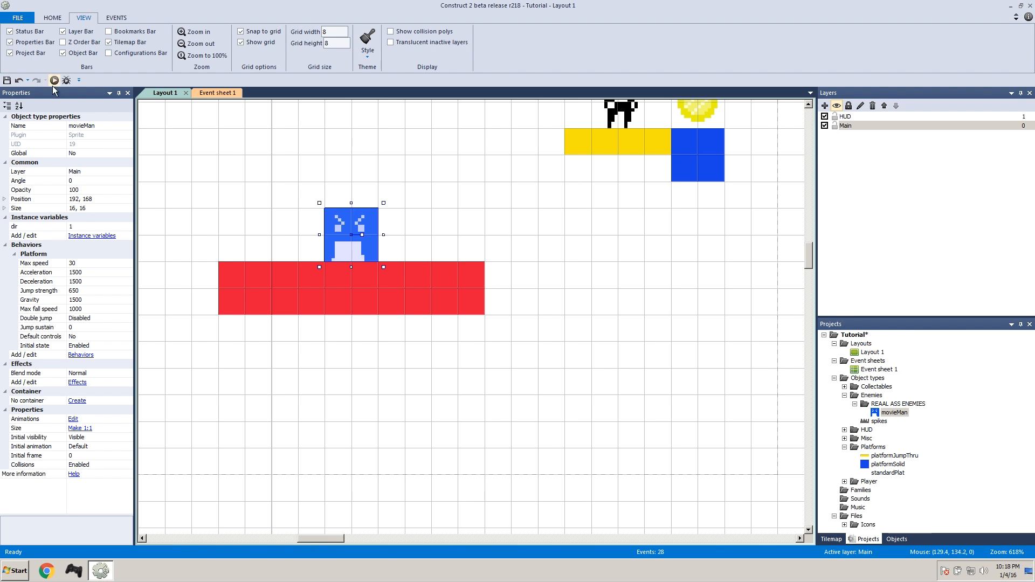
click(54, 80)
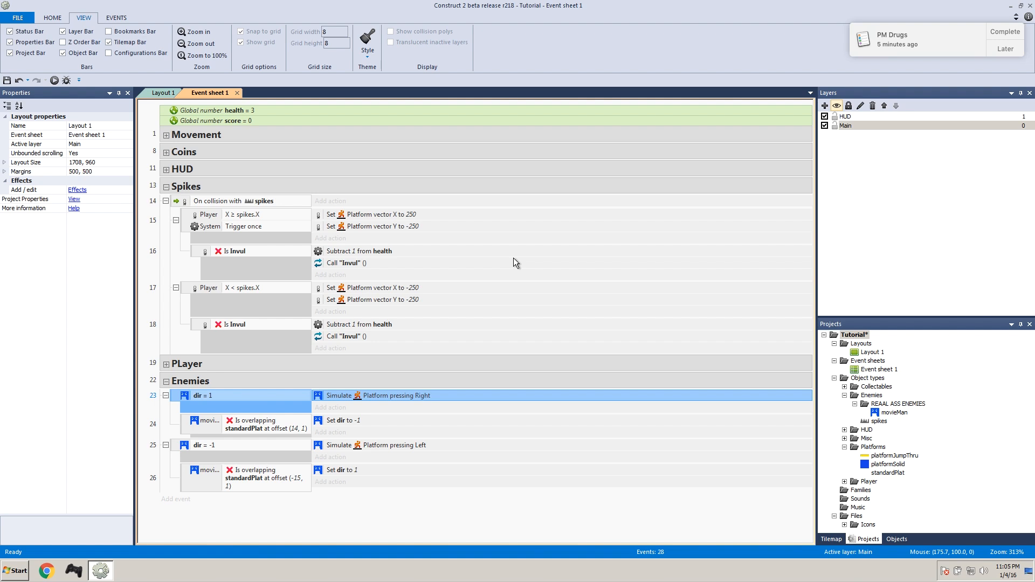
mouse_move(403, 526)
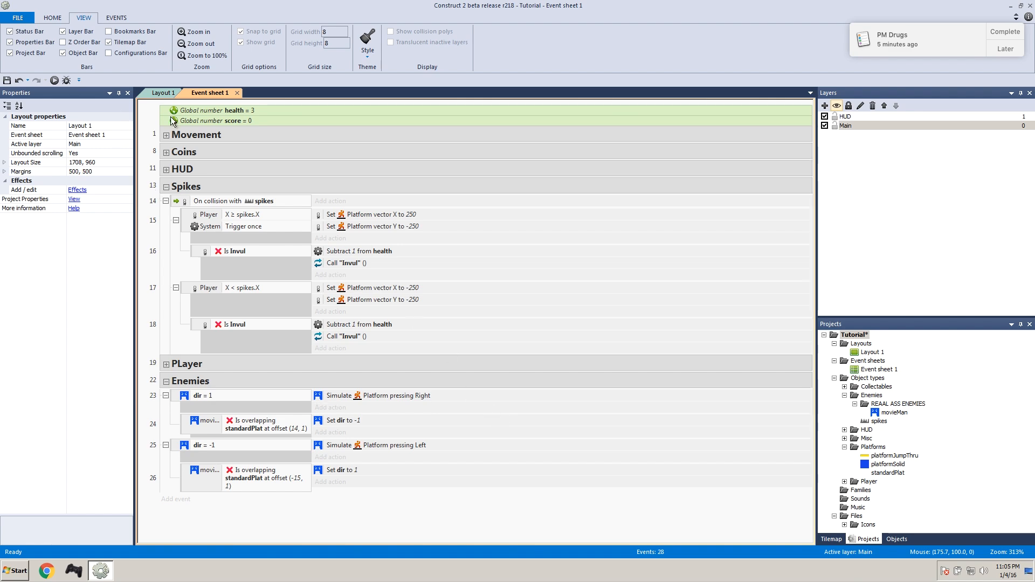
Step: In Layout 1, drag movieMan back and forth across the red platform gap
click(164, 92)
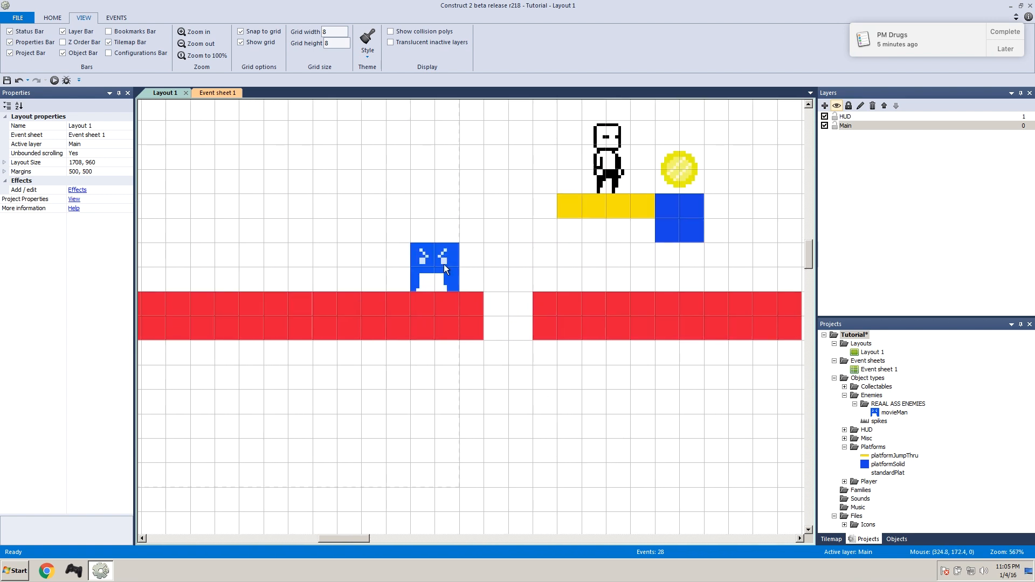
click(490, 258)
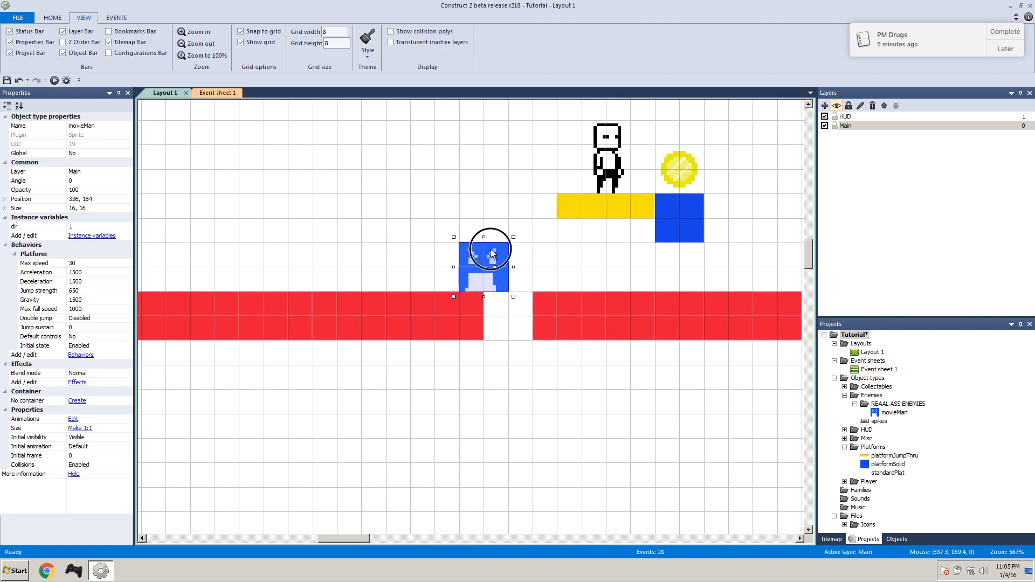
drag(485, 261, 387, 268)
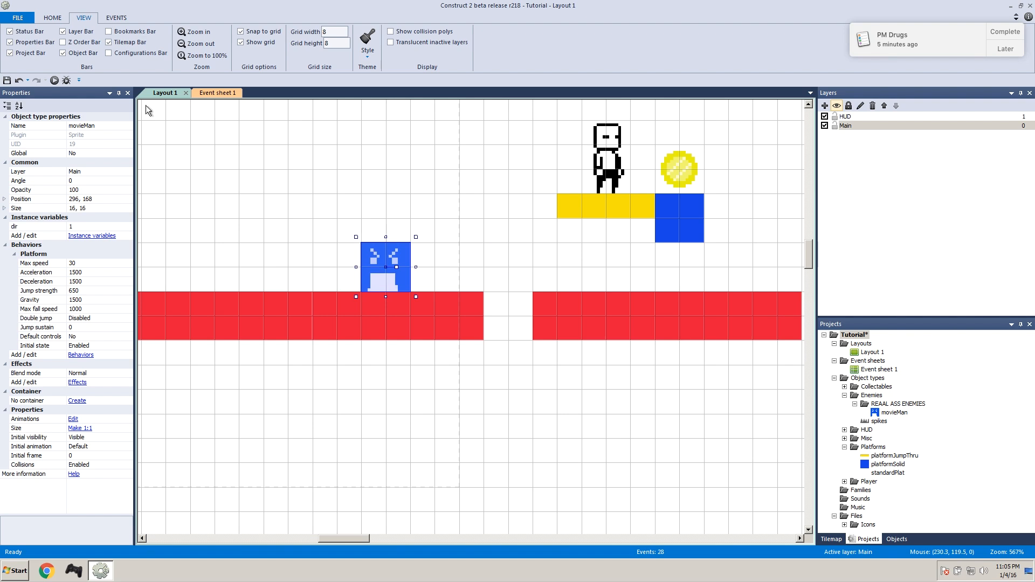
click(54, 80)
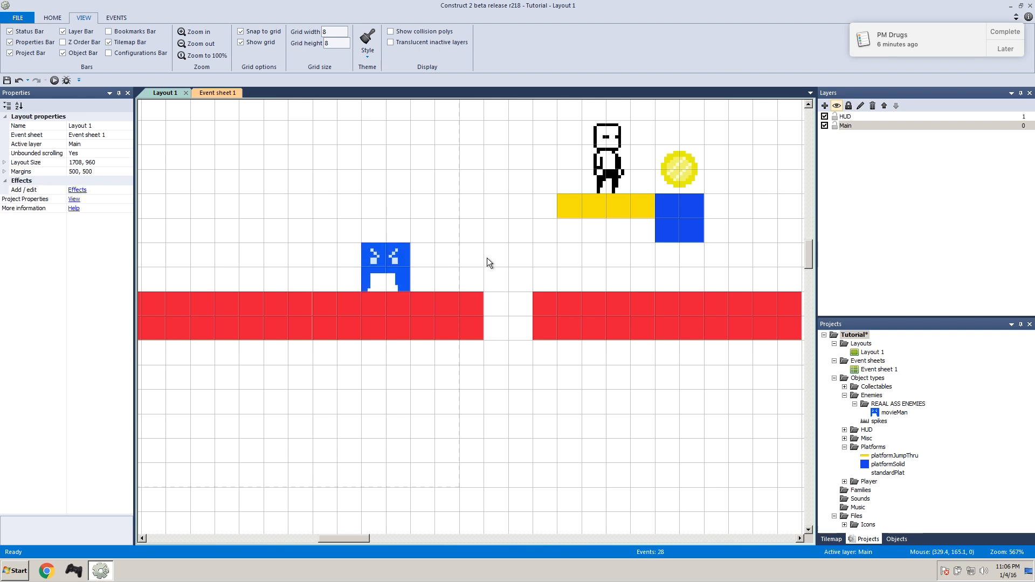
click(385, 267)
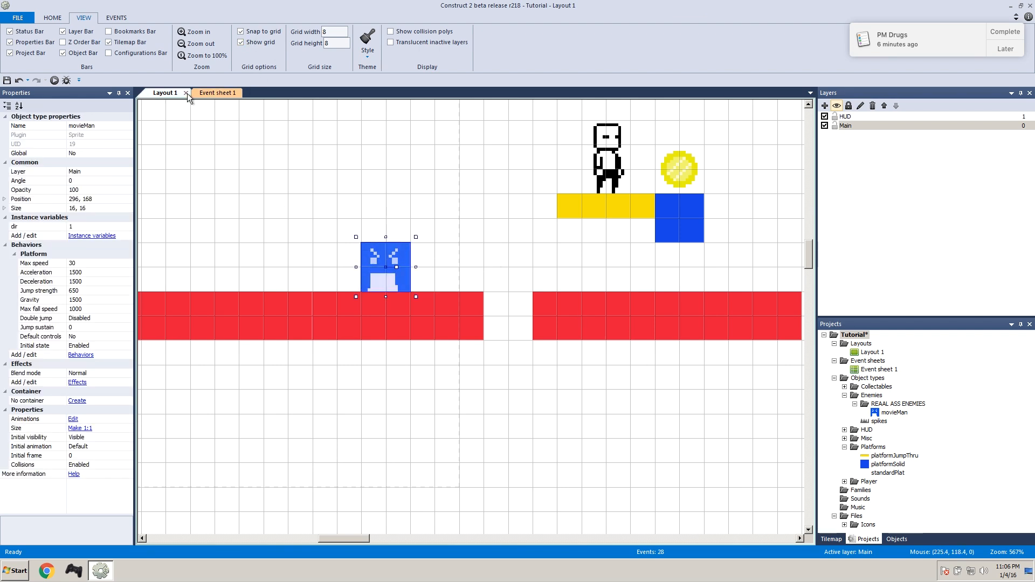
drag(386, 267, 509, 268)
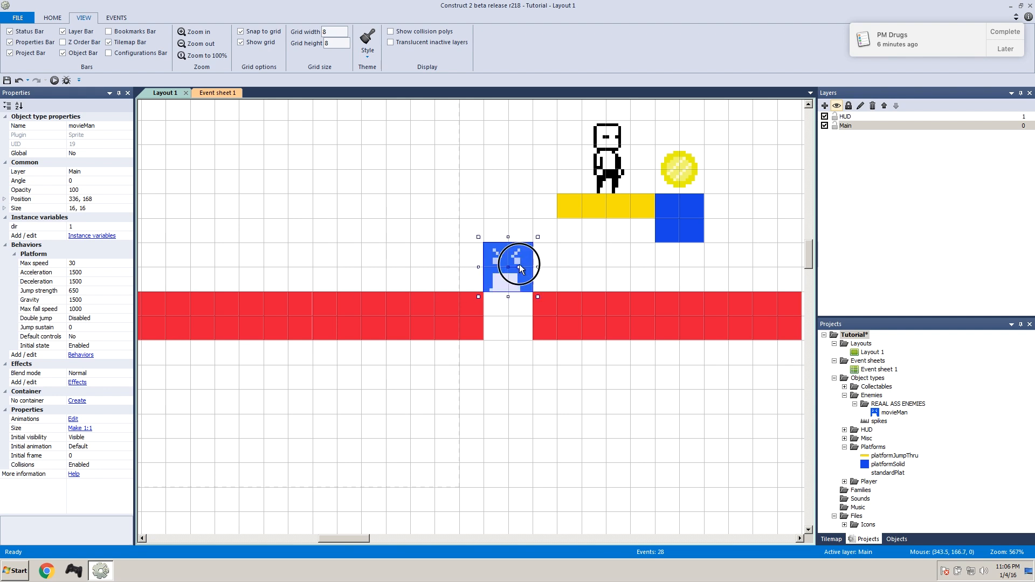
drag(518, 268, 518, 323)
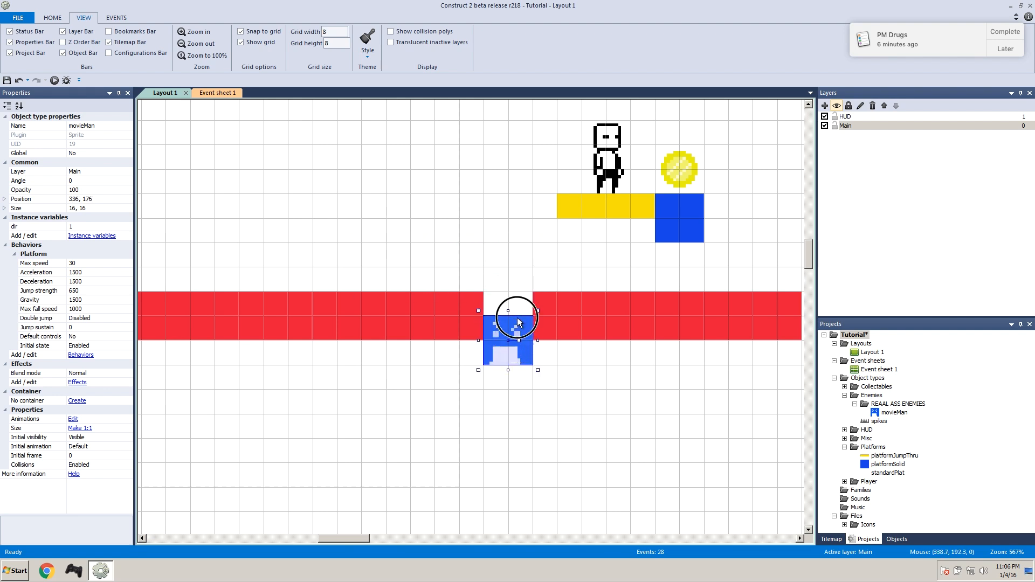
drag(508, 333, 492, 264)
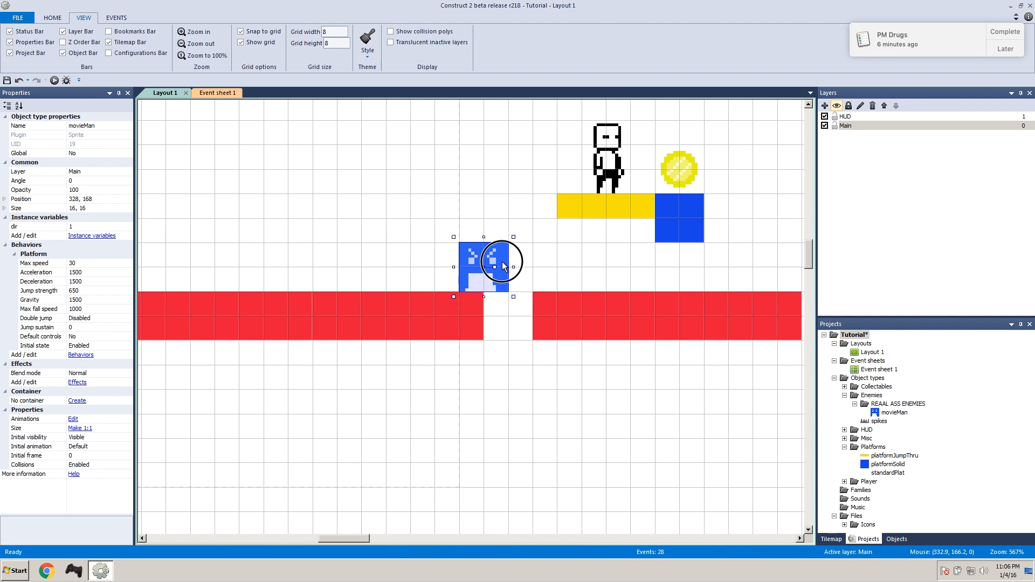
drag(502, 261, 571, 261)
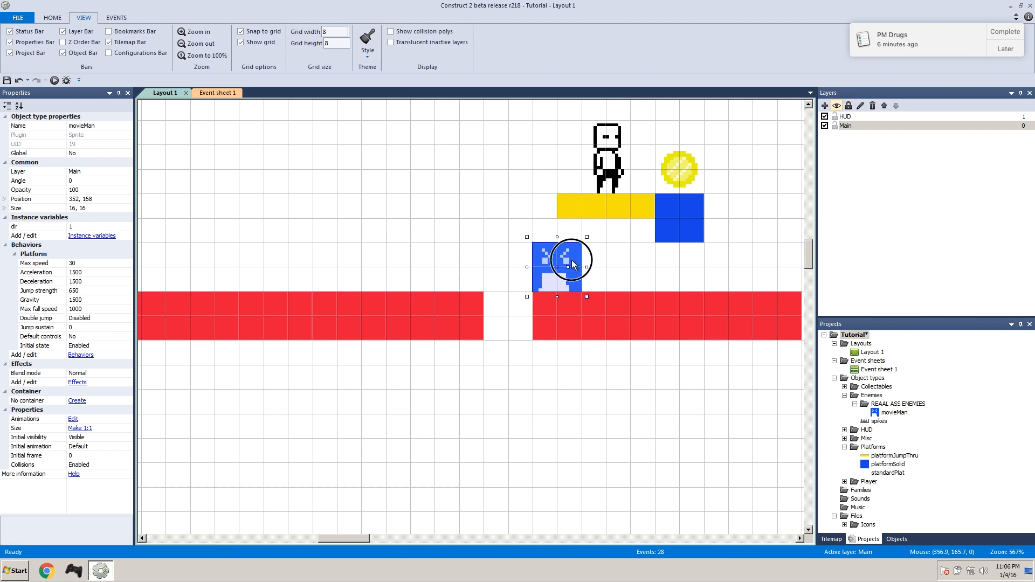
drag(571, 259, 508, 259)
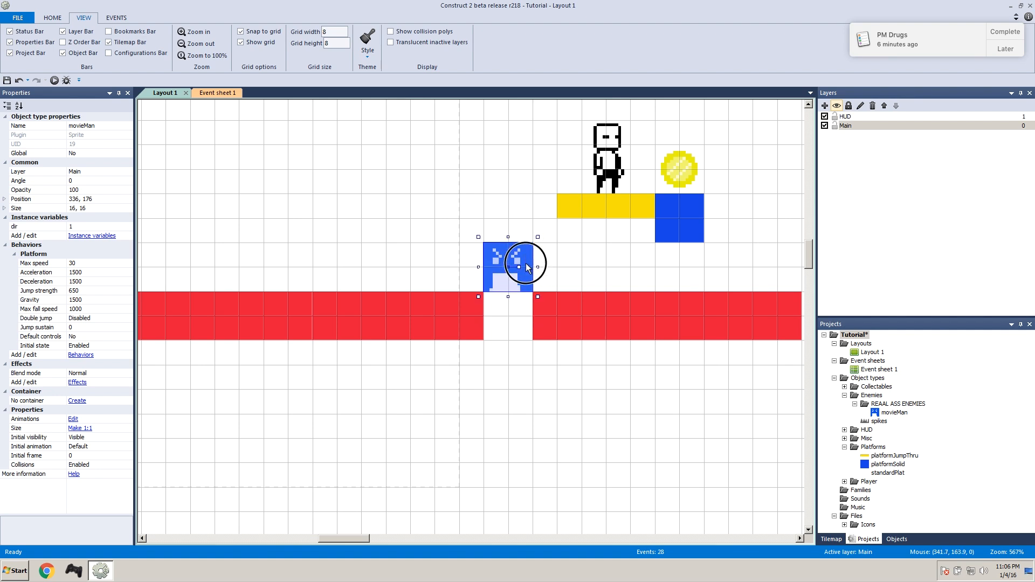
drag(525, 267, 481, 250)
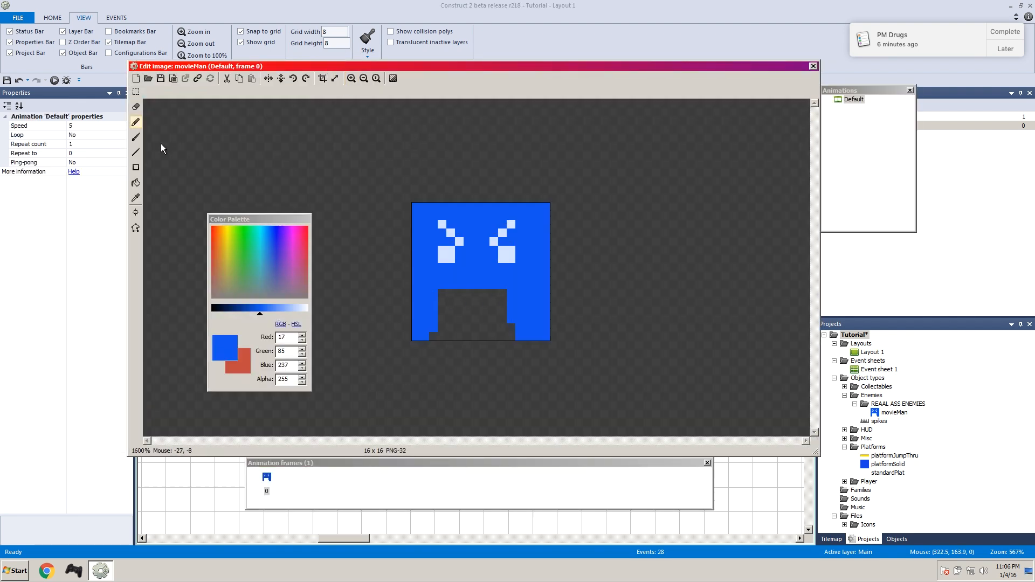
Step: Erase the edge pixel columns of the movieMan image, then close the image editor
click(135, 121)
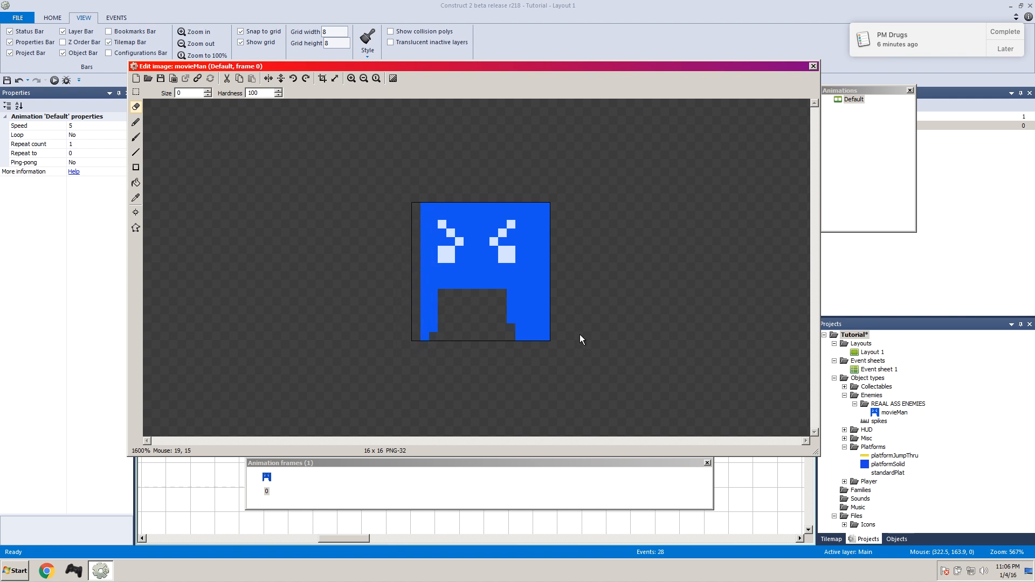
mouse_move(545, 211)
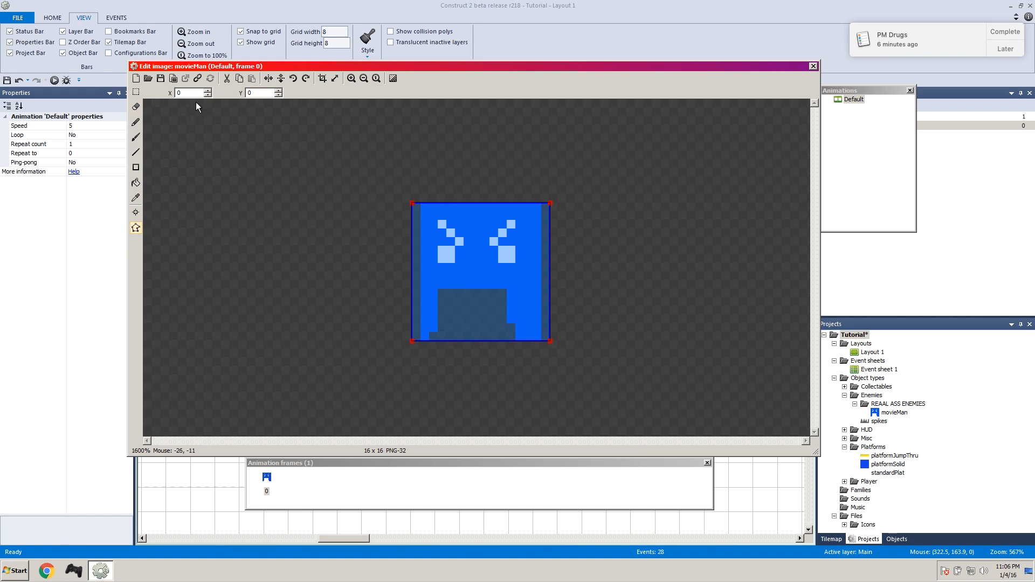
click(160, 78)
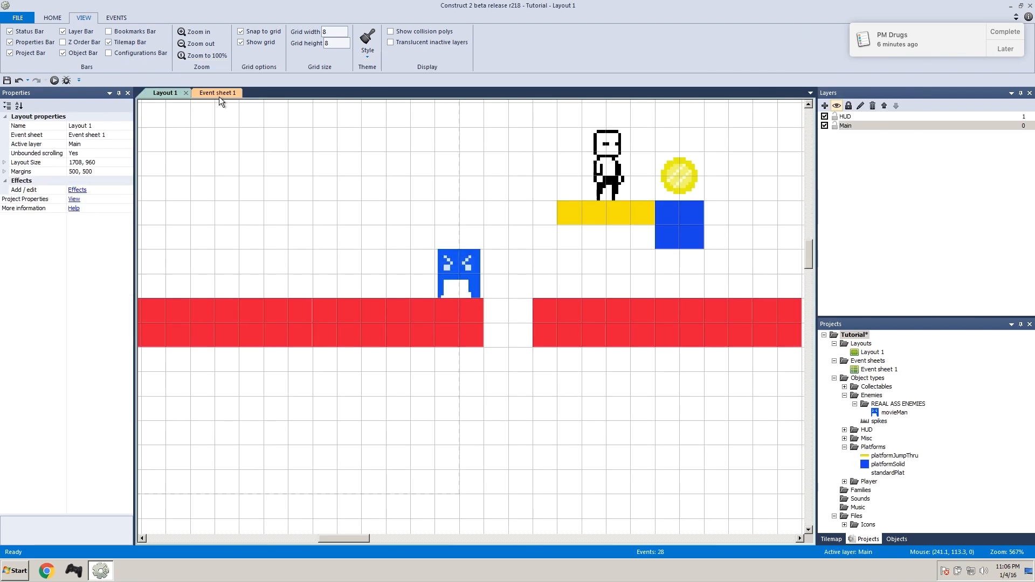
Step: Change event 26's overlap offset to -15, 1 and start a layout preview
click(211, 92)
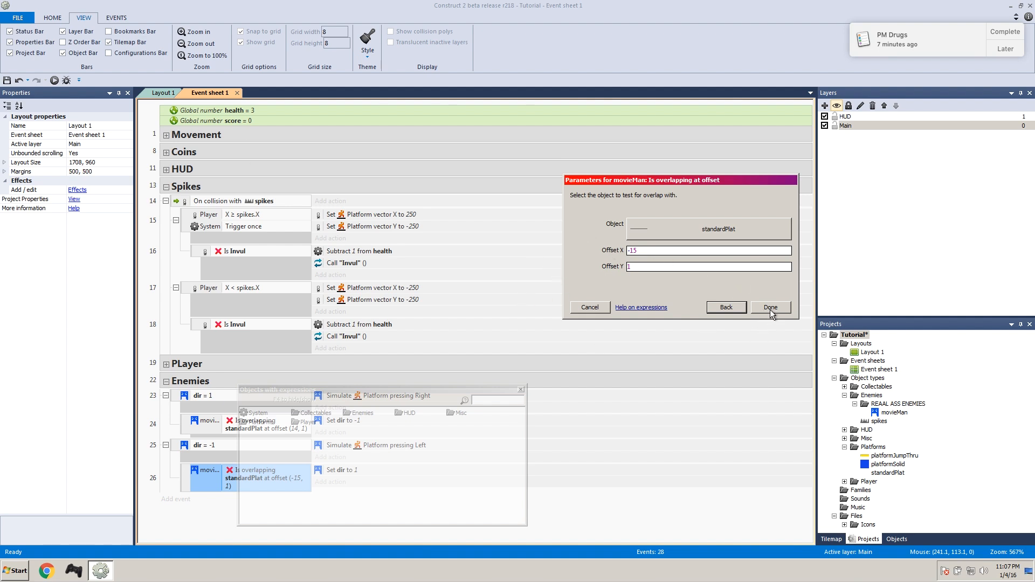
click(54, 80)
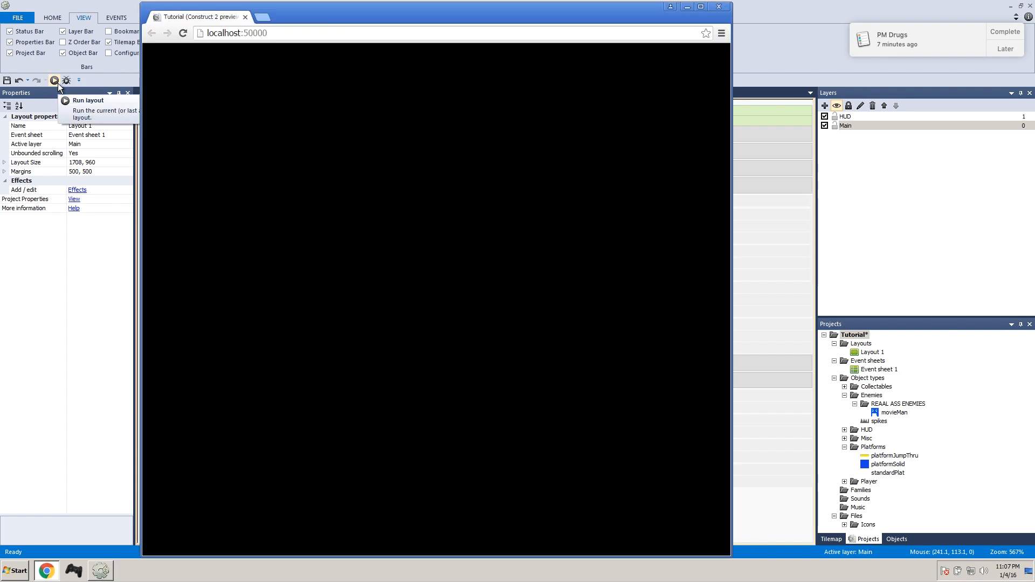
Step: Play the level in the Chrome preview, then close the browser window
click(54, 80)
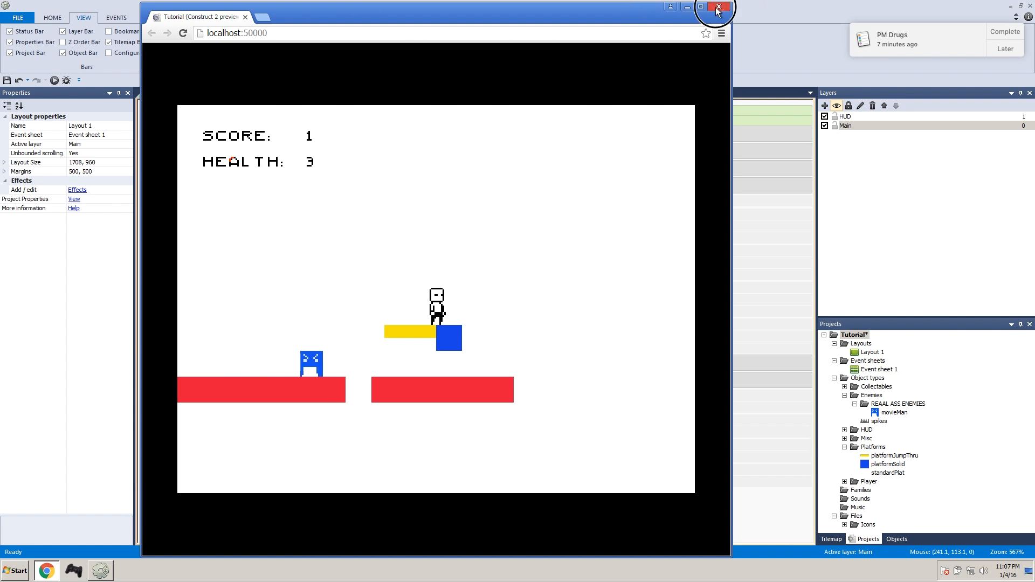
click(716, 10)
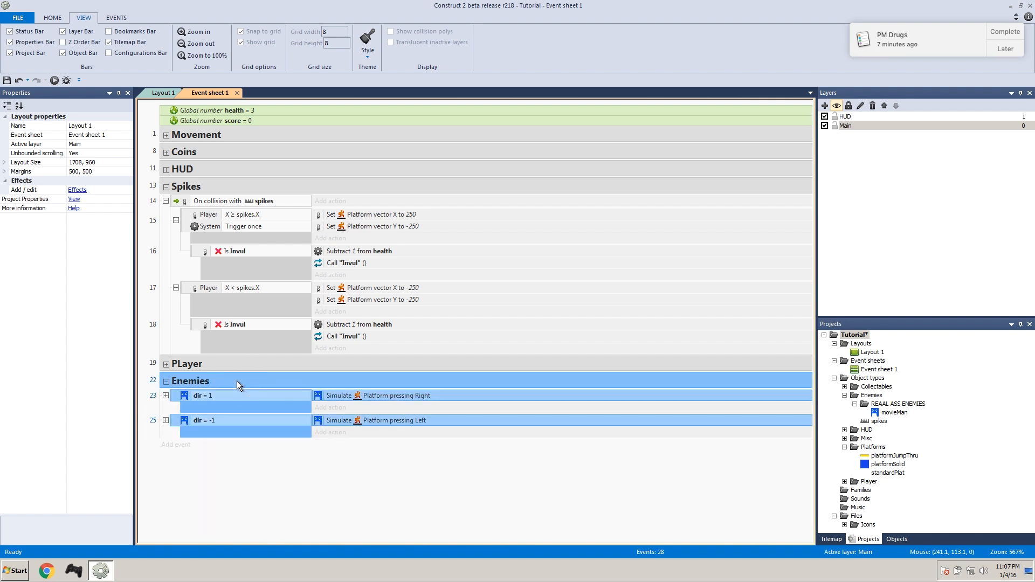
Step: Group the movieMan direction events into a new MovieMan group under Enemies
right_click(238, 385)
text(Mov)
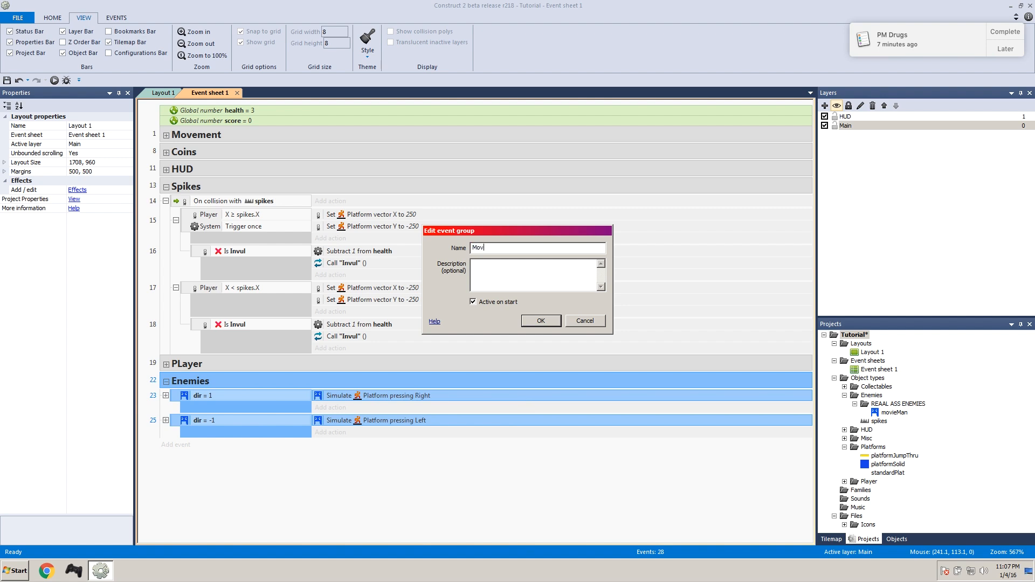
click(540, 321)
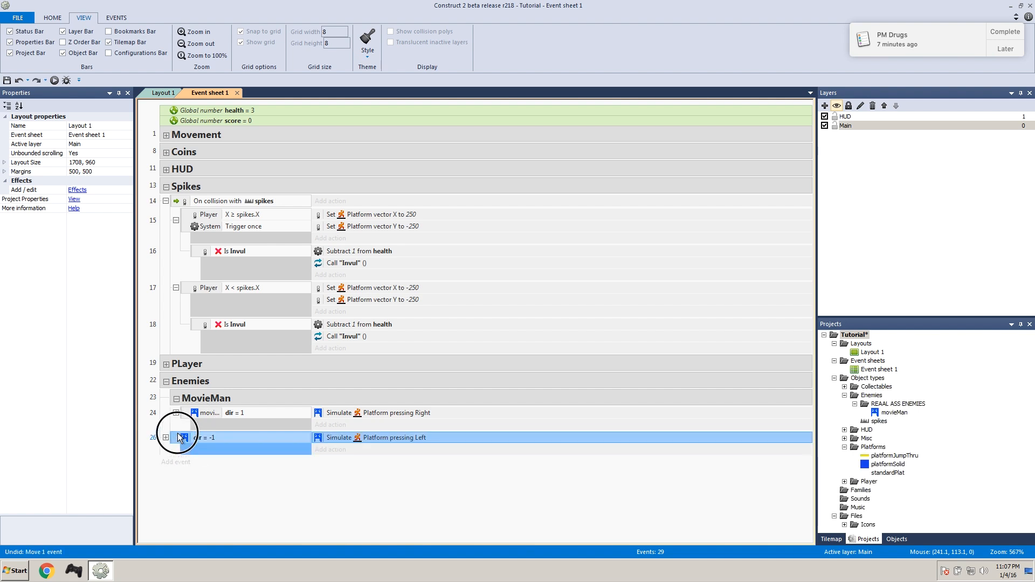
click(178, 398)
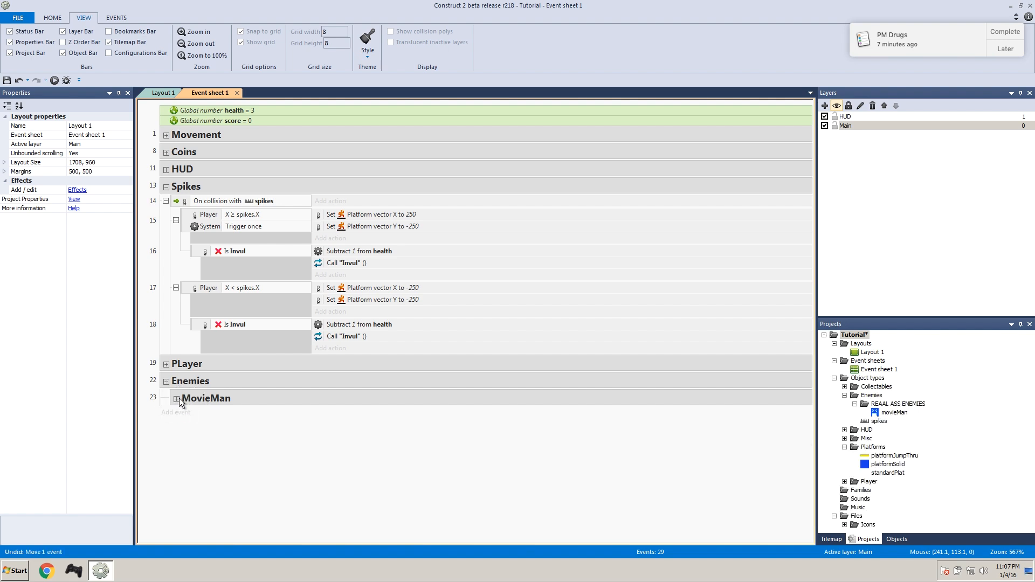
click(167, 398)
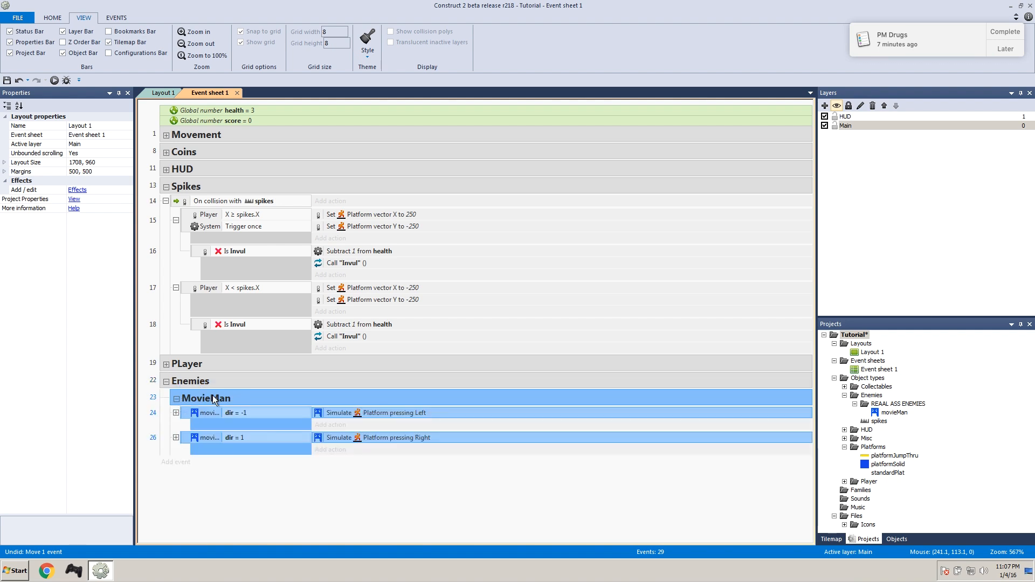
Step: Add a Moving sub-group inside MovieMan holding the events, and collapse it
right_click(213, 398)
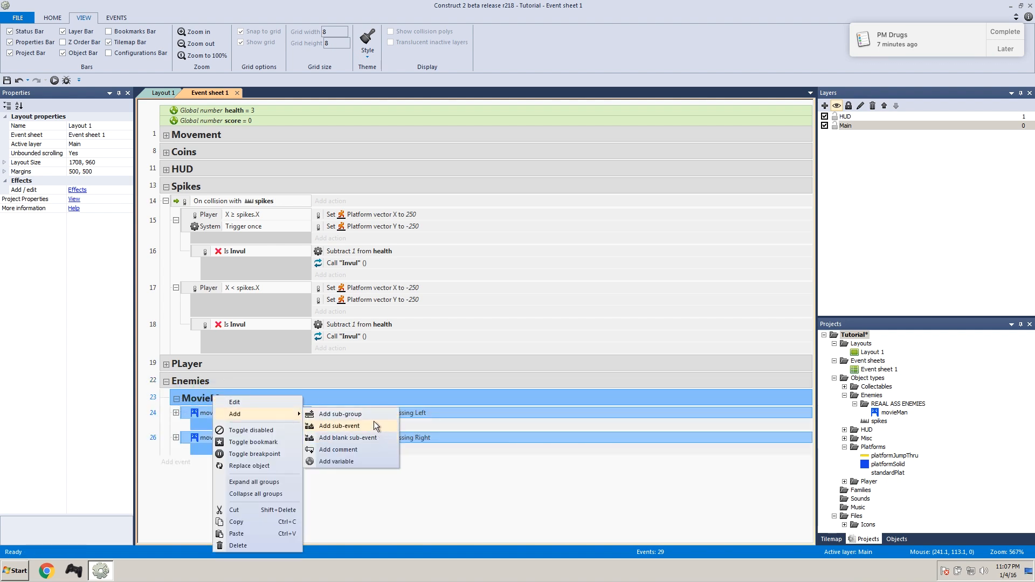
click(234, 401)
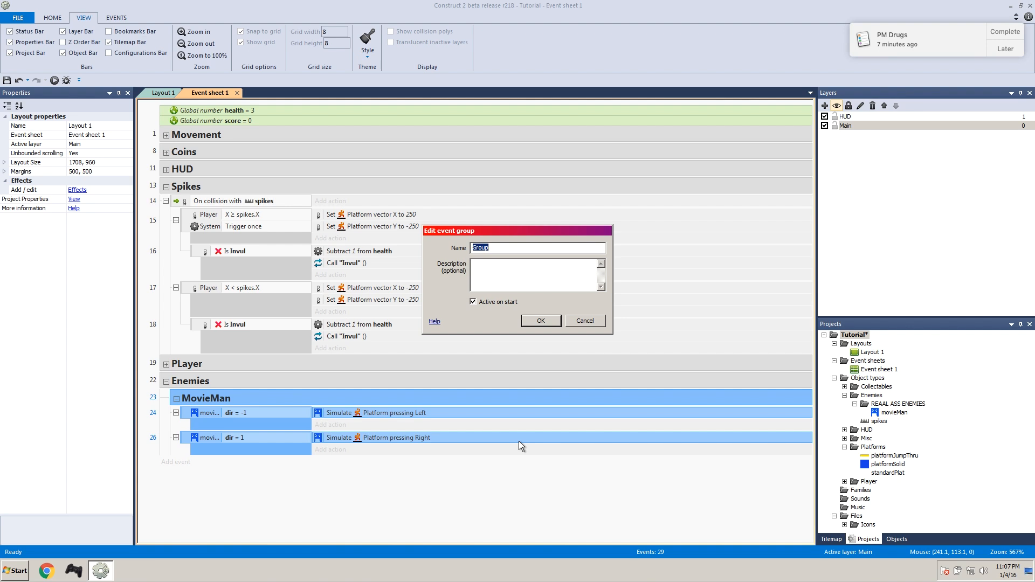
click(539, 320)
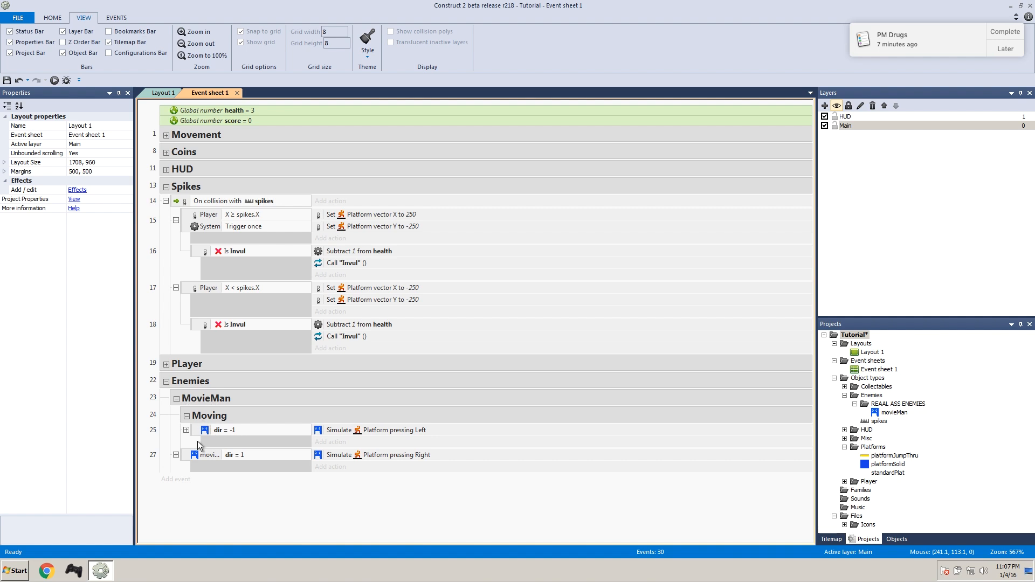
click(186, 415)
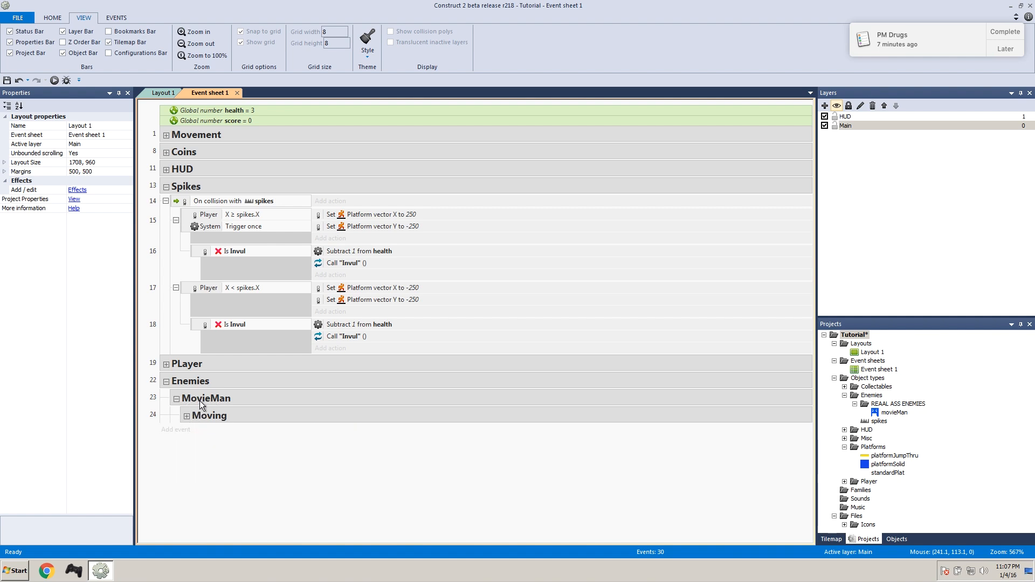
Step: Add a 'Player Interaction' sub-group to MovieMan, above the Moving sub-group
right_click(206, 398)
text(Player In)
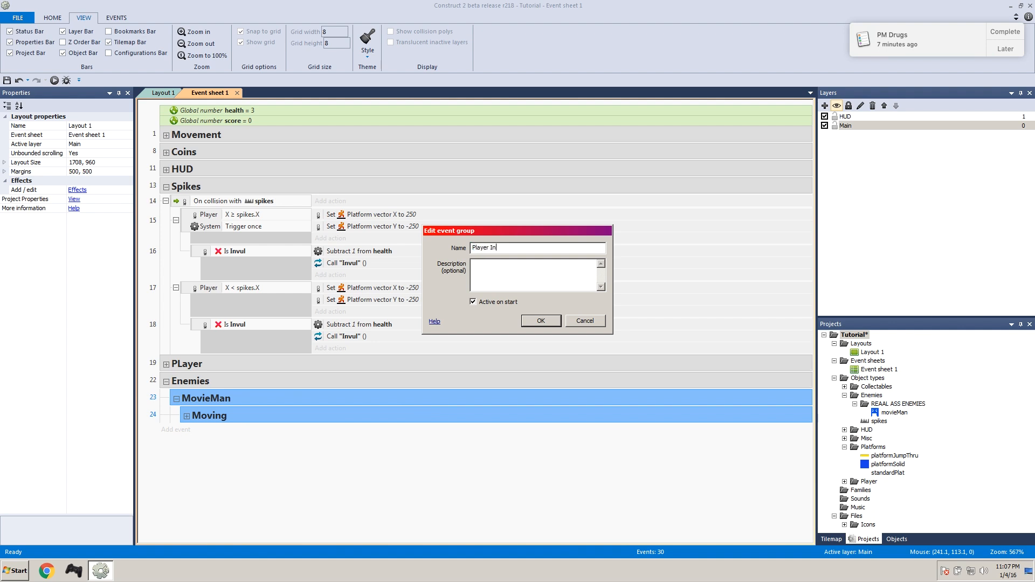
click(541, 320)
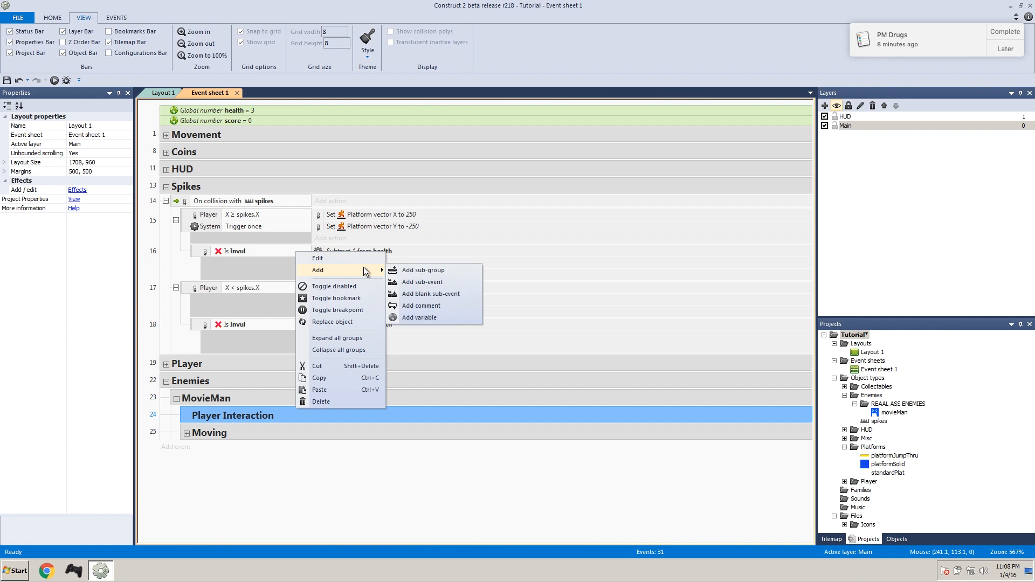
Step: Add a Player 'On collision with movieMan' event to the Player Interaction group
click(422, 282)
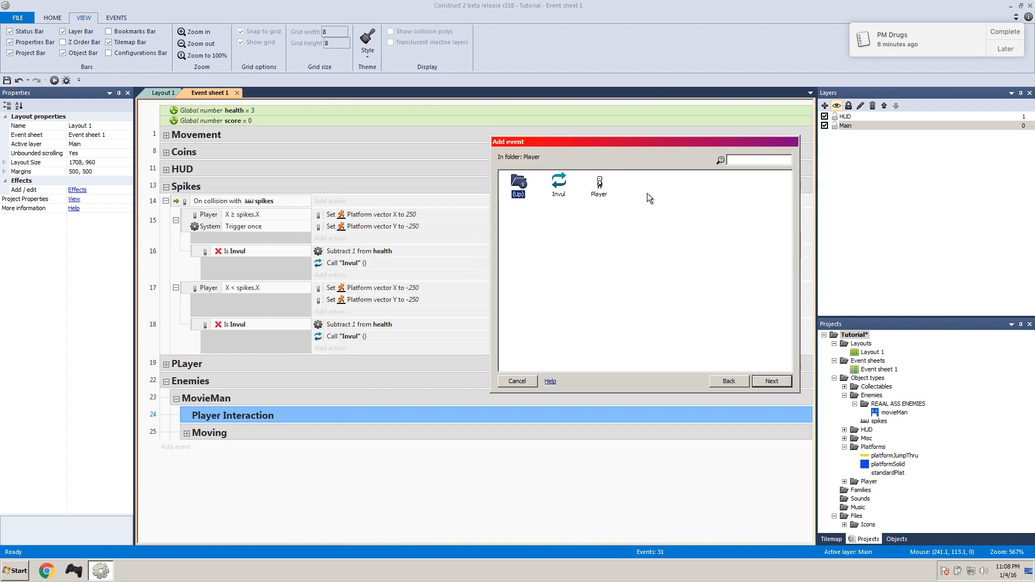
double_click(598, 185)
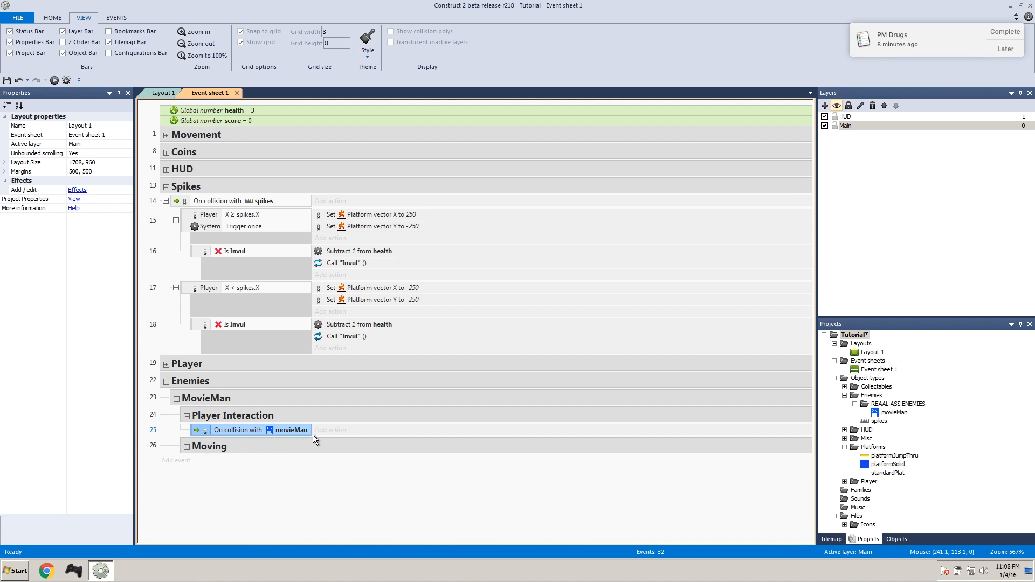
mouse_move(287, 444)
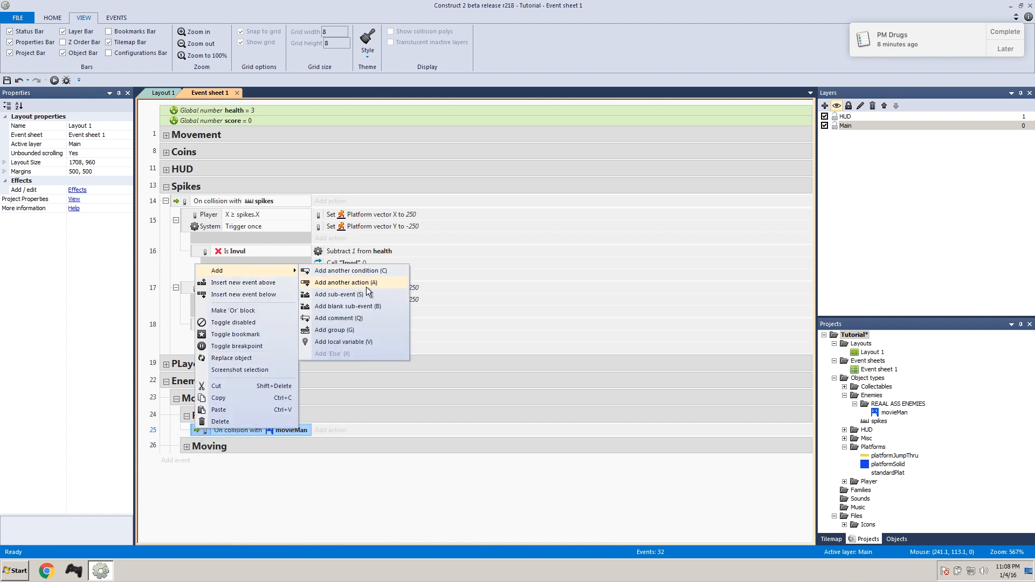
Step: Add a Player Compare X sub-event: X less than movieMan.X - 22
click(351, 271)
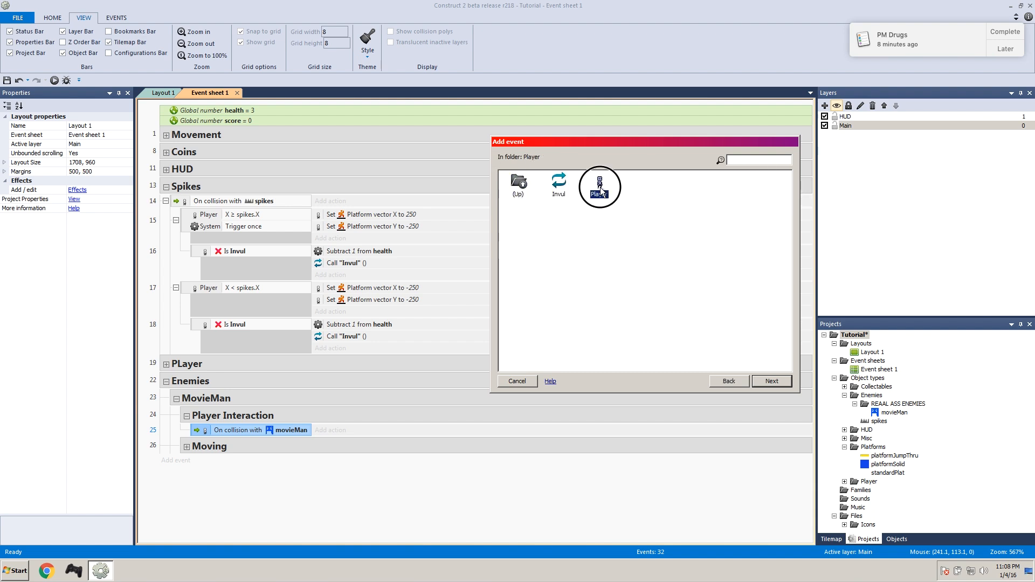
double_click(600, 186)
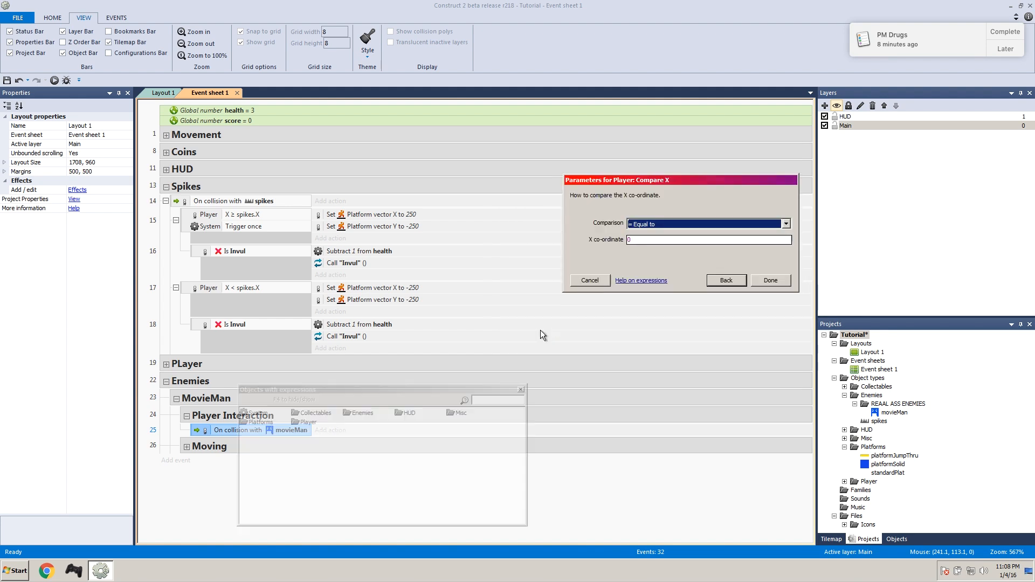
click(785, 223)
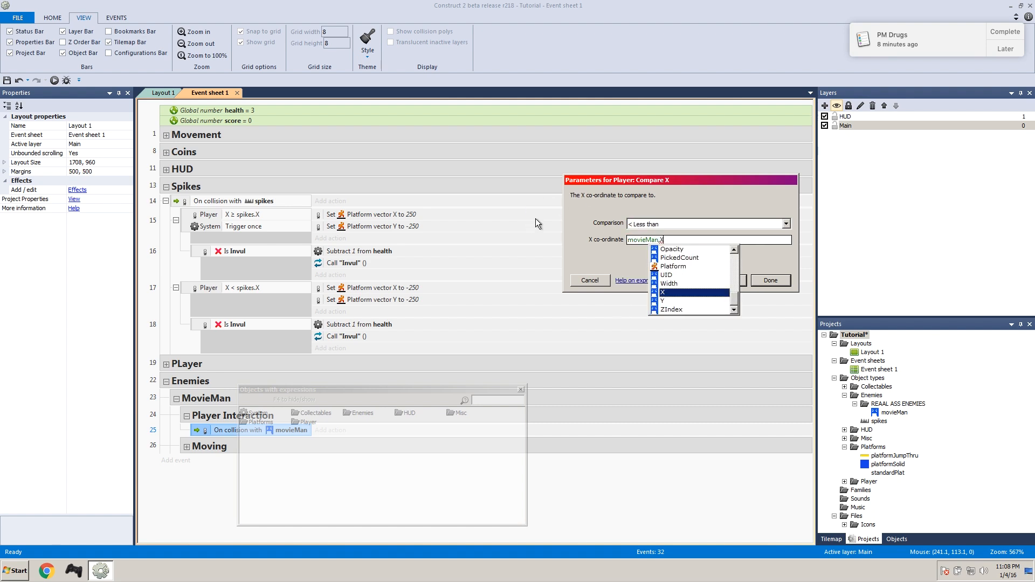
click(770, 280)
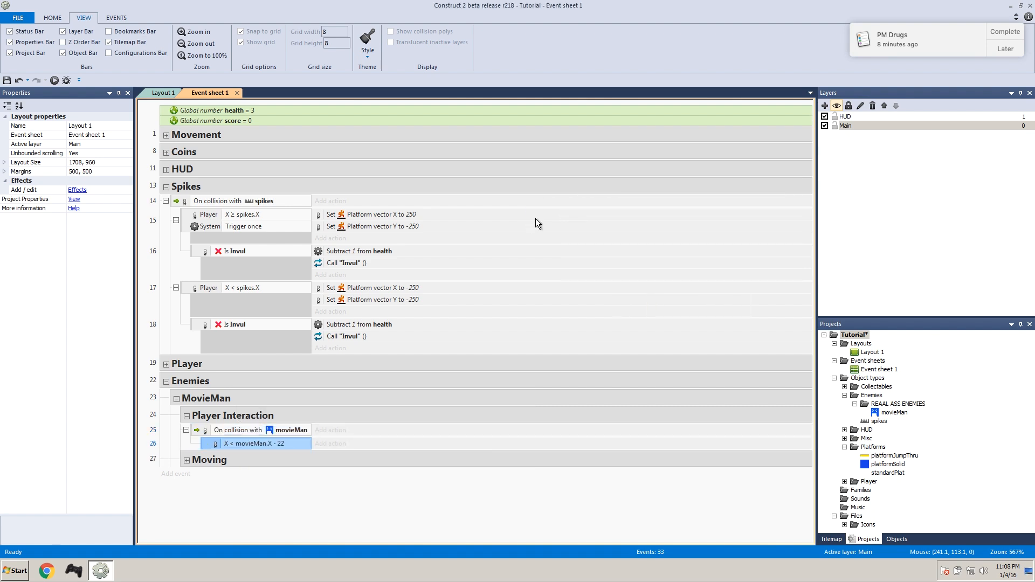
mouse_move(208, 93)
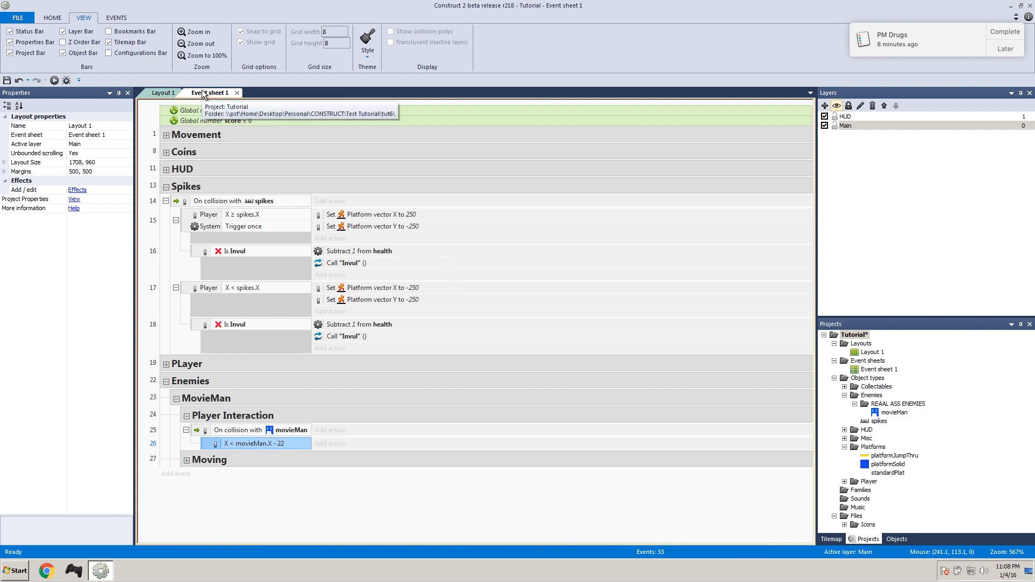
Step: In Layout 1, select the Player and movieMan, then move the Player onto the yellow platform
click(165, 92)
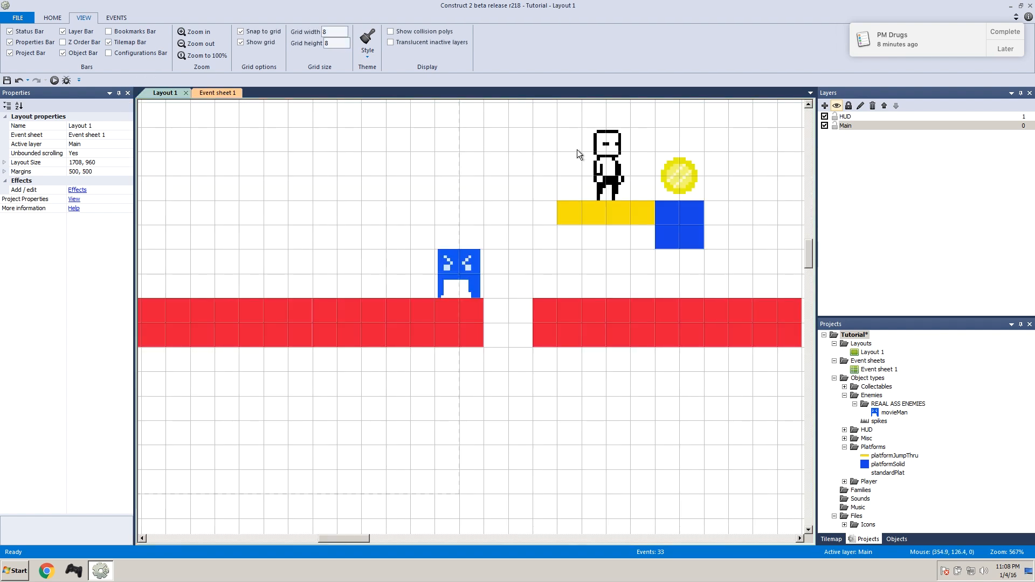
click(458, 198)
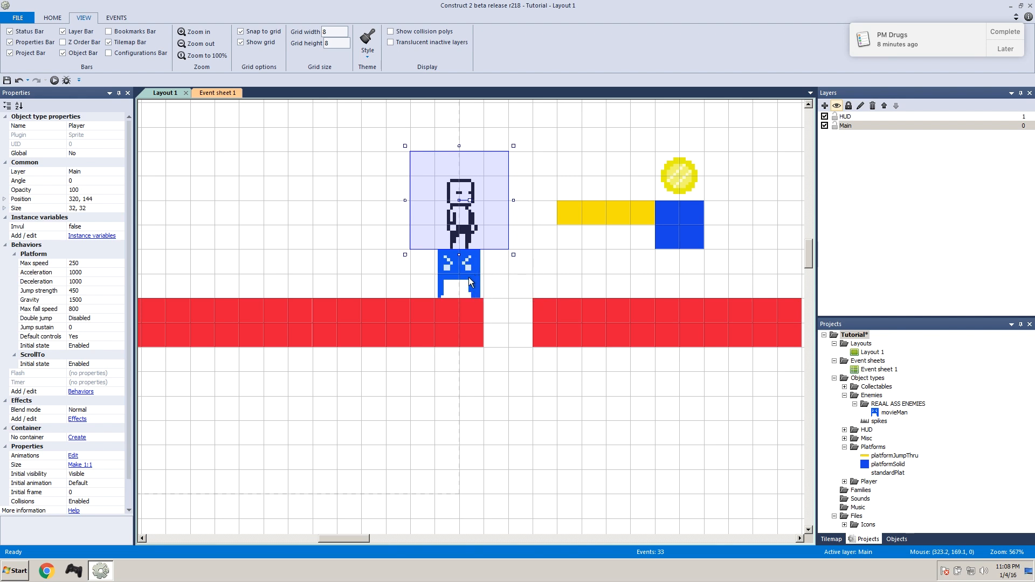
mouse_move(473, 223)
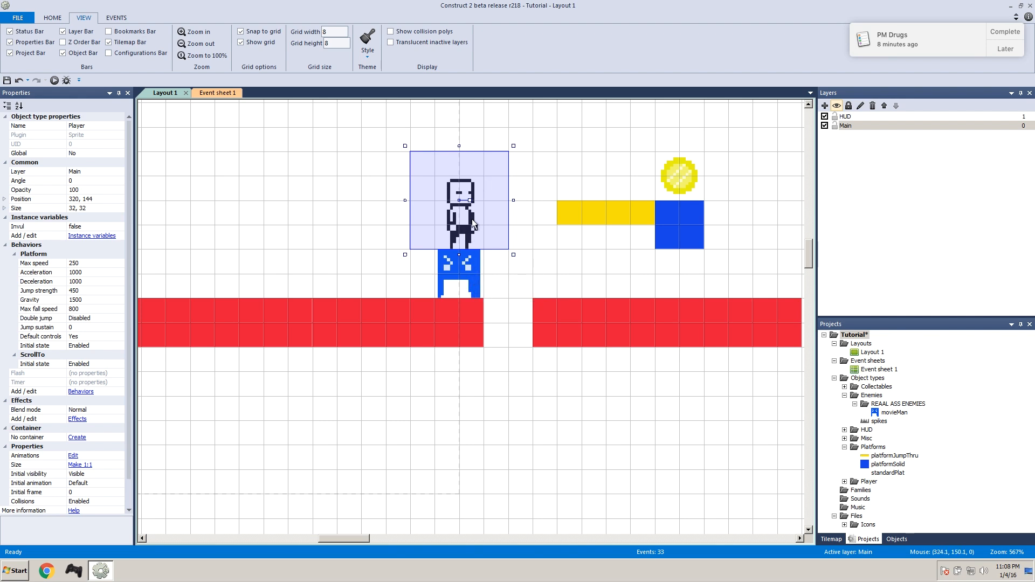
mouse_move(474, 183)
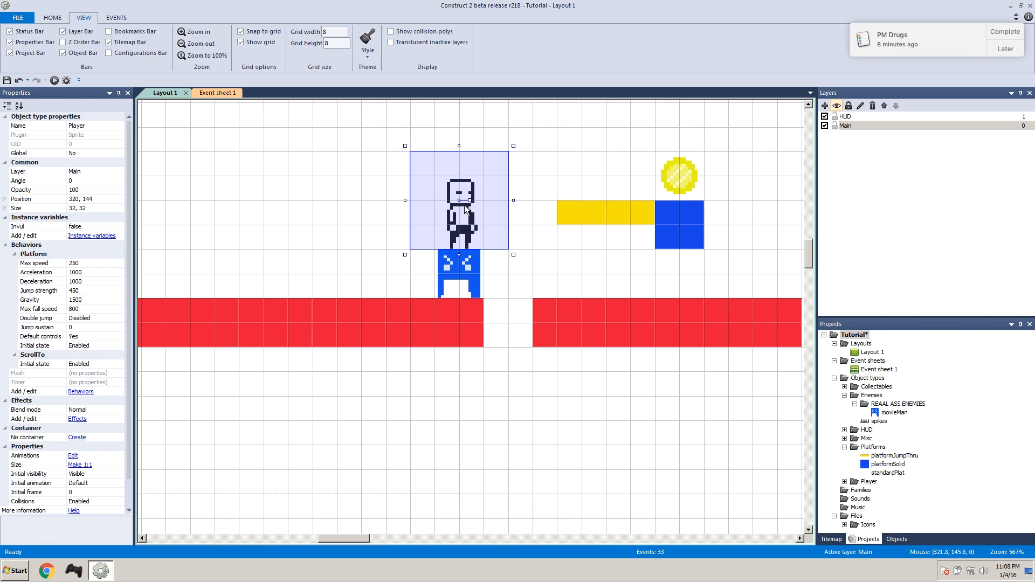
mouse_move(463, 209)
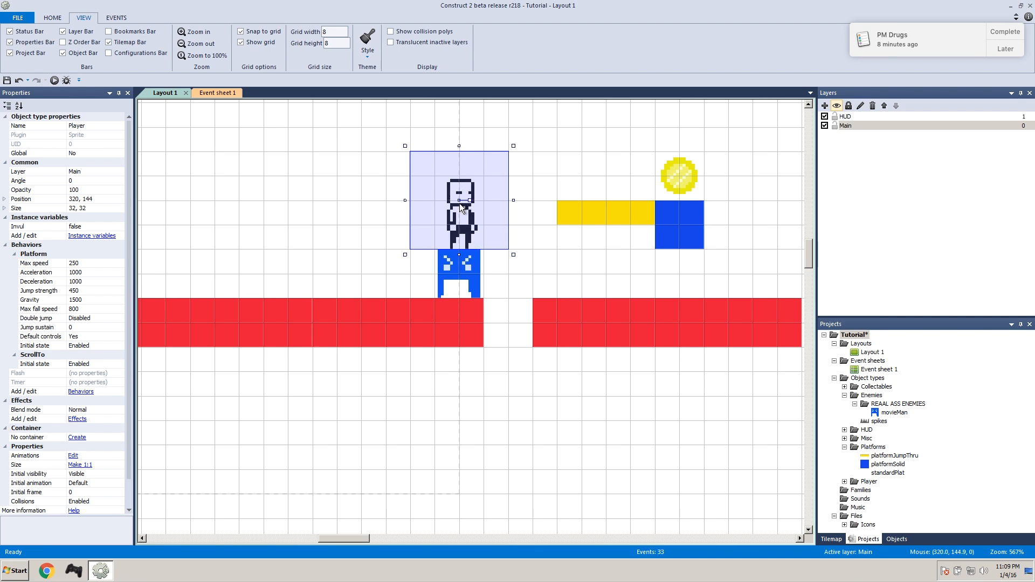
click(459, 272)
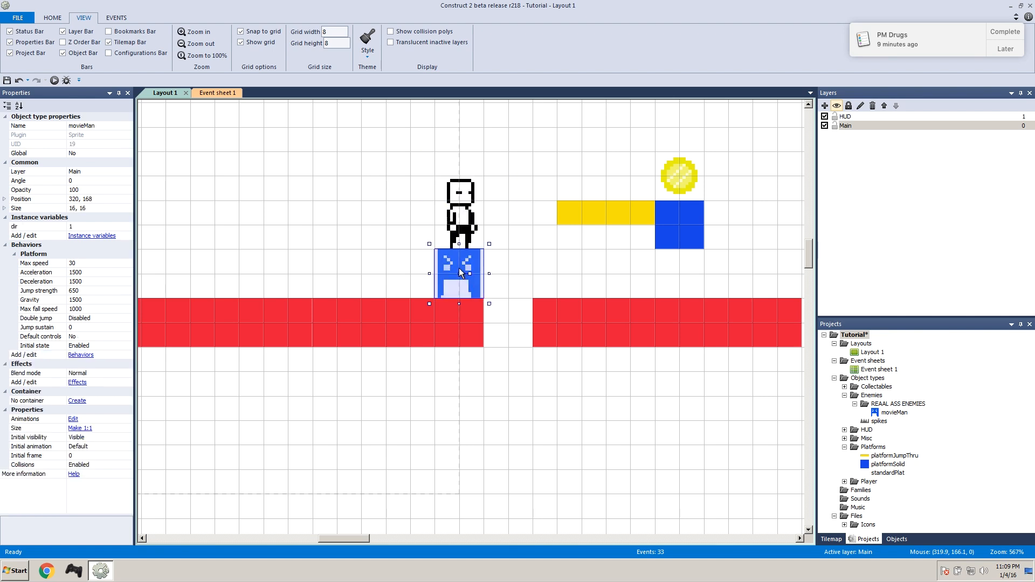
mouse_move(500, 183)
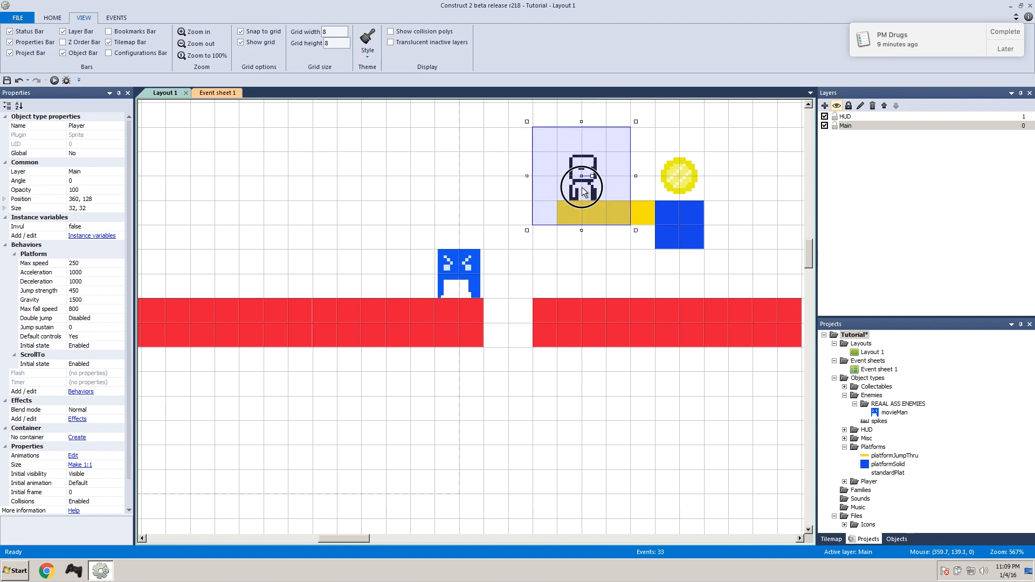
drag(581, 182, 608, 159)
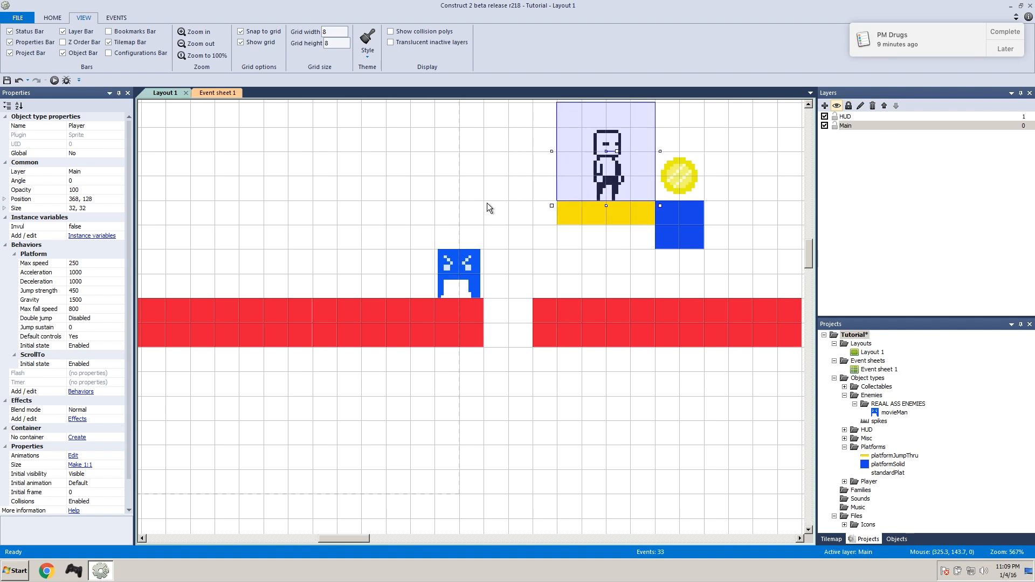
Step: Try Player positions on and beside movieMan, then return it to the yellow platform
drag(606, 158, 483, 191)
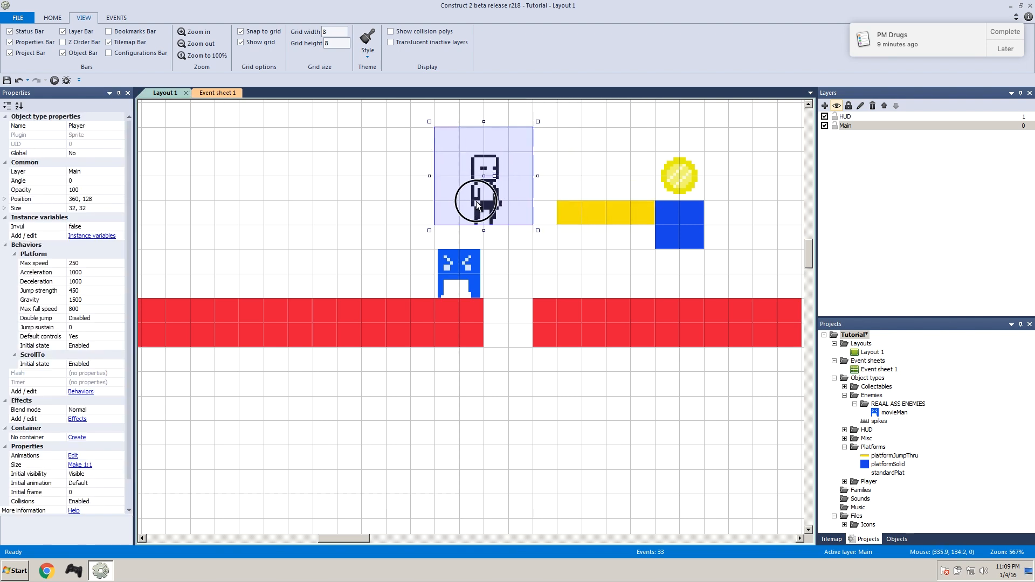
drag(482, 198, 462, 211)
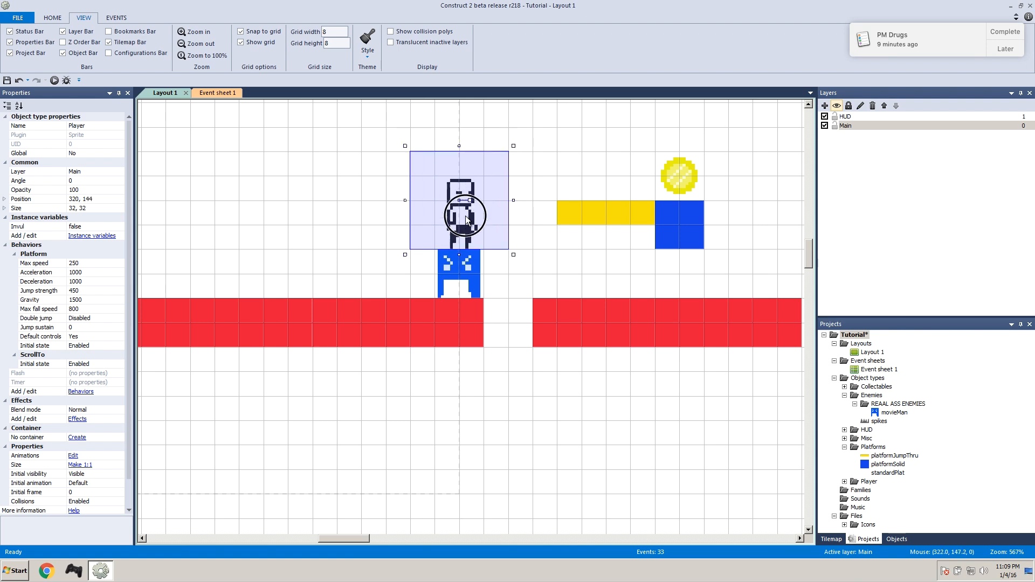
drag(466, 215, 367, 284)
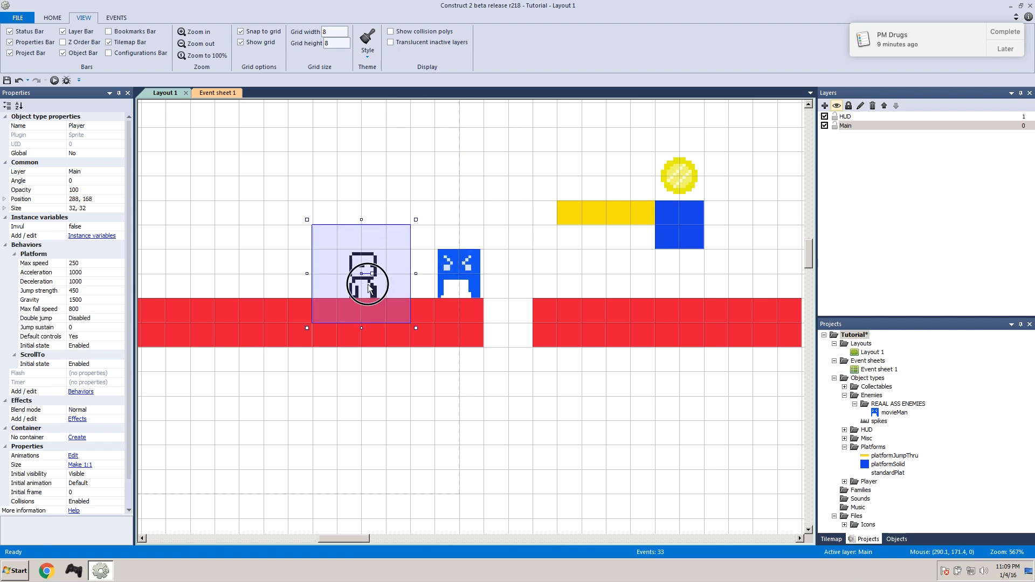
drag(361, 272, 385, 254)
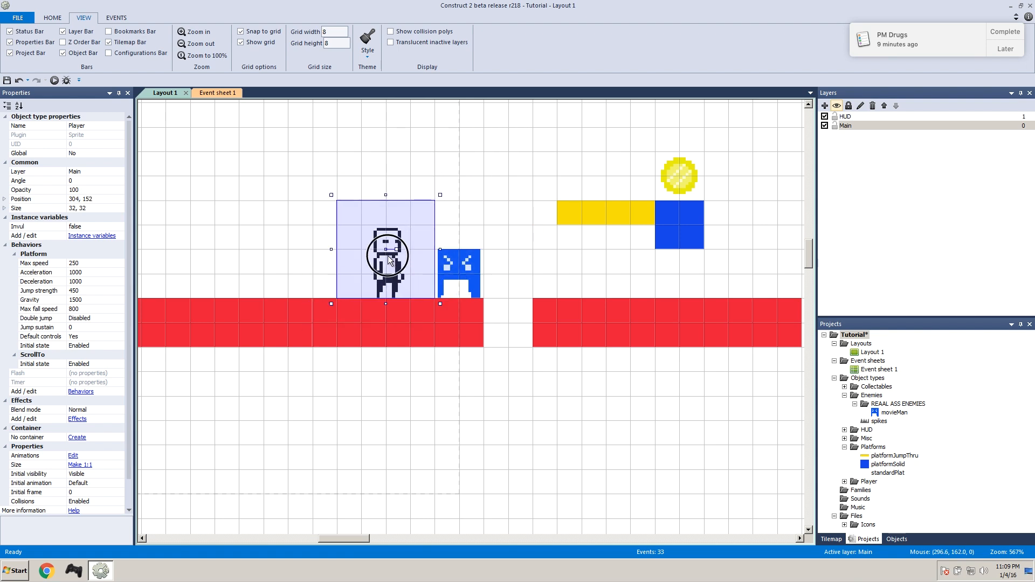
drag(386, 256, 459, 176)
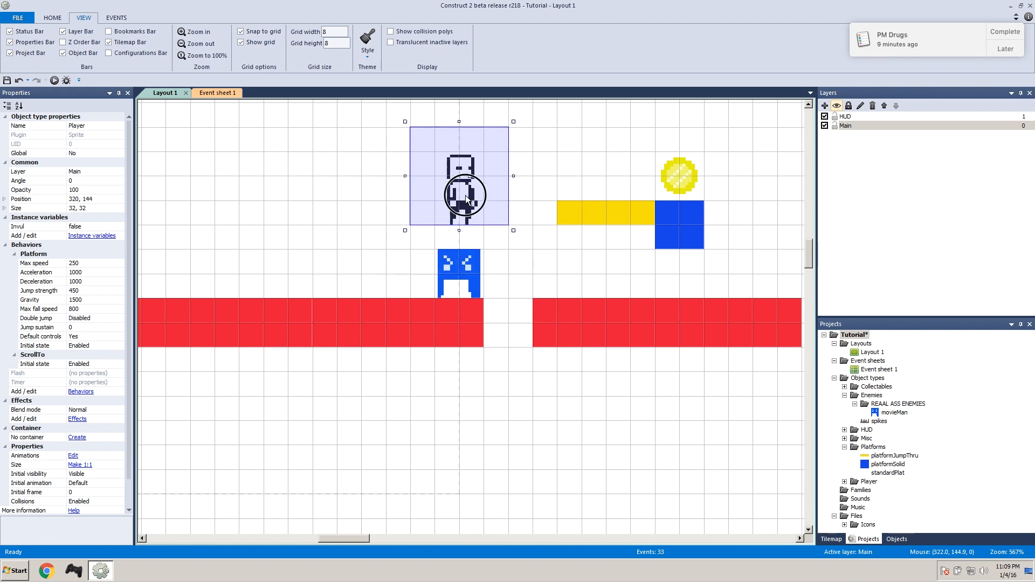
drag(465, 177, 409, 254)
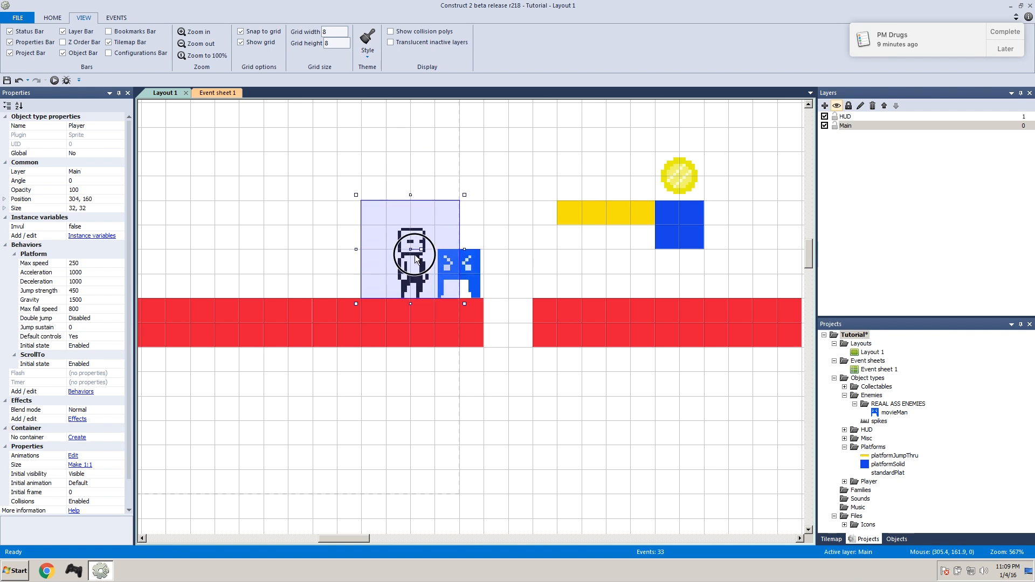
drag(411, 250, 436, 235)
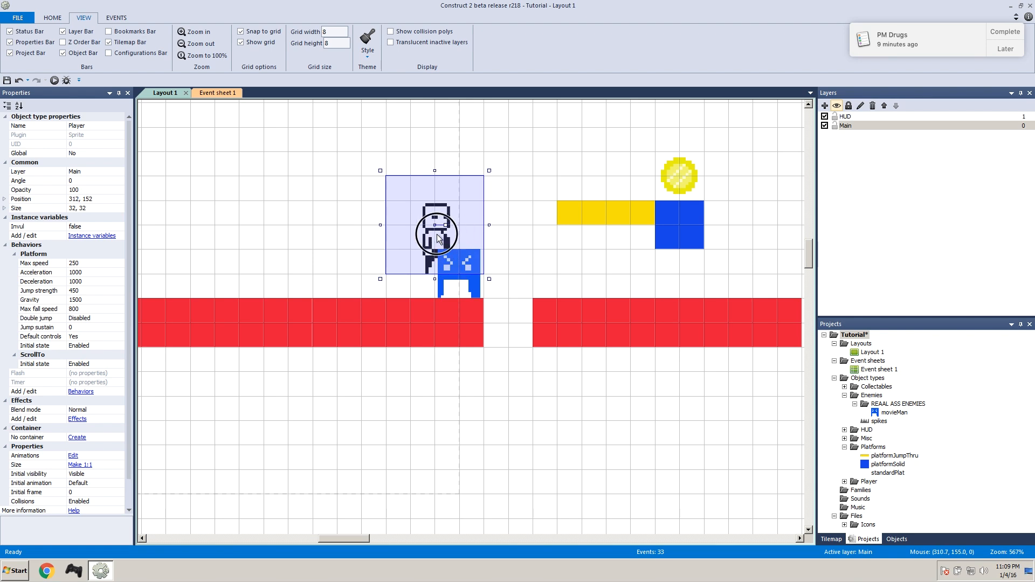
drag(435, 231, 606, 152)
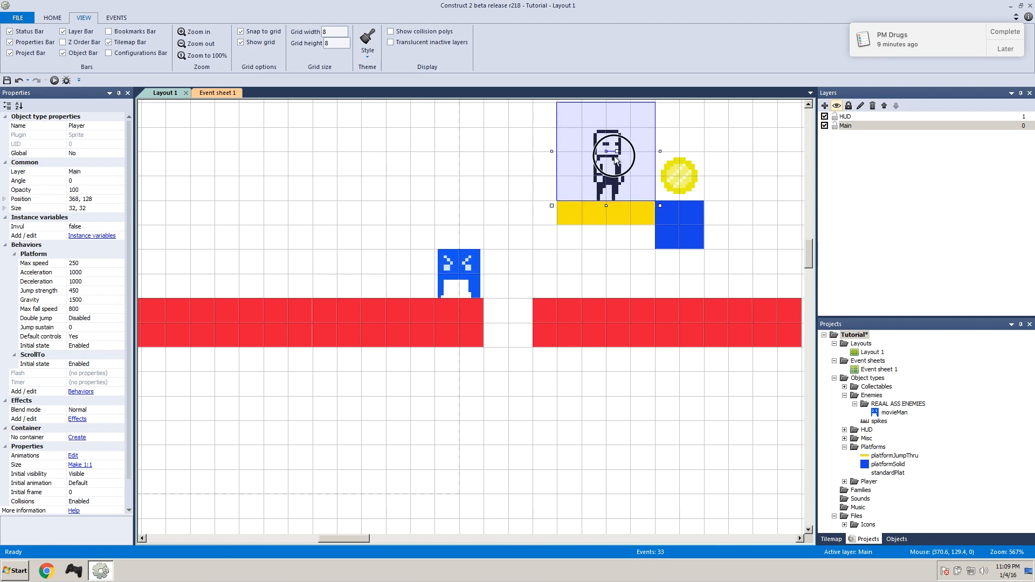
click(215, 92)
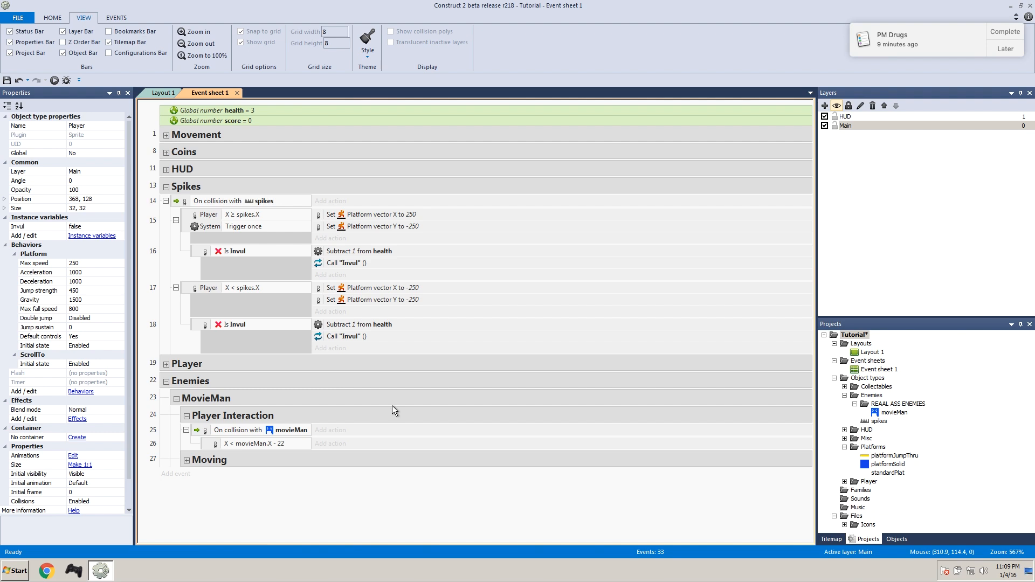
mouse_move(239, 408)
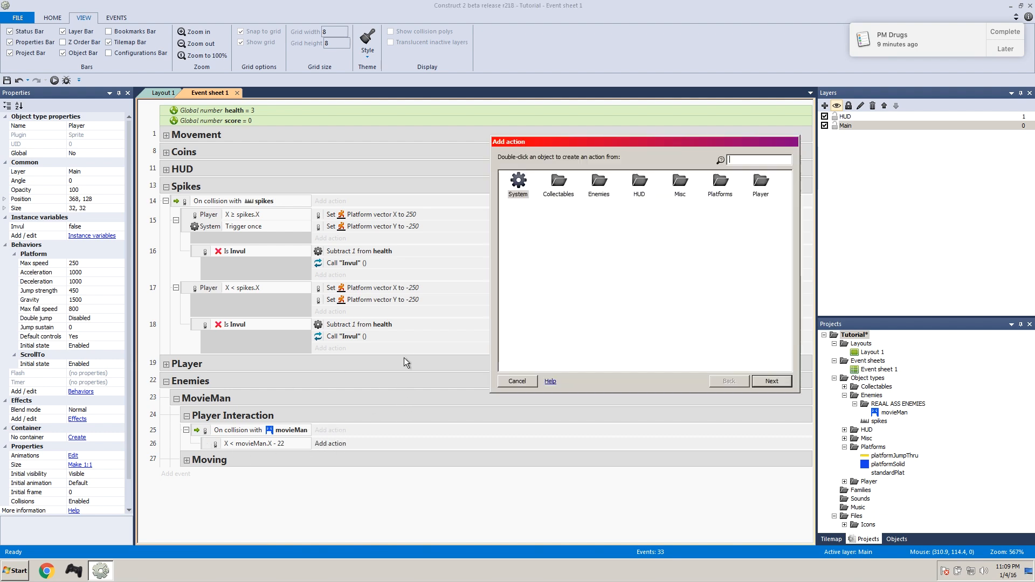
Step: Browse movieMan's available actions and cancel without adding any
double_click(598, 183)
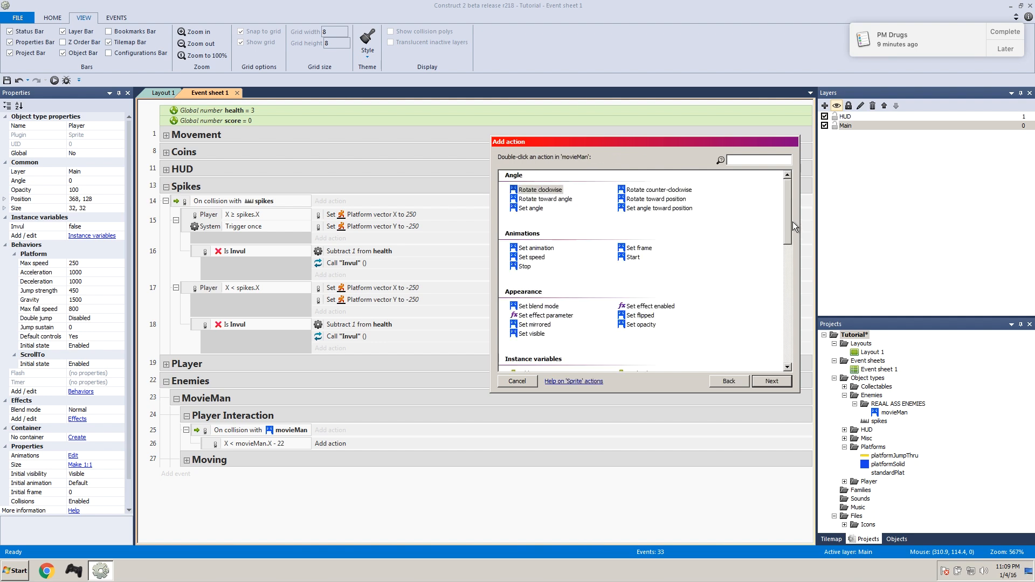
scroll(down, 3)
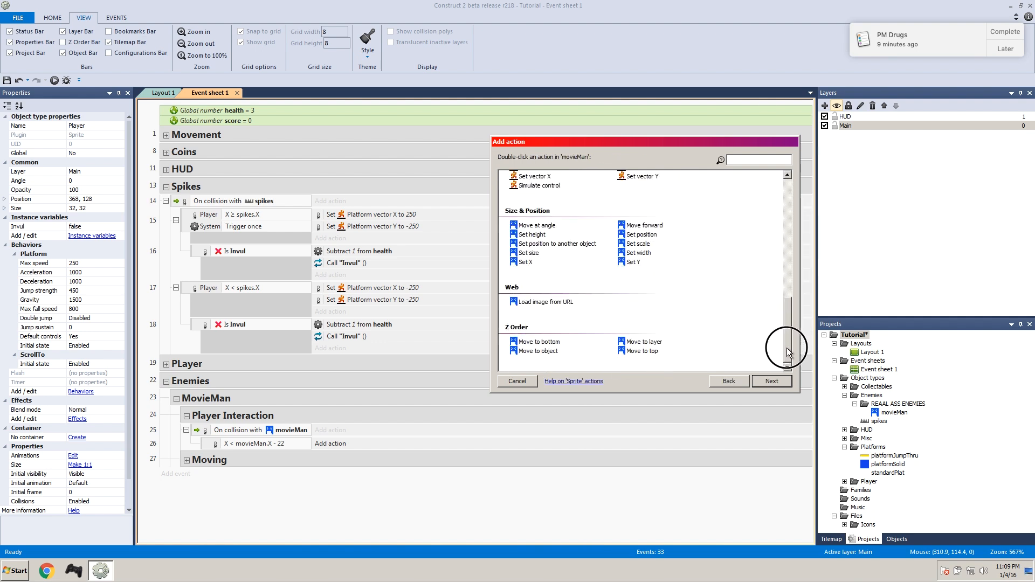
click(896, 412)
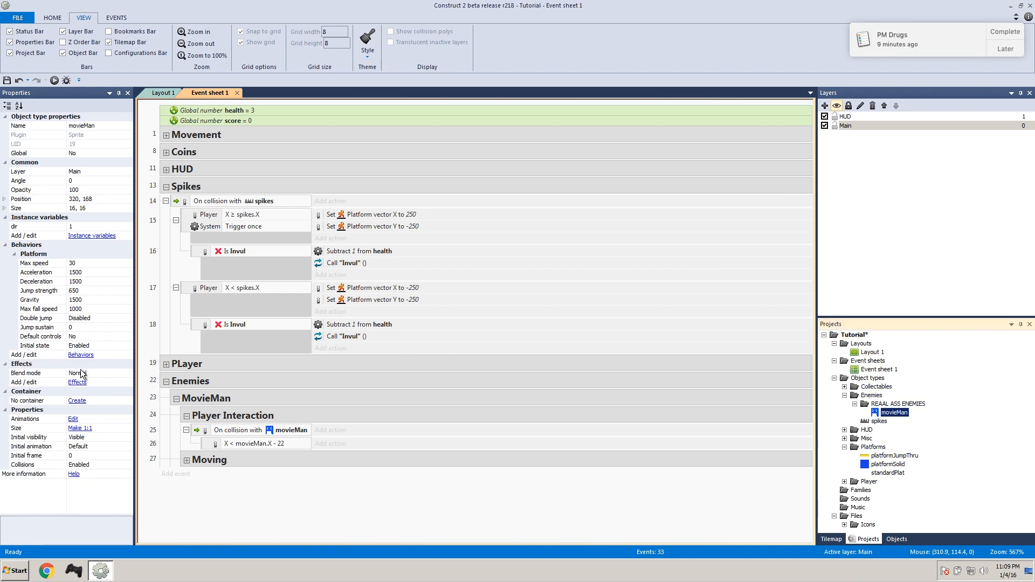
Step: Check movieMan's behaviors list, showing Platform and Timer
click(80, 355)
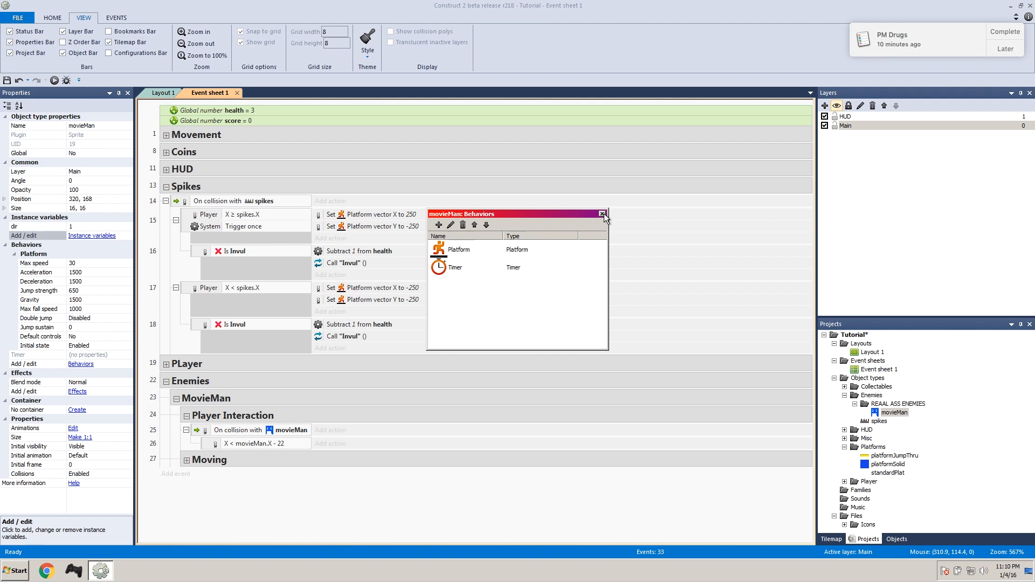
mouse_move(601, 216)
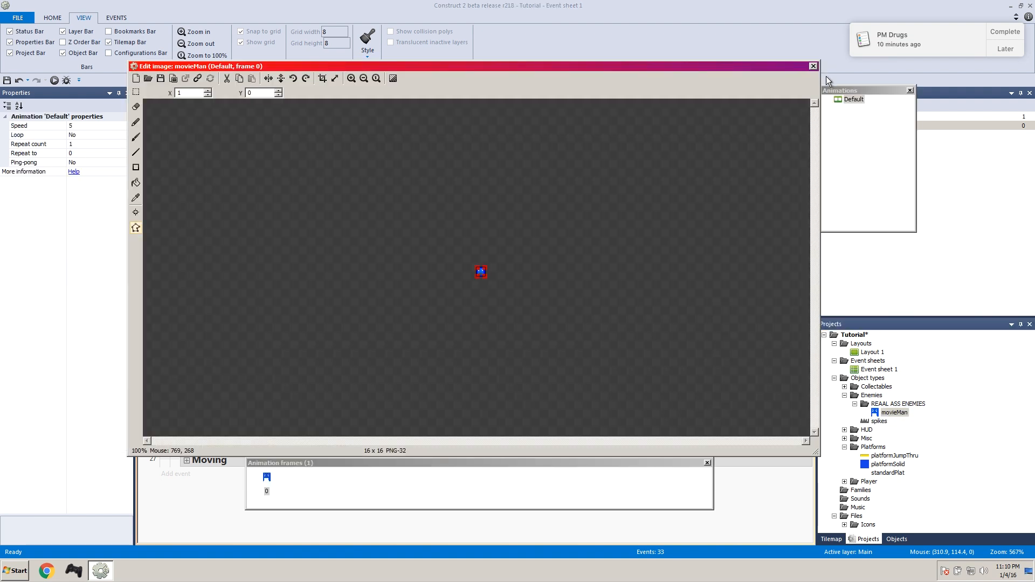
Step: Add a new animation to movieMan named Death
right_click(853, 99)
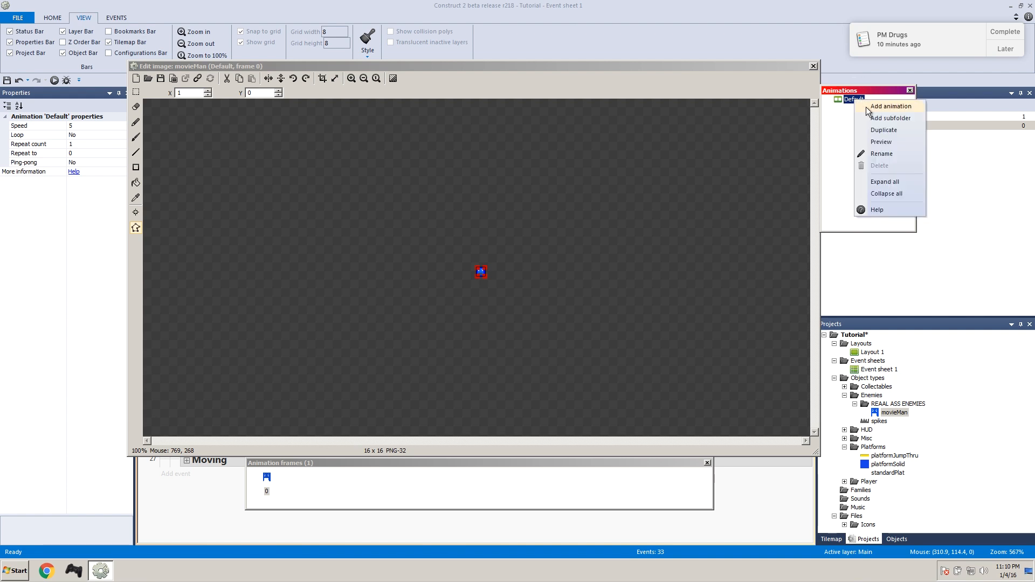
click(890, 106)
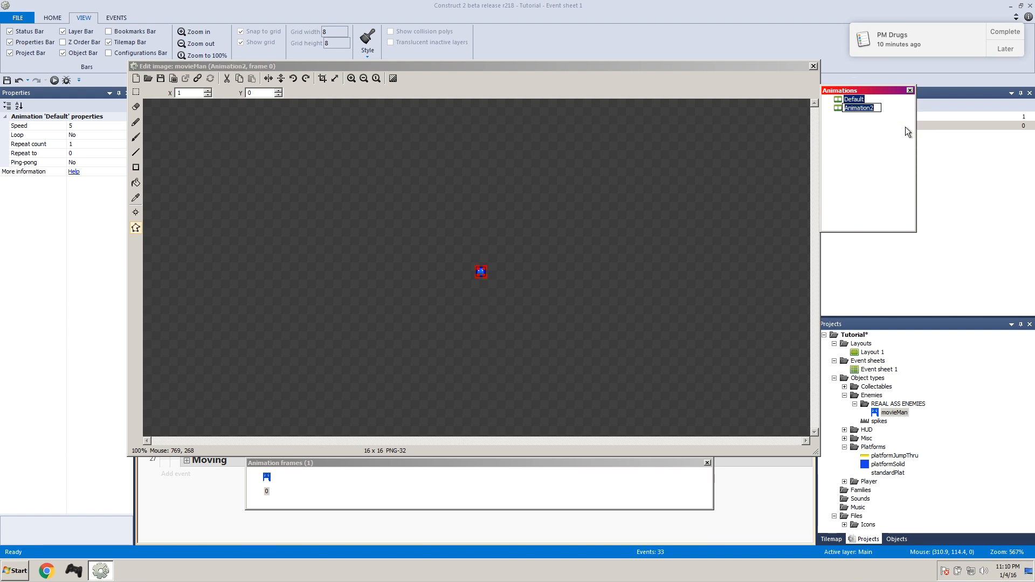
text(Death)
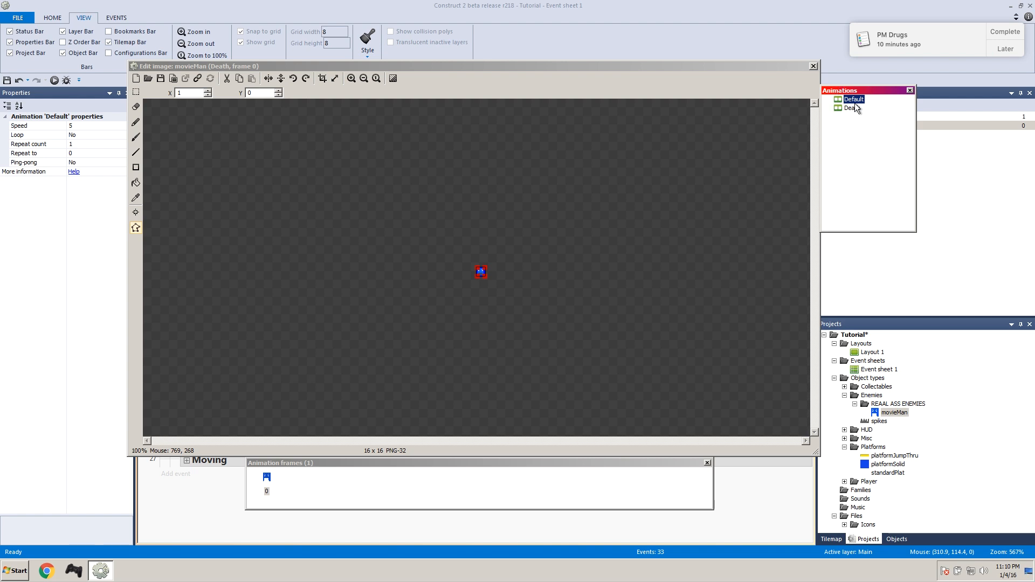
Step: Zoom in and erase pixels to squash the Death frame flat, then close the editor
click(351, 77)
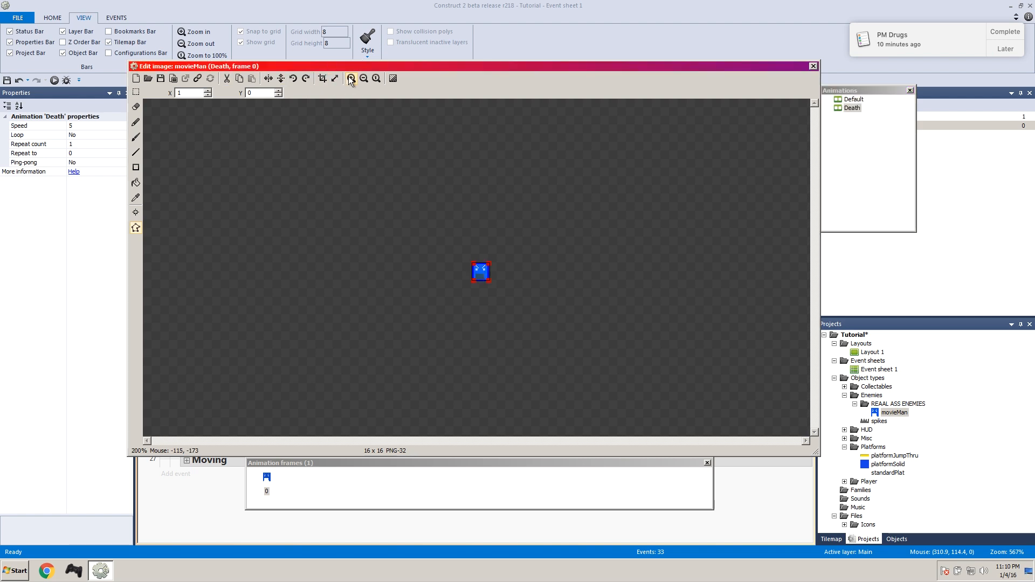
click(352, 77)
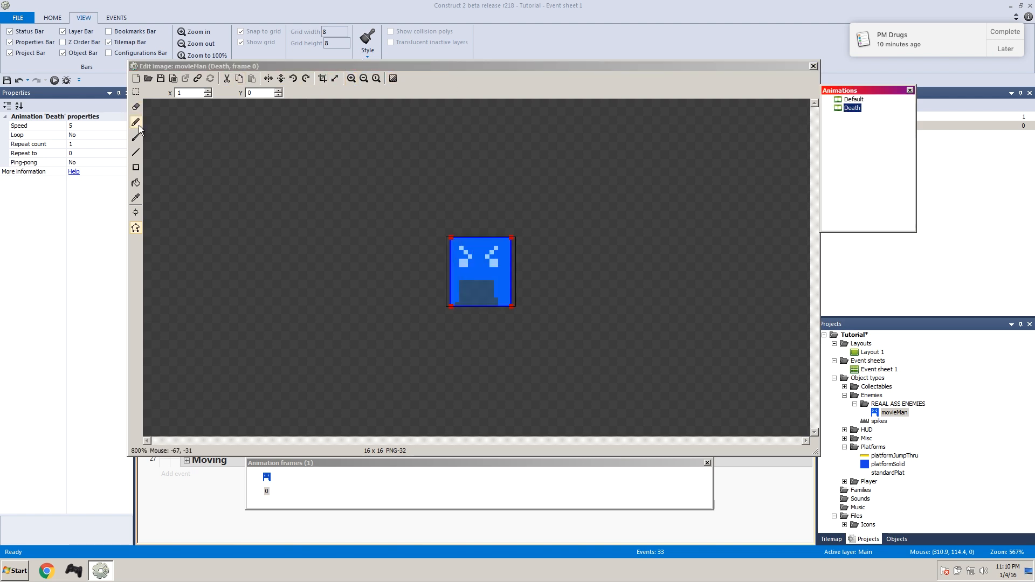
click(136, 106)
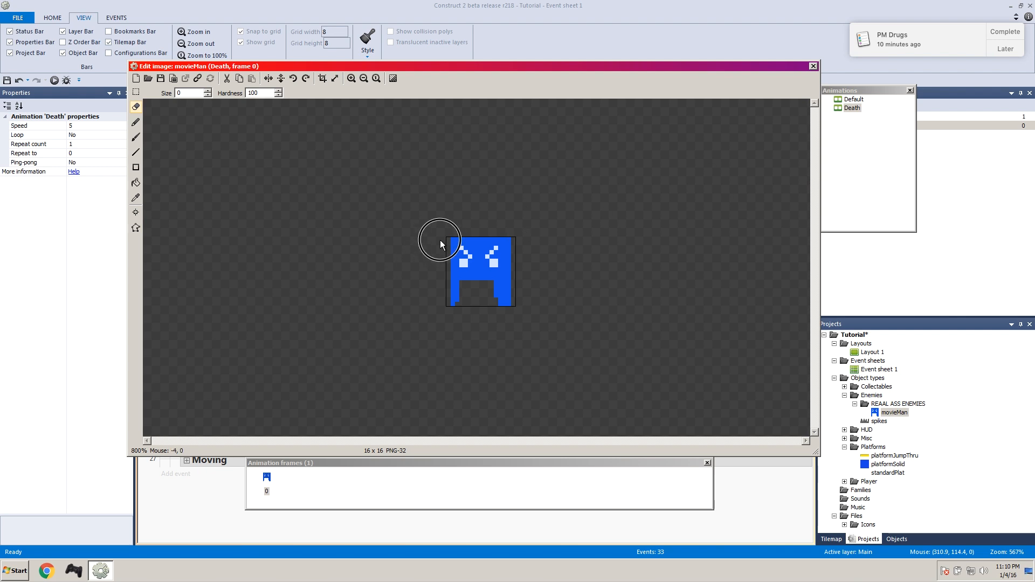
drag(442, 245, 462, 251)
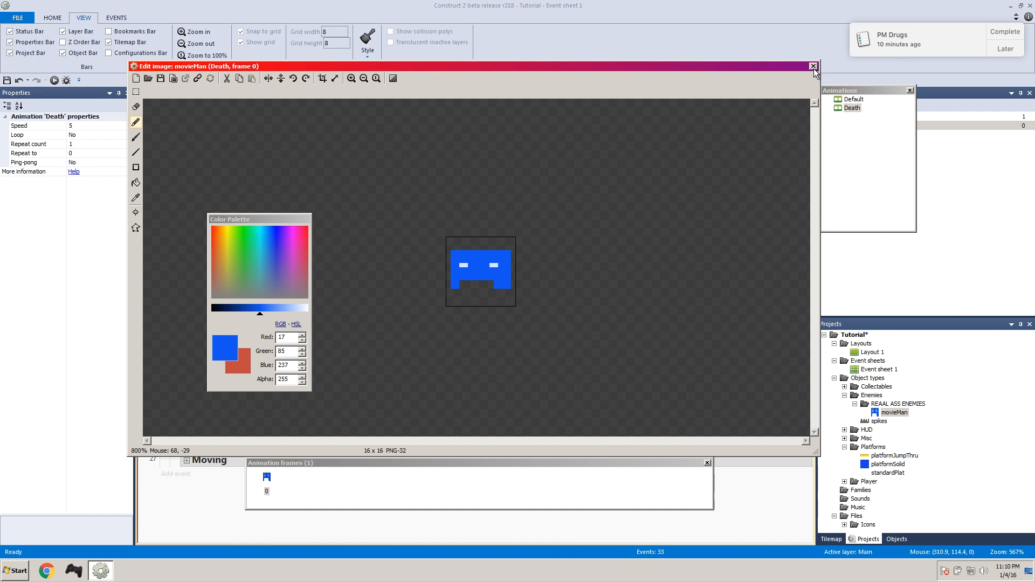
click(814, 66)
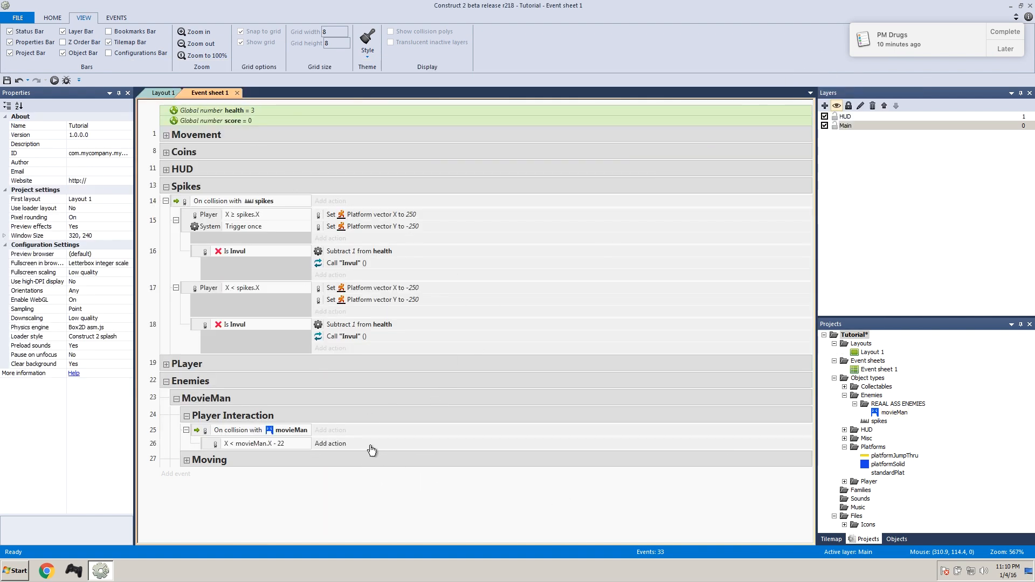
mouse_move(333, 453)
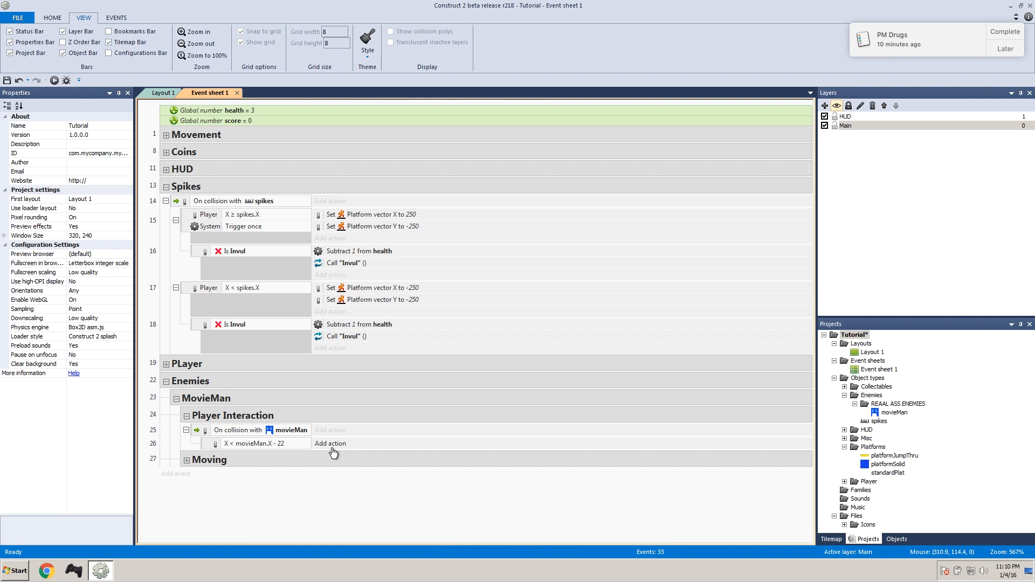
Step: Add a stomp action setting the Player's vector Y to -400
click(330, 443)
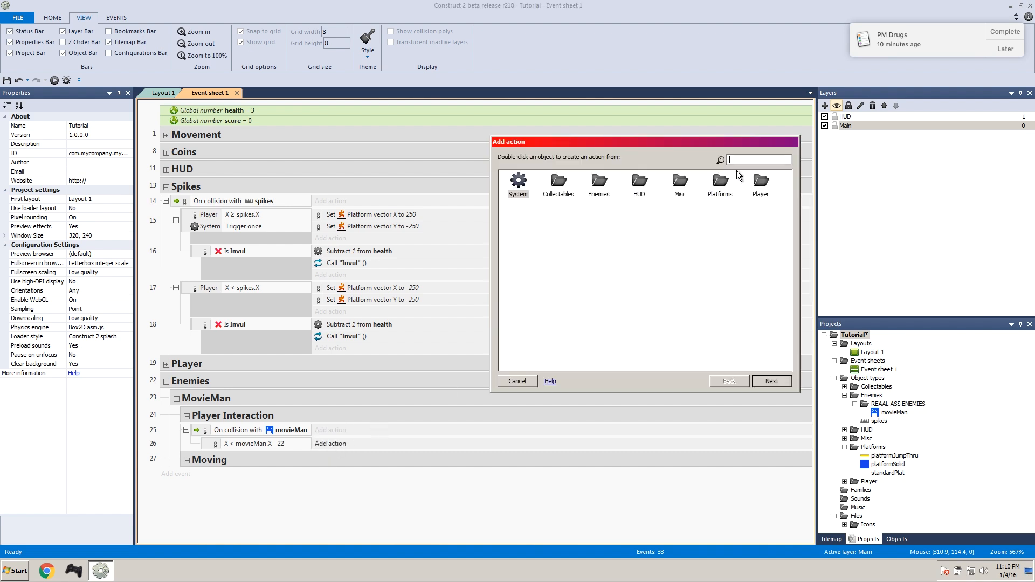
double_click(598, 185)
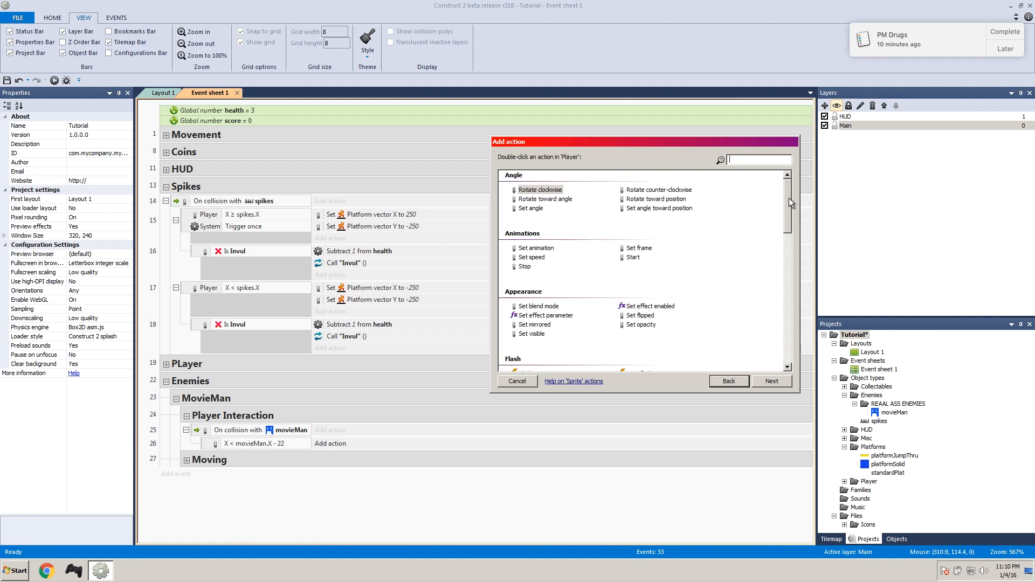
scroll(down, 3)
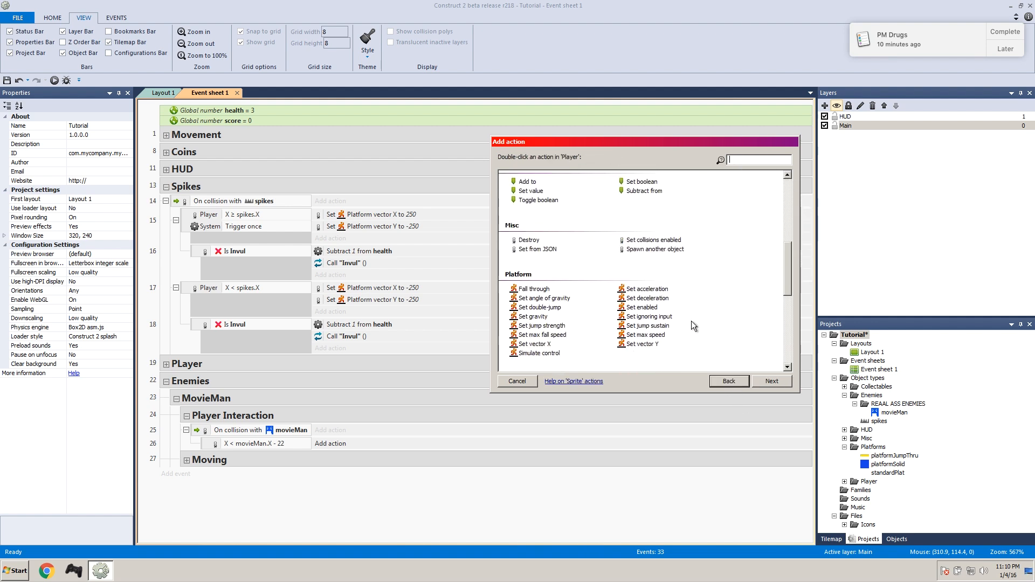
click(641, 344)
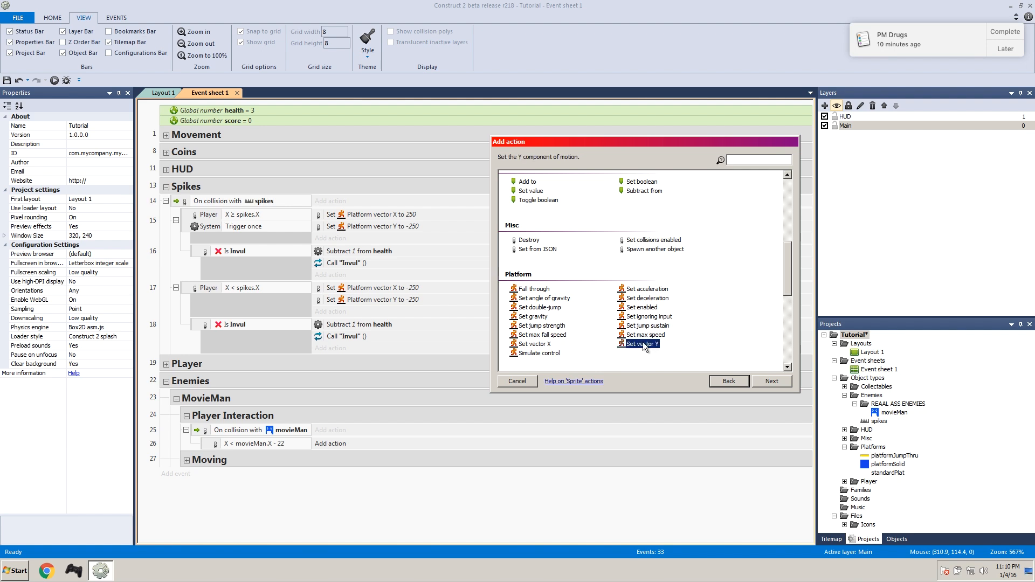
click(772, 381)
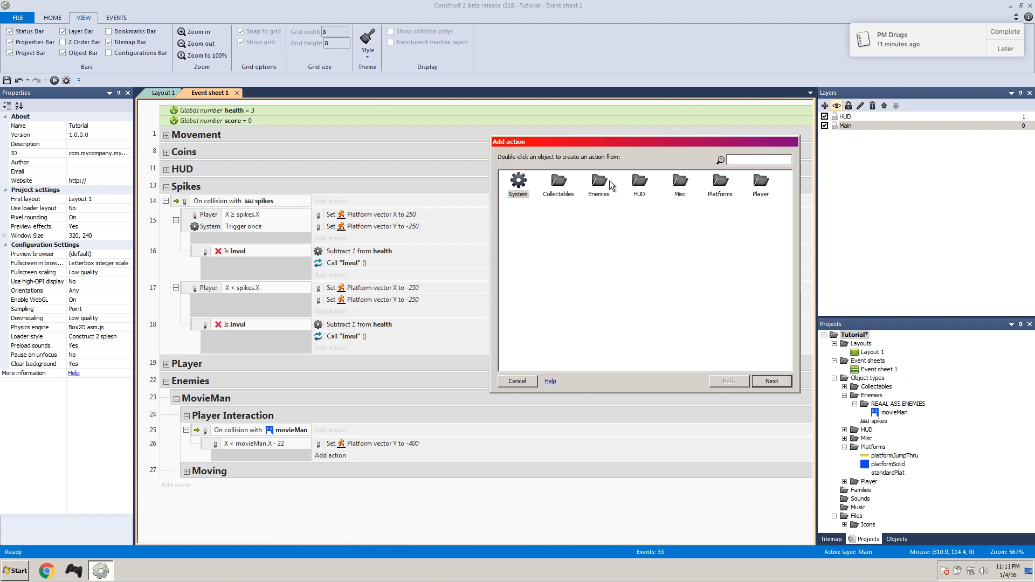
Step: Add a movieMan action switching its animation to Death
double_click(598, 183)
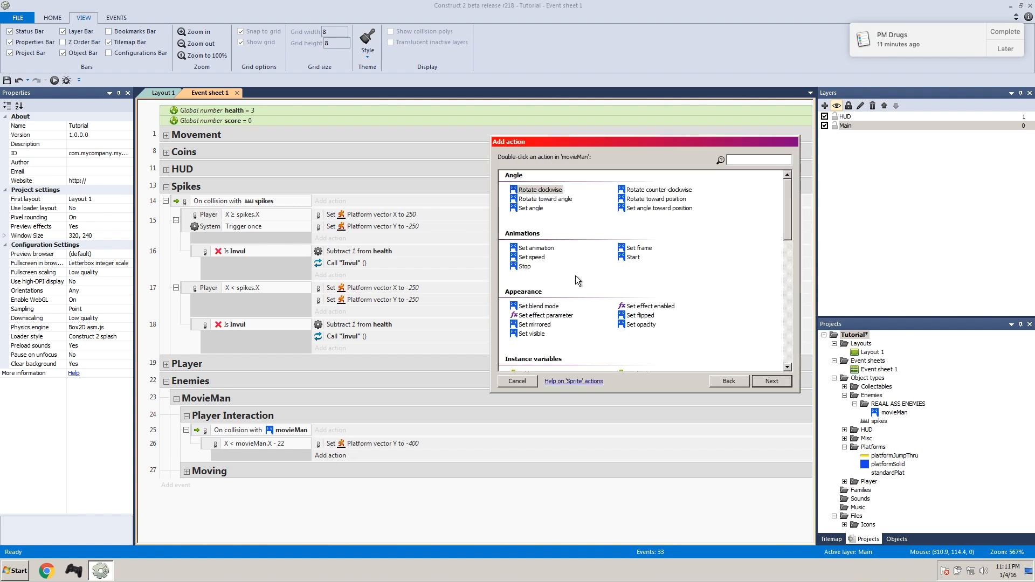
double_click(539, 247)
text(")
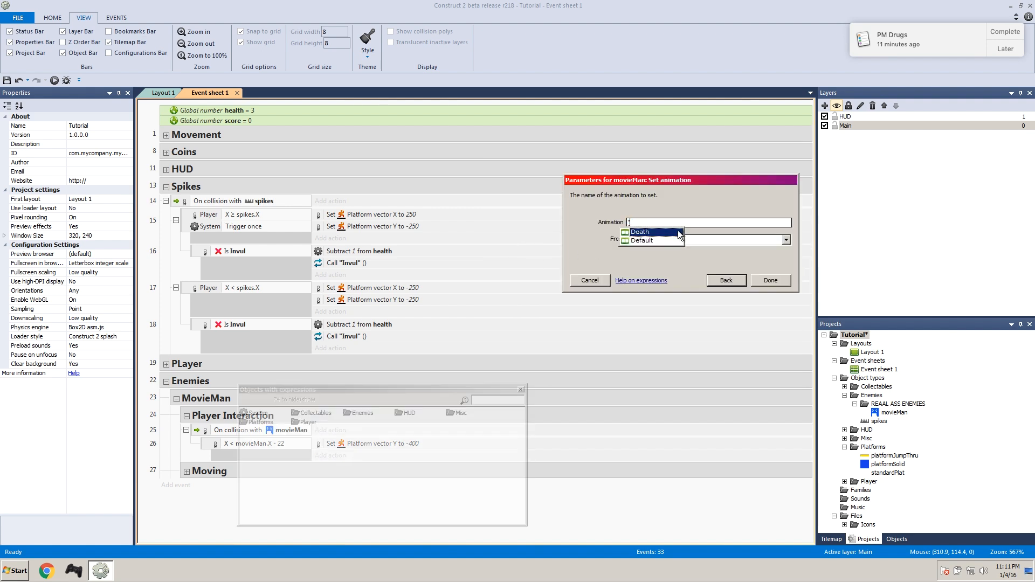
click(770, 279)
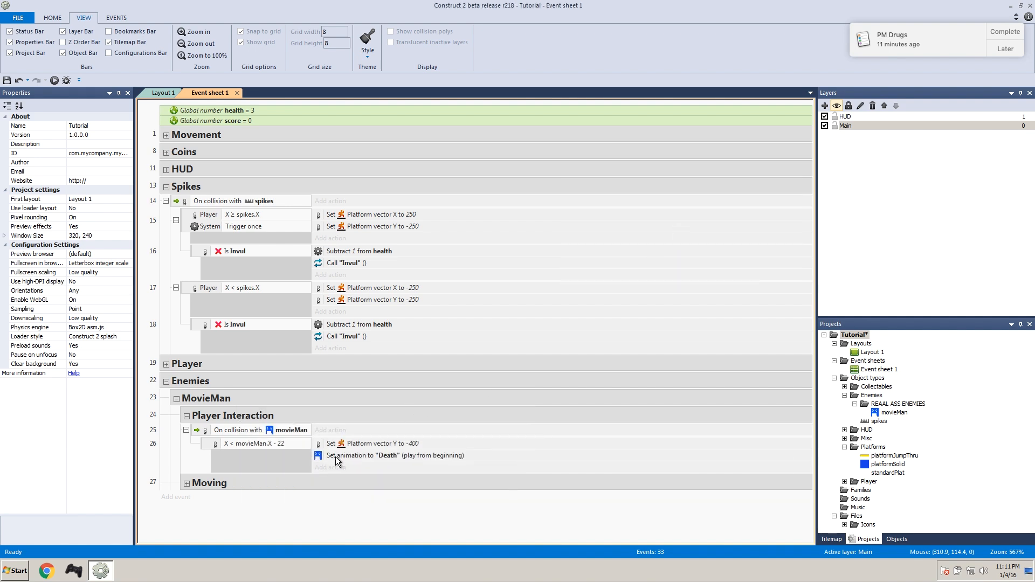
click(330, 463)
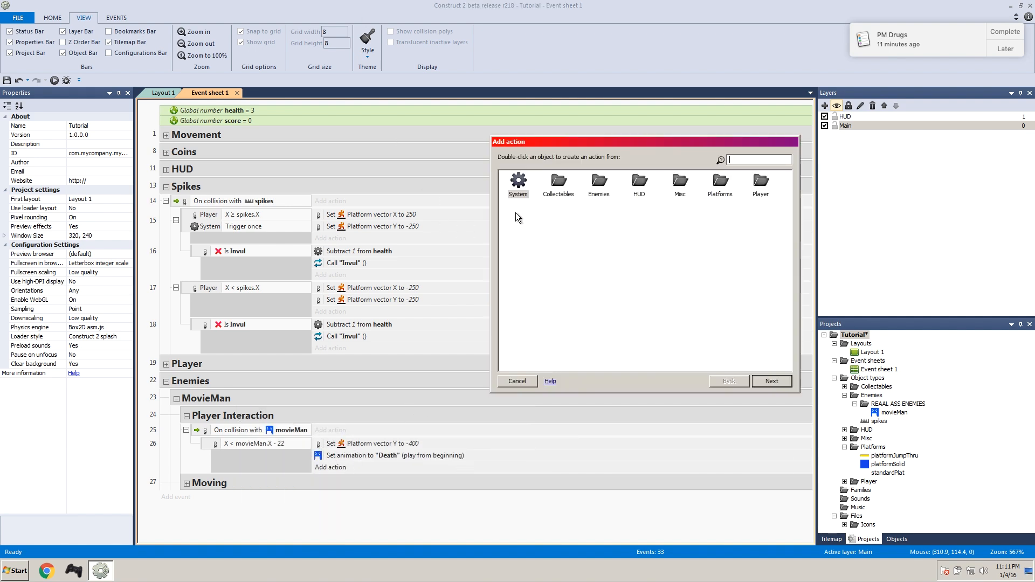
Step: Add a one-second System wait followed by destroying movieMan
double_click(518, 184)
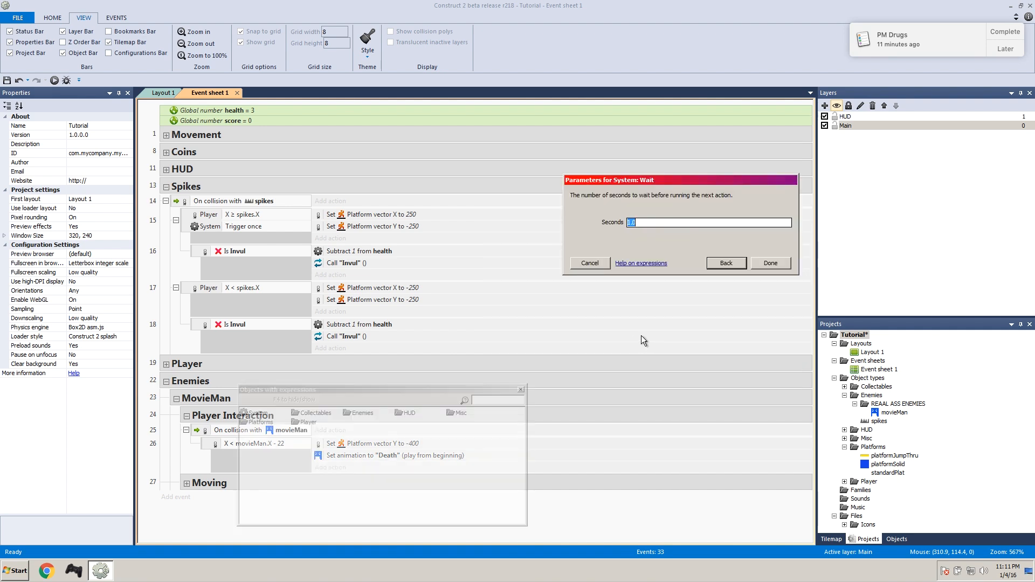
click(769, 263)
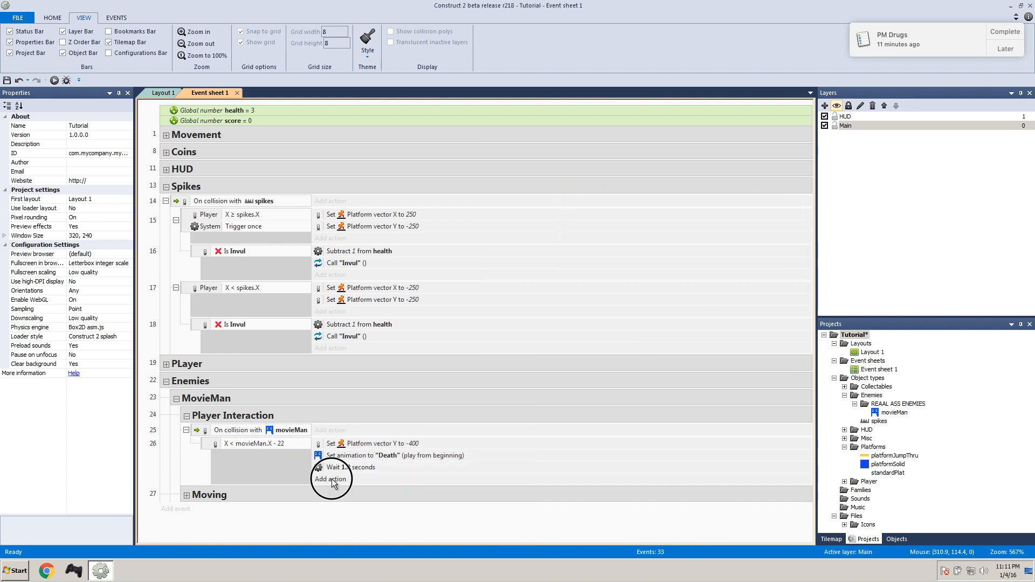
click(331, 478)
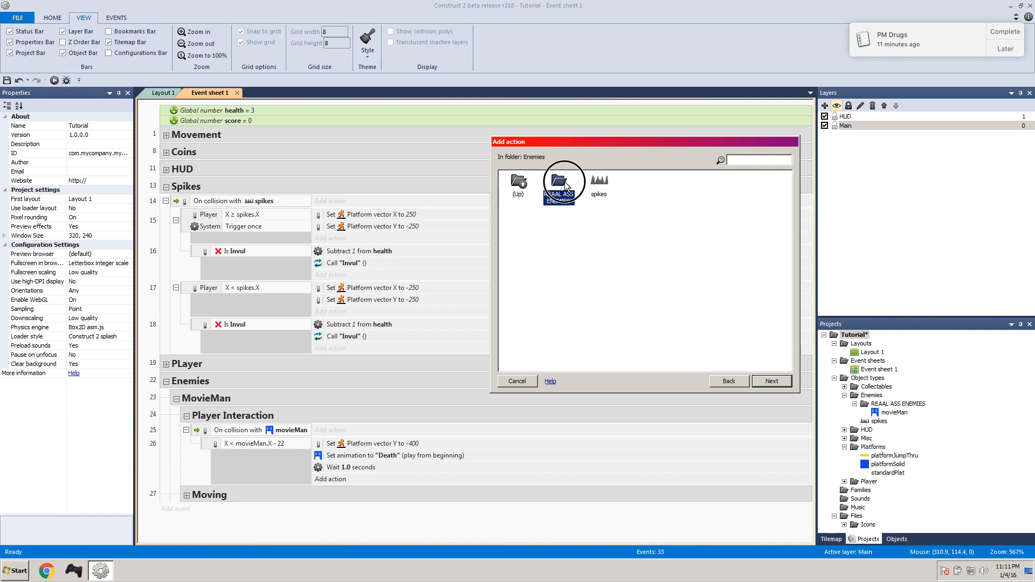
double_click(561, 184)
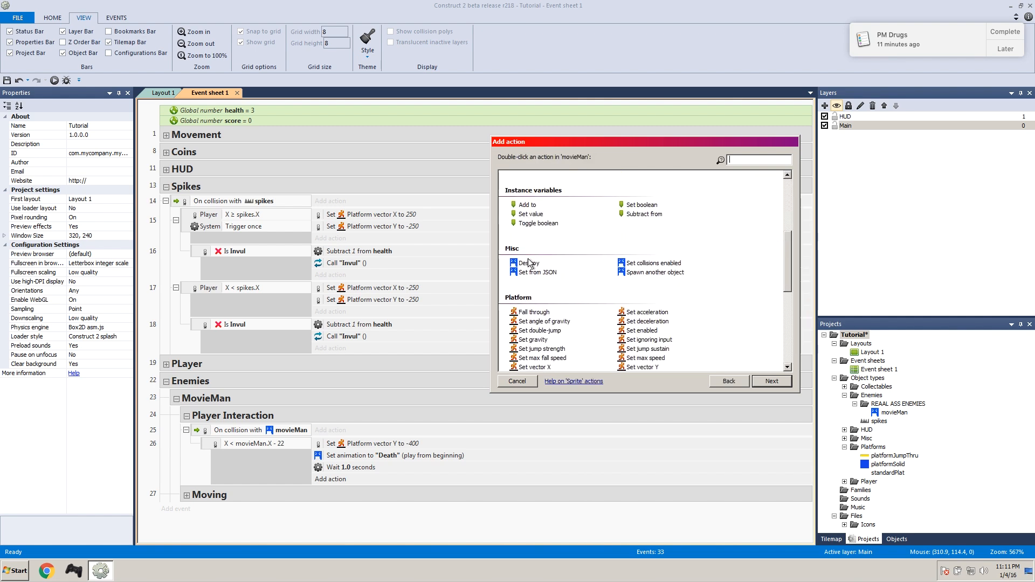
double_click(529, 263)
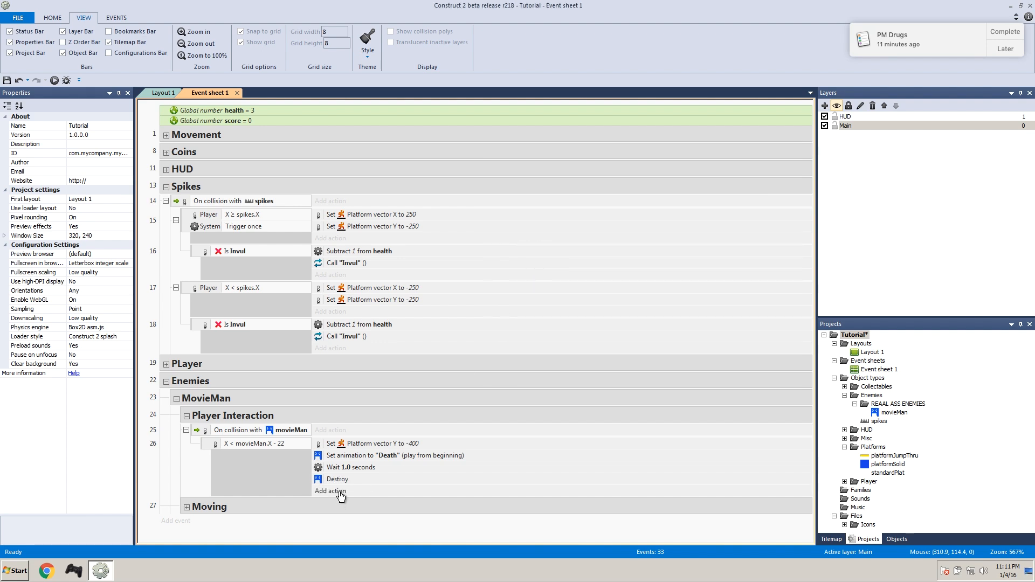
Step: Add a movieMan Platform action setting its vector Y to -200
click(330, 490)
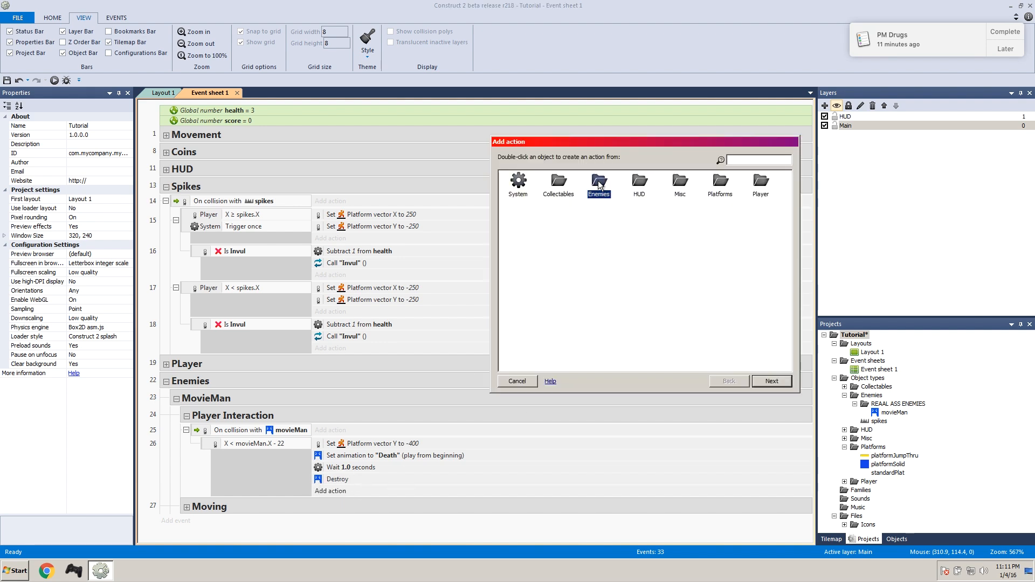
double_click(598, 184)
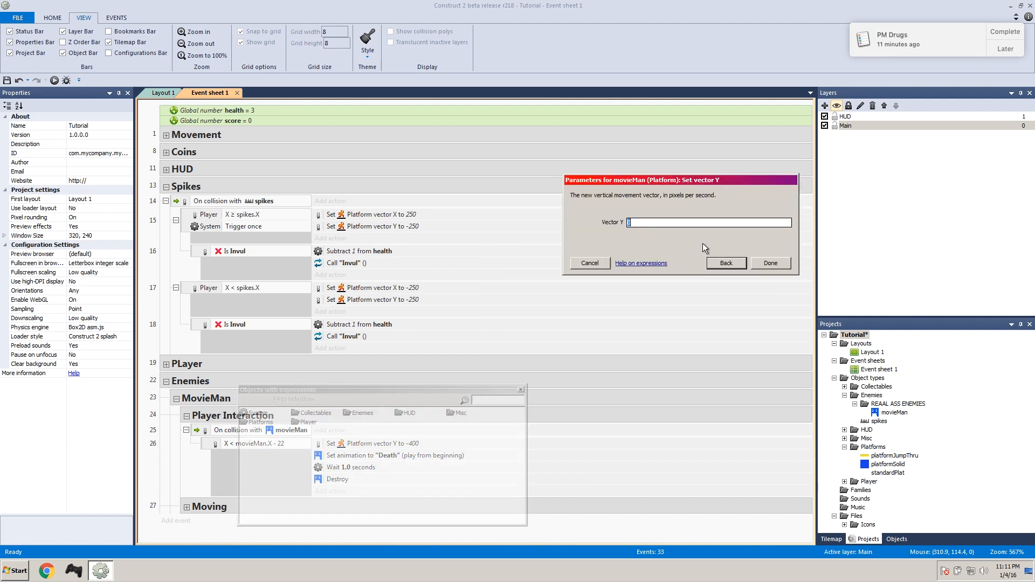
click(770, 262)
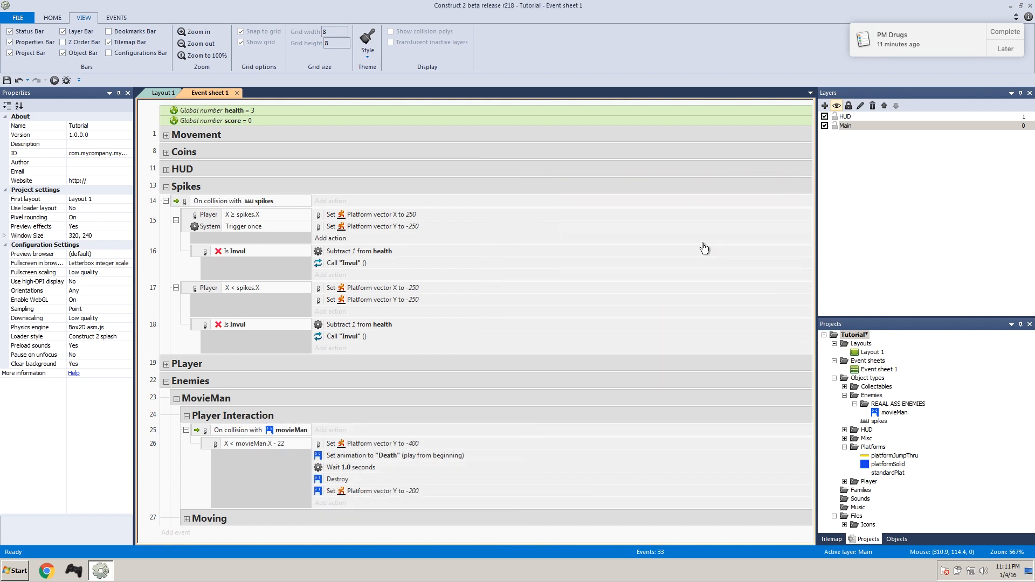
click(373, 491)
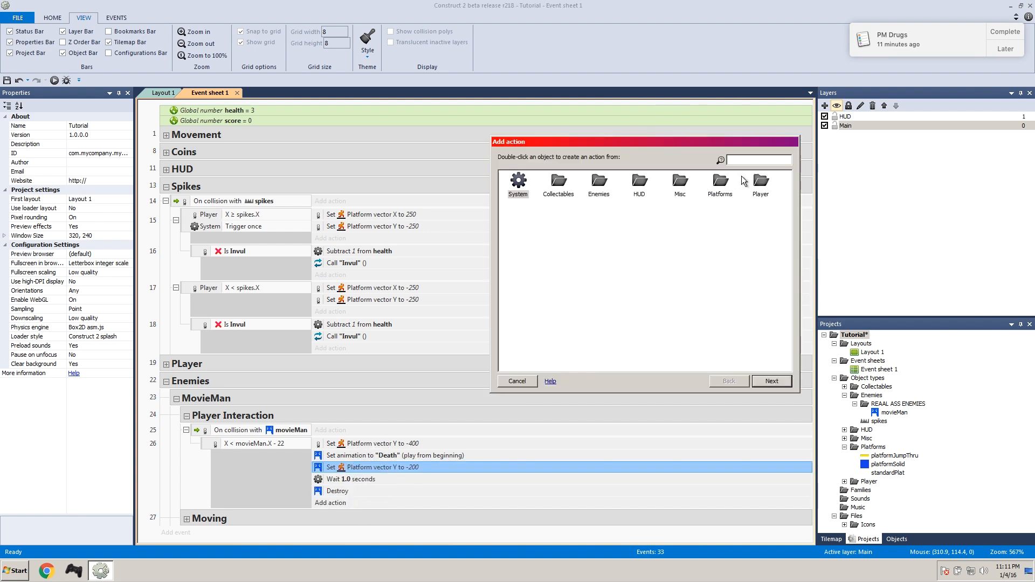
Step: Add a movieMan action setting collisions enabled to Disabled
double_click(598, 180)
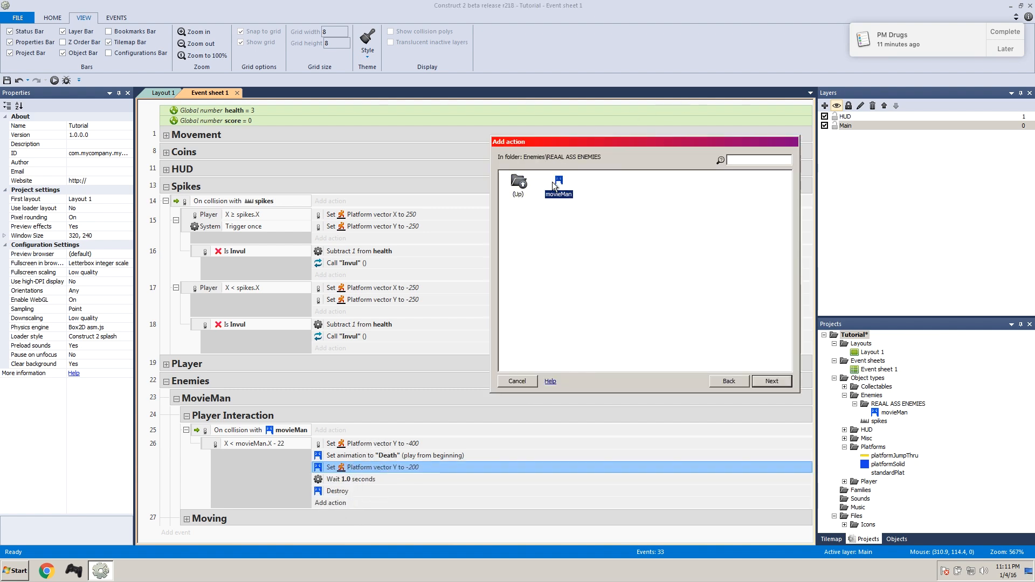
double_click(558, 183)
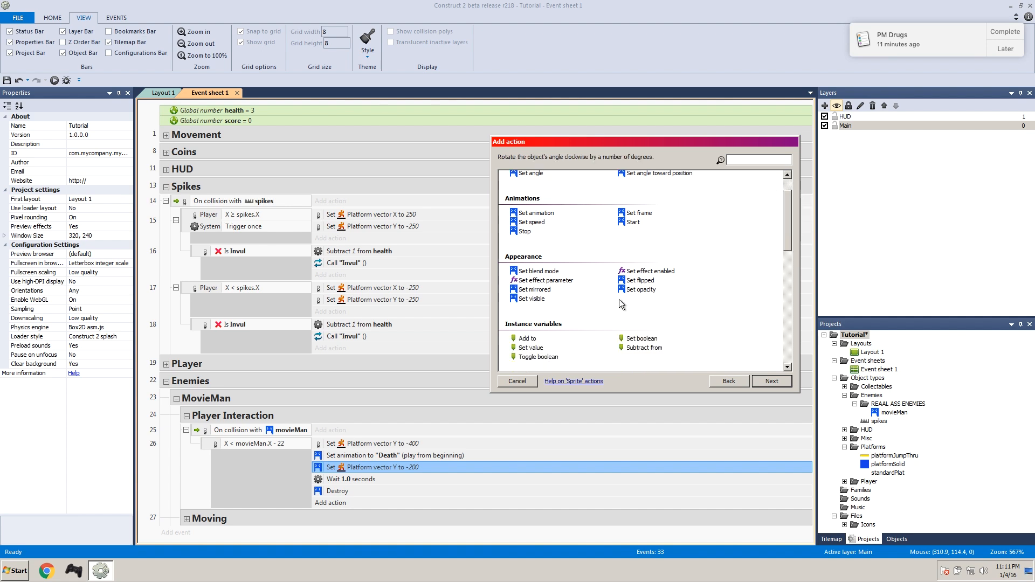
scroll(down, 3)
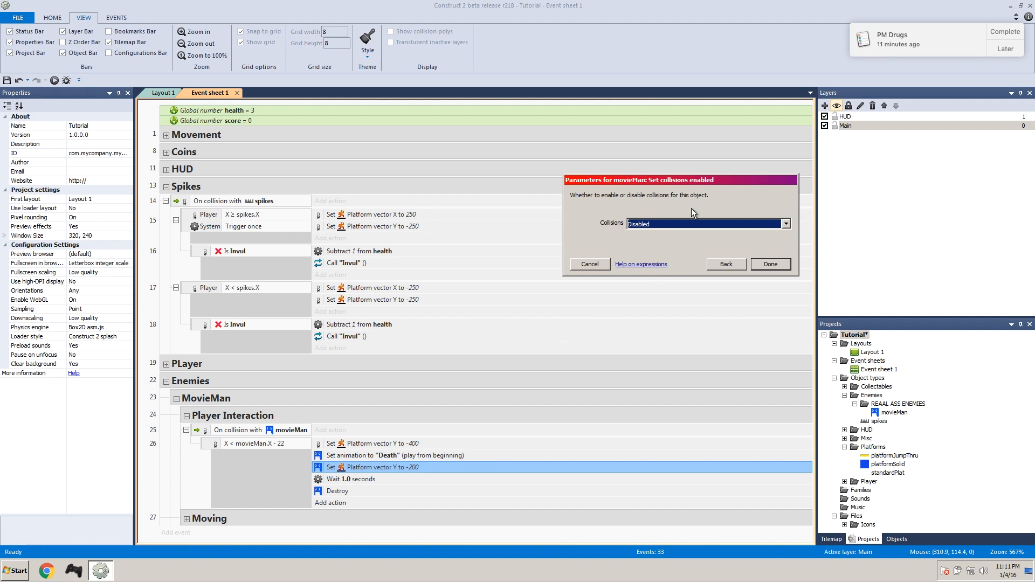
click(770, 264)
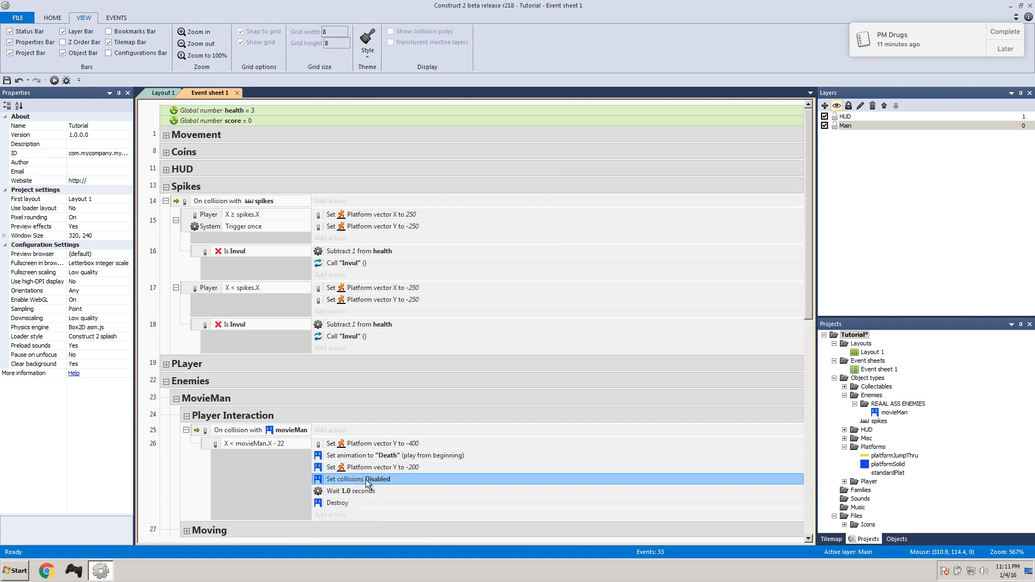
mouse_move(351, 438)
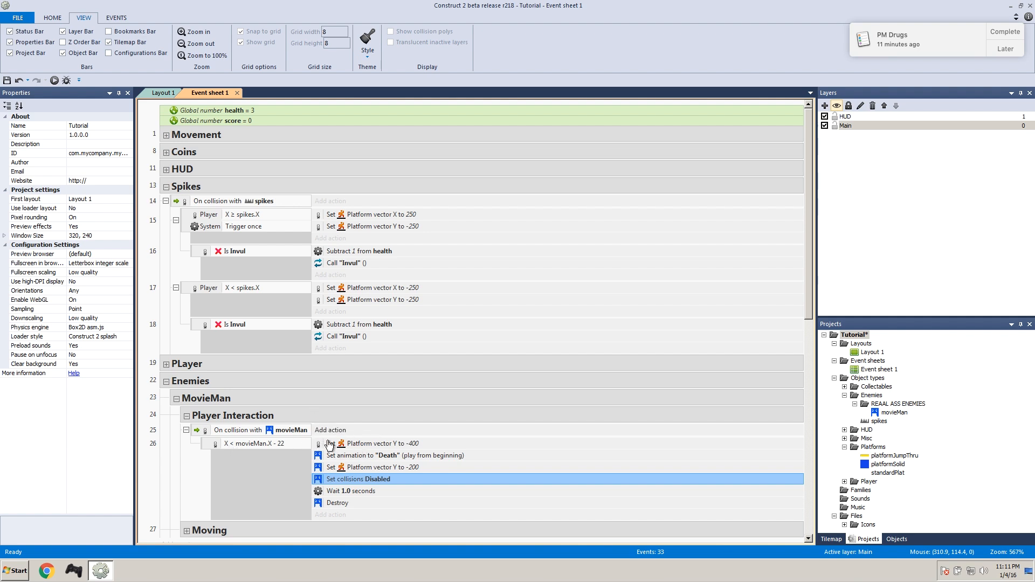
mouse_move(503, 398)
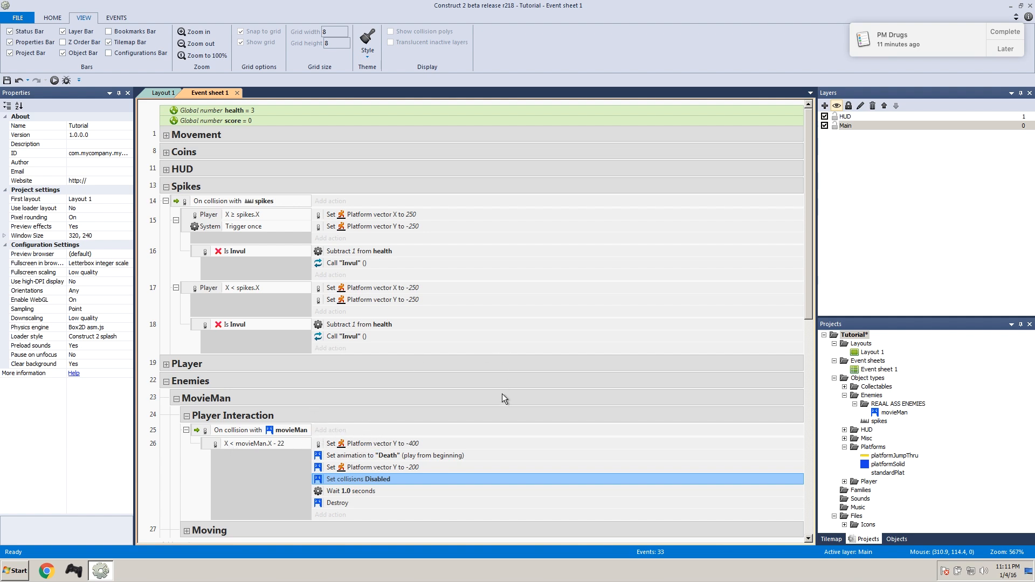
mouse_move(453, 461)
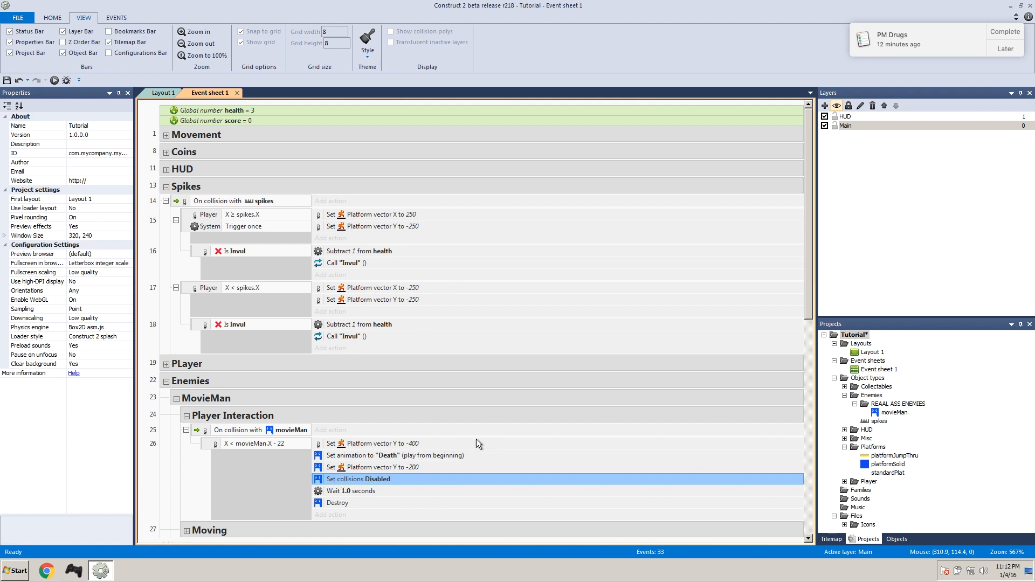
mouse_move(863, 343)
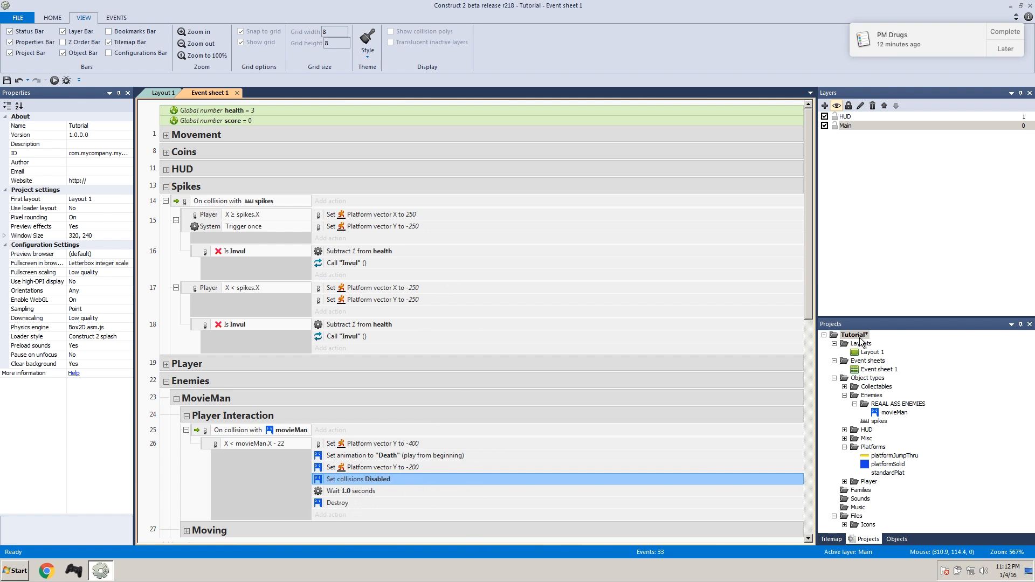
click(53, 80)
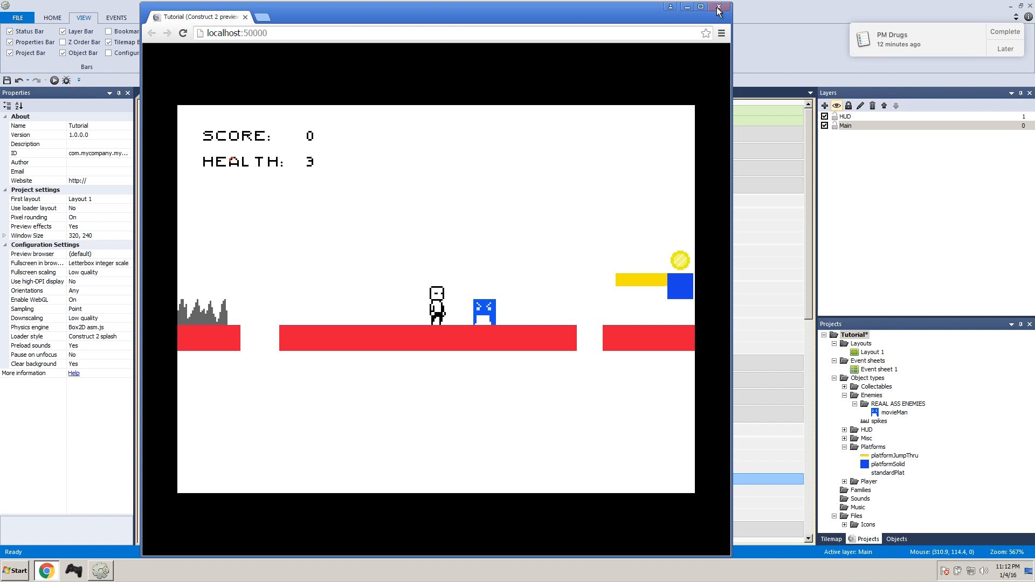
click(718, 7)
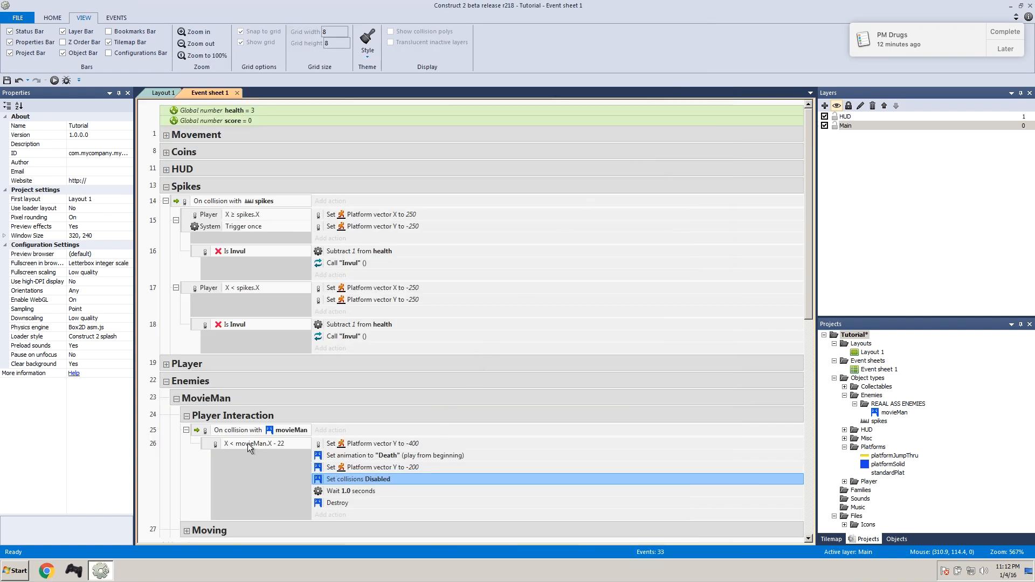
Step: Replace the X condition with Player Compare Y less than movieMan.Y - 22
double_click(258, 443)
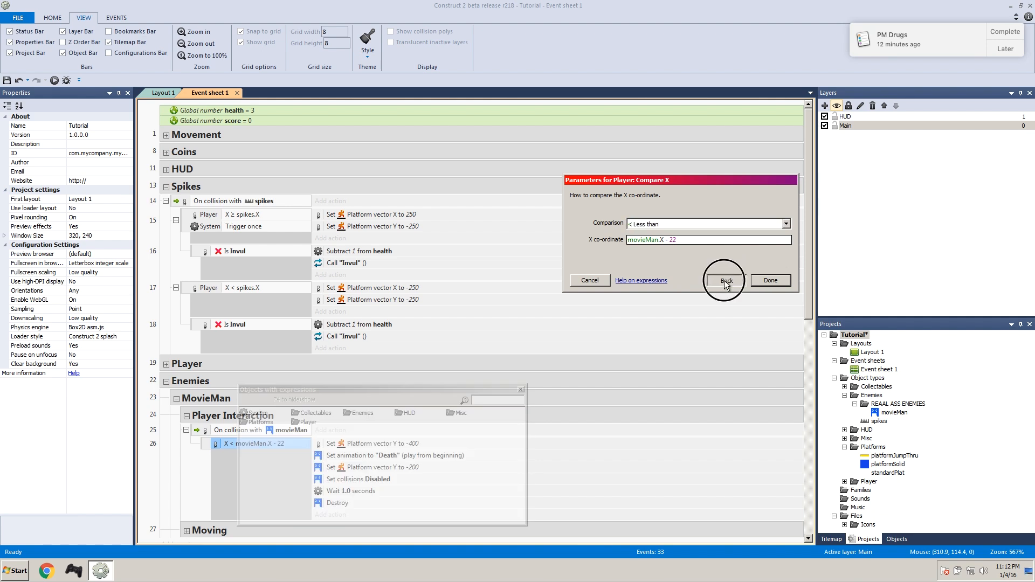
click(724, 280)
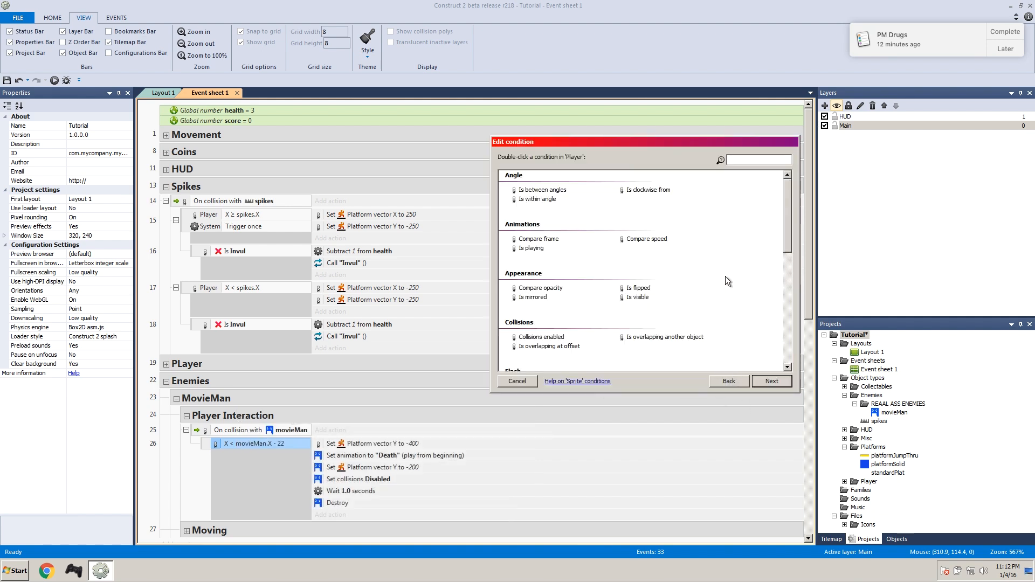
scroll(down, 3)
text(movieMan.Y - 22)
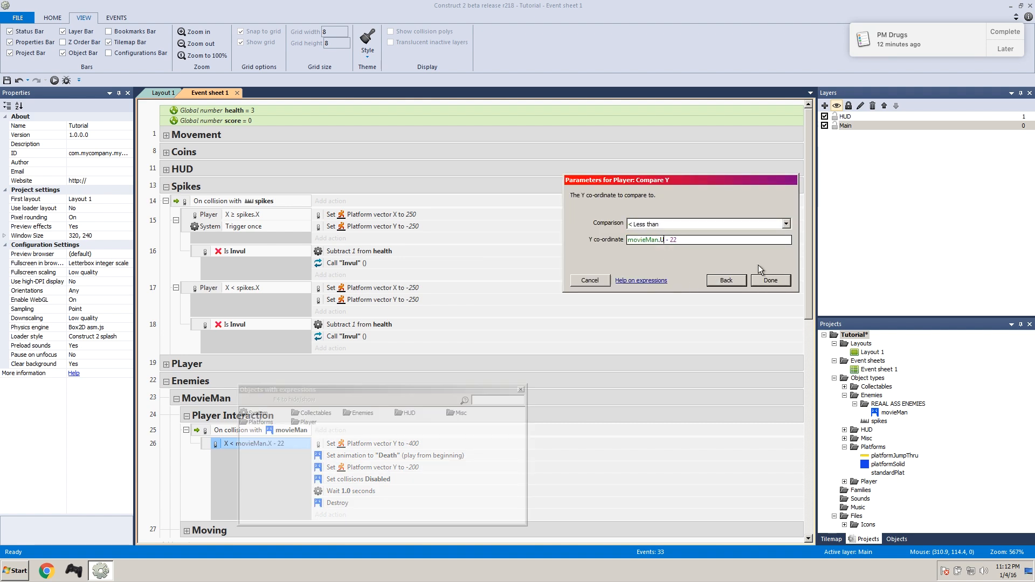
click(770, 279)
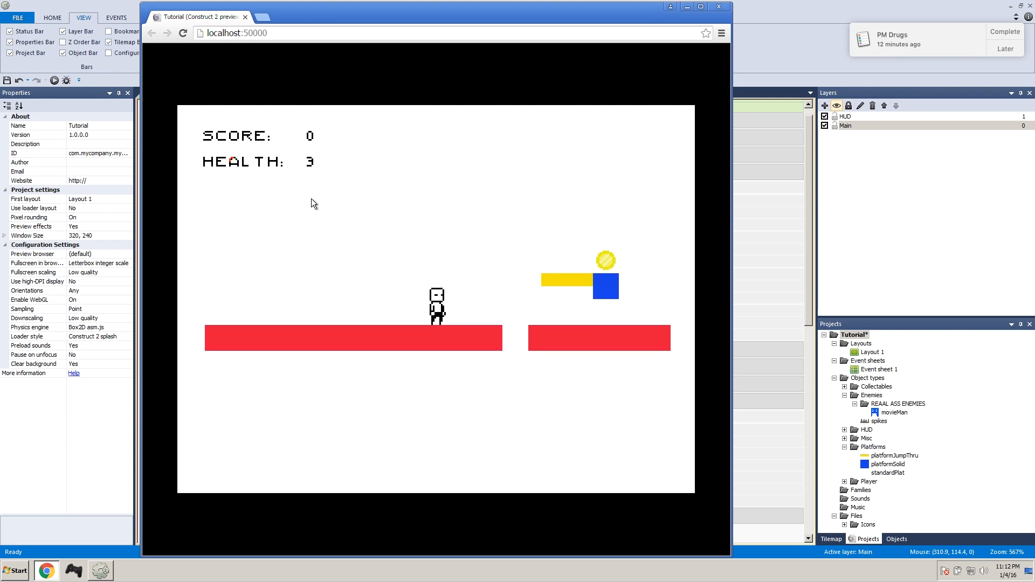
Step: Playtest the game in the browser preview, then return to the movieMan event sheet
click(183, 33)
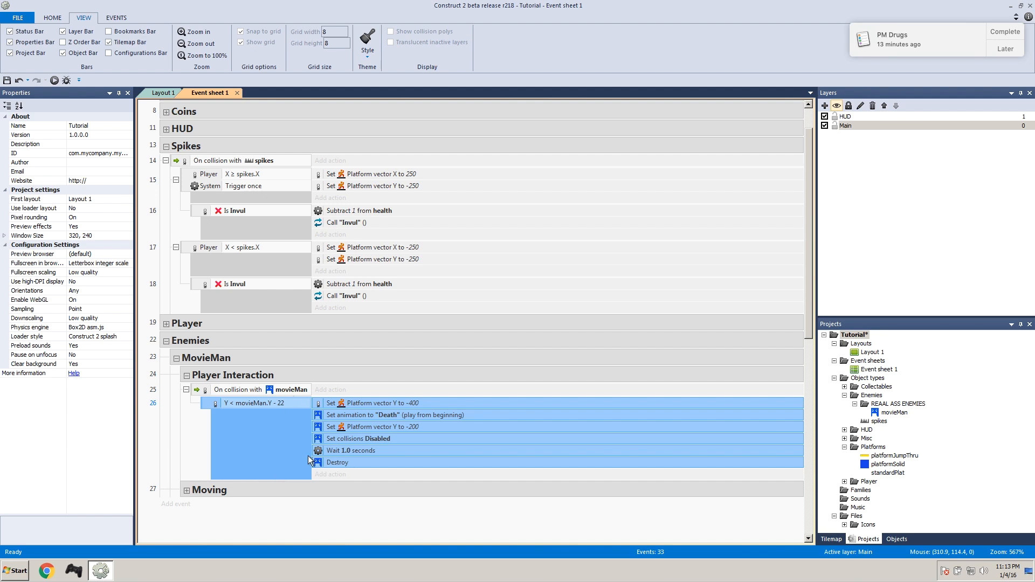
Step: Insert a Player Compare X sub-event below the stomp check, testing X < movieMan.X
scroll(down, 3)
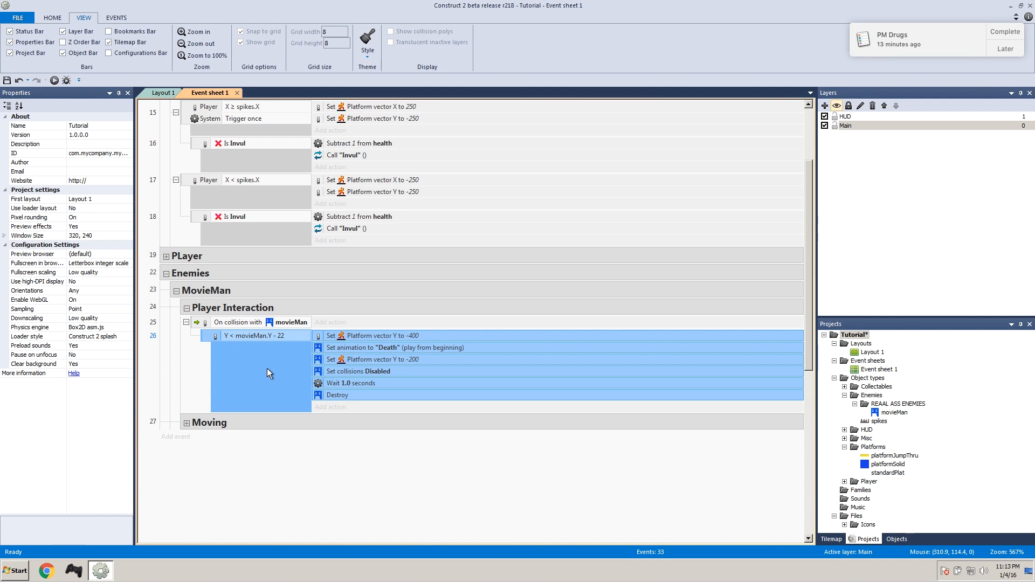
right_click(268, 374)
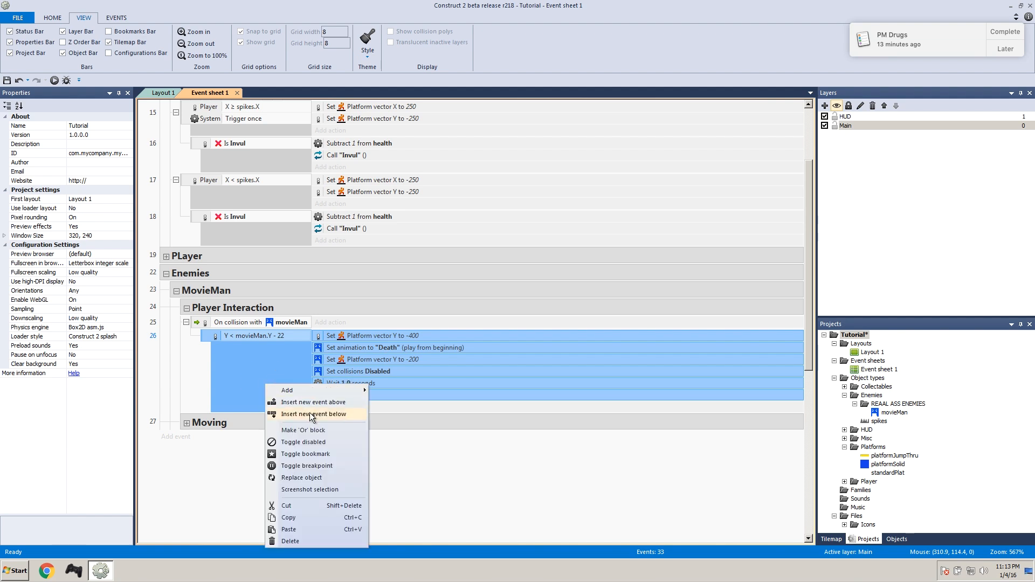
right_click(238, 322)
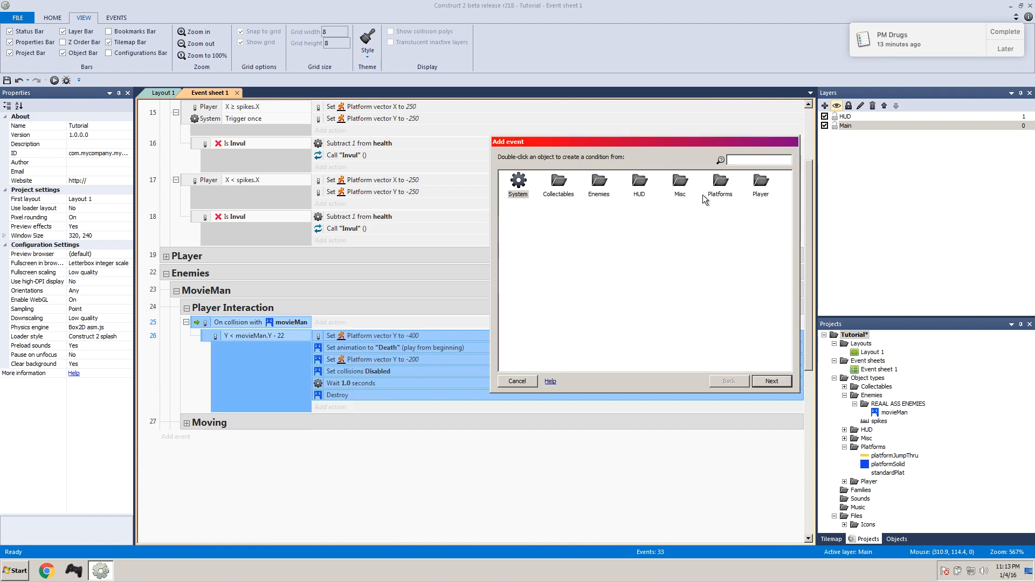
double_click(760, 183)
text(movieMan.X)
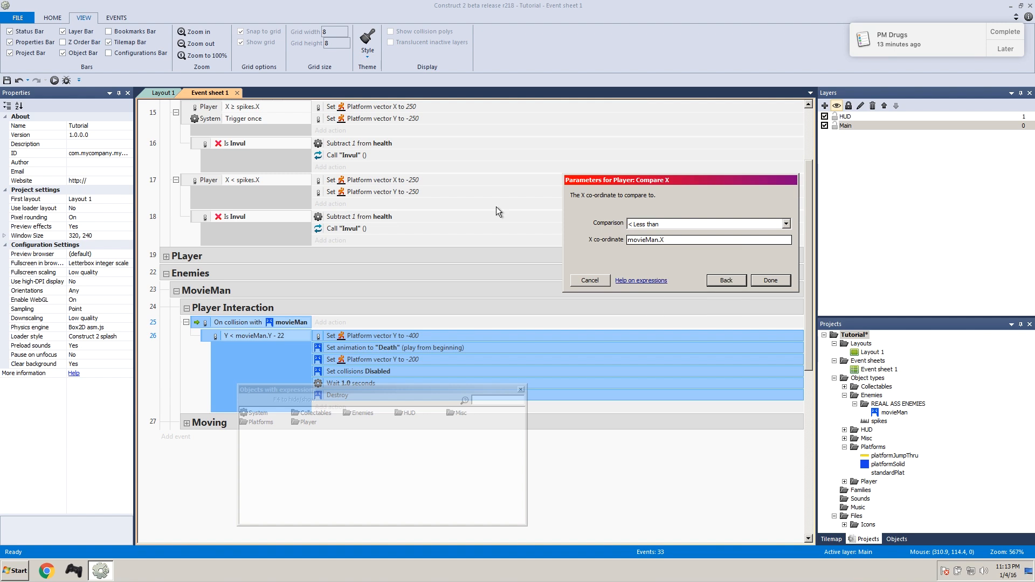
click(769, 280)
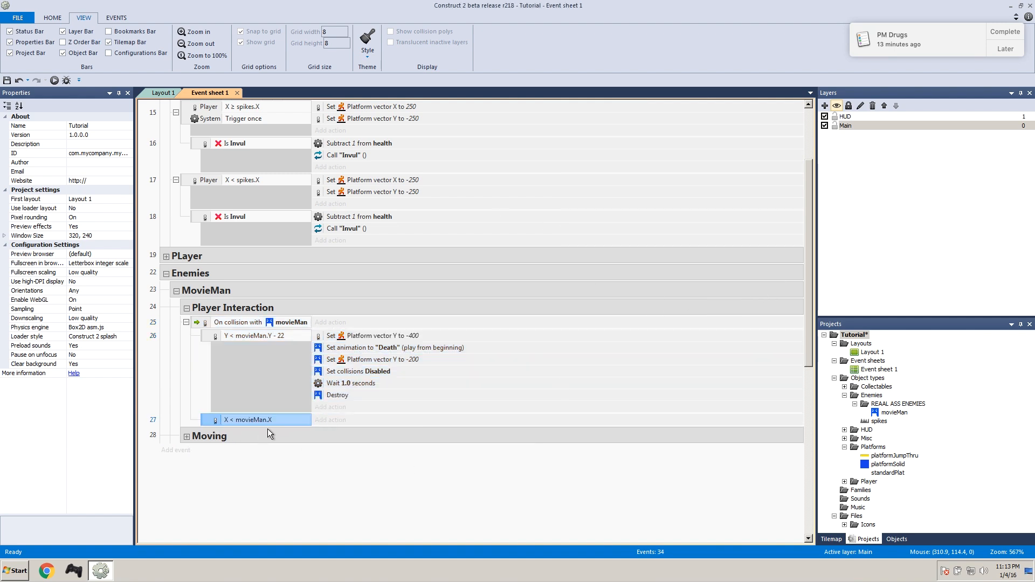
Step: Give the X < movieMan.X sub-event a Player action setting vector X to -200
click(330, 420)
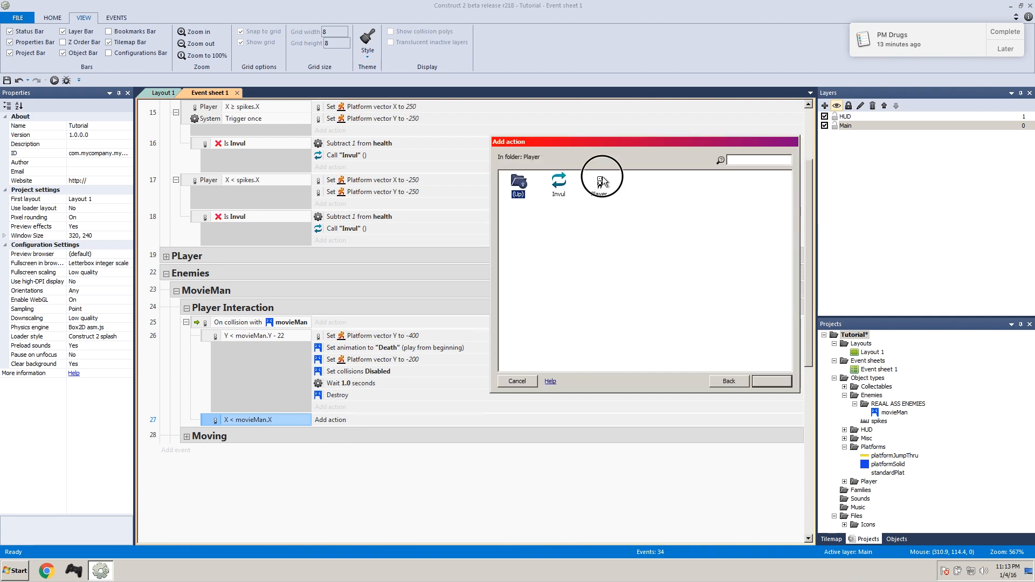
double_click(602, 182)
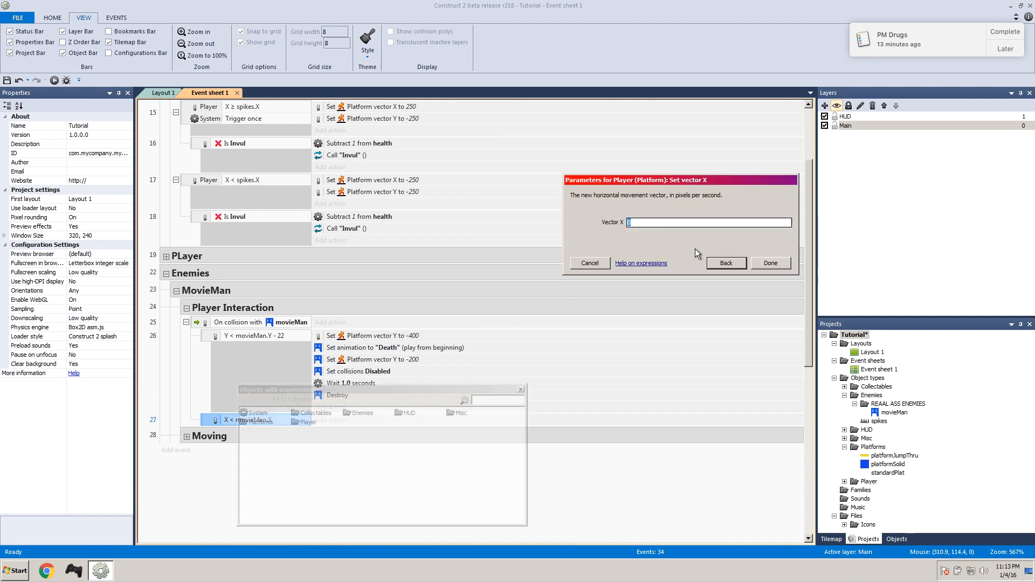
text(-200)
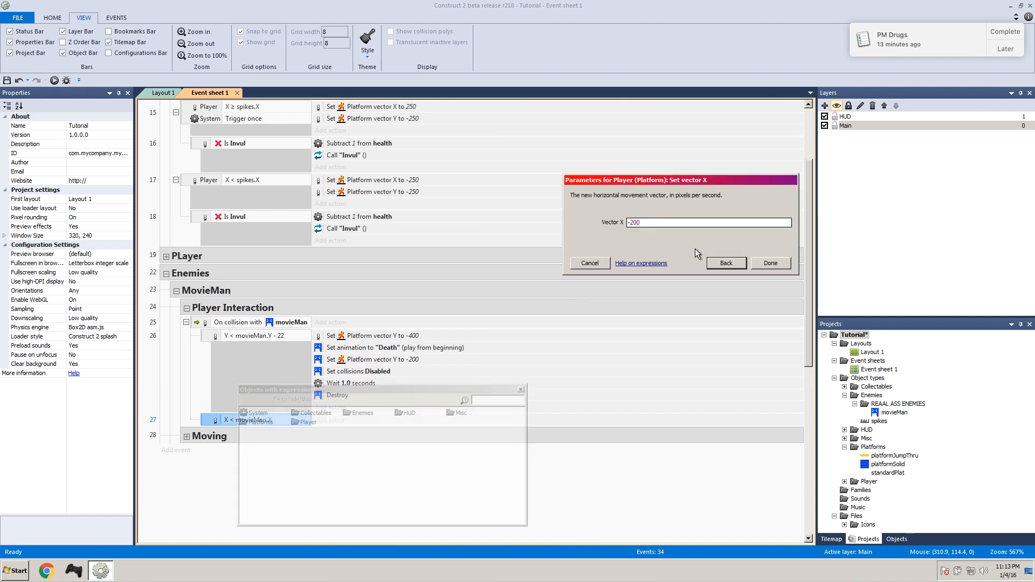
click(770, 263)
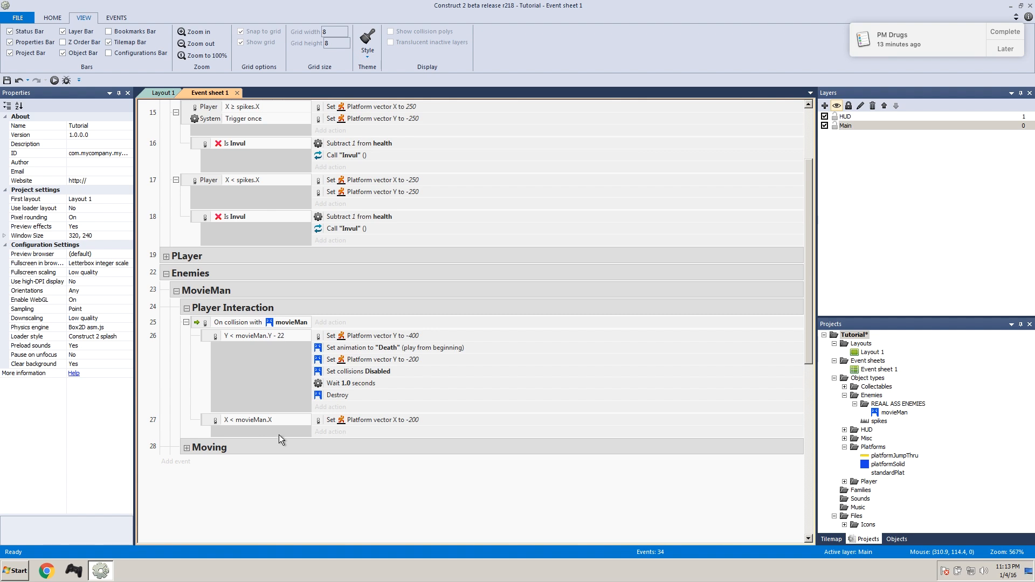
Step: Add a nested Player Is Invul sub-event and invert it to check not invulnerable
right_click(248, 420)
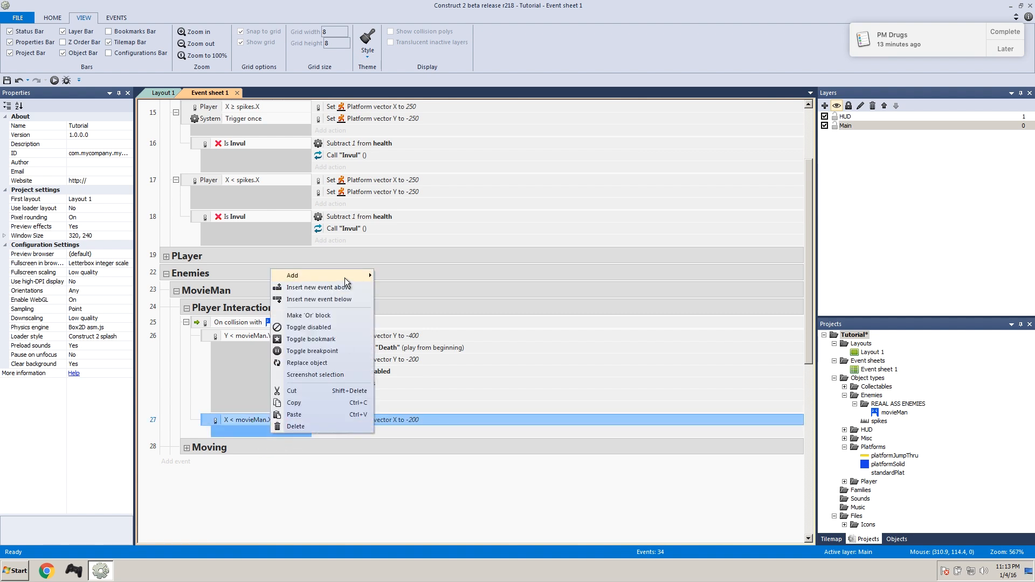
click(292, 276)
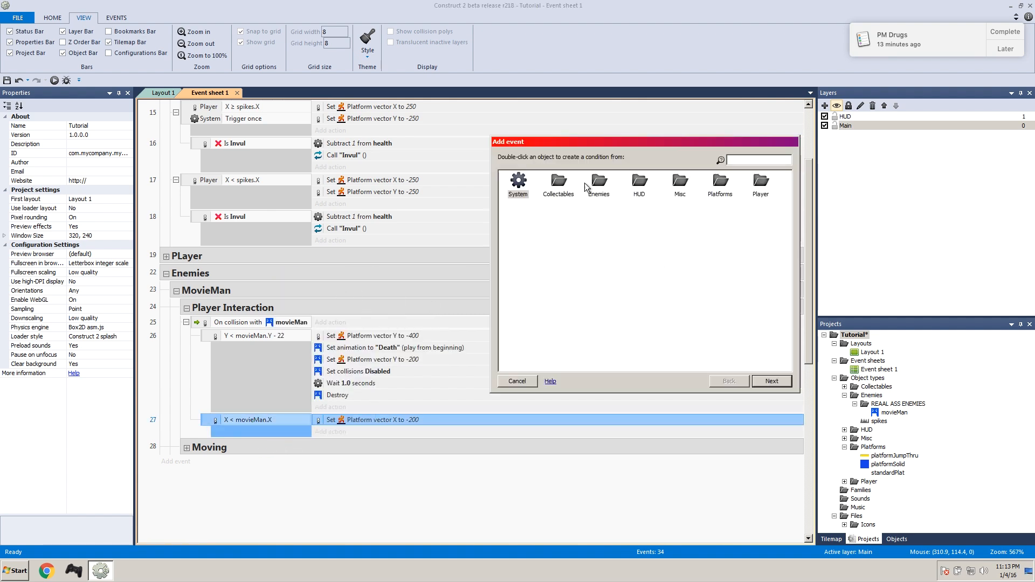
double_click(760, 183)
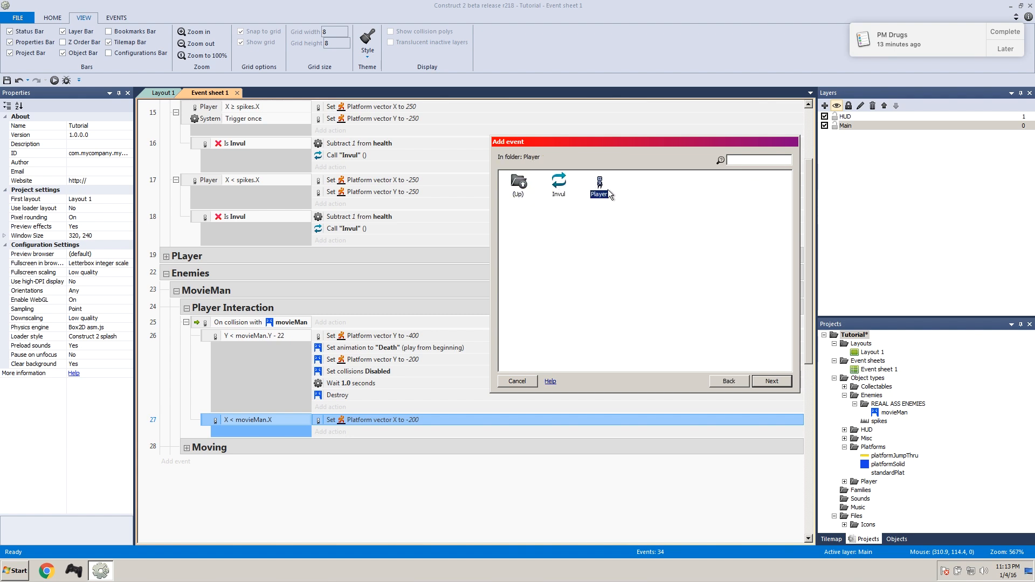
double_click(598, 183)
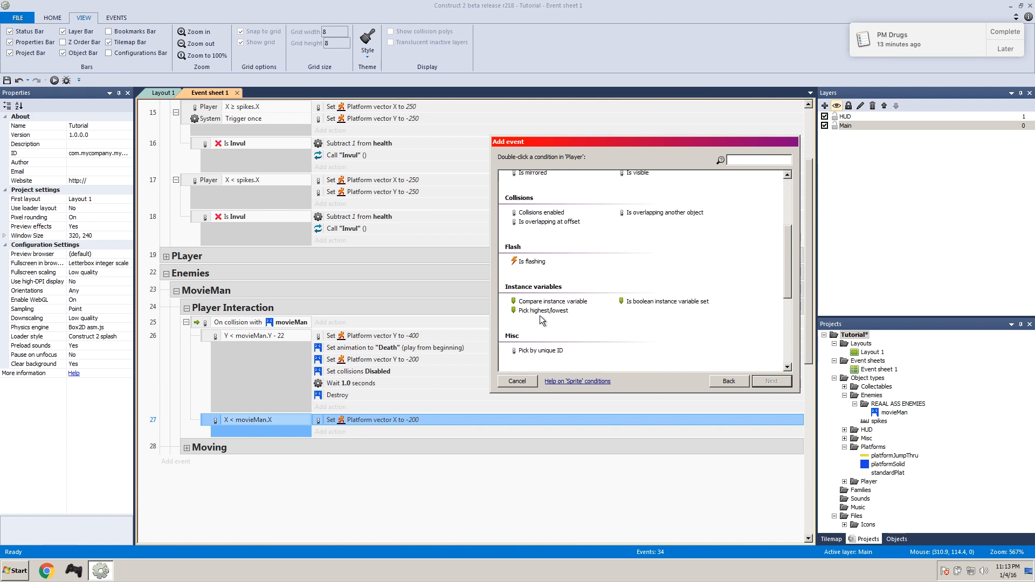
mouse_move(647, 307)
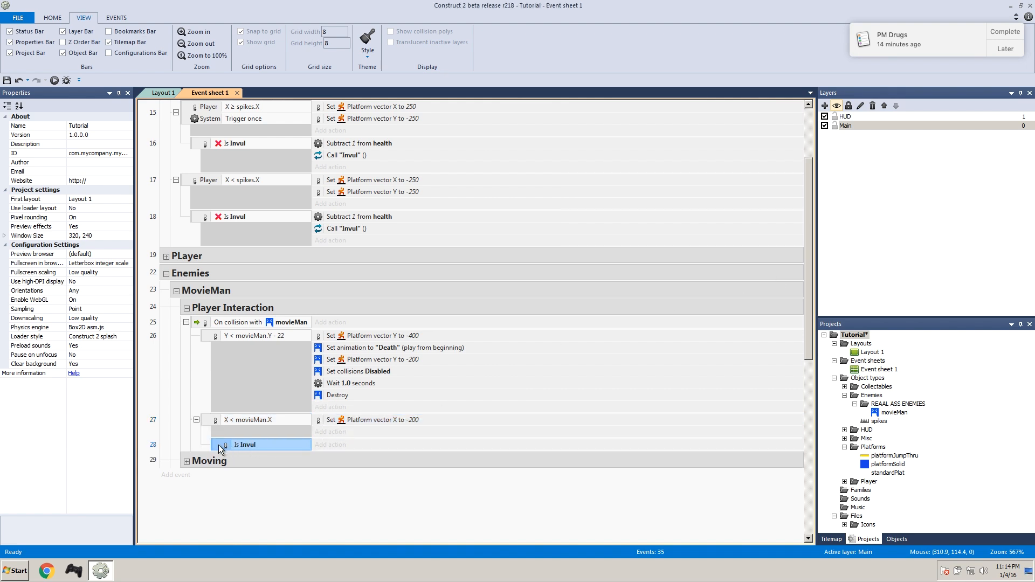
right_click(246, 445)
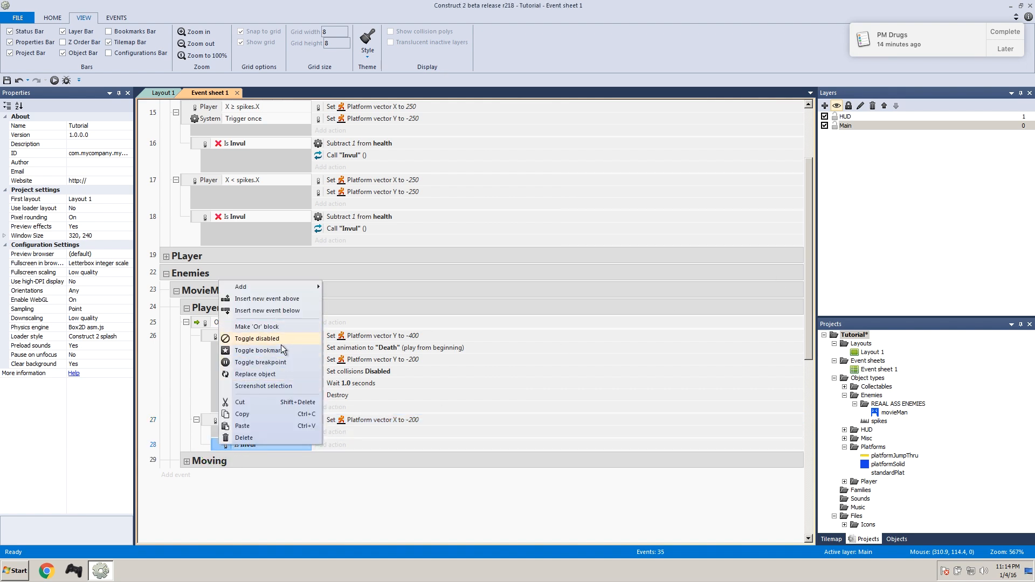
click(244, 438)
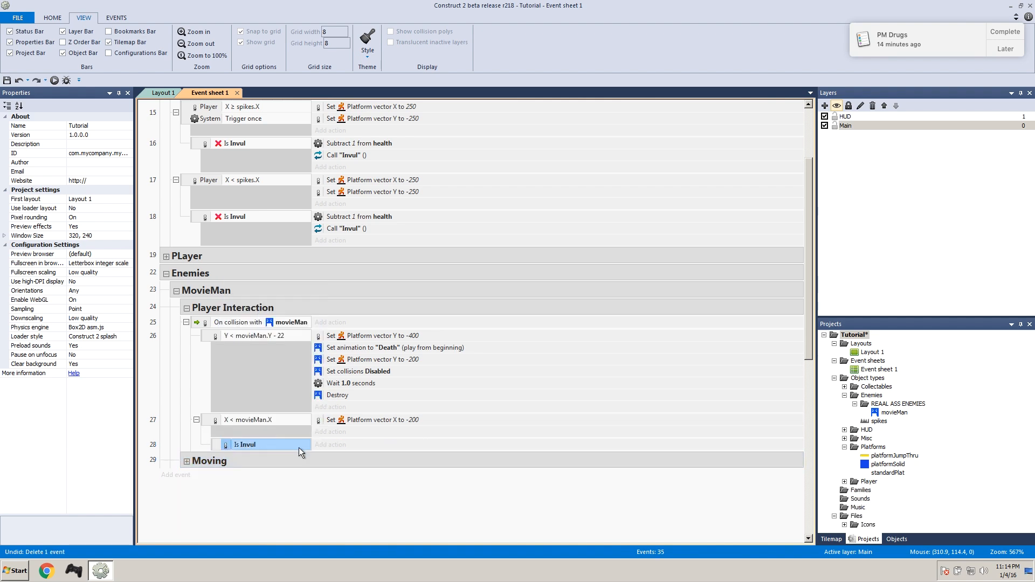
click(253, 444)
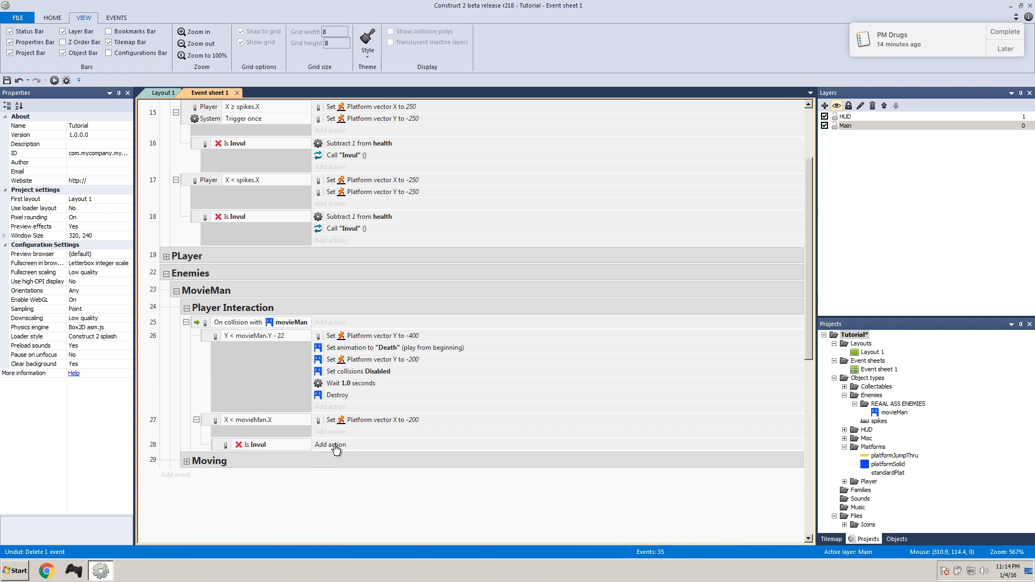
Step: Add actions subtracting 1 from health and calling the Invul function
click(330, 444)
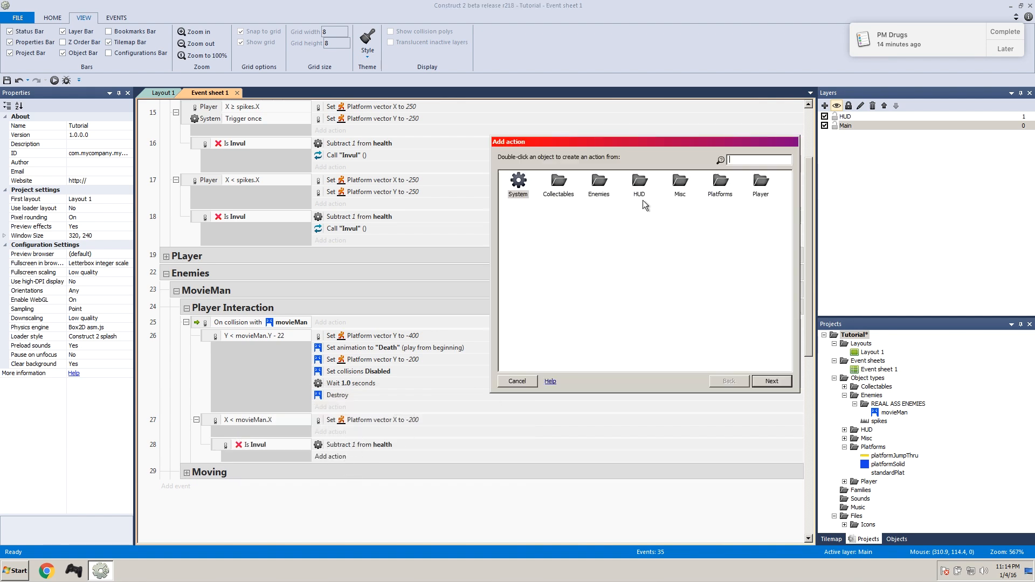
double_click(761, 185)
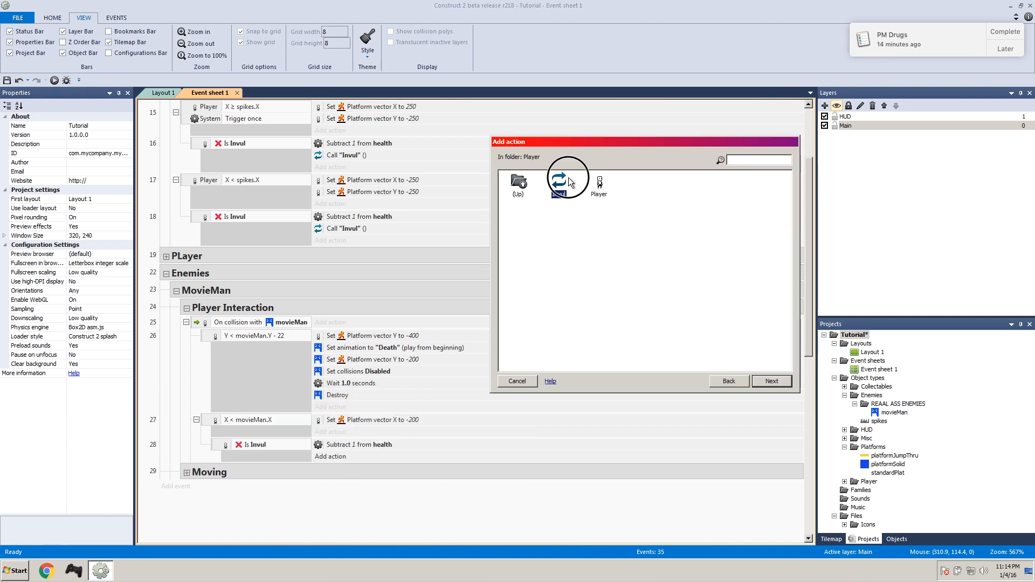
double_click(559, 183)
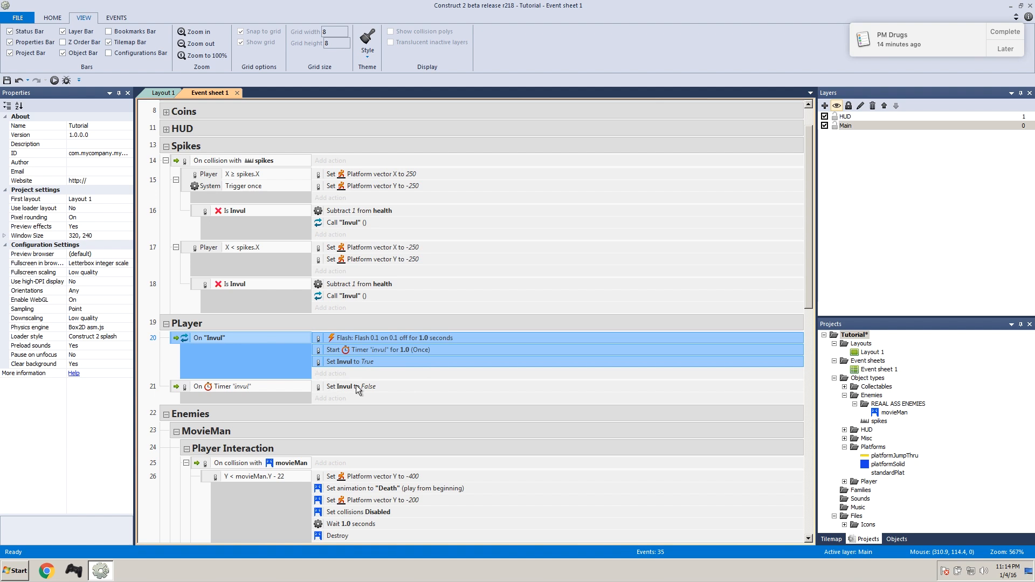
mouse_move(294, 408)
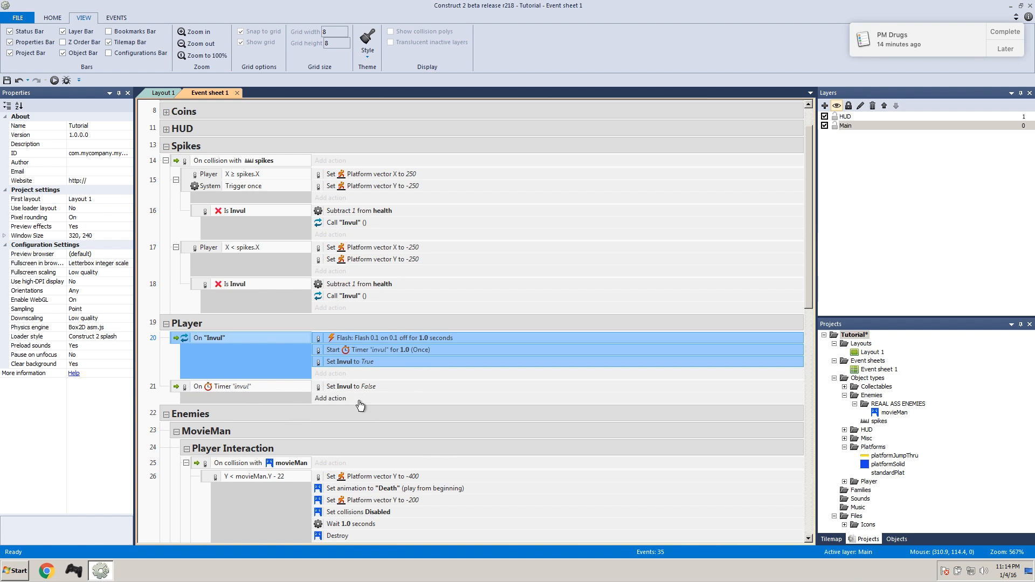
Step: Duplicate the left-side hit event, switching to X ≥ movieMan.X with vector X 200
scroll(down, 3)
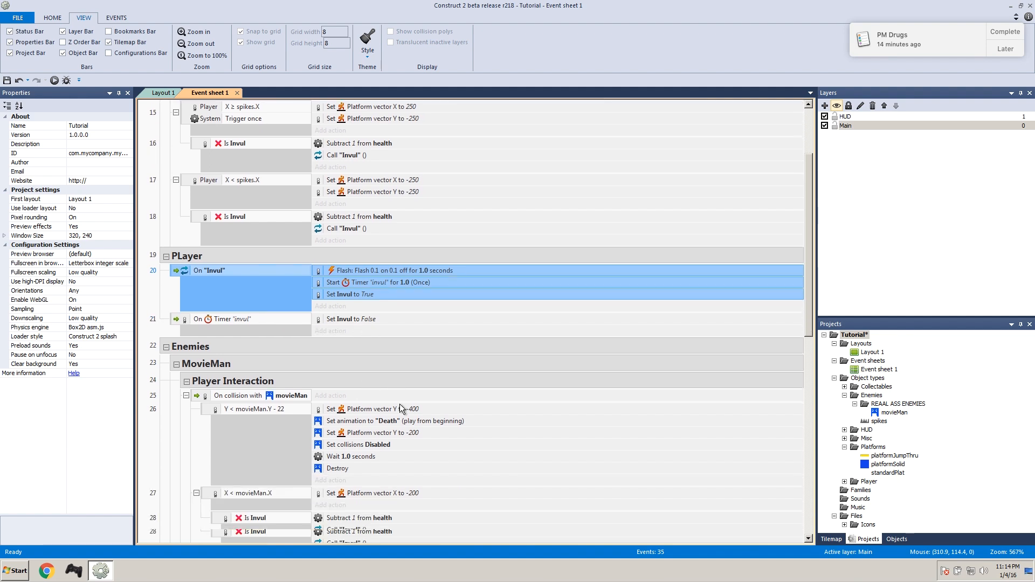
scroll(down, 3)
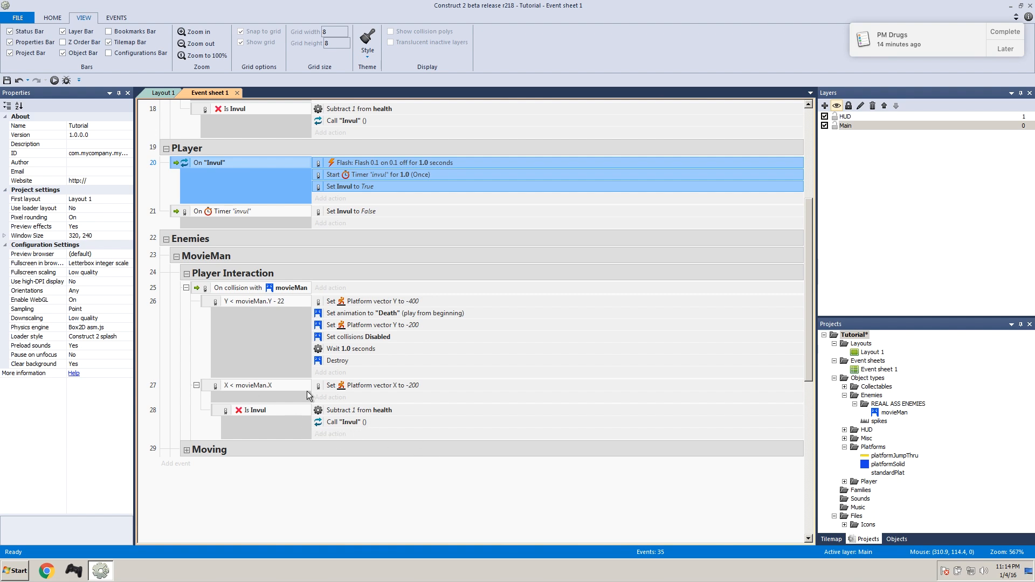
click(264, 385)
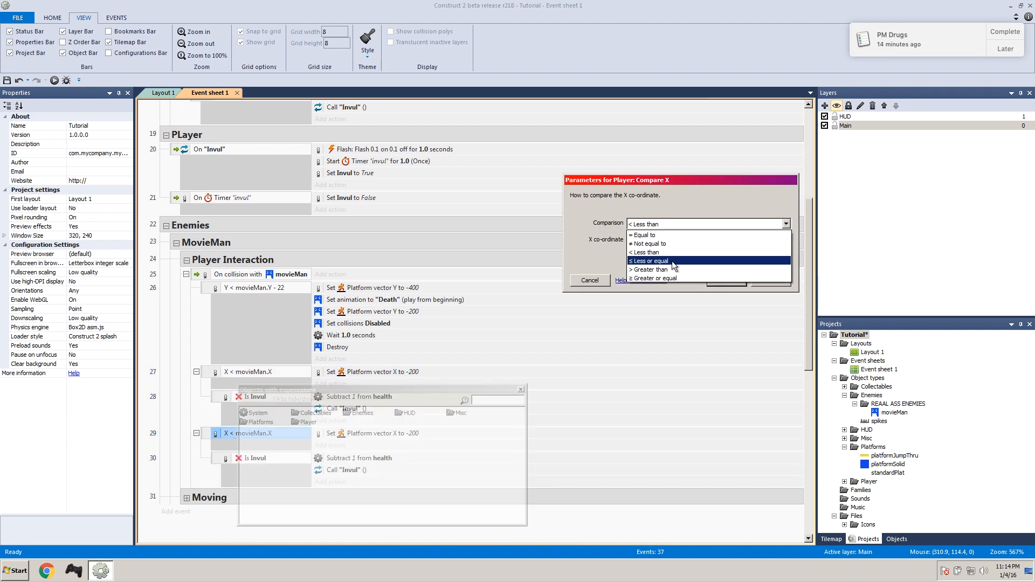
click(660, 278)
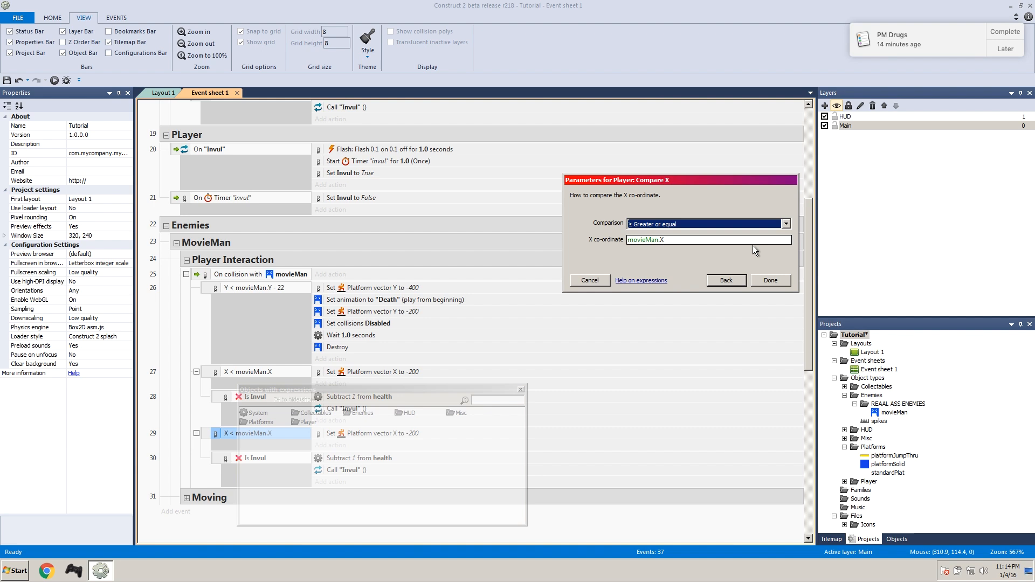
mouse_move(592, 192)
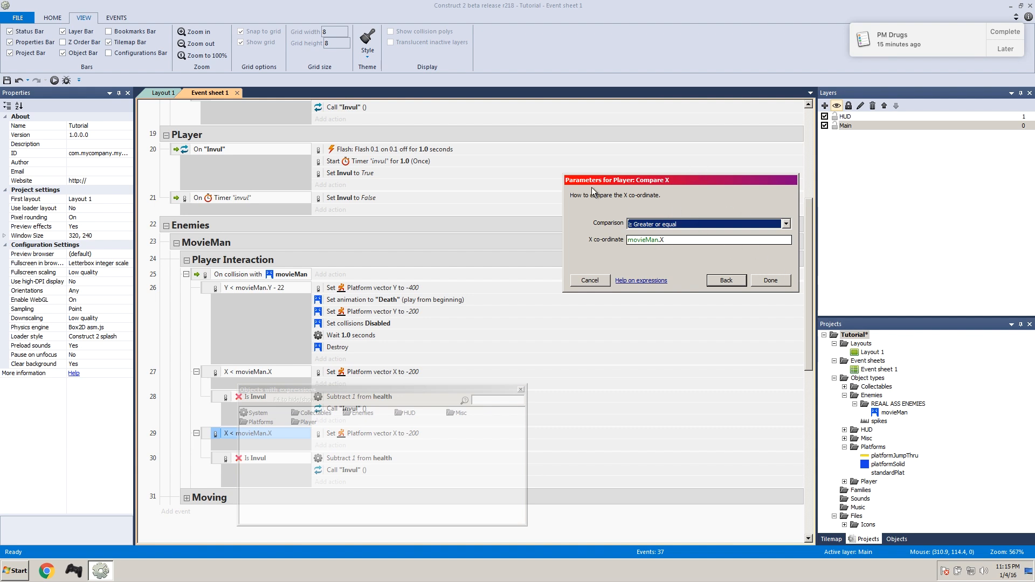
mouse_move(706, 297)
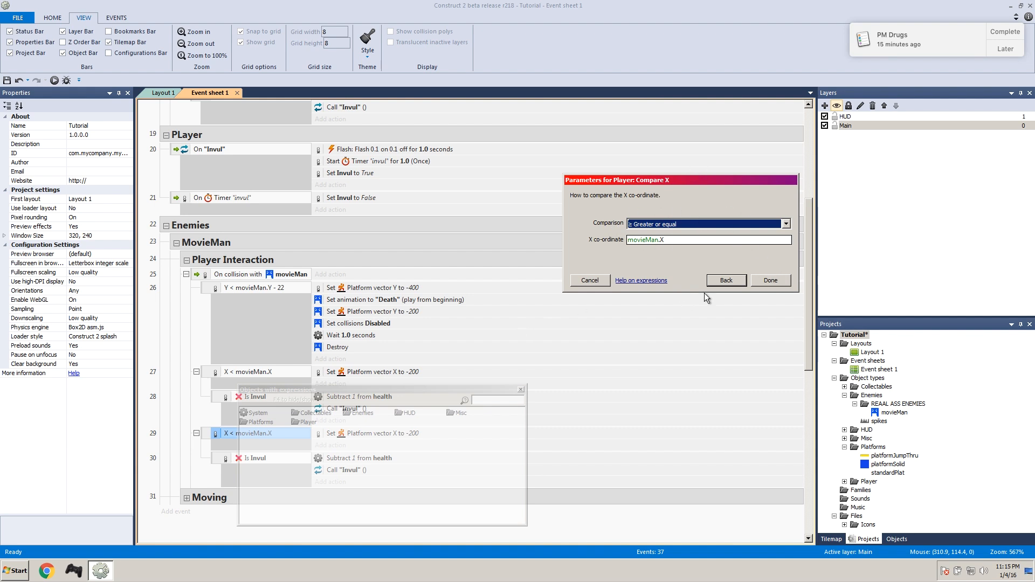
mouse_move(765, 287)
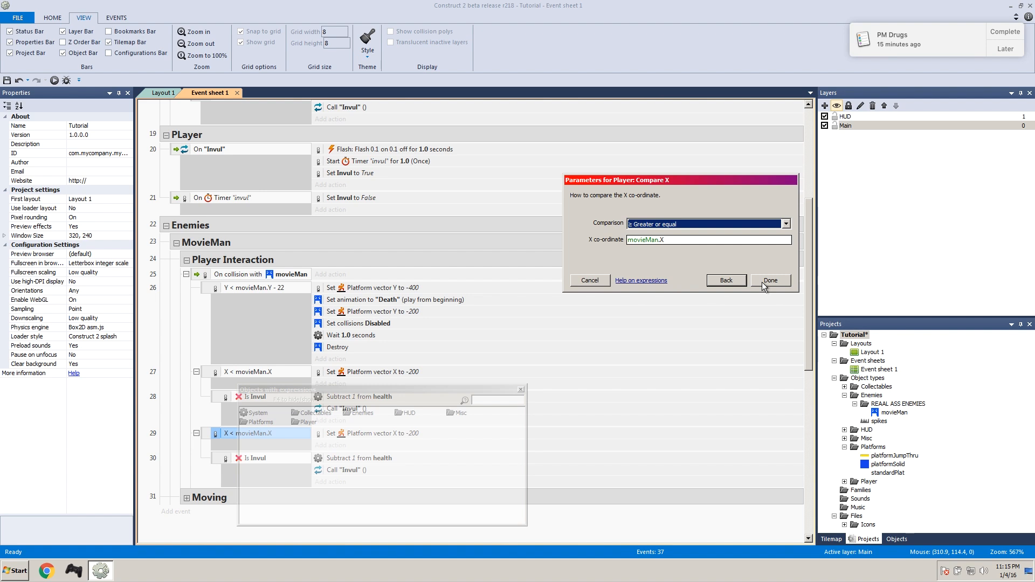
click(770, 280)
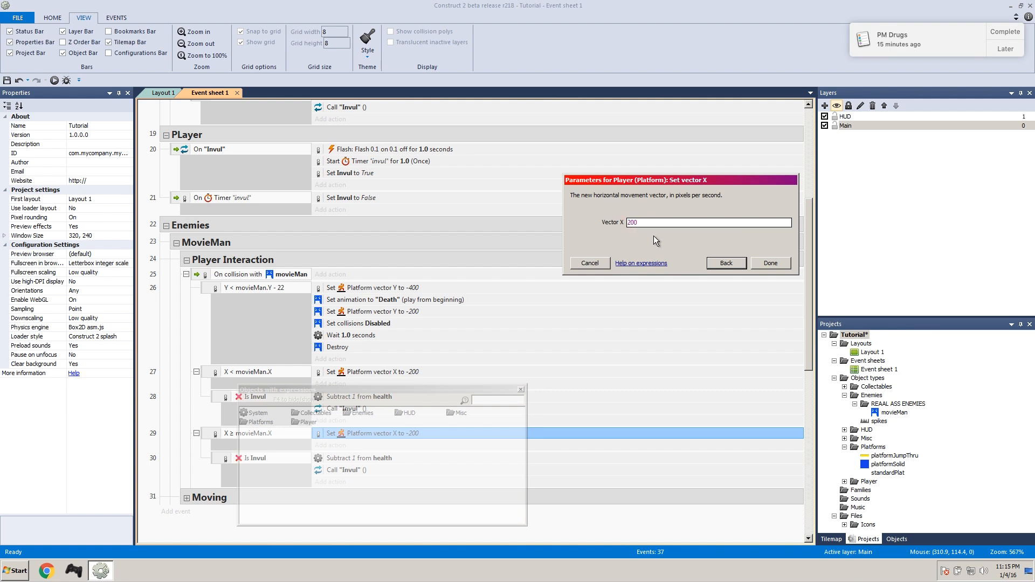
click(770, 263)
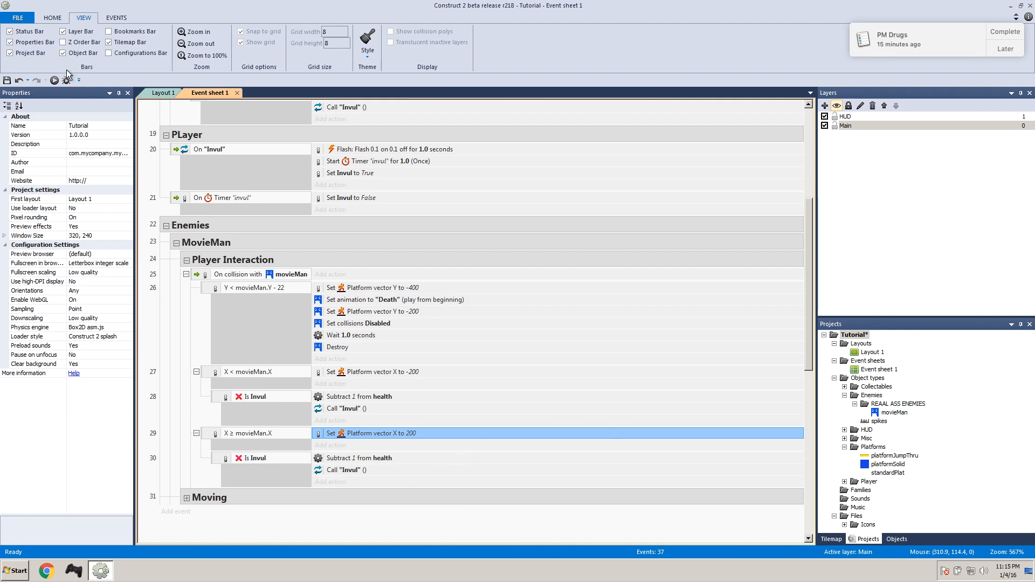
mouse_move(52, 96)
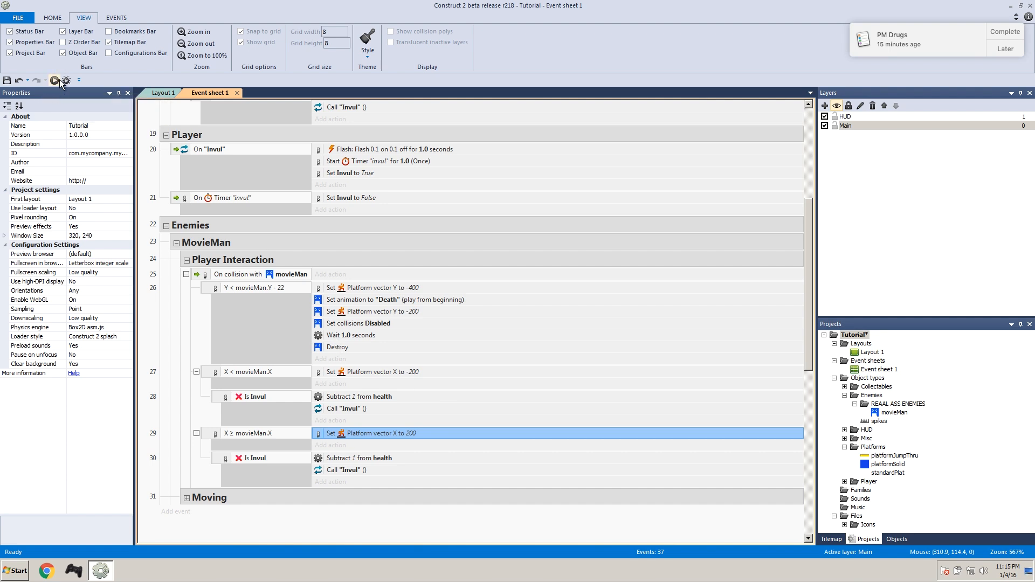
click(55, 79)
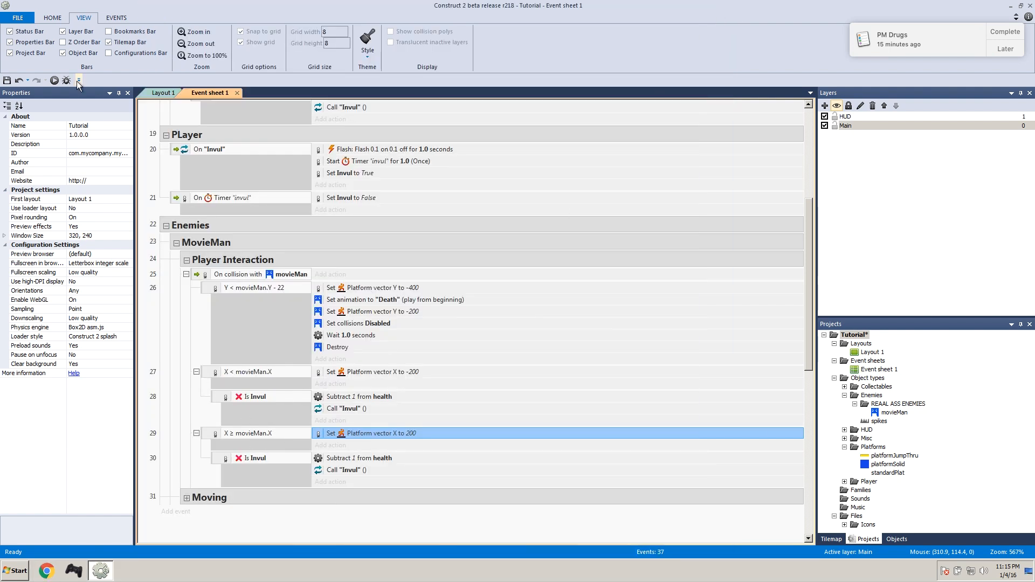
click(54, 80)
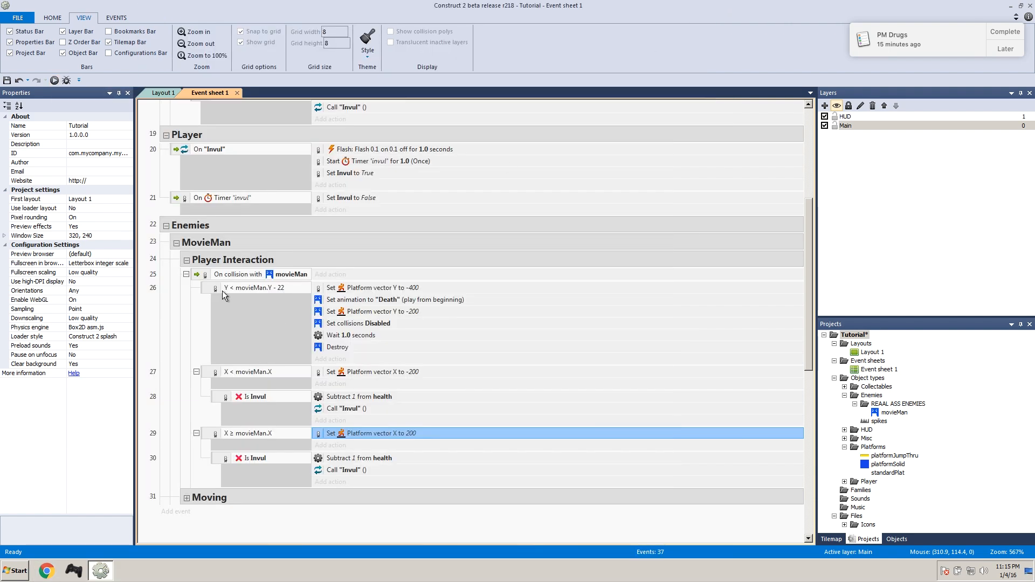
mouse_move(263, 291)
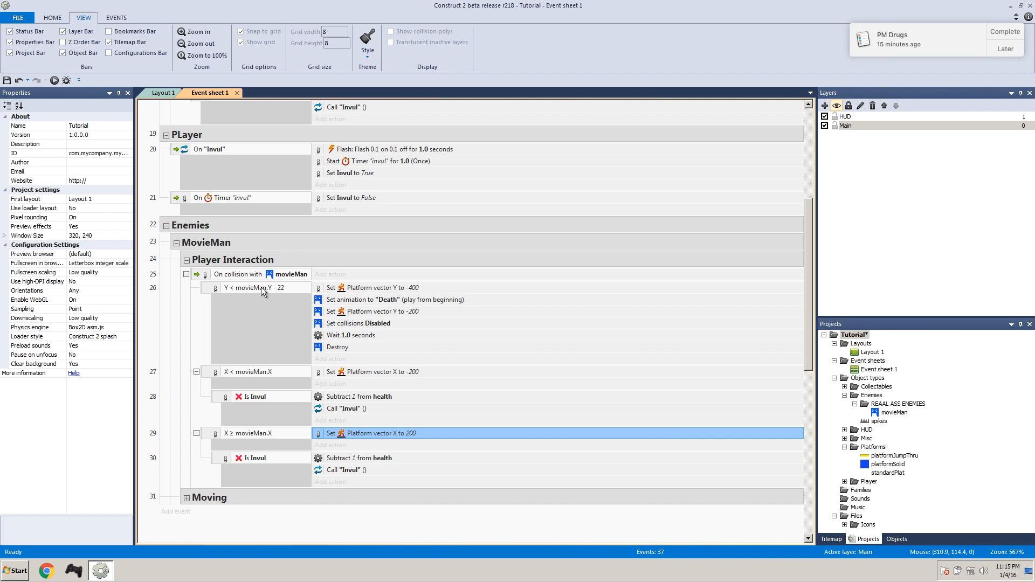
mouse_move(209, 294)
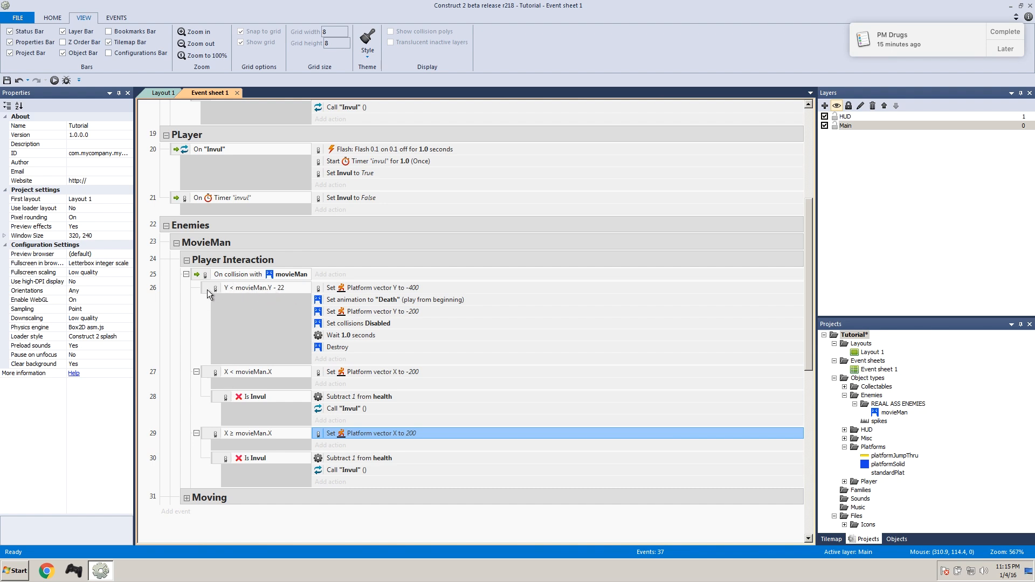
mouse_move(282, 297)
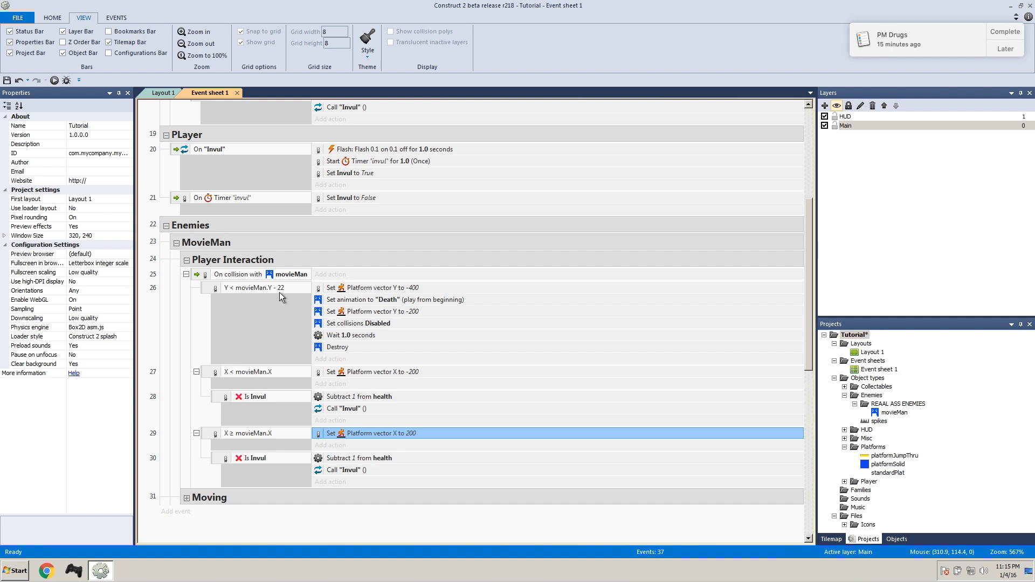
mouse_move(280, 349)
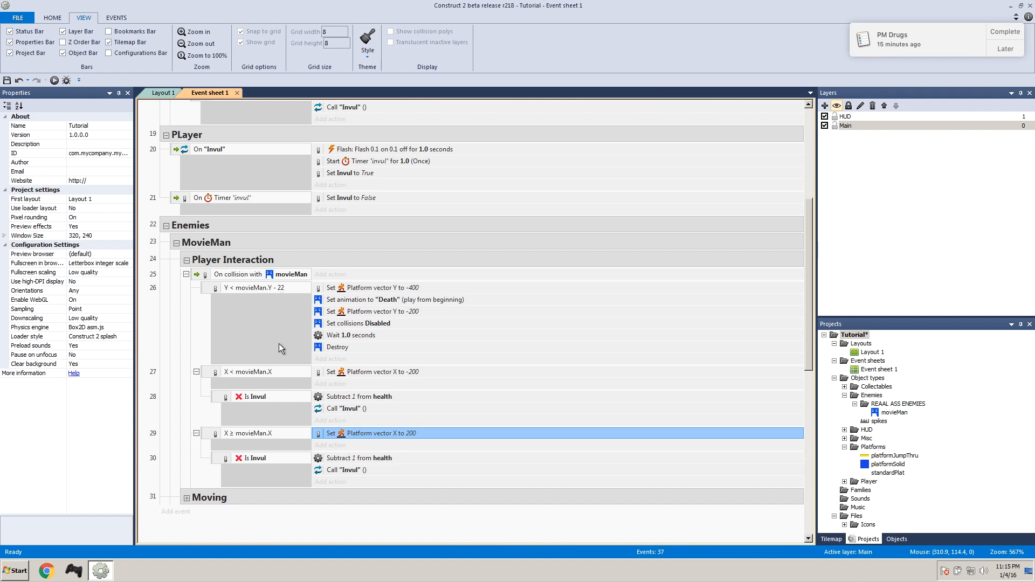
right_click(250, 372)
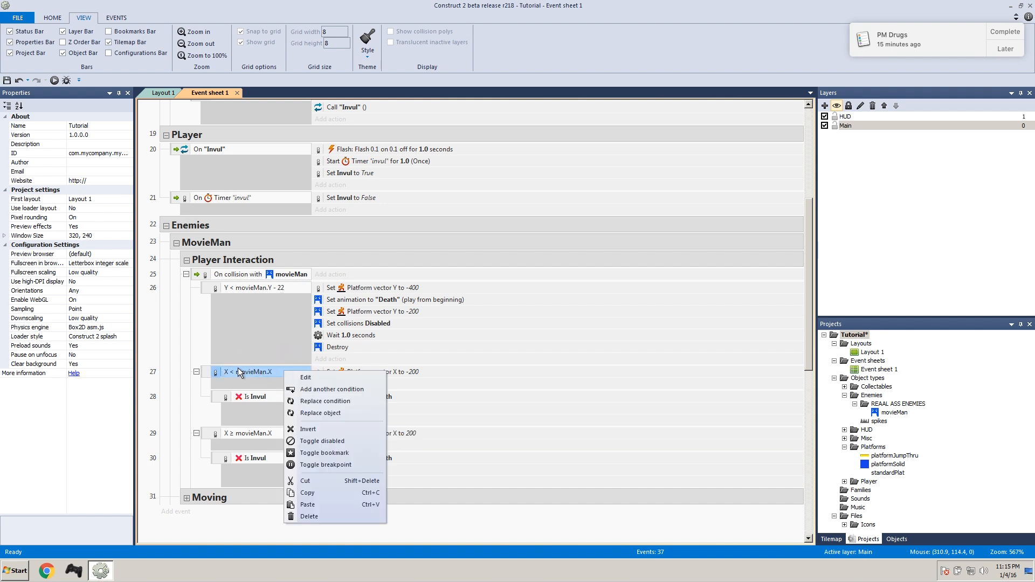
Step: Add a System Else condition to both side-hit sub-events and reload the browser preview
click(306, 377)
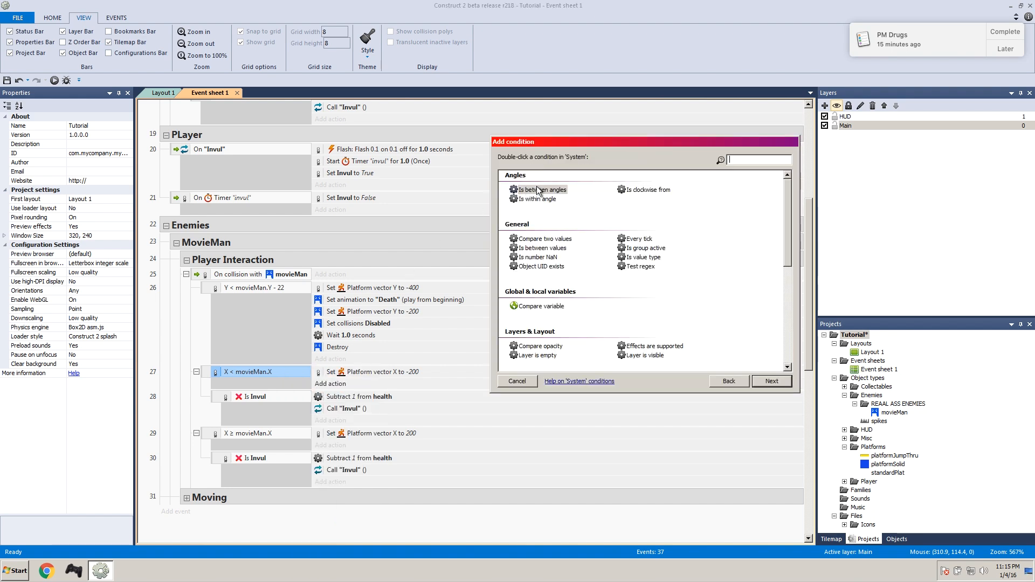
scroll(down, 3)
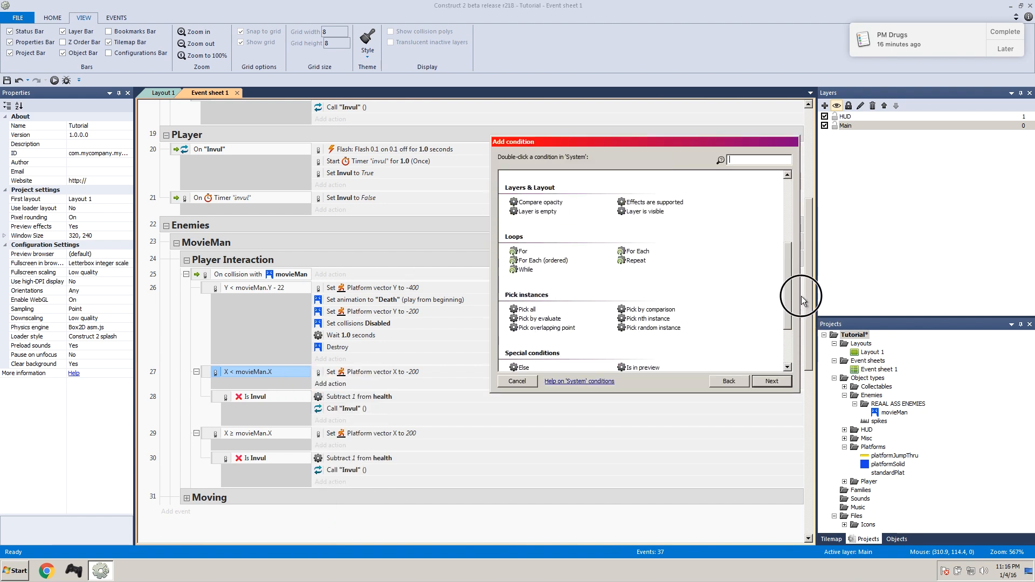
scroll(down, 3)
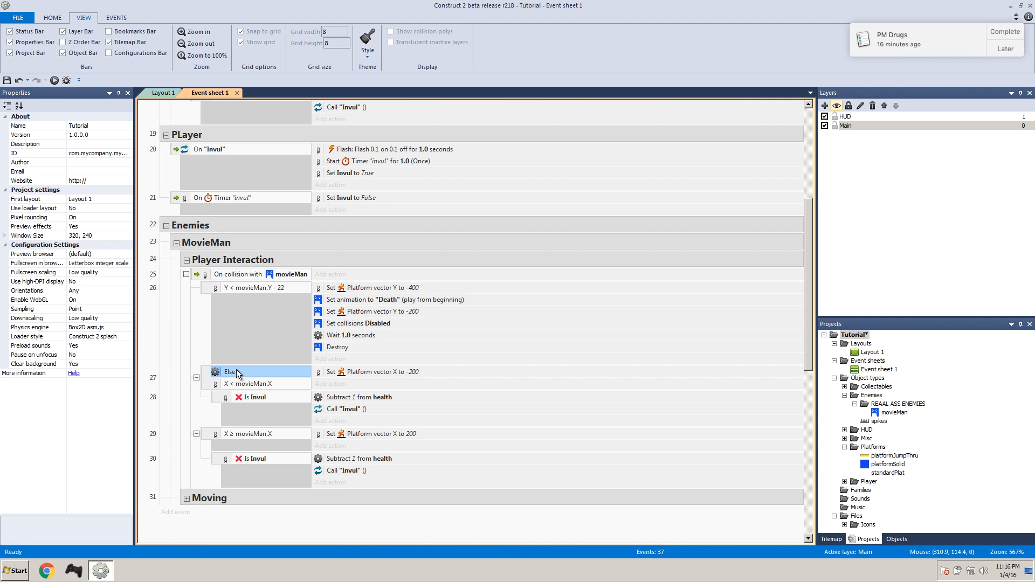
mouse_move(289, 394)
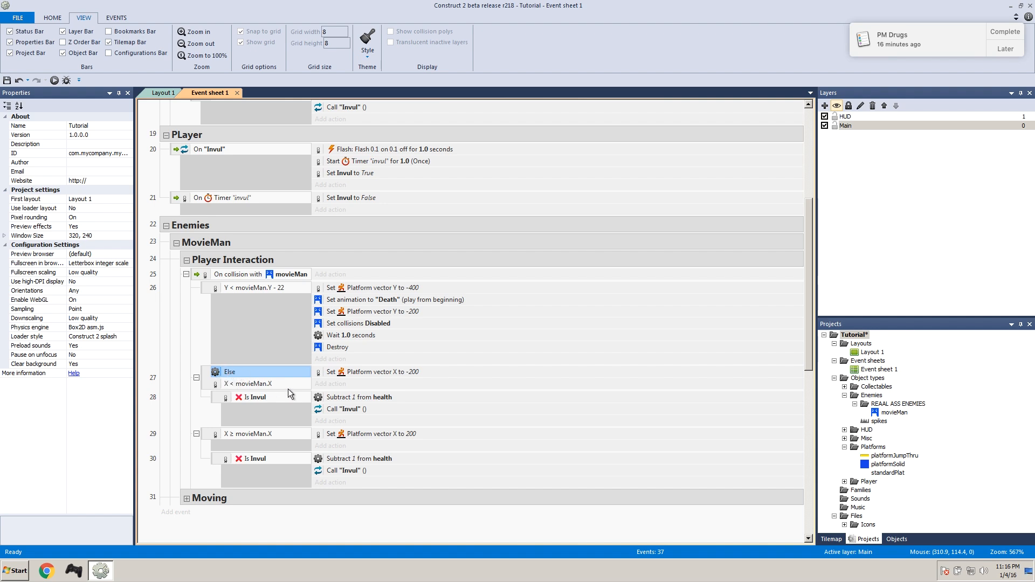
click(254, 434)
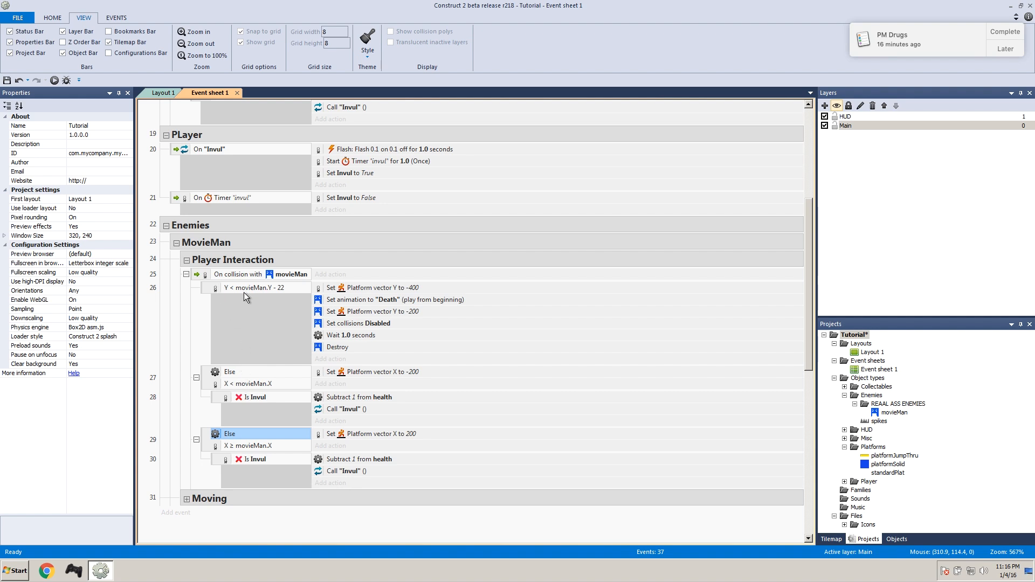
mouse_move(287, 485)
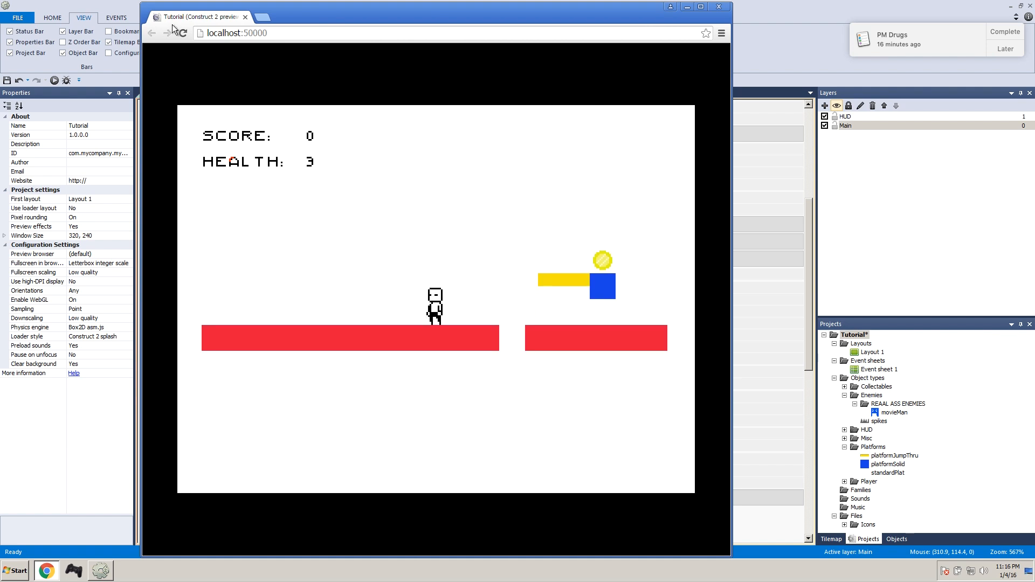
click(183, 33)
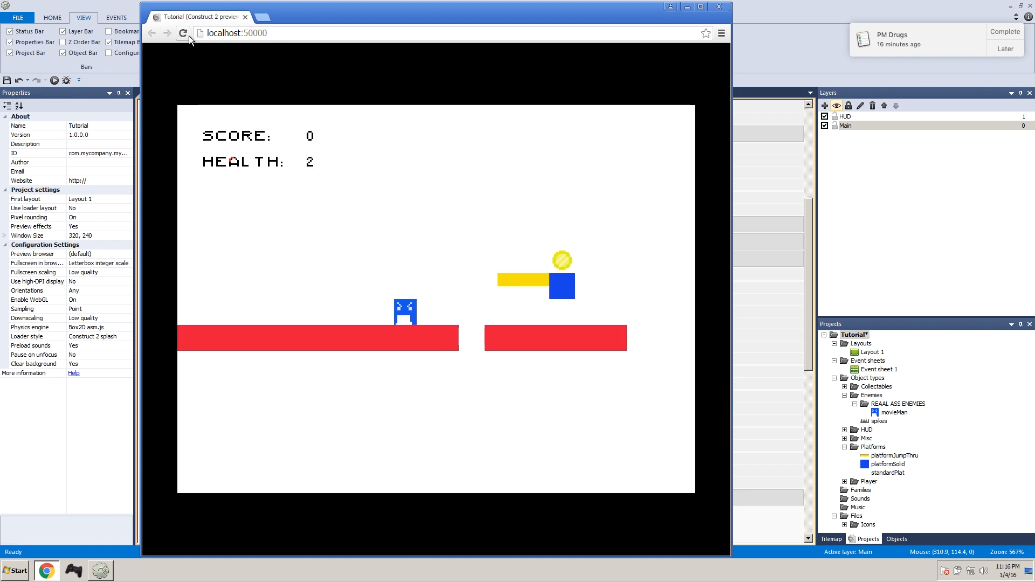